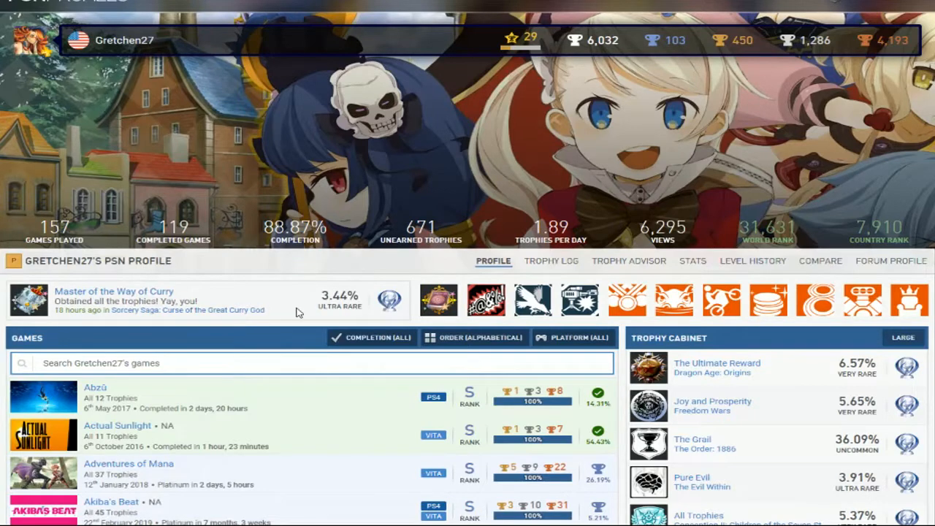
{"action": "mouse_move", "coordinate": [144, 312]}
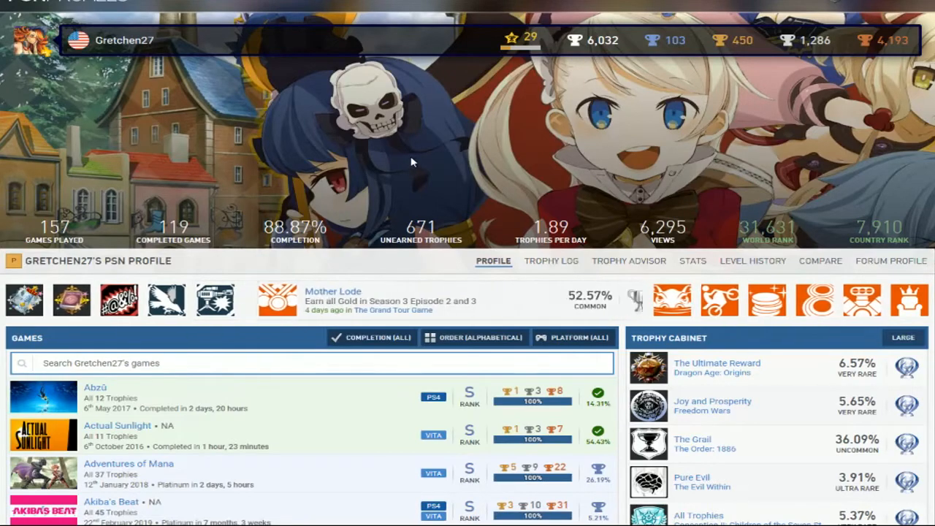
Scroll the profile so the games list from Abzû and Actual Sunlight fills the window
{"action": "scroll", "scroll_direction": "down", "scroll_amount": 3}
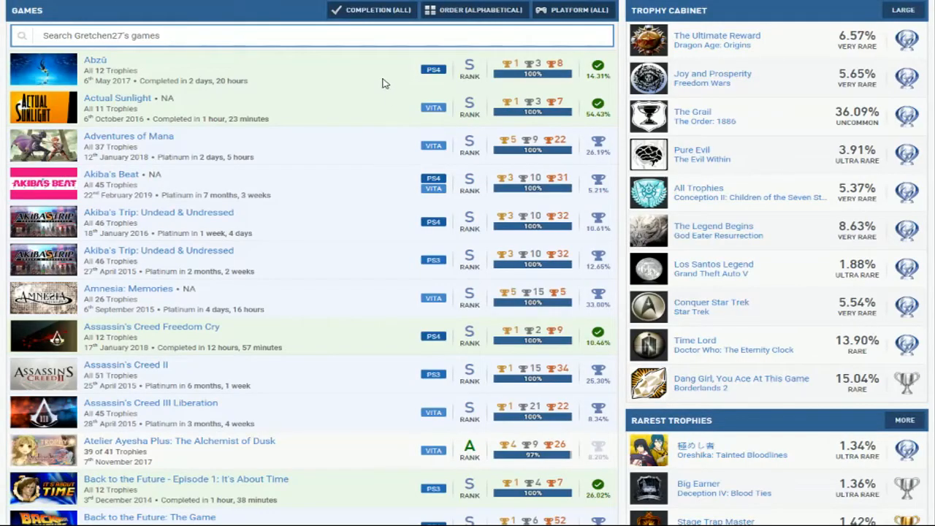
{"action": "mouse_move", "coordinate": [382, 111]}
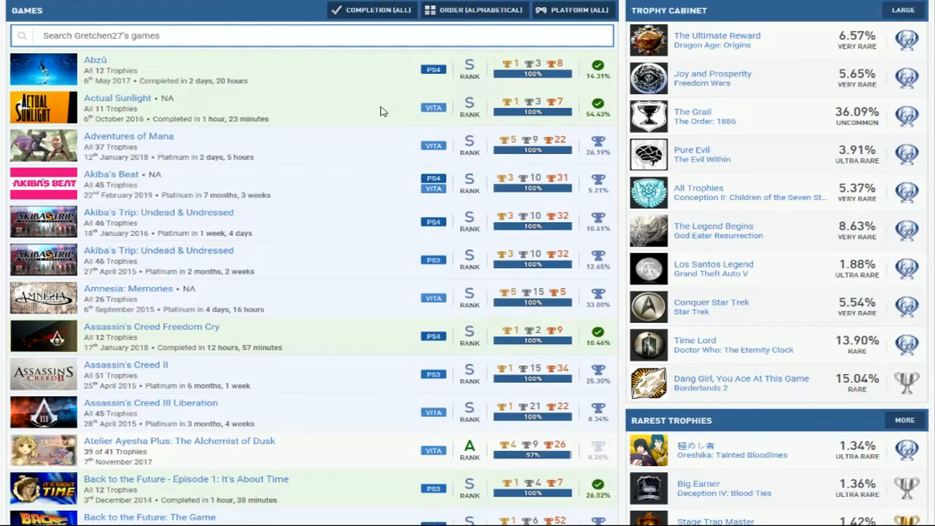
{"action": "mouse_move", "coordinate": [368, 149]}
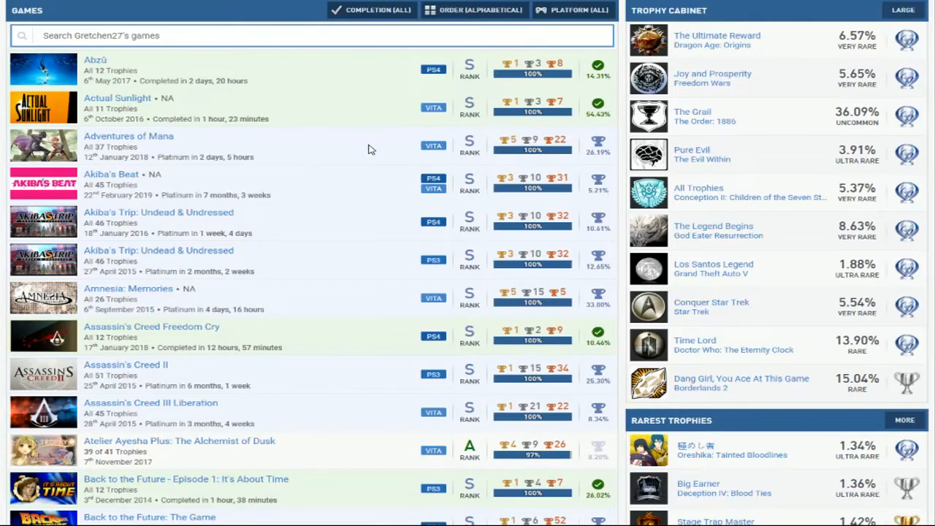
{"action": "mouse_move", "coordinate": [365, 189]}
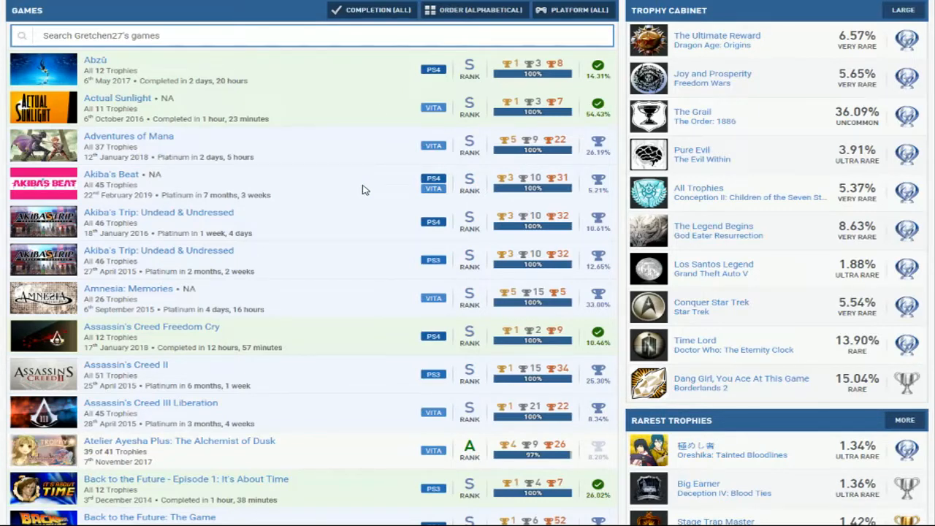
{"action": "mouse_move", "coordinate": [365, 260]}
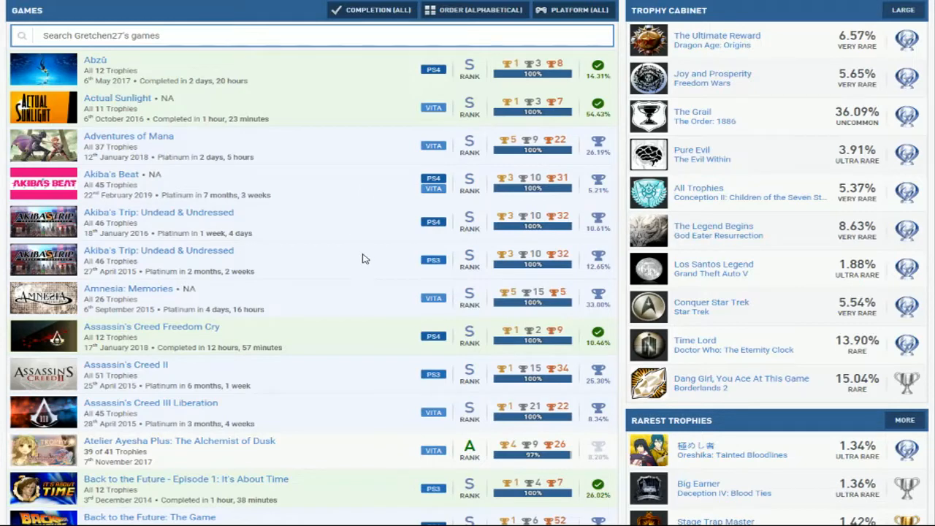
{"action": "mouse_move", "coordinate": [377, 263]}
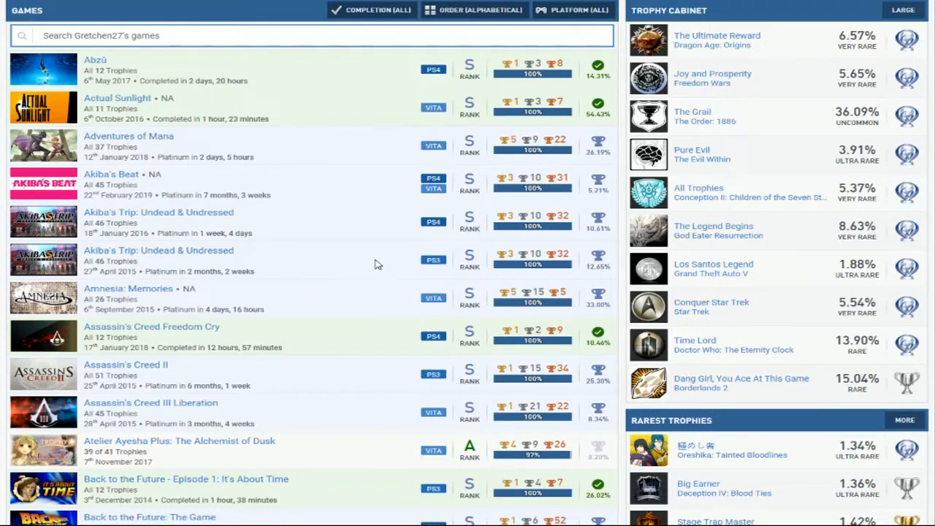
{"action": "mouse_move", "coordinate": [392, 275]}
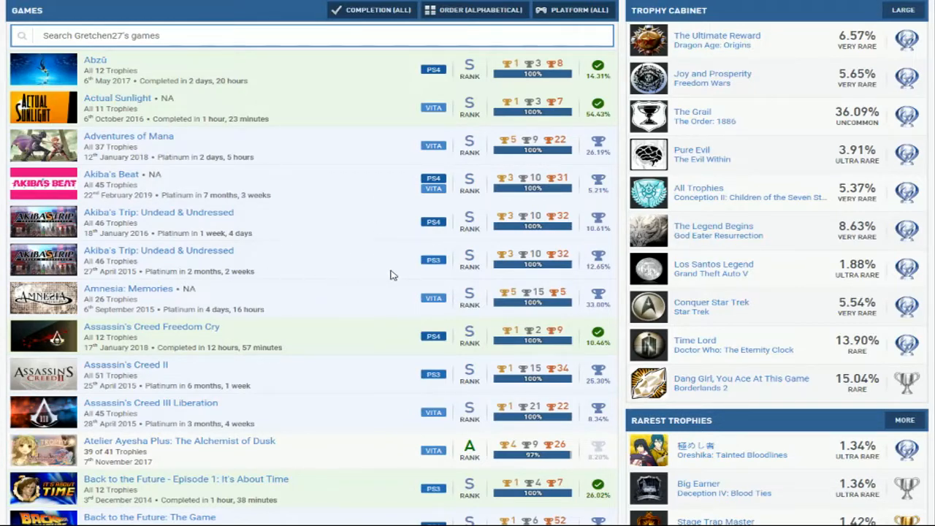
{"action": "mouse_move", "coordinate": [365, 236]}
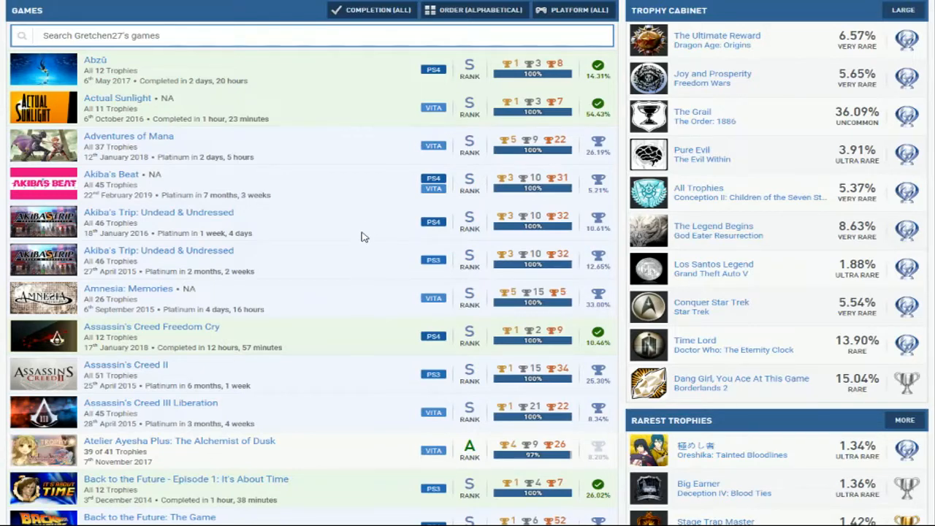
{"action": "mouse_move", "coordinate": [358, 244]}
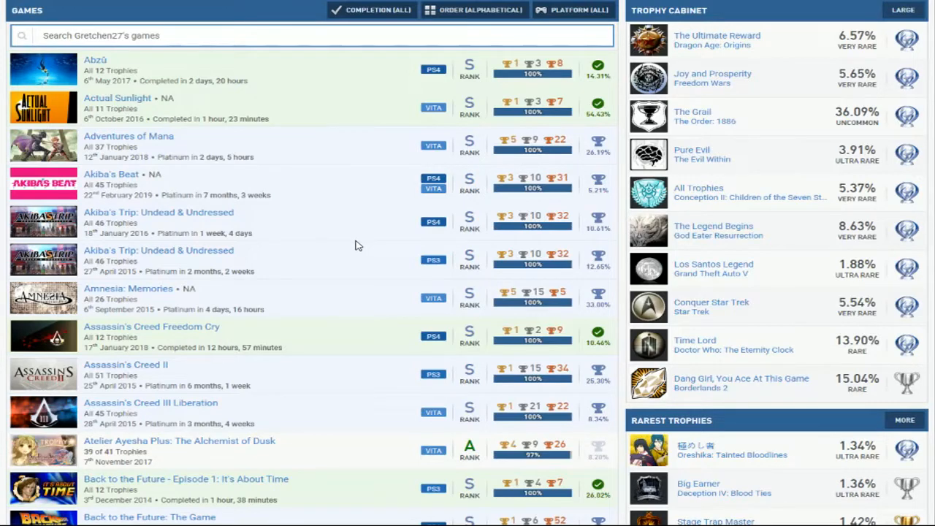
{"action": "mouse_move", "coordinate": [344, 300]}
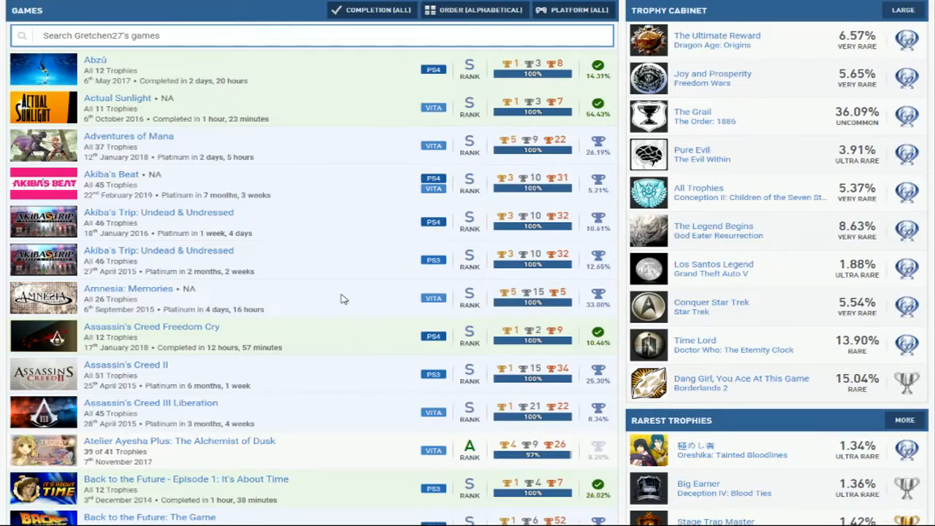
{"action": "scroll", "scroll_direction": "up", "scroll_amount": 3}
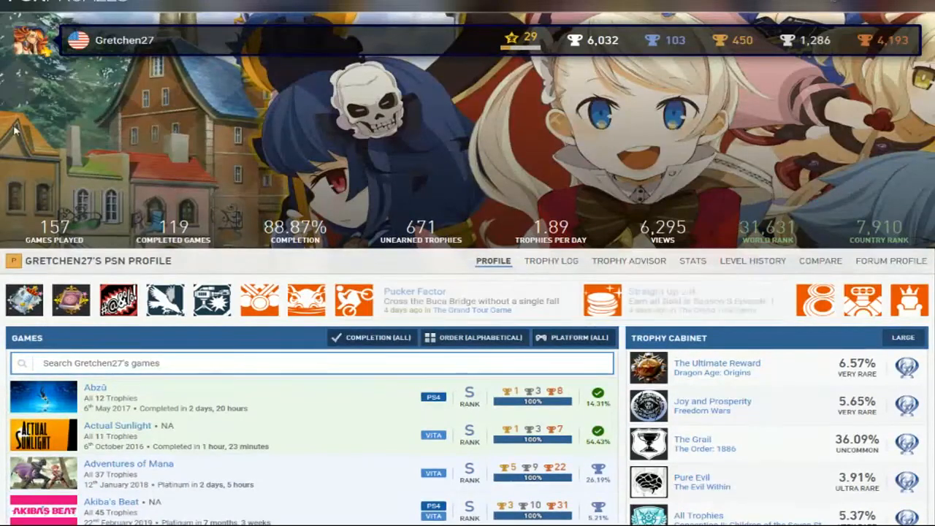
{"action": "scroll", "scroll_direction": "down", "scroll_amount": 3}
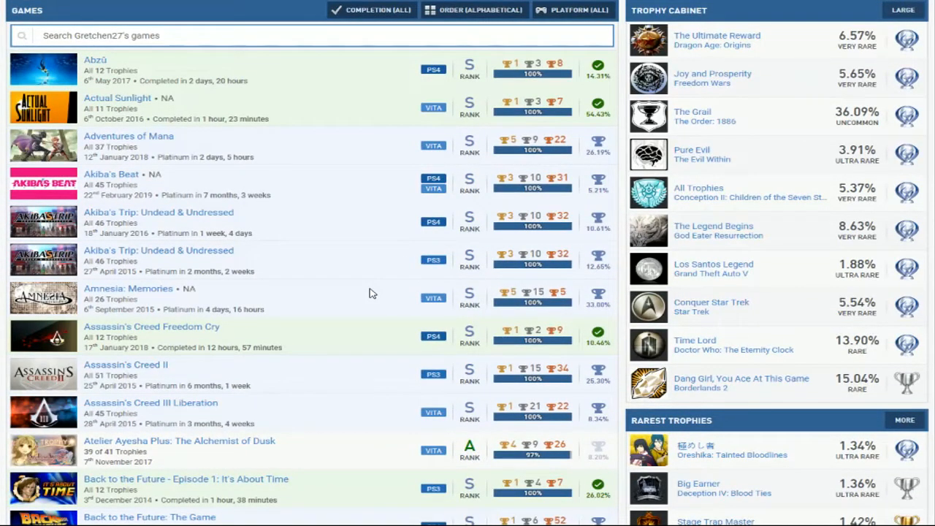
{"action": "mouse_move", "coordinate": [395, 276]}
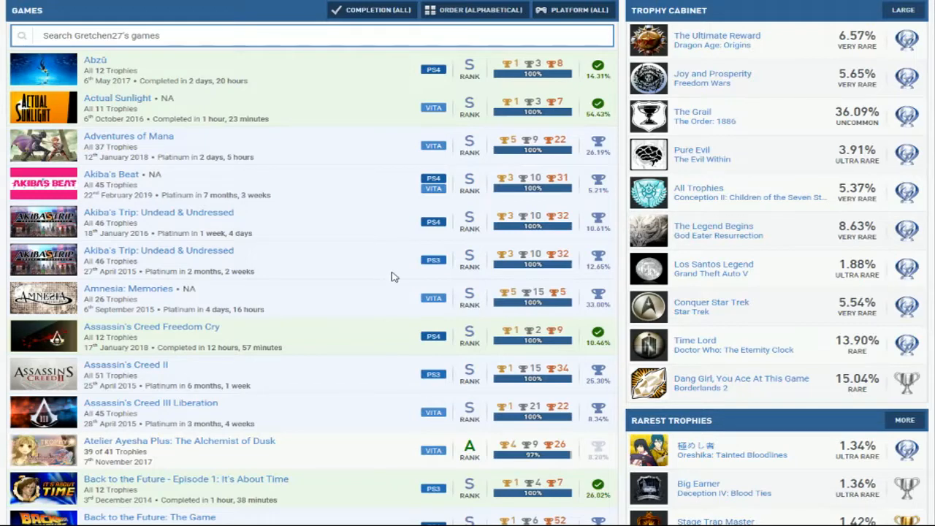
Scroll the games list down through Assassin's Creed and Batman toward Borderlands
{"action": "scroll", "scroll_direction": "down", "scroll_amount": 3}
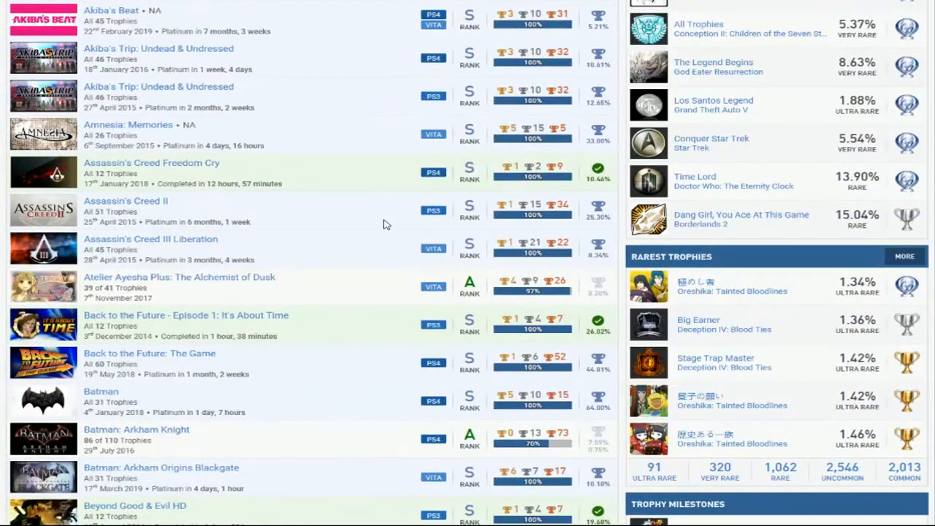
{"action": "mouse_move", "coordinate": [380, 181]}
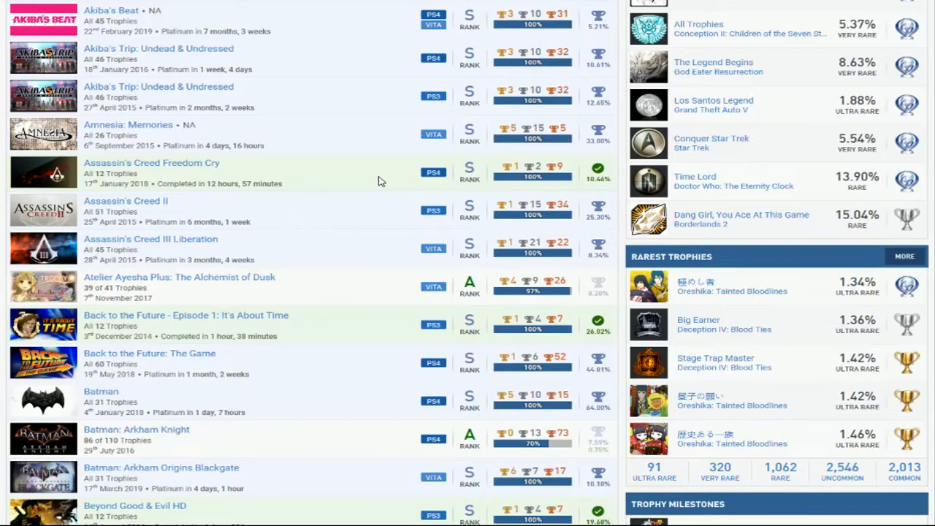
{"action": "mouse_move", "coordinate": [377, 194]}
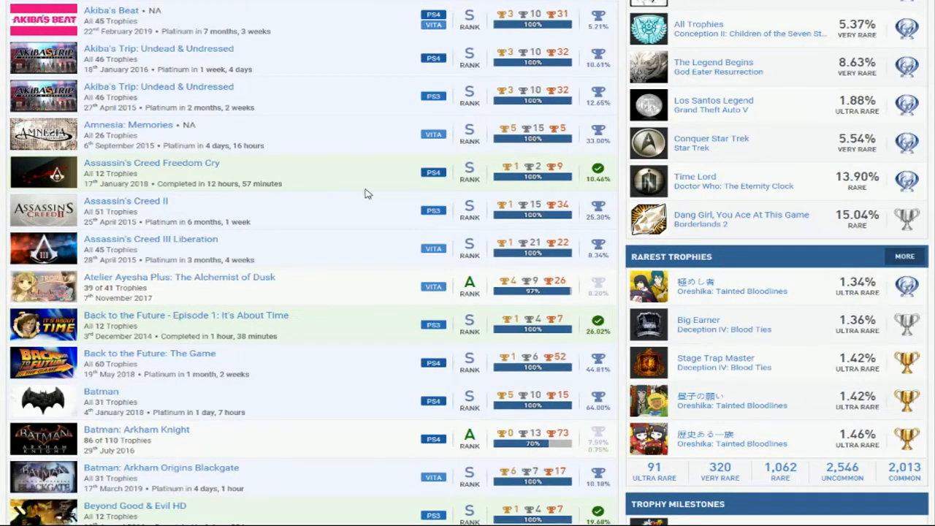
{"action": "scroll", "scroll_direction": "down", "scroll_amount": 3}
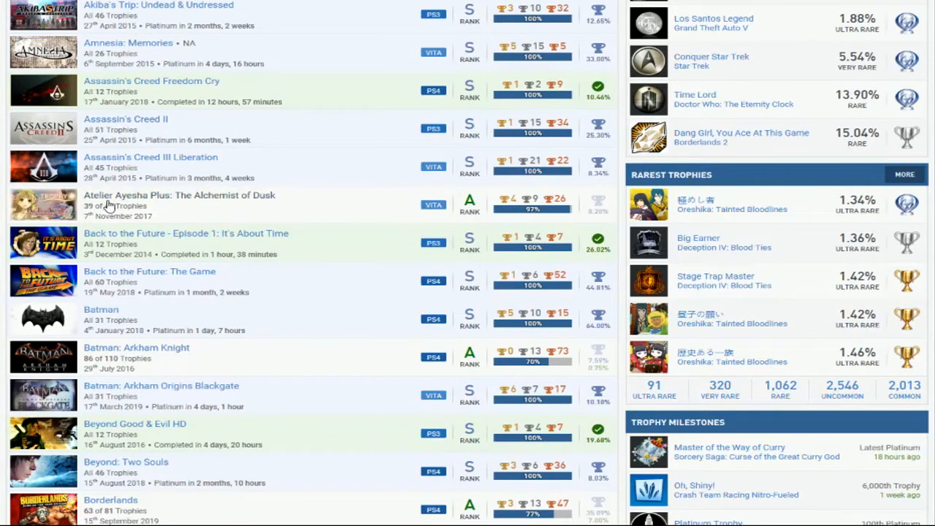
{"action": "mouse_move", "coordinate": [317, 209]}
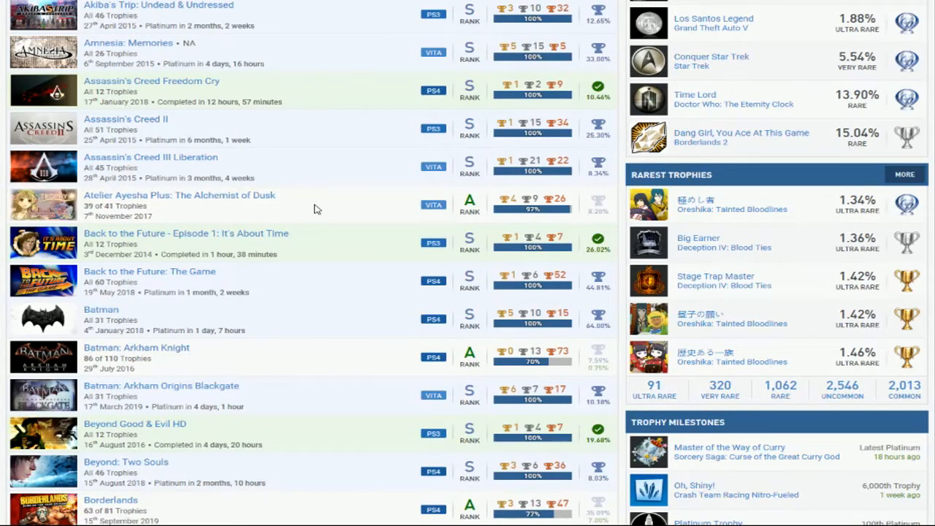
{"action": "mouse_move", "coordinate": [569, 213]}
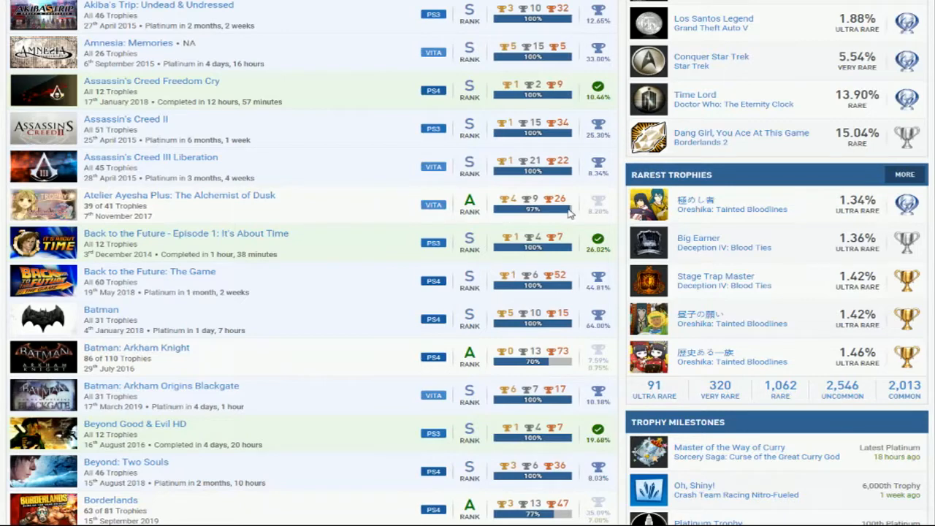
{"action": "mouse_move", "coordinate": [319, 211]}
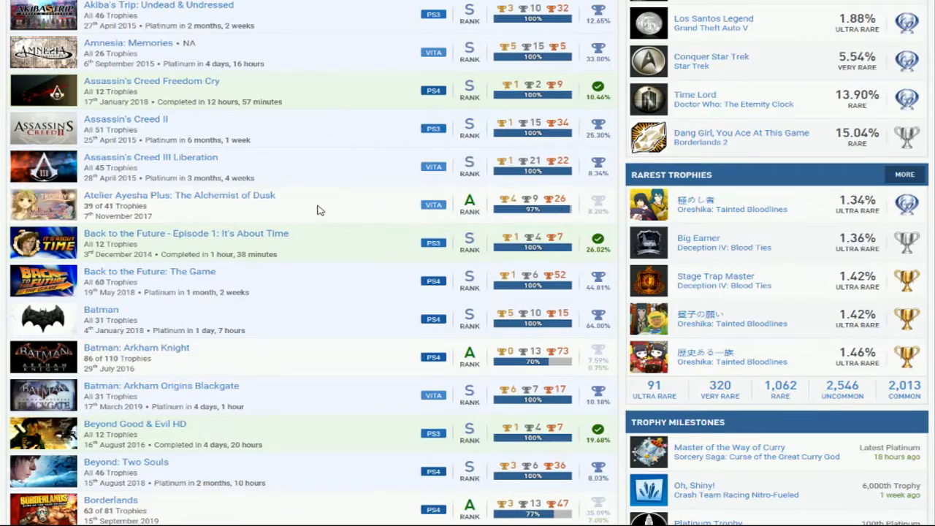
{"action": "mouse_move", "coordinate": [365, 204]}
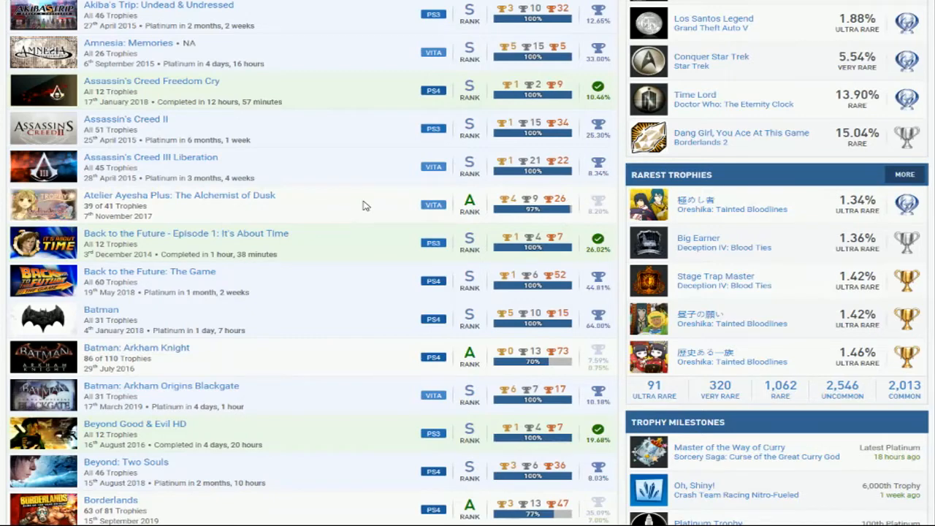
{"action": "mouse_move", "coordinate": [358, 257]}
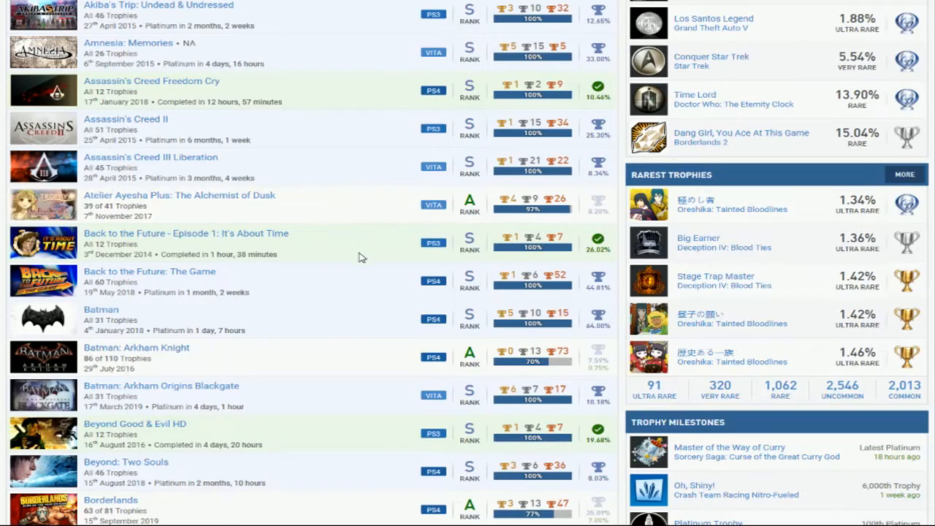
{"action": "mouse_move", "coordinate": [339, 287]}
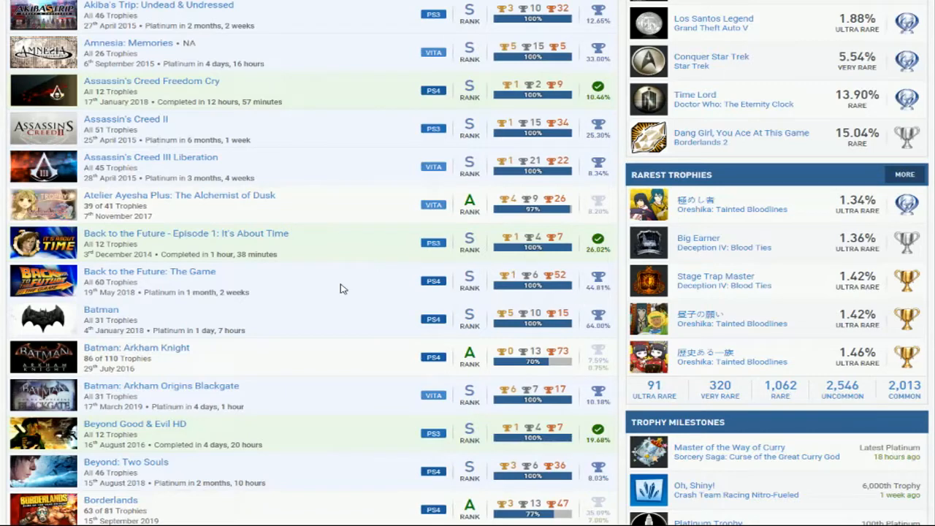
{"action": "mouse_move", "coordinate": [357, 244]}
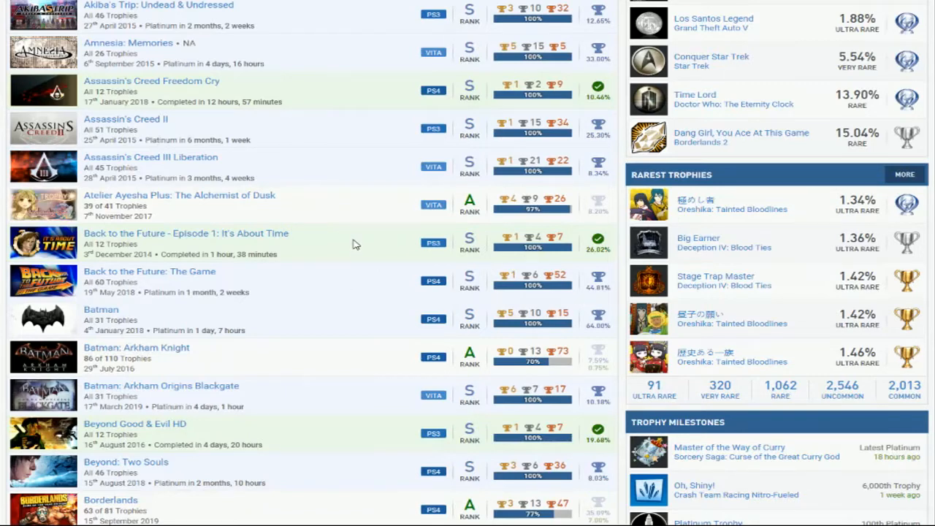
Scroll the games list through the Borderlands entries to Broken Sword 5
{"action": "scroll", "scroll_direction": "down", "scroll_amount": 3}
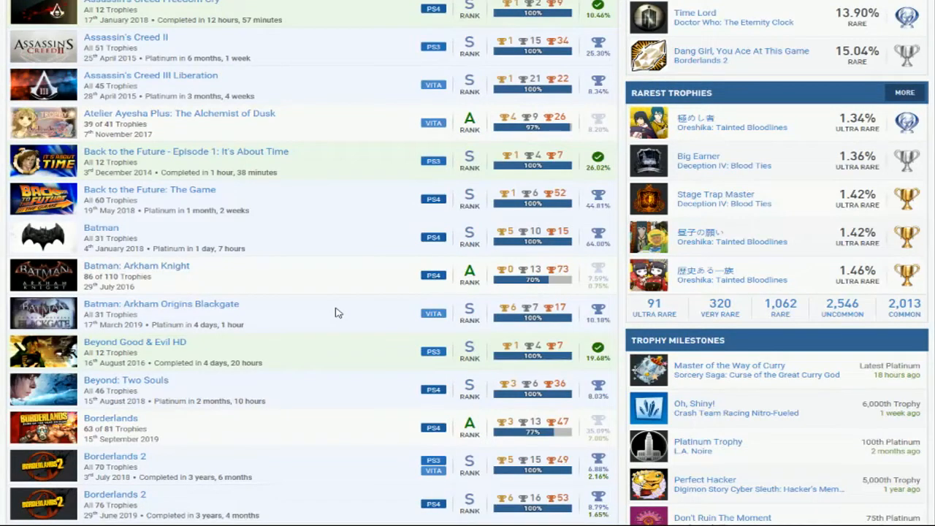
{"action": "mouse_move", "coordinate": [194, 245]}
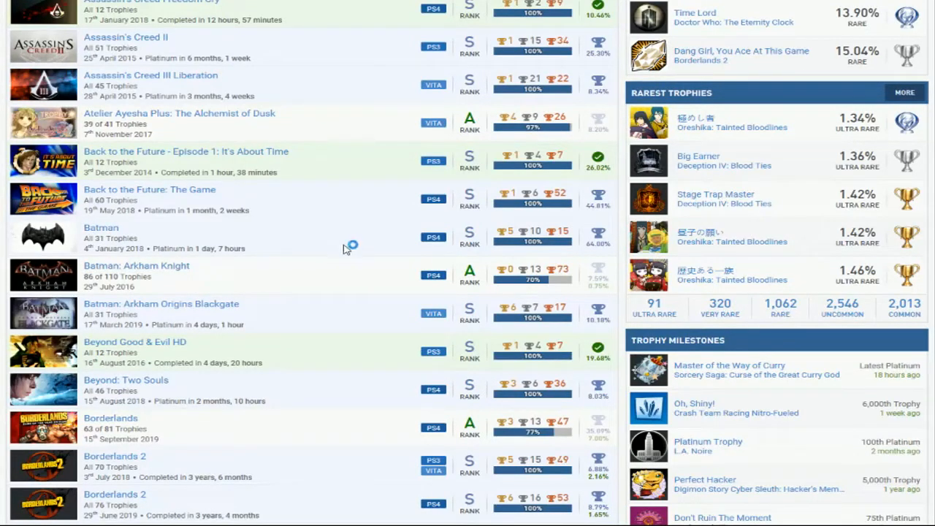
{"action": "mouse_move", "coordinate": [346, 289]}
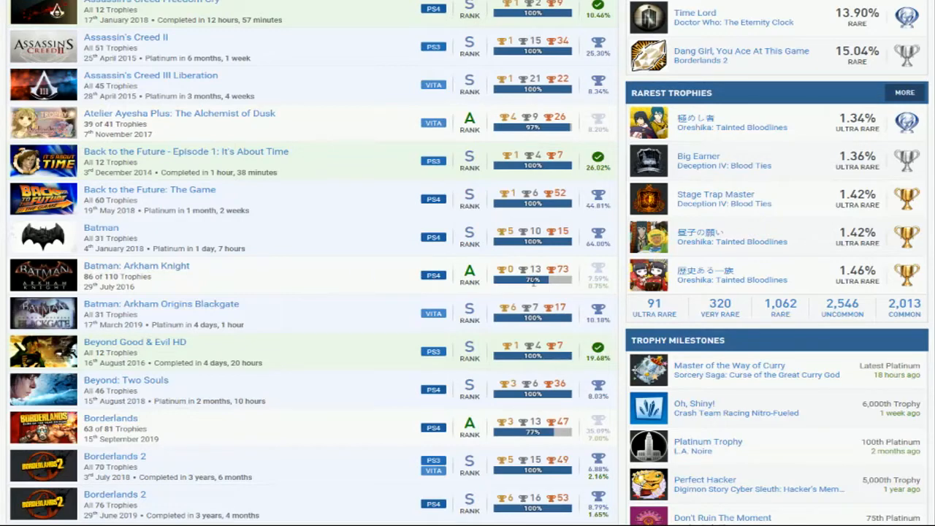
{"action": "mouse_move", "coordinate": [252, 330]}
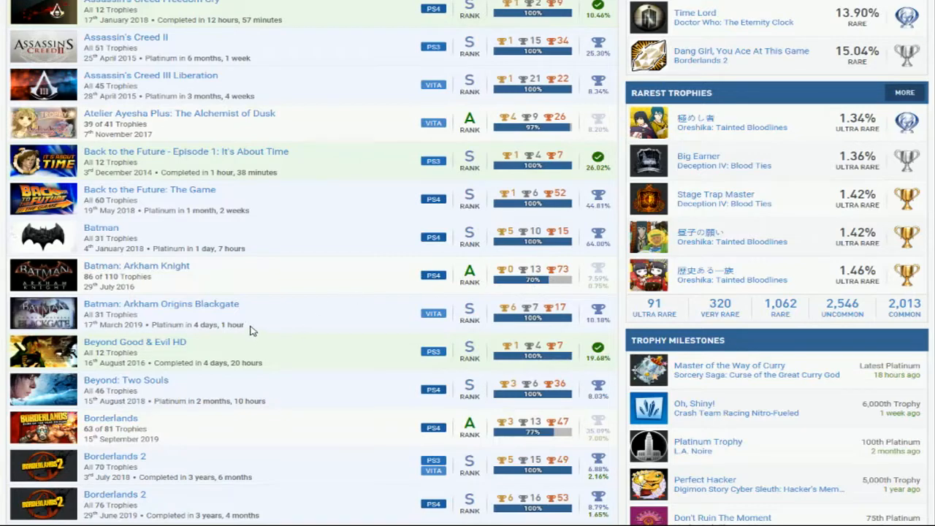
{"action": "mouse_move", "coordinate": [391, 314]}
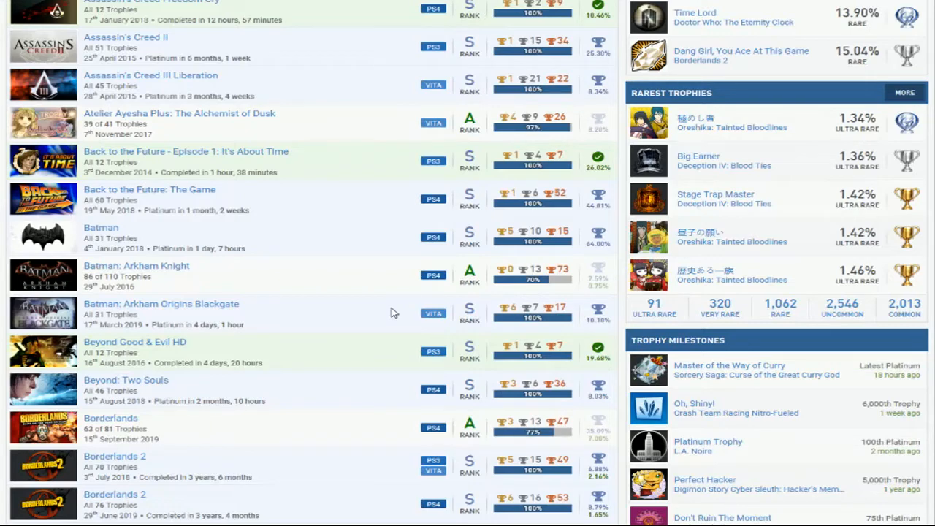
{"action": "scroll", "scroll_direction": "down", "scroll_amount": 3}
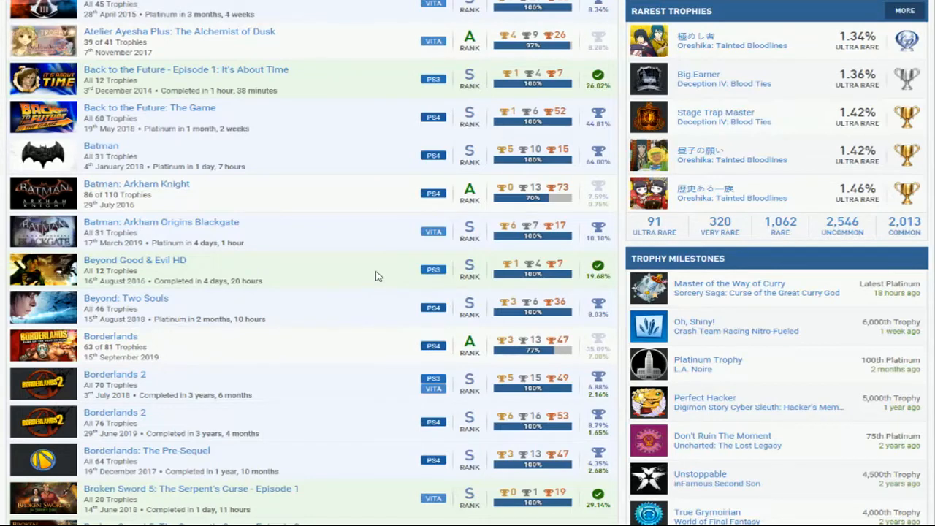
{"action": "scroll", "scroll_direction": "down", "scroll_amount": 3}
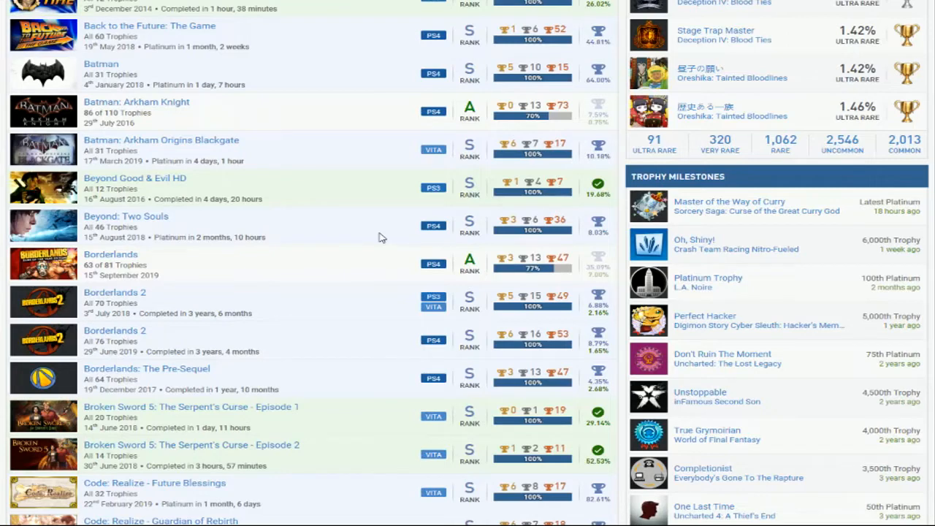
{"action": "mouse_move", "coordinate": [373, 231]}
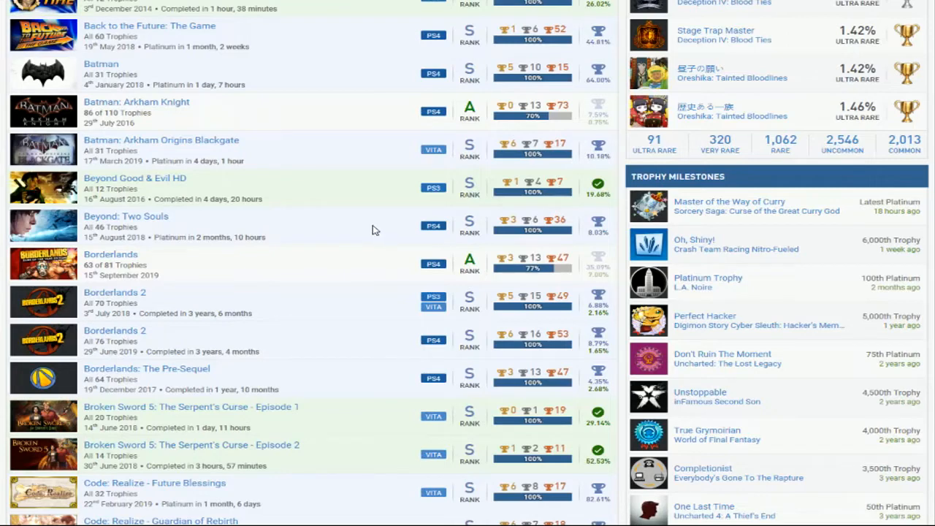
{"action": "scroll", "scroll_direction": "up", "scroll_amount": 3}
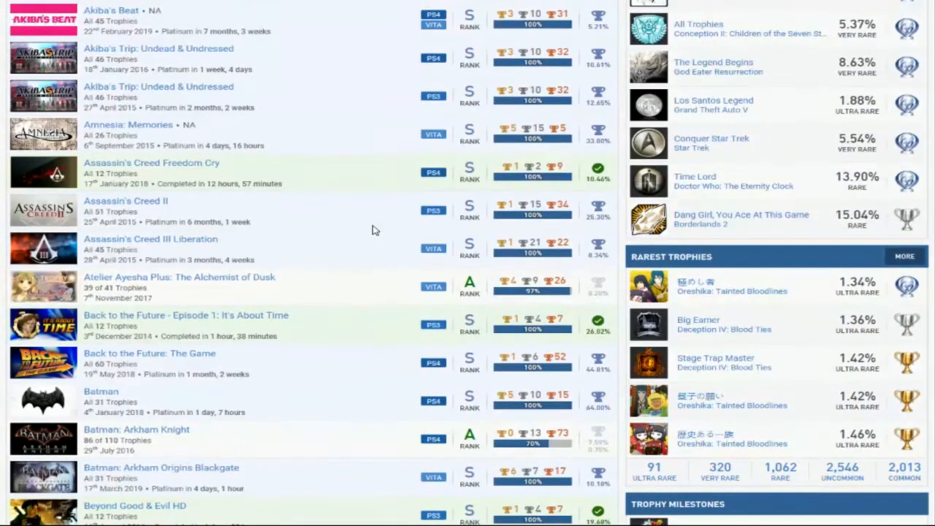
{"action": "scroll", "scroll_direction": "down", "scroll_amount": 3}
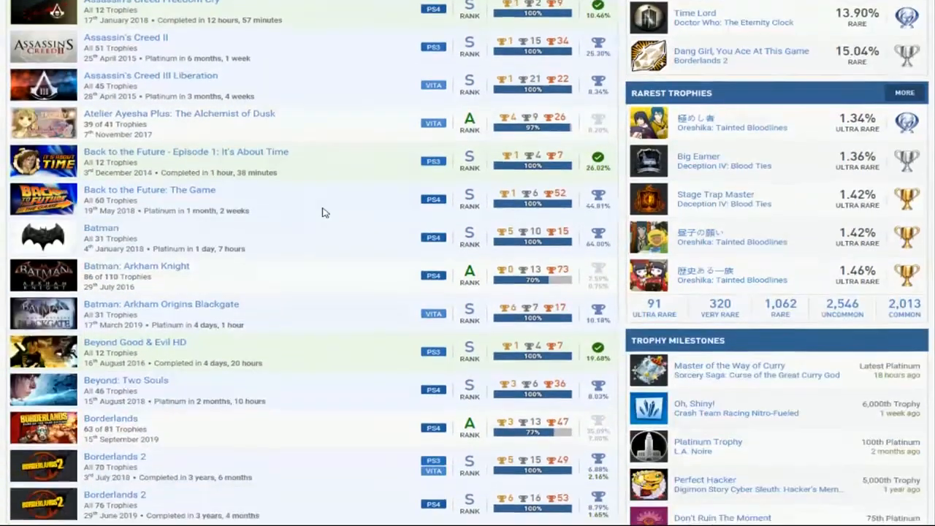
{"action": "scroll", "scroll_direction": "down", "scroll_amount": 3}
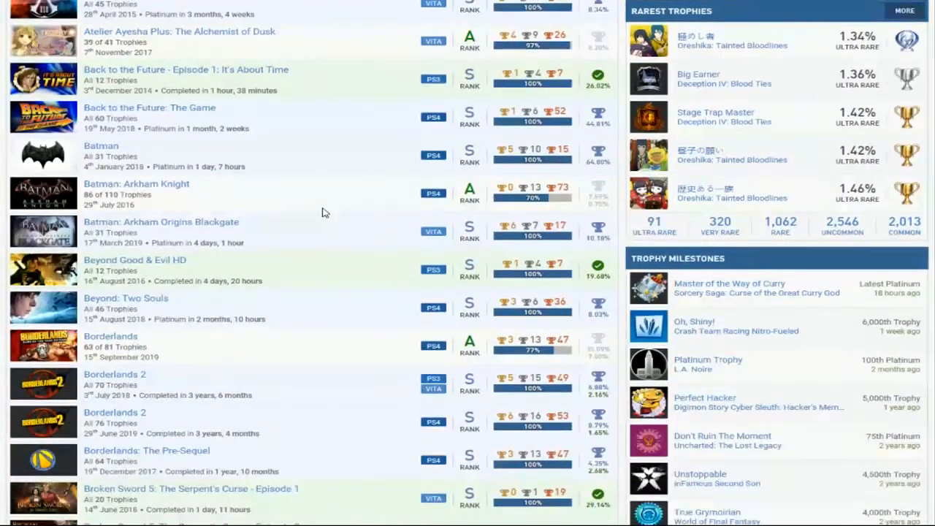
{"action": "scroll", "scroll_direction": "down", "scroll_amount": 3}
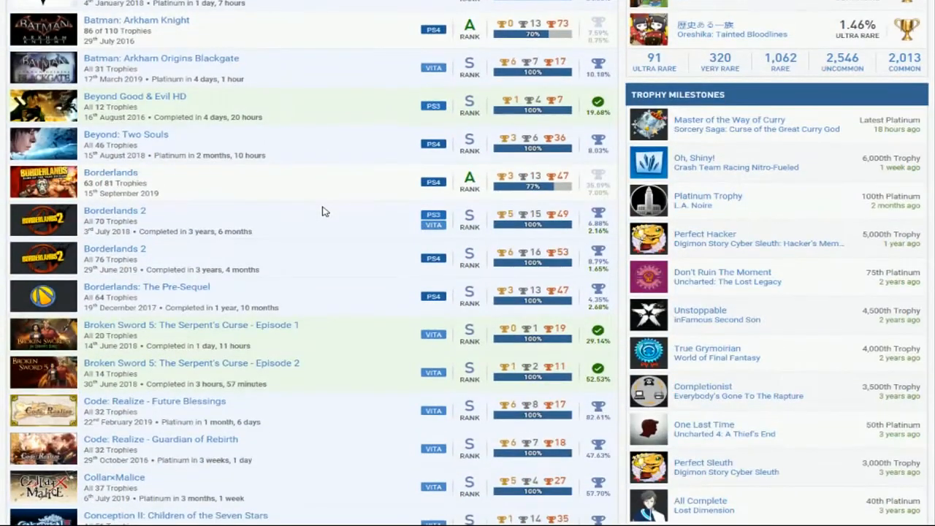
{"action": "mouse_move", "coordinate": [334, 270]}
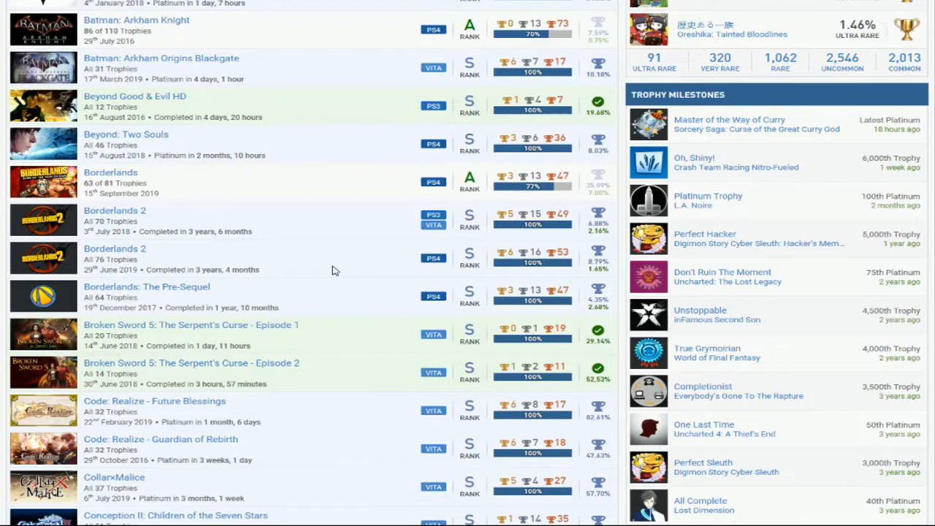
{"action": "mouse_move", "coordinate": [163, 196]}
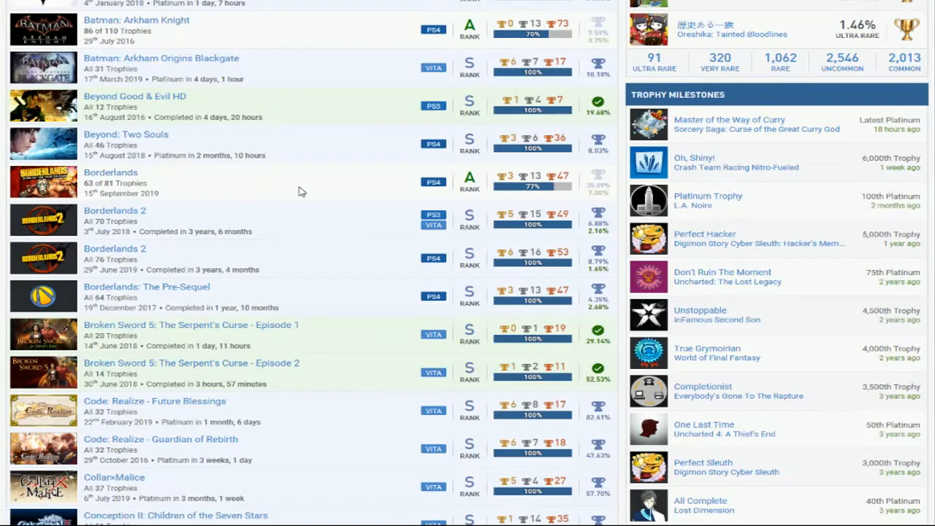
{"action": "mouse_move", "coordinate": [307, 194]}
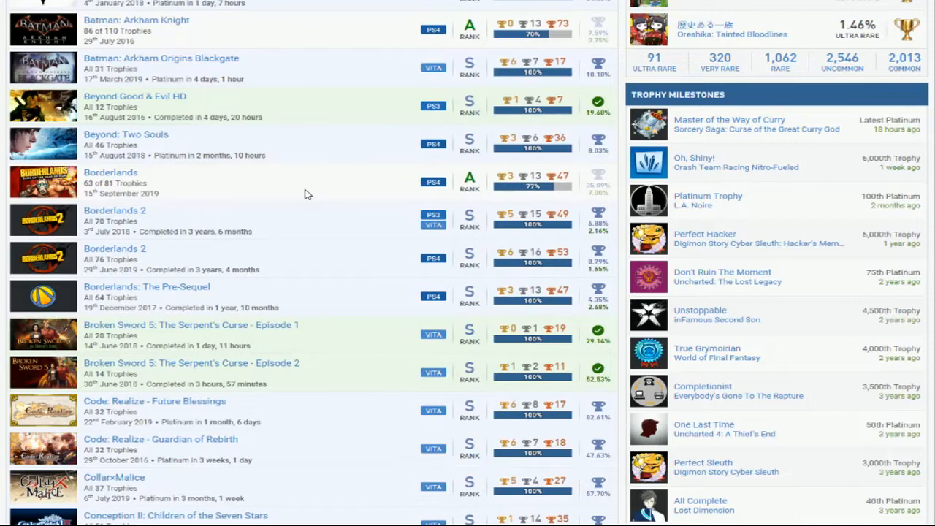
{"action": "scroll", "scroll_direction": "down", "scroll_amount": 3}
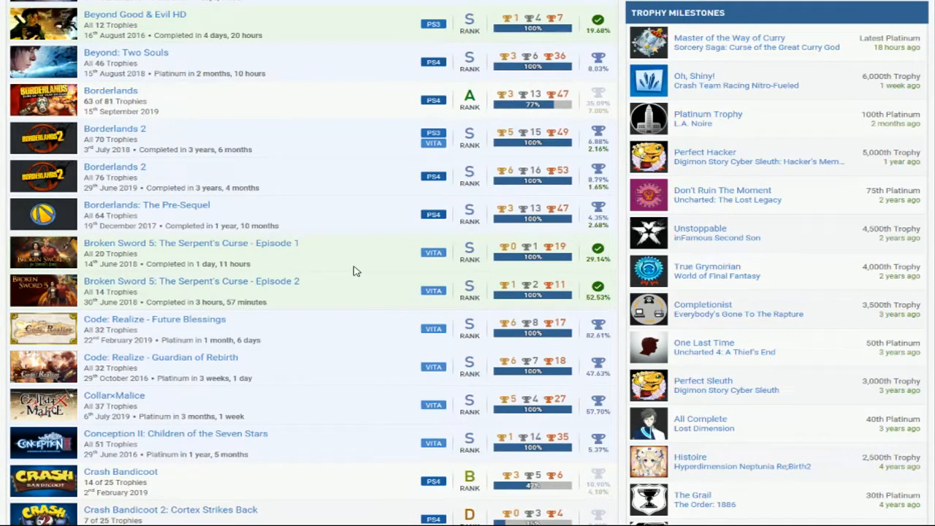
{"action": "scroll", "scroll_direction": "down", "scroll_amount": 3}
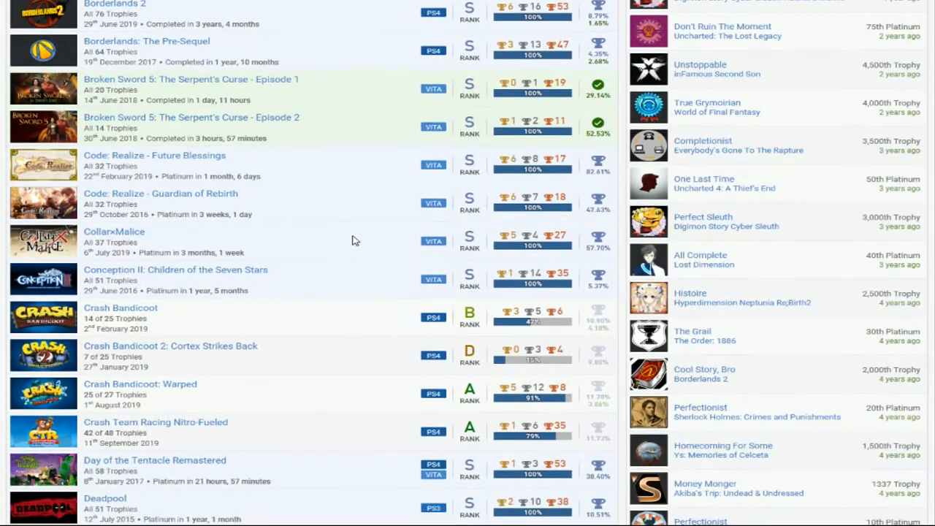
{"action": "mouse_move", "coordinate": [351, 210]}
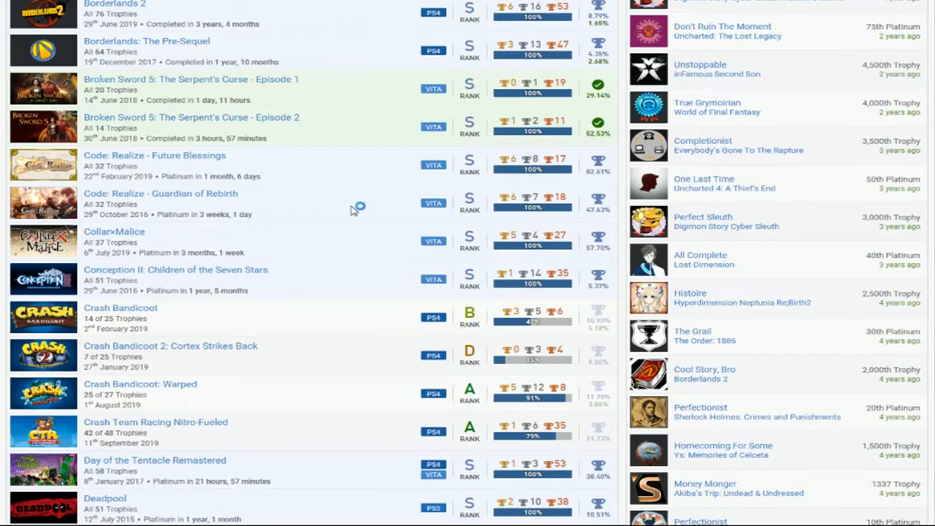
{"action": "mouse_move", "coordinate": [354, 210]}
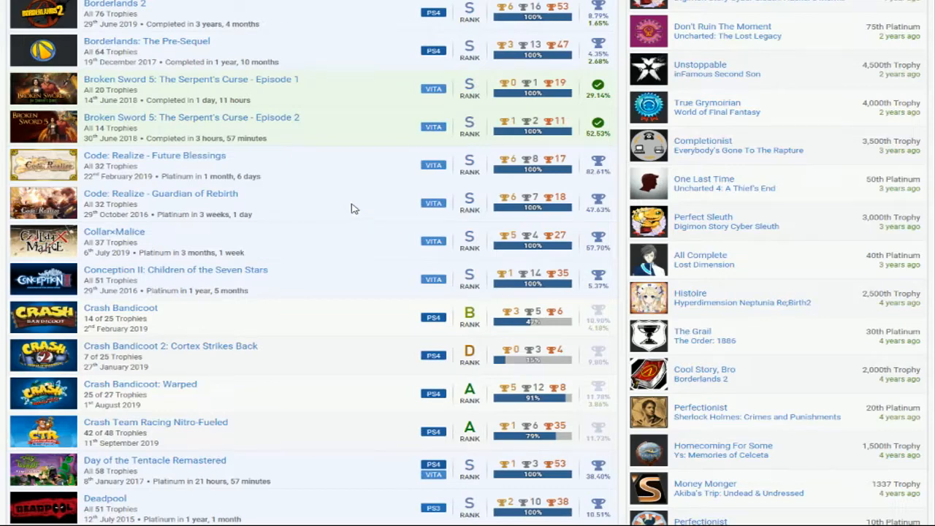
{"action": "mouse_move", "coordinate": [358, 193]}
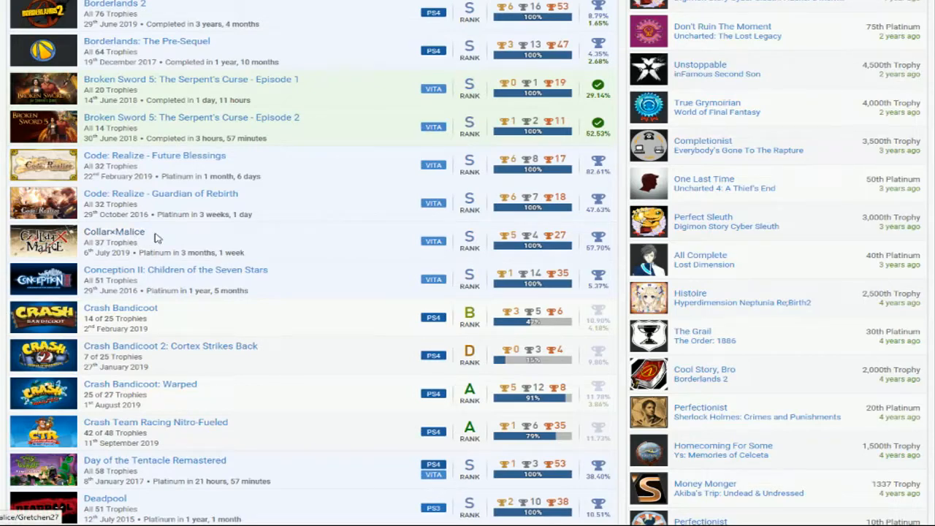
{"action": "scroll", "scroll_direction": "down", "scroll_amount": 3}
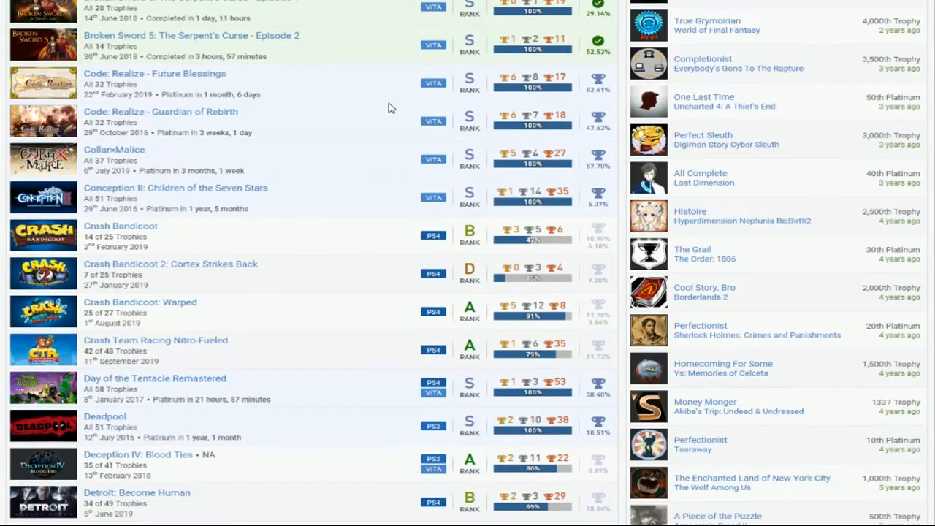
{"action": "mouse_move", "coordinate": [395, 205]}
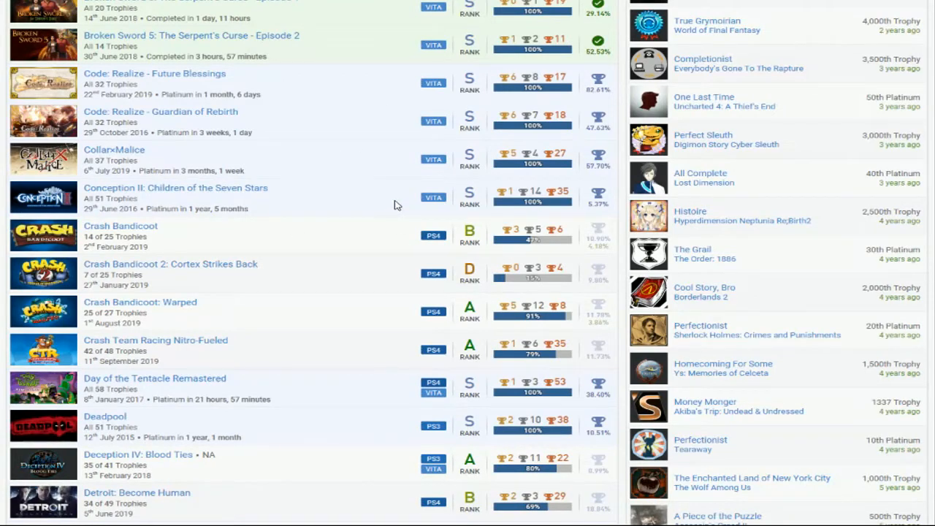
{"action": "mouse_move", "coordinate": [331, 357]}
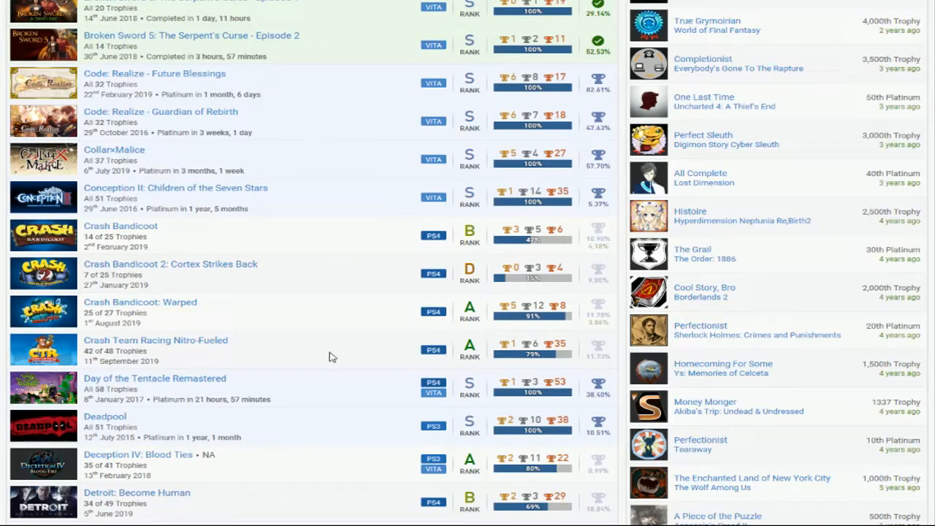
{"action": "mouse_move", "coordinate": [356, 320]}
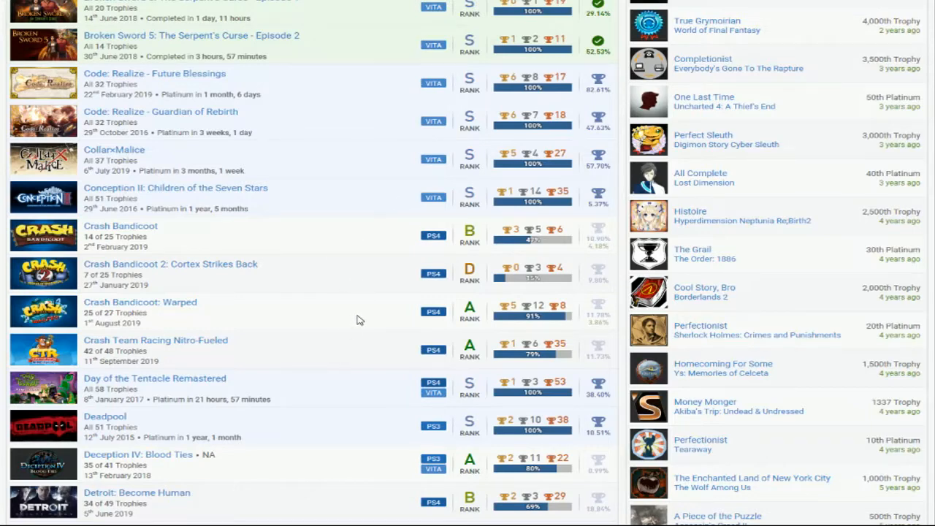
{"action": "mouse_move", "coordinate": [365, 358]}
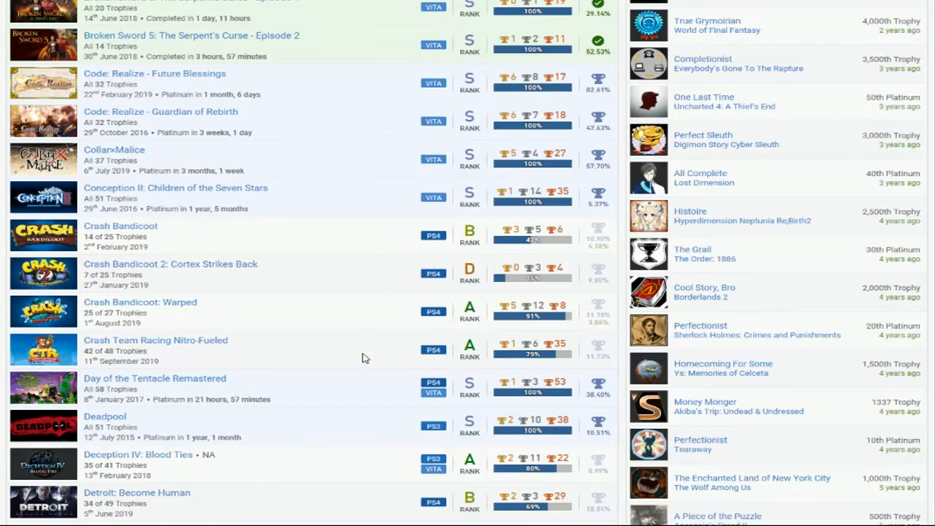
{"action": "mouse_move", "coordinate": [386, 356]}
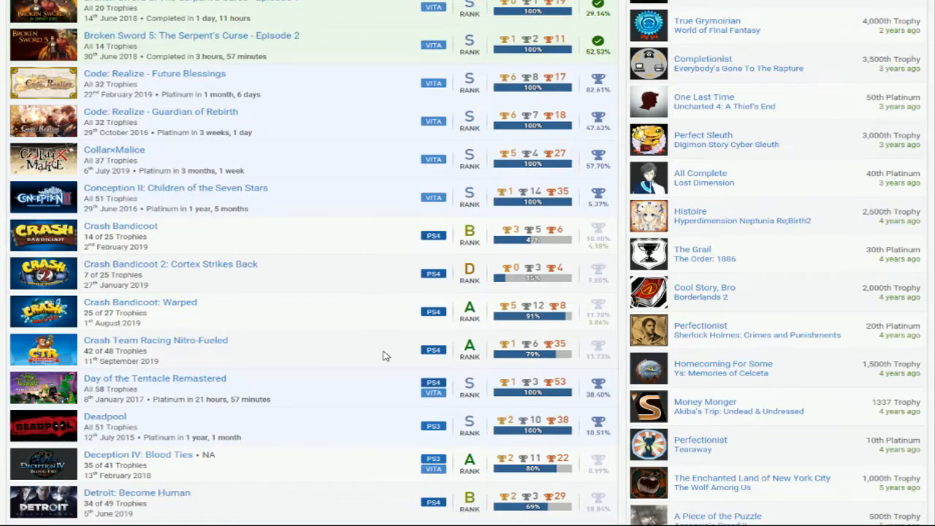
{"action": "mouse_move", "coordinate": [368, 292]}
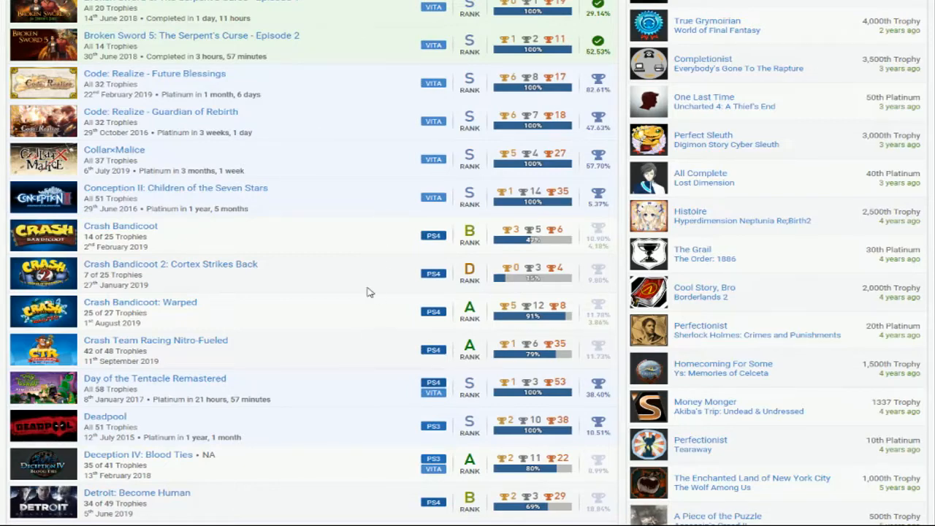
{"action": "mouse_move", "coordinate": [368, 329]}
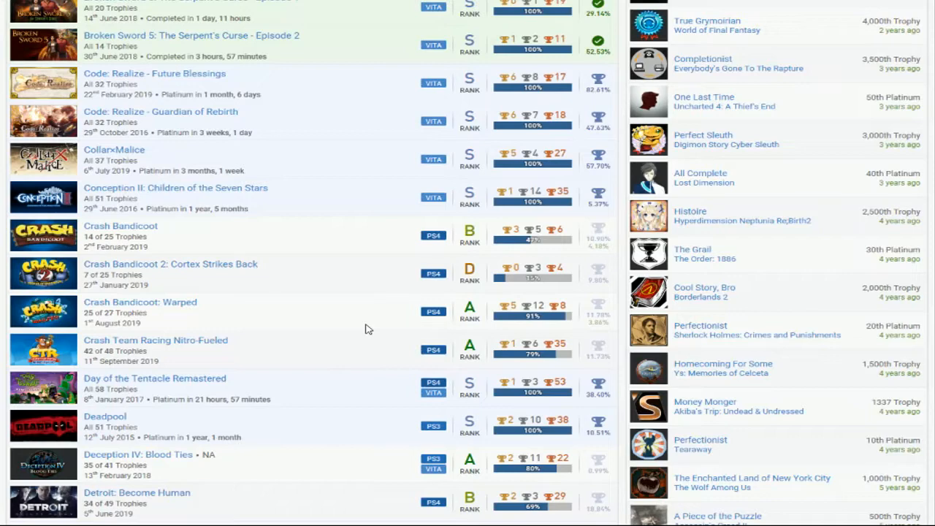
Scroll the games list past Detroit through Digimon, Dragon Age and Final Fantasy to Game of Thrones
{"action": "scroll", "scroll_direction": "down", "scroll_amount": 3}
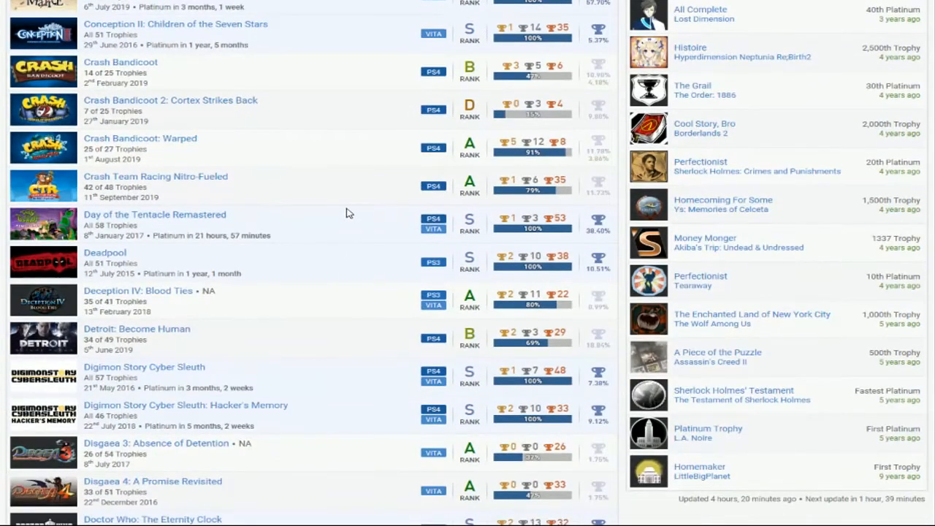
{"action": "mouse_move", "coordinate": [346, 241]}
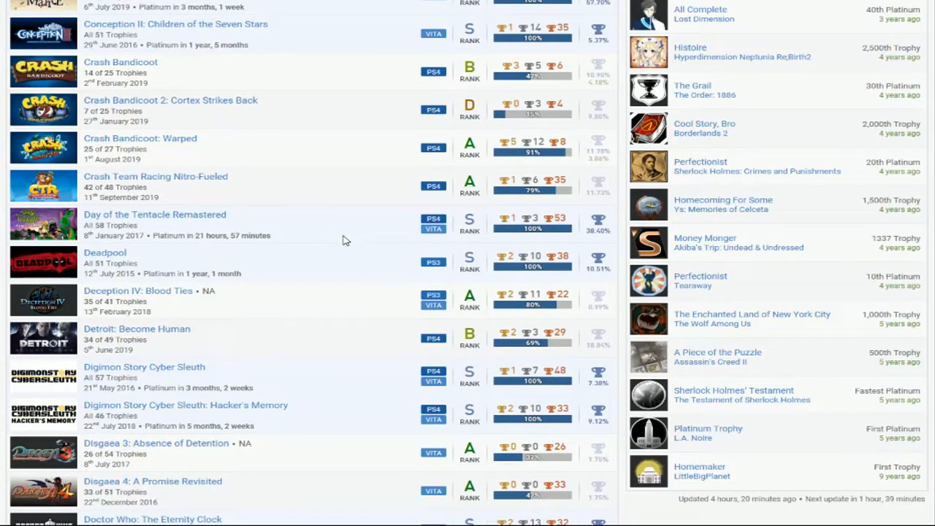
{"action": "scroll", "scroll_direction": "down", "scroll_amount": 3}
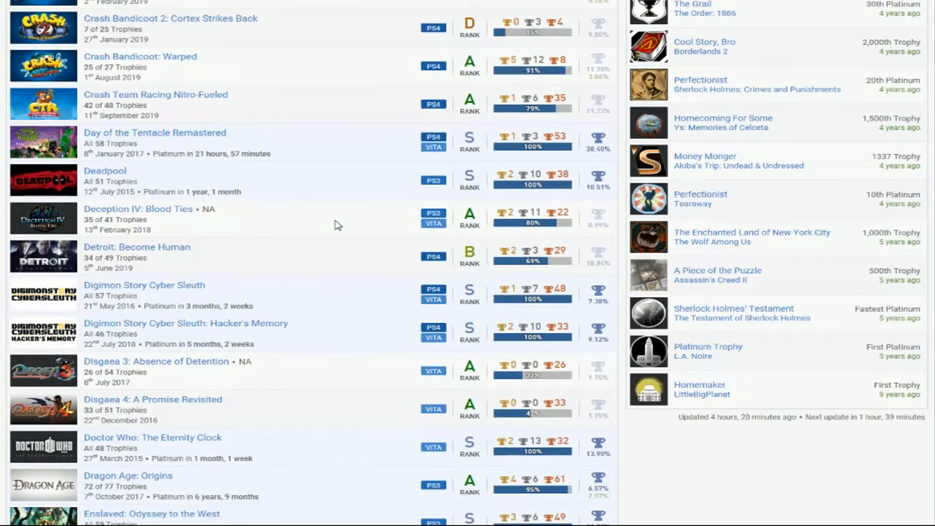
{"action": "mouse_move", "coordinate": [379, 222]}
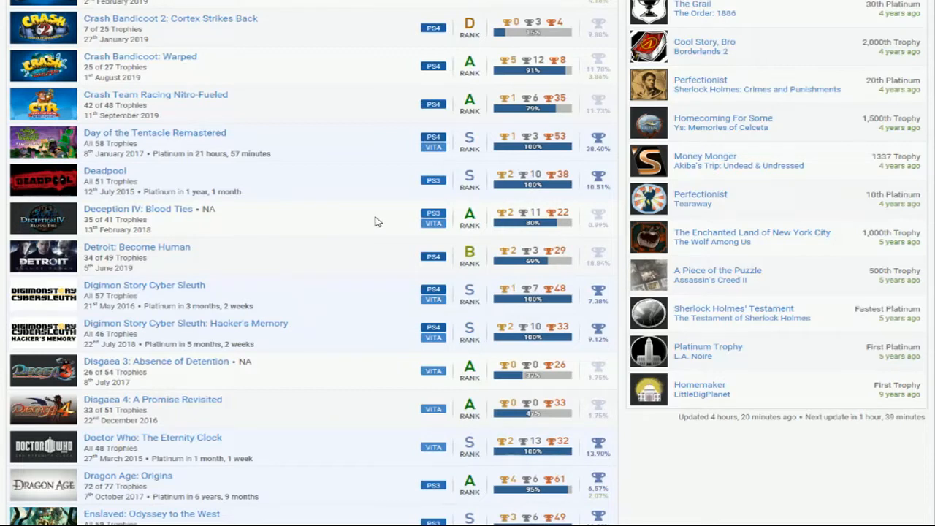
{"action": "mouse_move", "coordinate": [337, 225]}
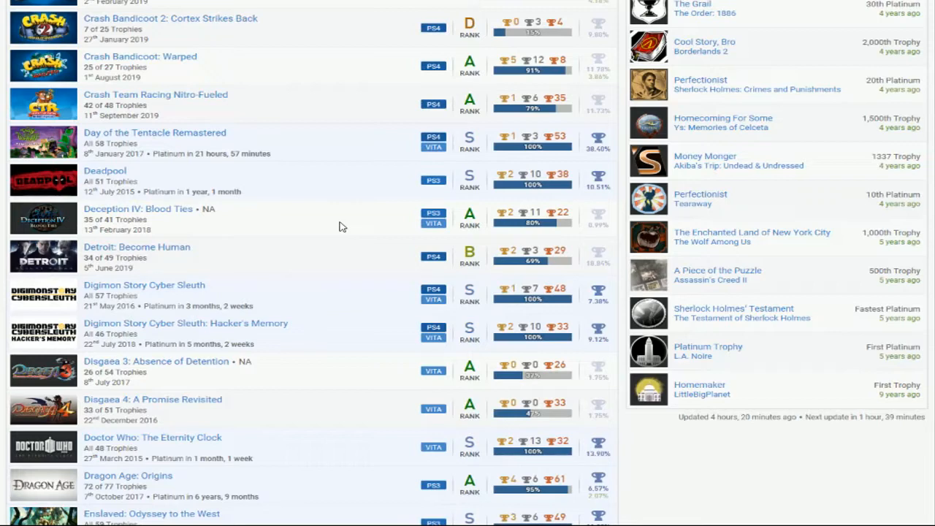
{"action": "mouse_move", "coordinate": [354, 268]}
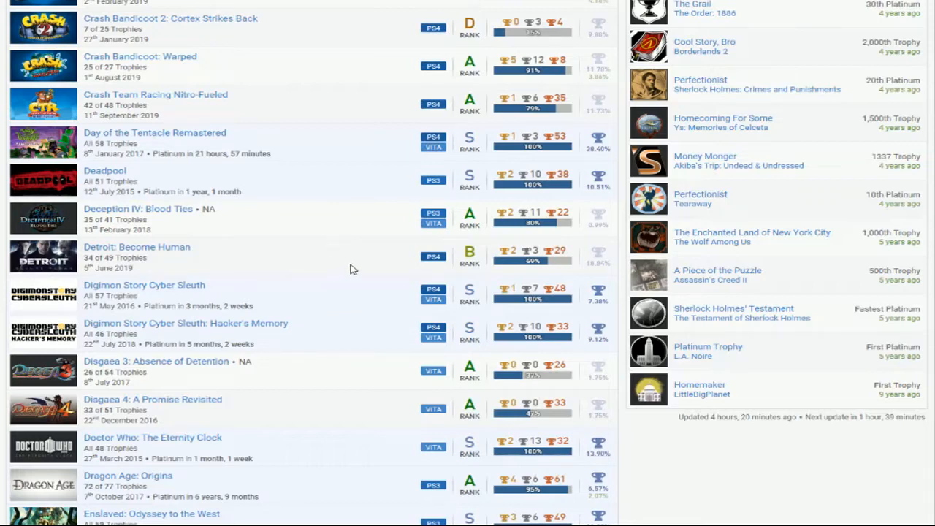
{"action": "scroll", "scroll_direction": "down", "scroll_amount": 3}
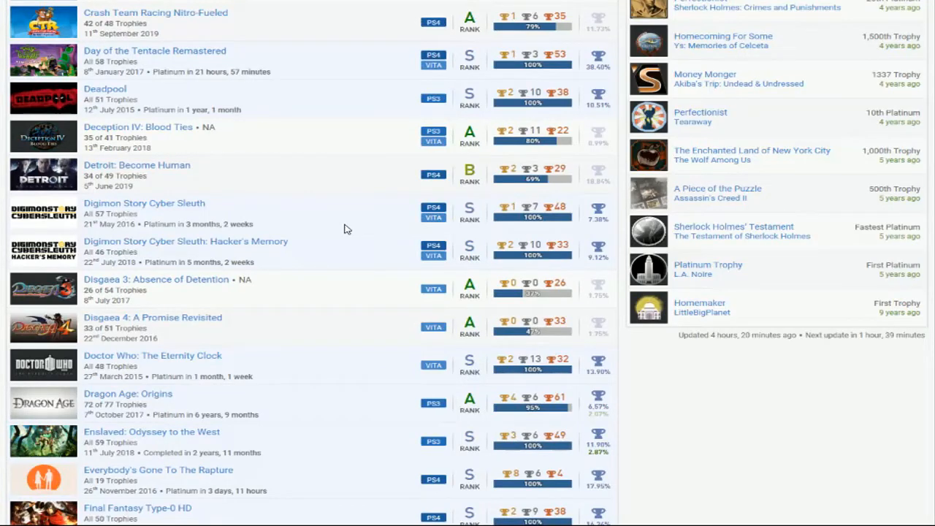
{"action": "scroll", "scroll_direction": "down", "scroll_amount": 3}
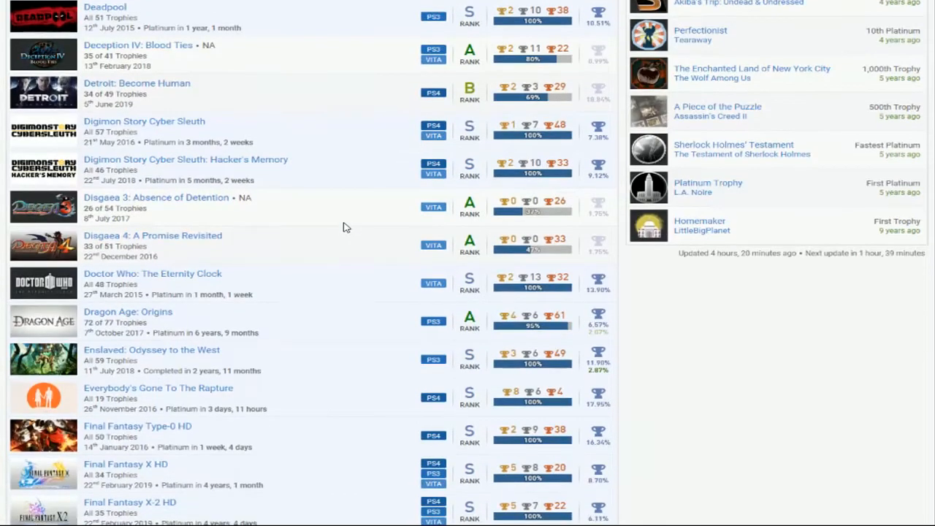
{"action": "mouse_move", "coordinate": [342, 237]}
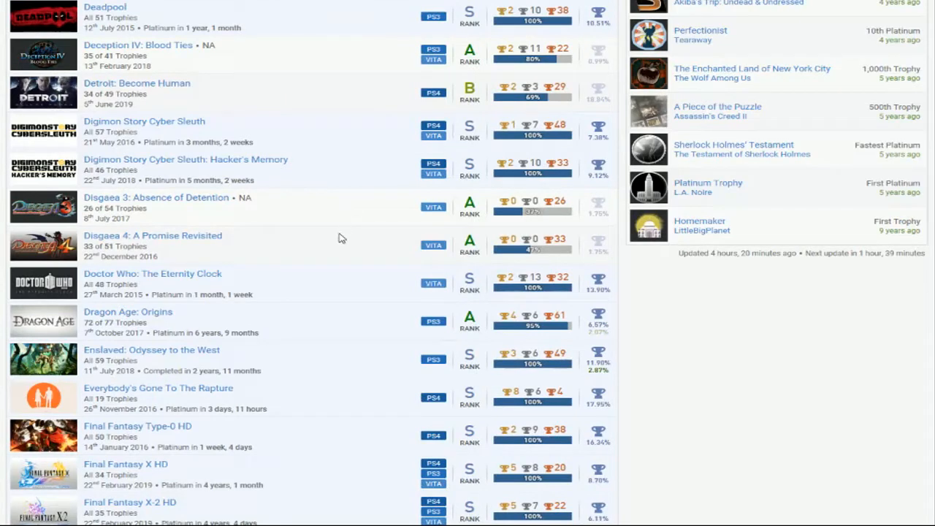
{"action": "mouse_move", "coordinate": [349, 216]}
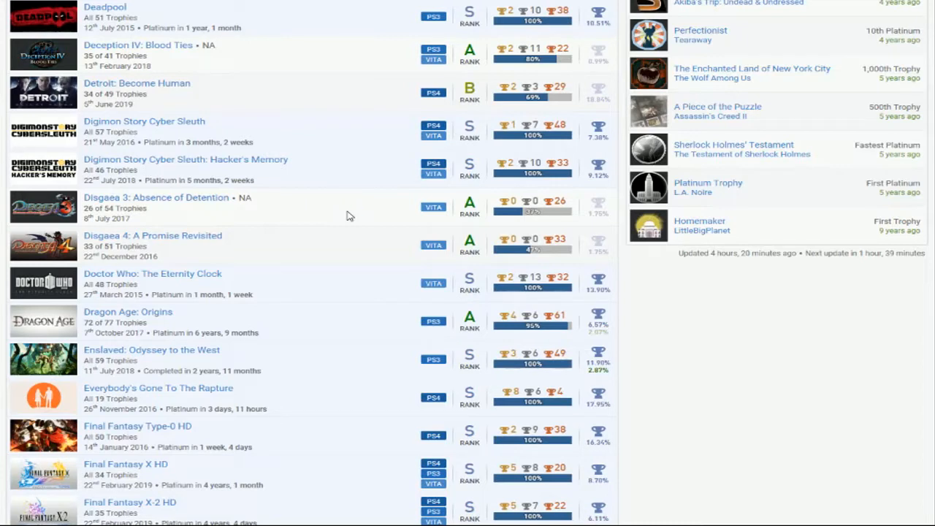
{"action": "scroll", "scroll_direction": "down", "scroll_amount": 3}
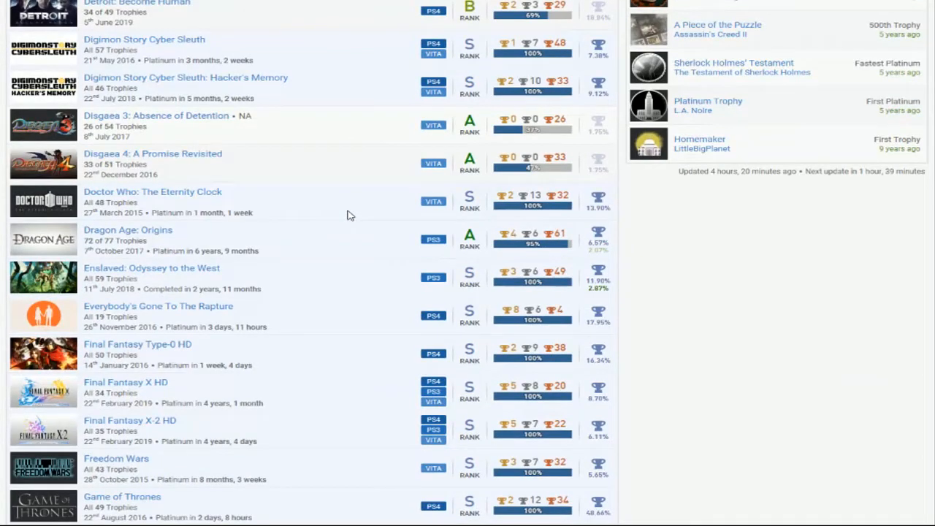
Scroll the games list past God Eater and Gone Home to Gravity Rush
{"action": "scroll", "scroll_direction": "down", "scroll_amount": 3}
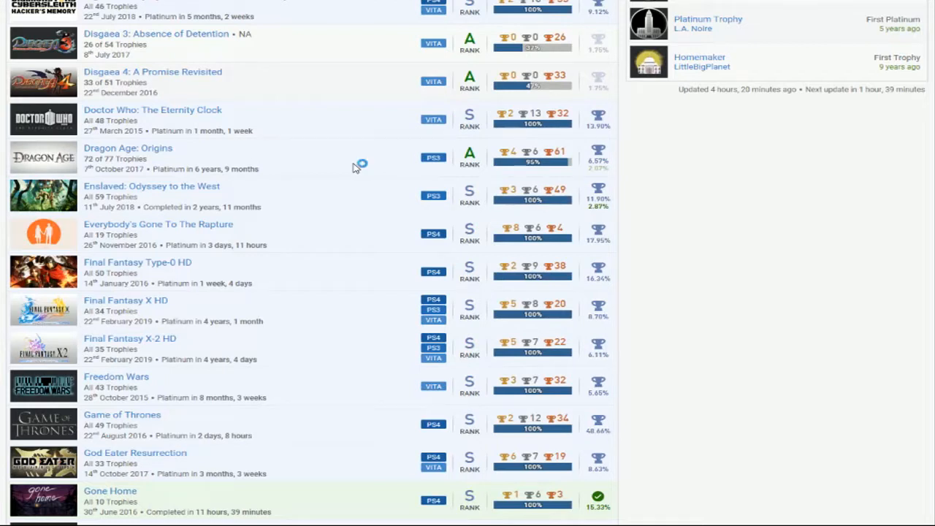
{"action": "mouse_move", "coordinate": [357, 167]}
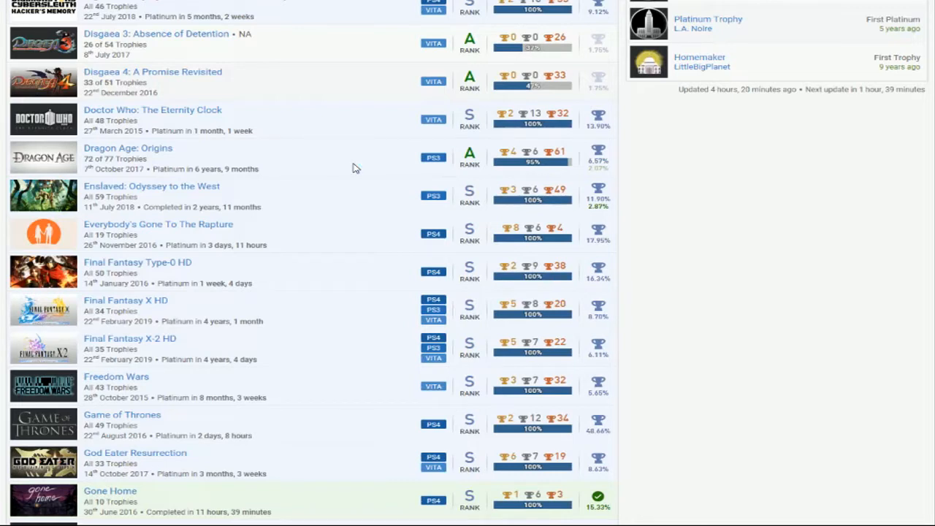
{"action": "mouse_move", "coordinate": [347, 204]}
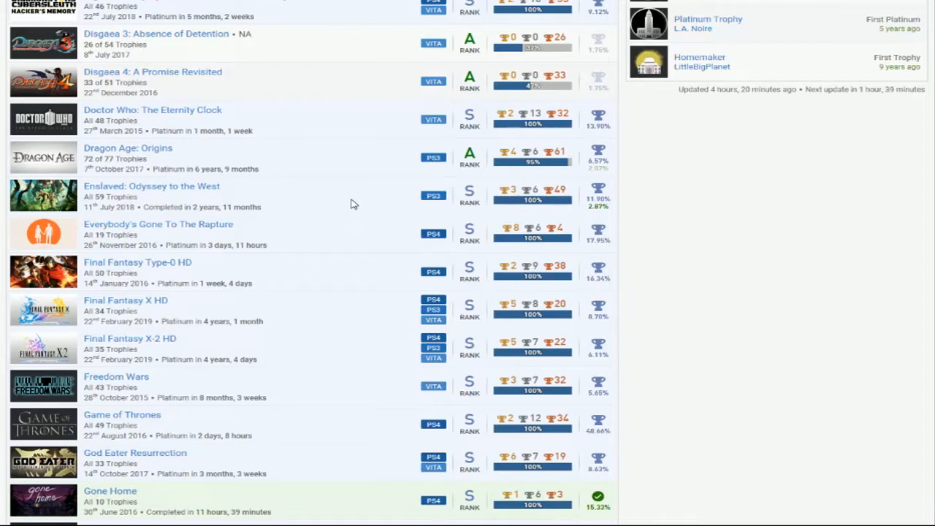
{"action": "scroll", "scroll_direction": "down", "scroll_amount": 3}
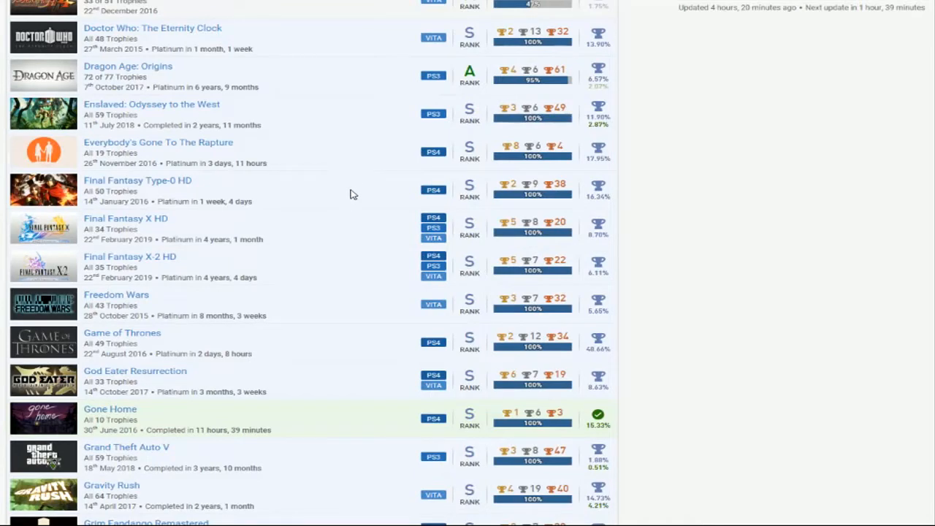
{"action": "mouse_move", "coordinate": [351, 201]}
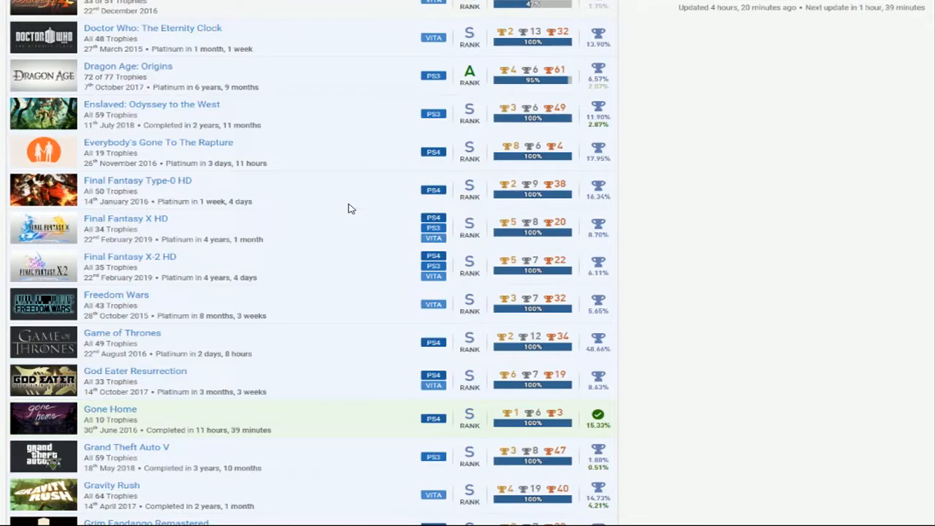
Scroll the games list through Grim Fandango, Harry Potter, Heavy Rain and Hitman to Hue
{"action": "scroll", "scroll_direction": "down", "scroll_amount": 3}
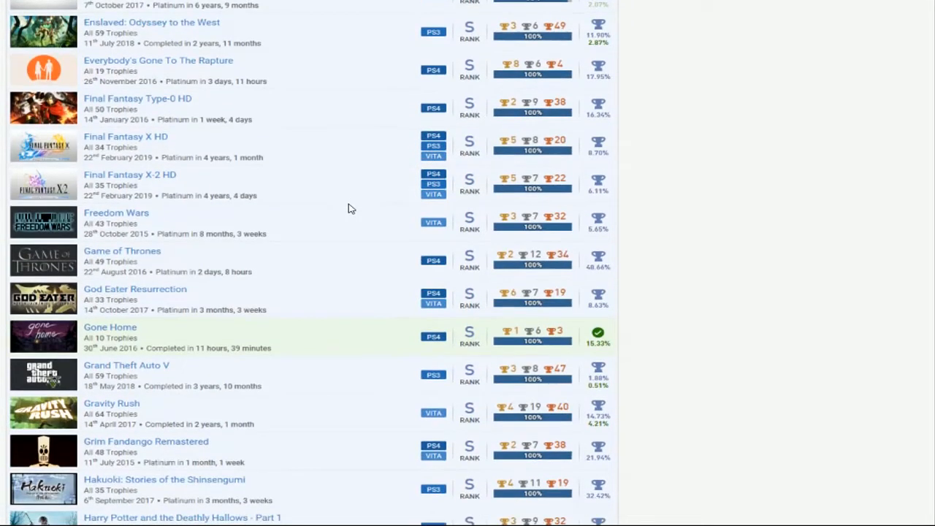
{"action": "scroll", "scroll_direction": "down", "scroll_amount": 3}
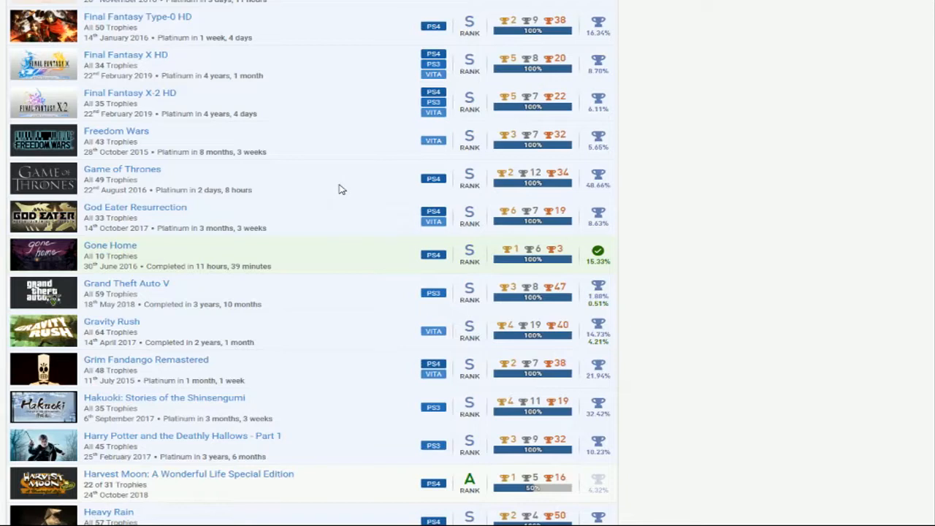
{"action": "scroll", "scroll_direction": "down", "scroll_amount": 3}
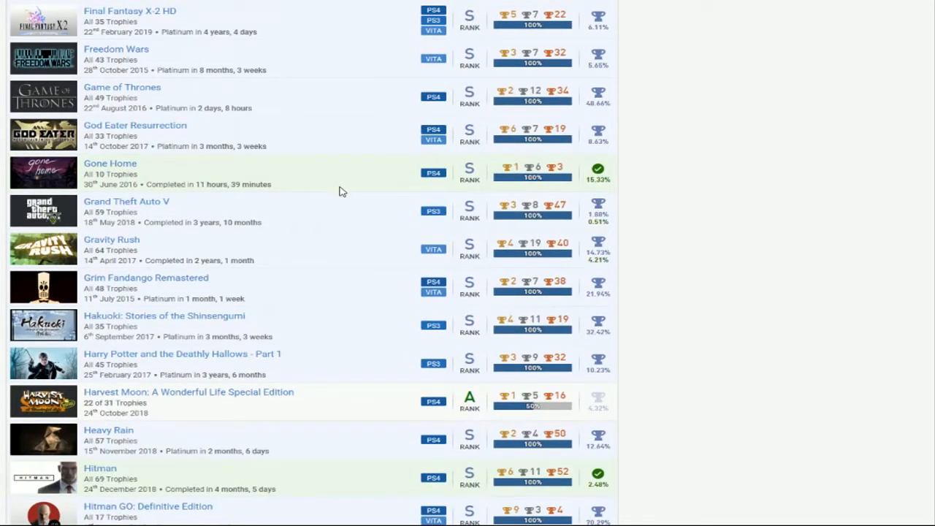
{"action": "mouse_move", "coordinate": [348, 225]}
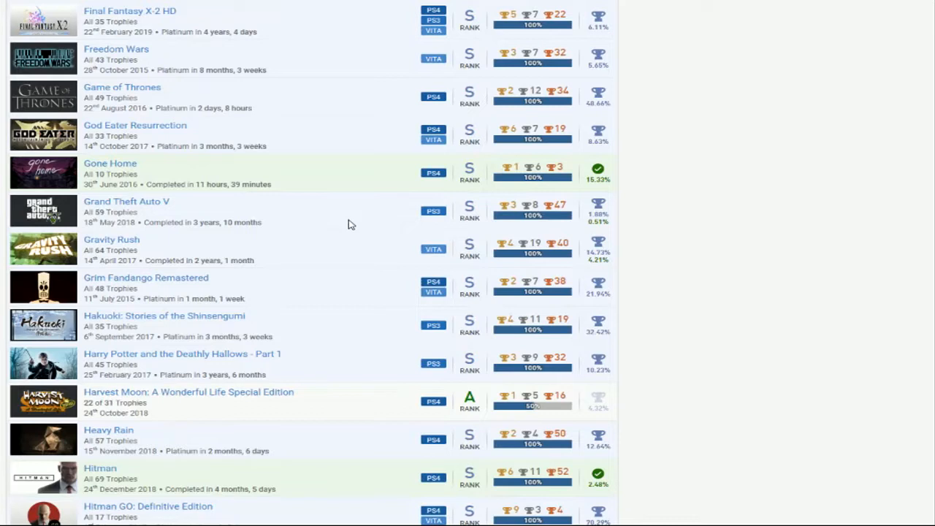
{"action": "mouse_move", "coordinate": [353, 218]}
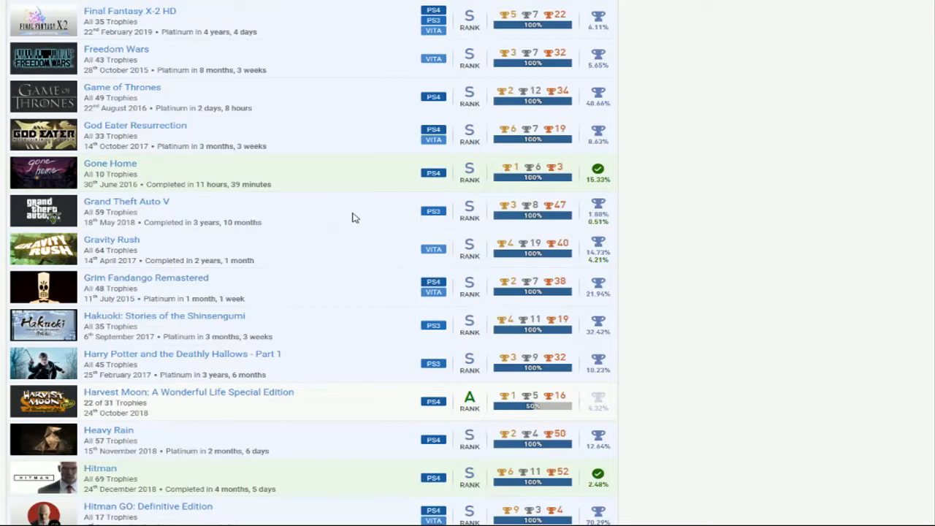
{"action": "mouse_move", "coordinate": [374, 273]}
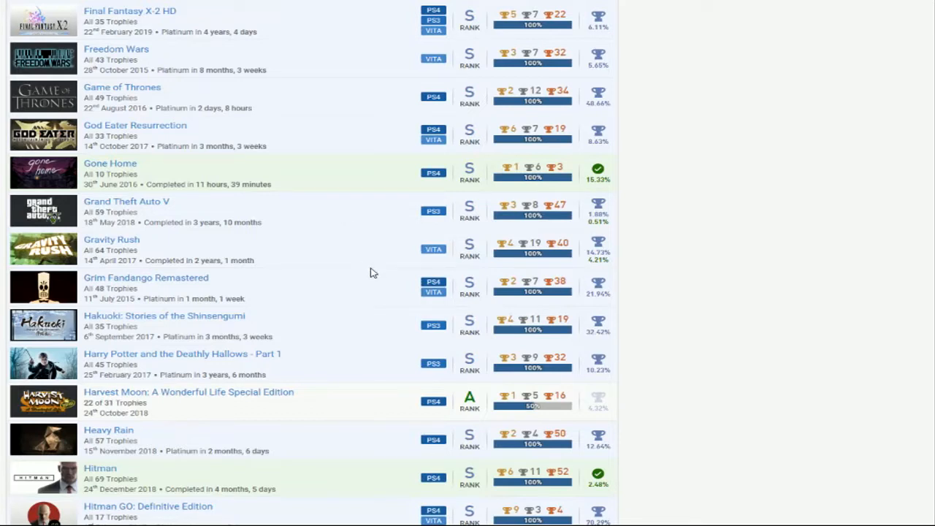
{"action": "mouse_move", "coordinate": [378, 251]}
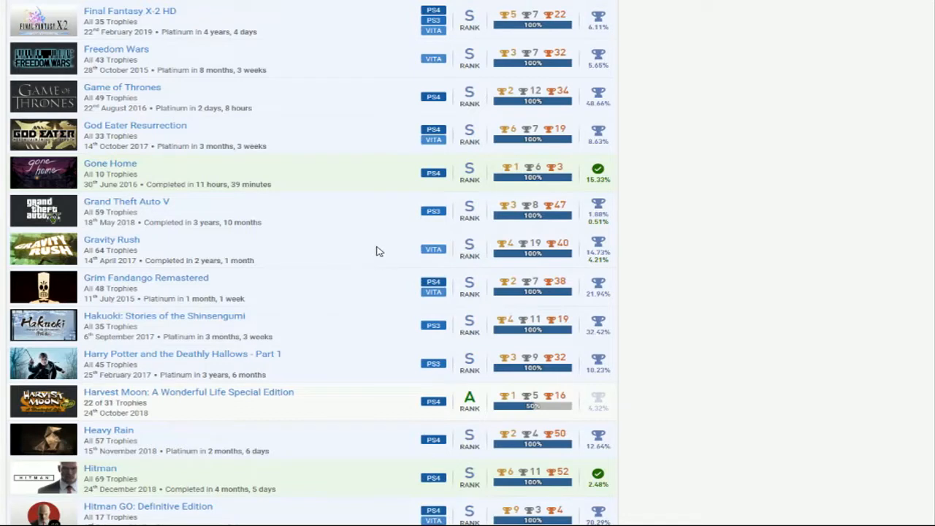
{"action": "mouse_move", "coordinate": [350, 251]}
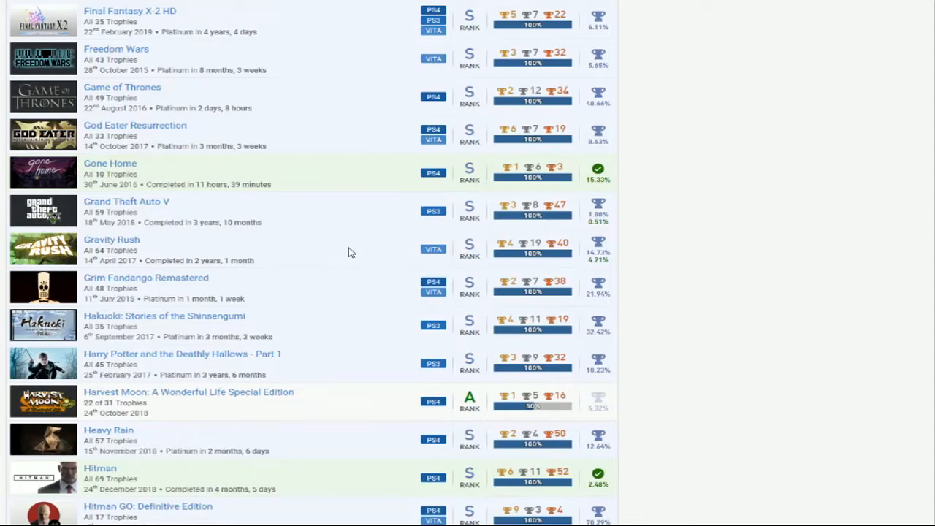
{"action": "scroll", "scroll_direction": "down", "scroll_amount": 3}
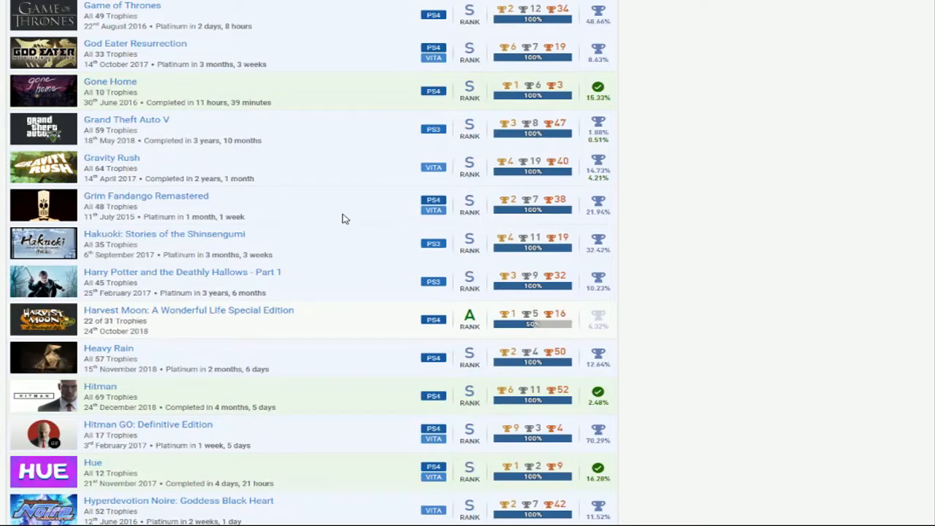
{"action": "mouse_move", "coordinate": [358, 209]}
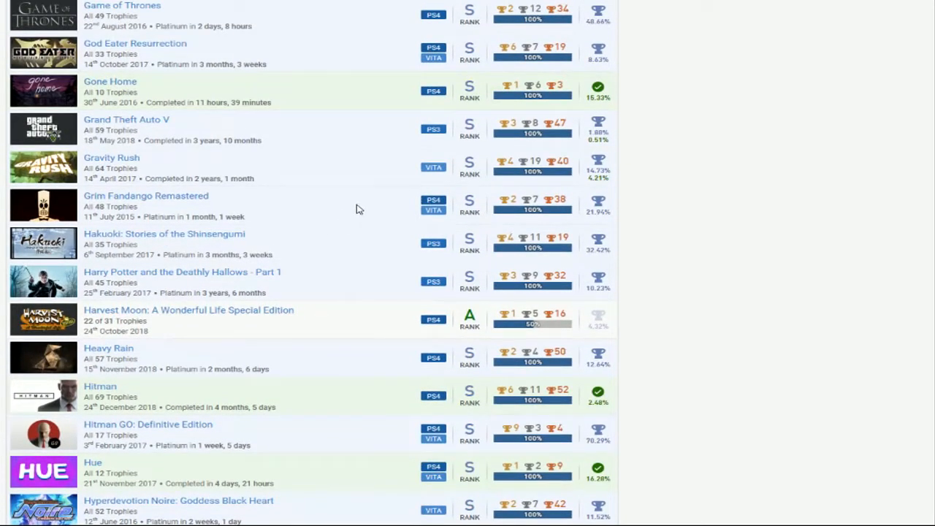
Scroll the games list through Hyperdimension Neptunia and InFamous to James Bond 007: Blood Stone
{"action": "scroll", "scroll_direction": "down", "scroll_amount": 3}
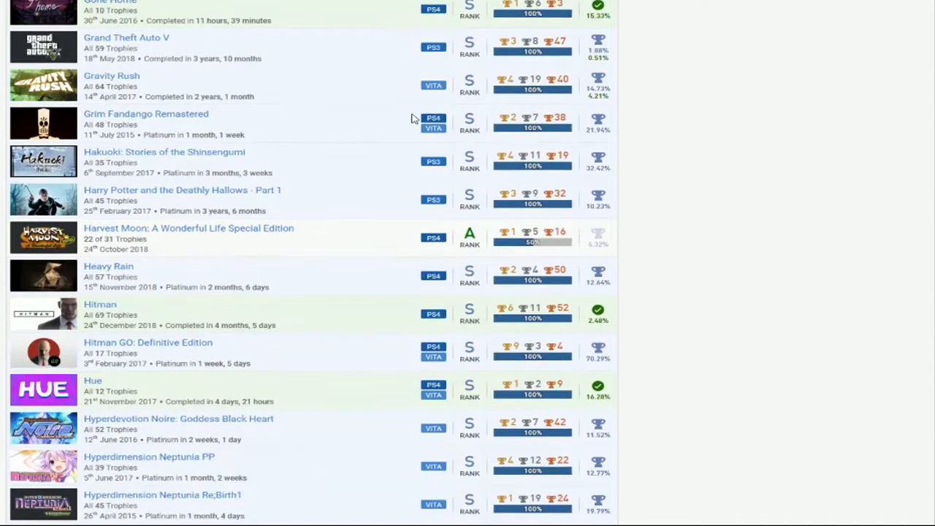
{"action": "mouse_move", "coordinate": [356, 252]}
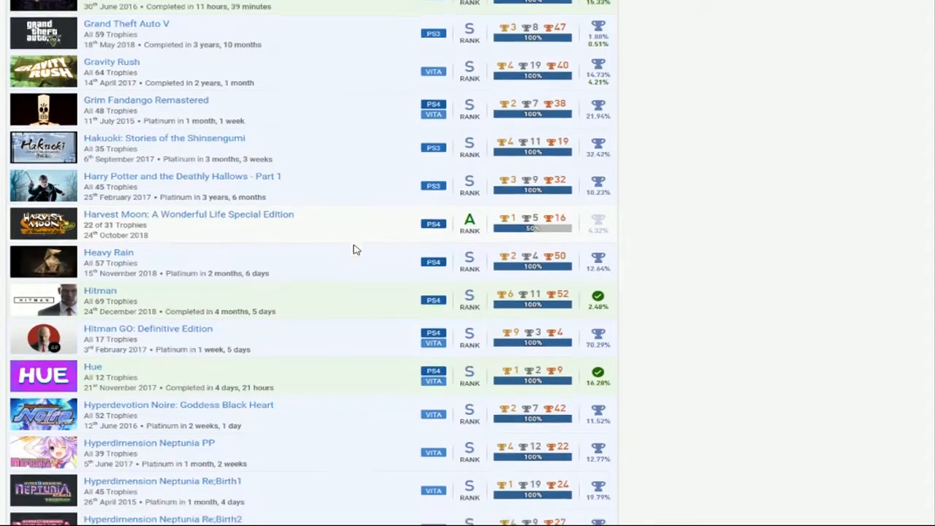
{"action": "scroll", "scroll_direction": "down", "scroll_amount": 3}
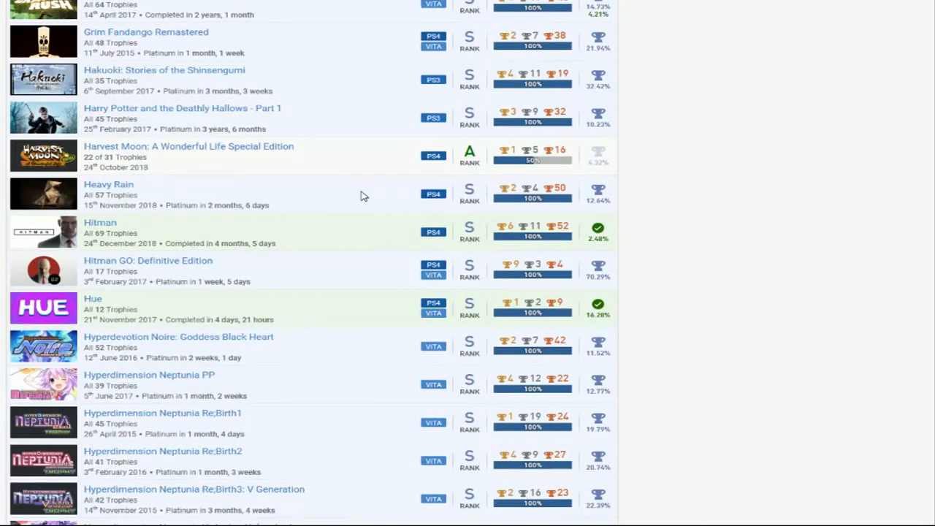
{"action": "mouse_move", "coordinate": [351, 238]}
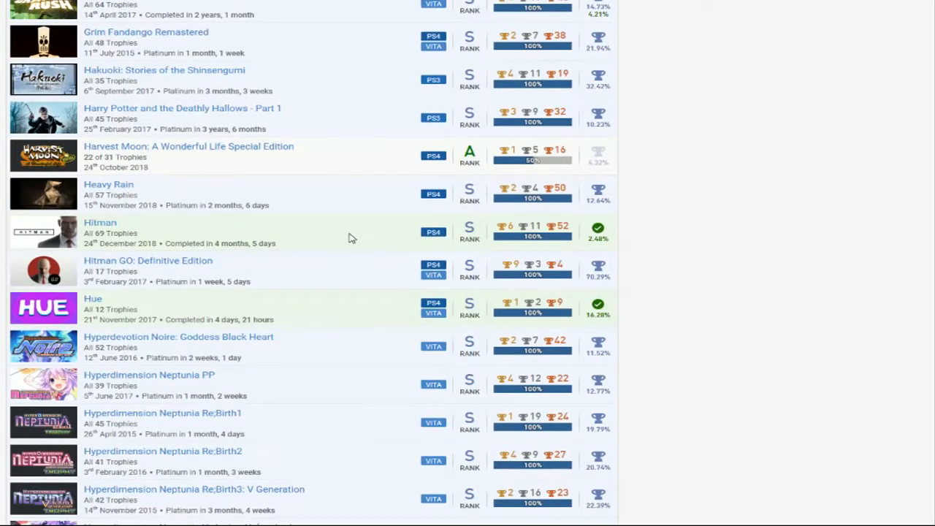
{"action": "mouse_move", "coordinate": [344, 277]}
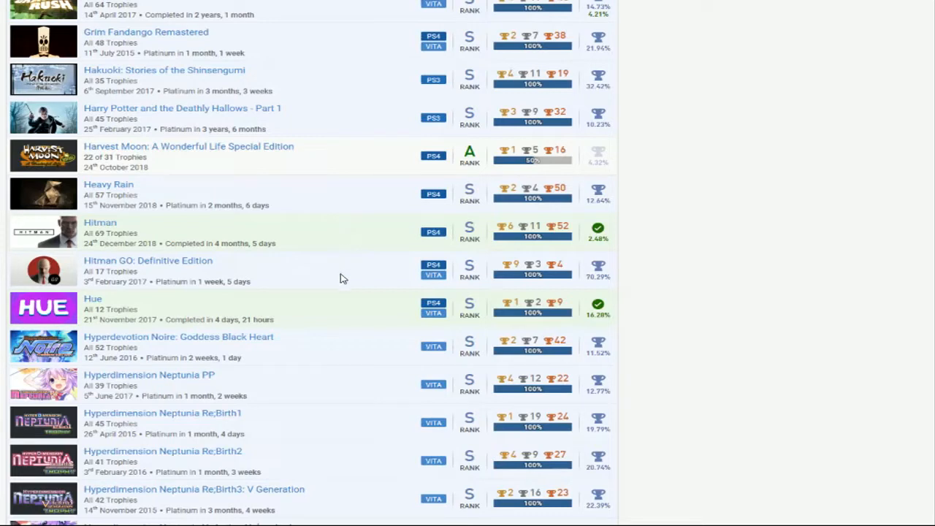
{"action": "mouse_move", "coordinate": [333, 244]}
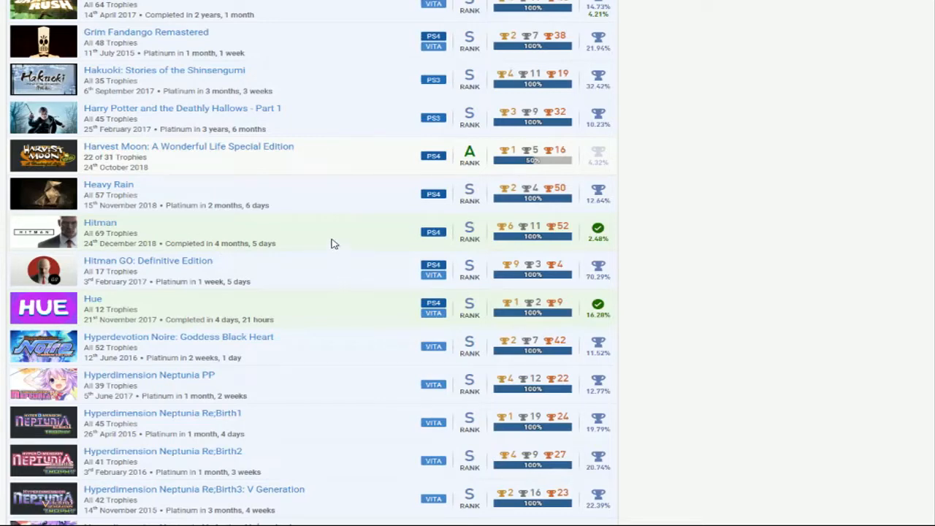
{"action": "scroll", "scroll_direction": "down", "scroll_amount": 3}
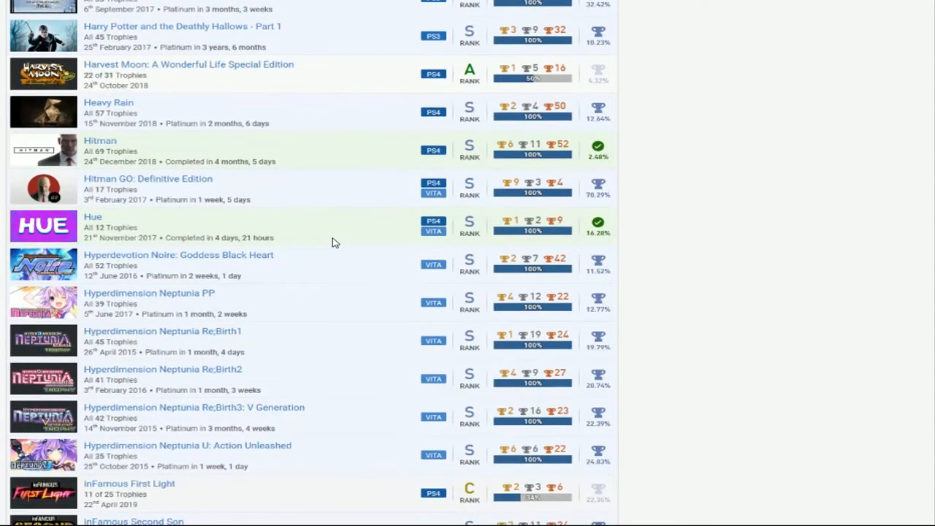
{"action": "mouse_move", "coordinate": [345, 165]}
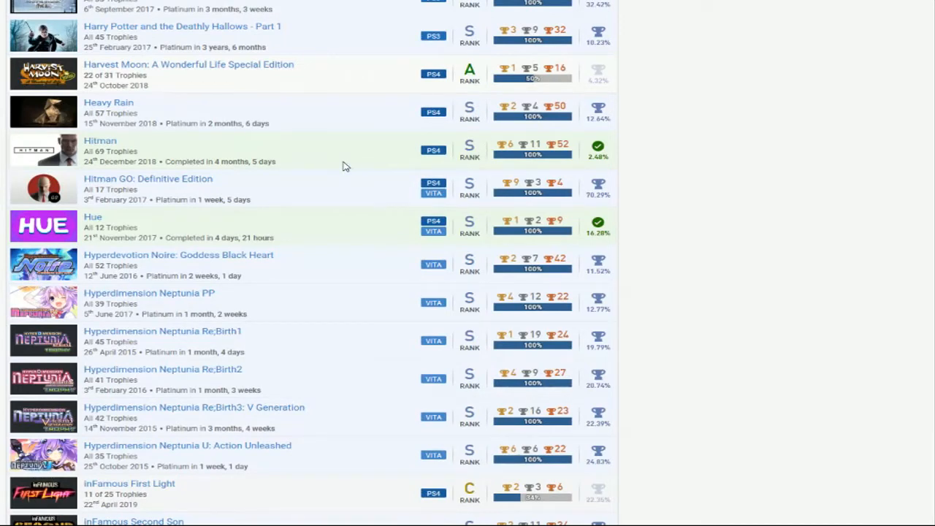
{"action": "mouse_move", "coordinate": [359, 181]}
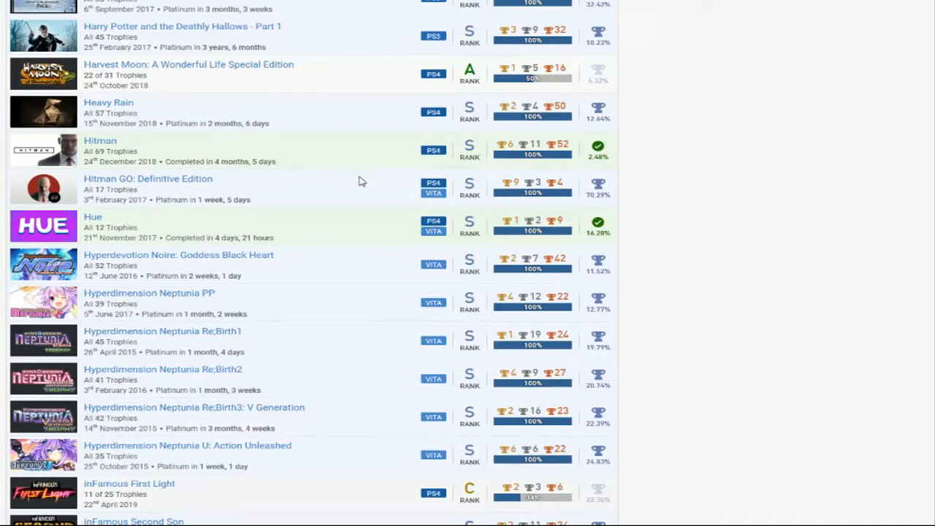
{"action": "scroll", "scroll_direction": "down", "scroll_amount": 3}
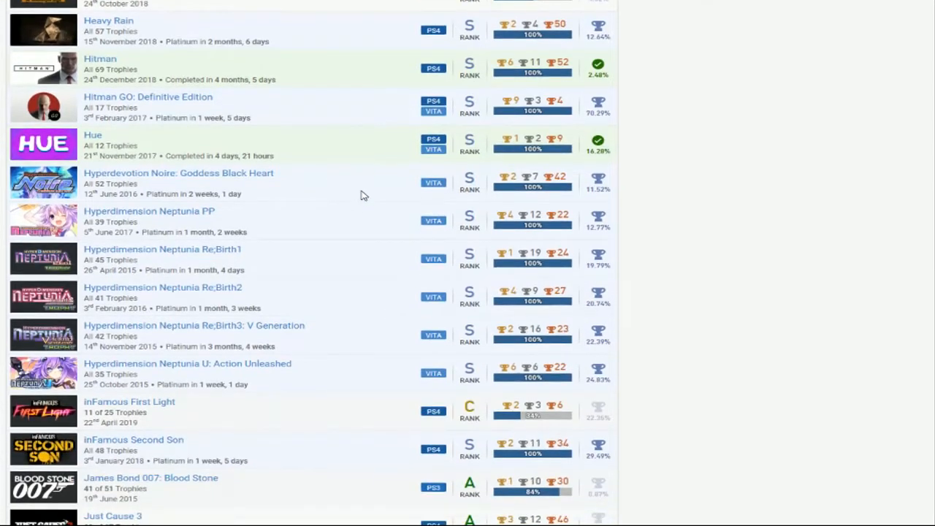
{"action": "mouse_move", "coordinate": [348, 324]}
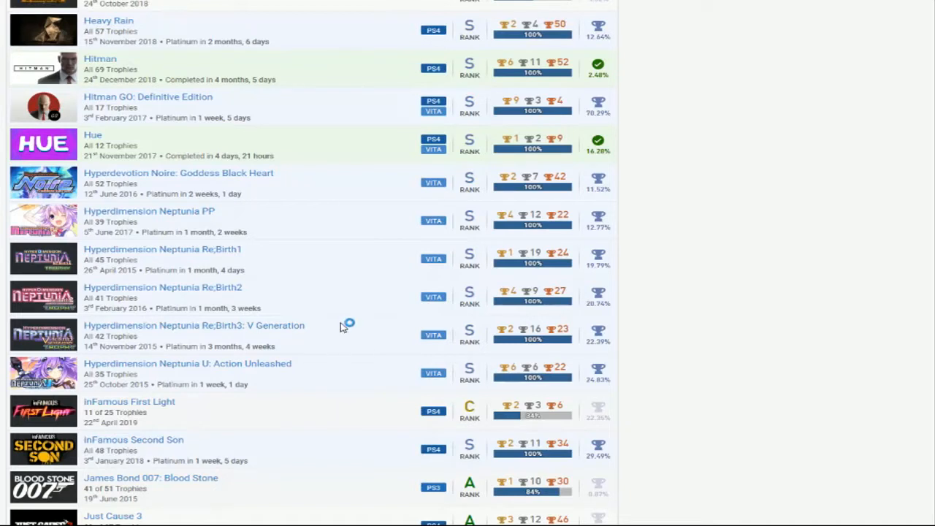
{"action": "mouse_move", "coordinate": [350, 214]}
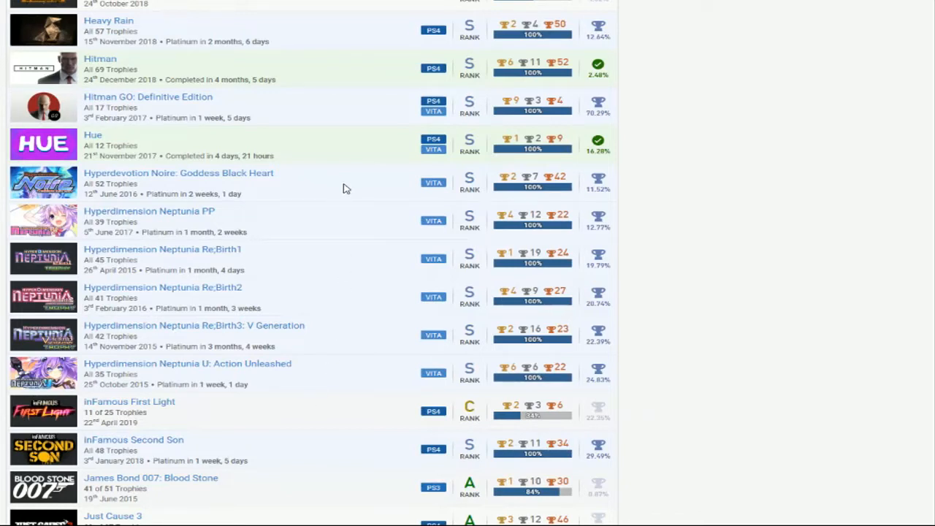
{"action": "mouse_move", "coordinate": [371, 181]}
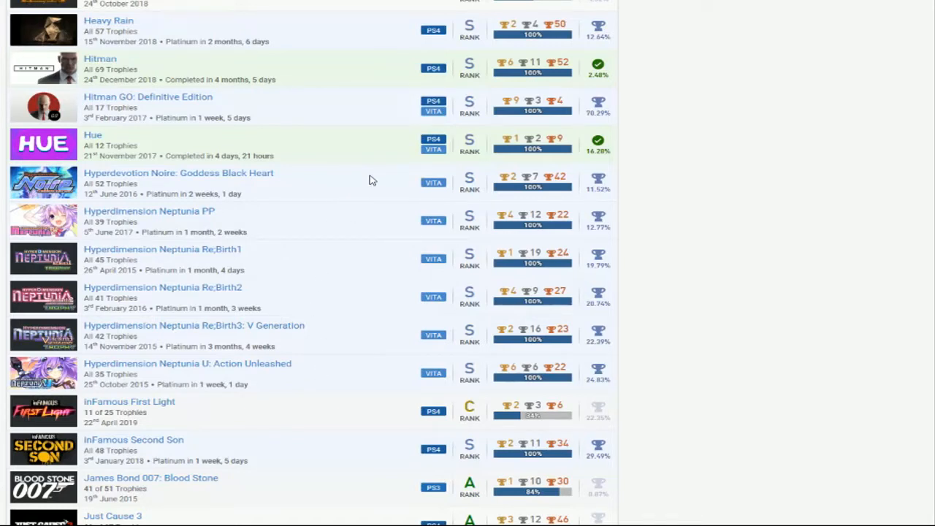
{"action": "mouse_move", "coordinate": [377, 204]}
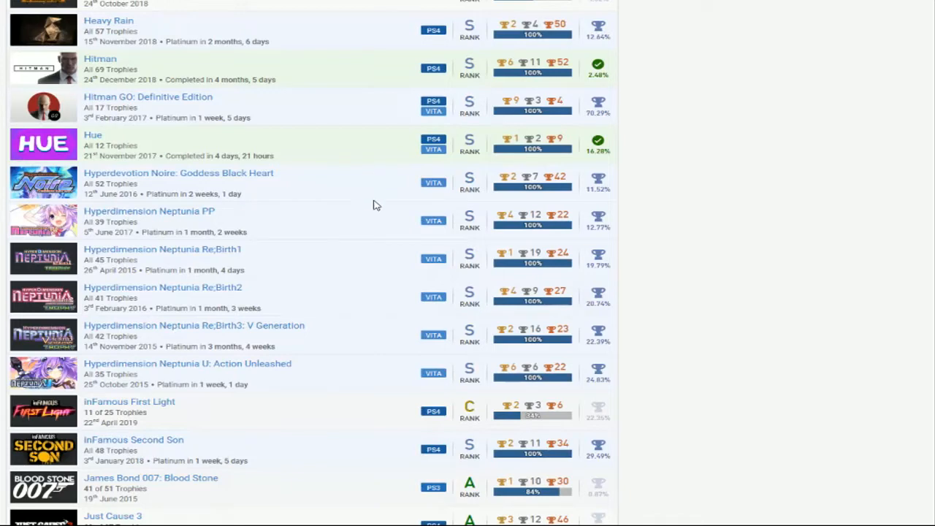
Scroll the games list past Just Cause 3 through Kingdom Hearts and L.A. Noire to the LEGO titles
{"action": "scroll", "scroll_direction": "down", "scroll_amount": 3}
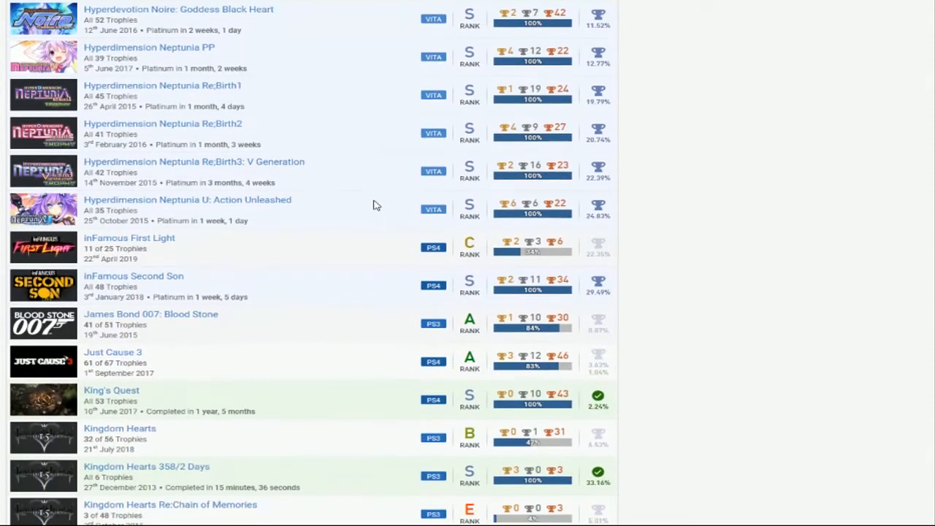
{"action": "mouse_move", "coordinate": [358, 285]}
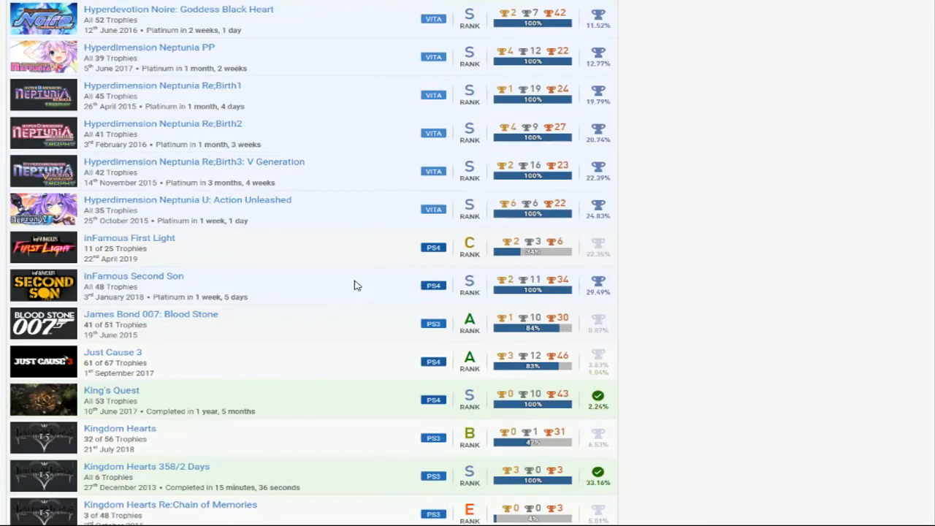
{"action": "mouse_move", "coordinate": [368, 250]}
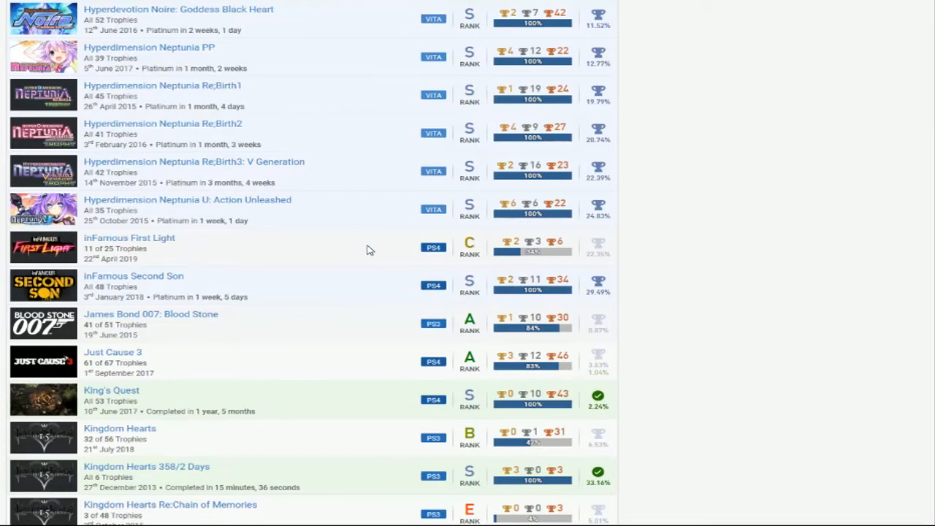
{"action": "mouse_move", "coordinate": [378, 290]}
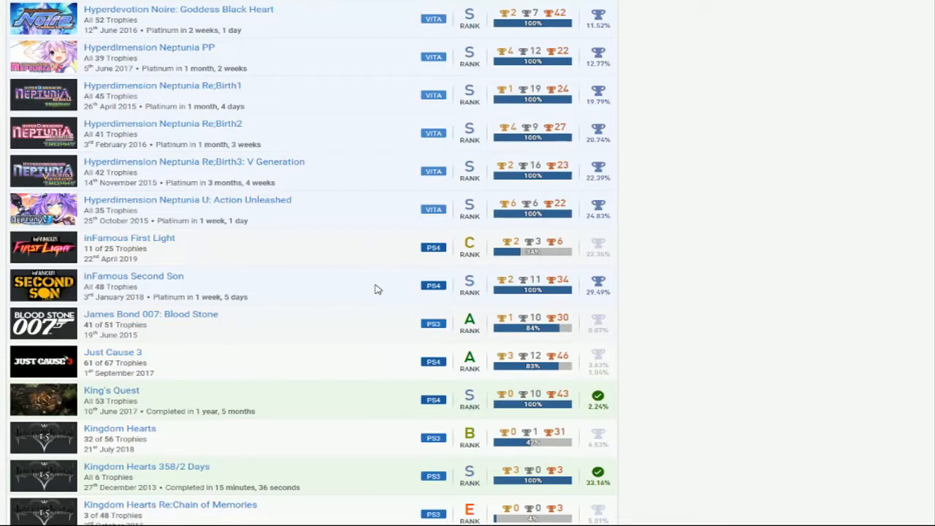
{"action": "scroll", "scroll_direction": "down", "scroll_amount": 3}
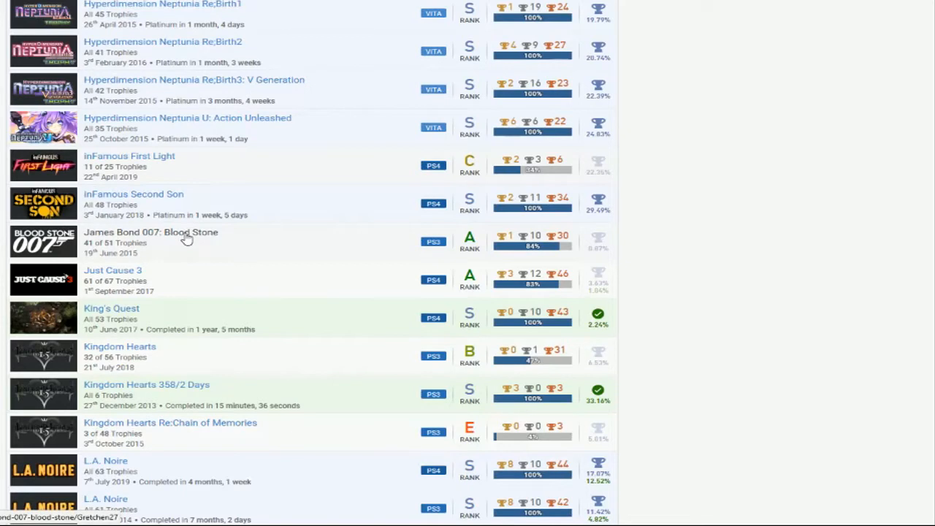
{"action": "mouse_move", "coordinate": [346, 242]}
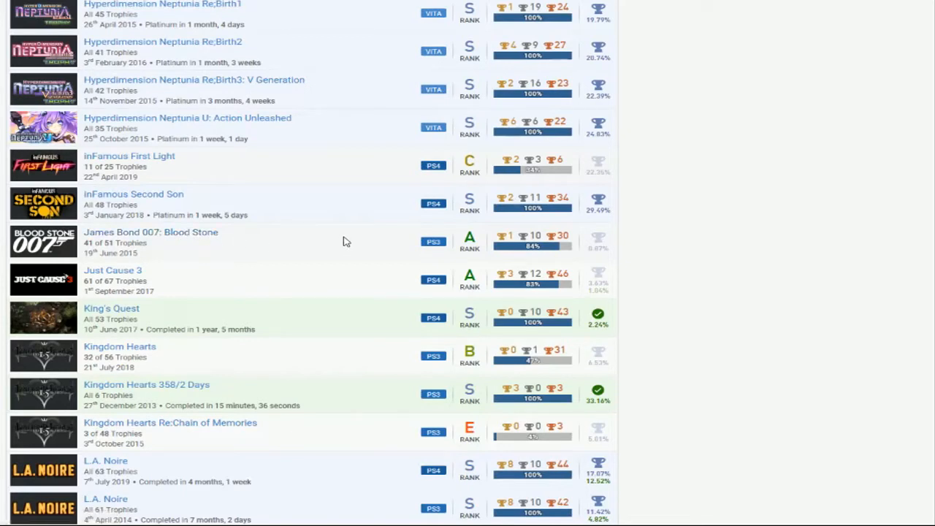
{"action": "mouse_move", "coordinate": [380, 249]}
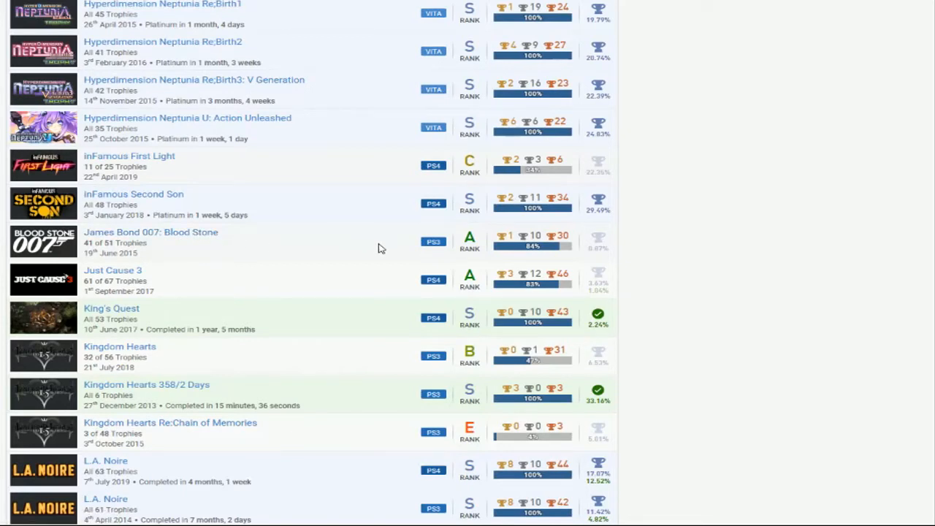
{"action": "scroll", "scroll_direction": "down", "scroll_amount": 3}
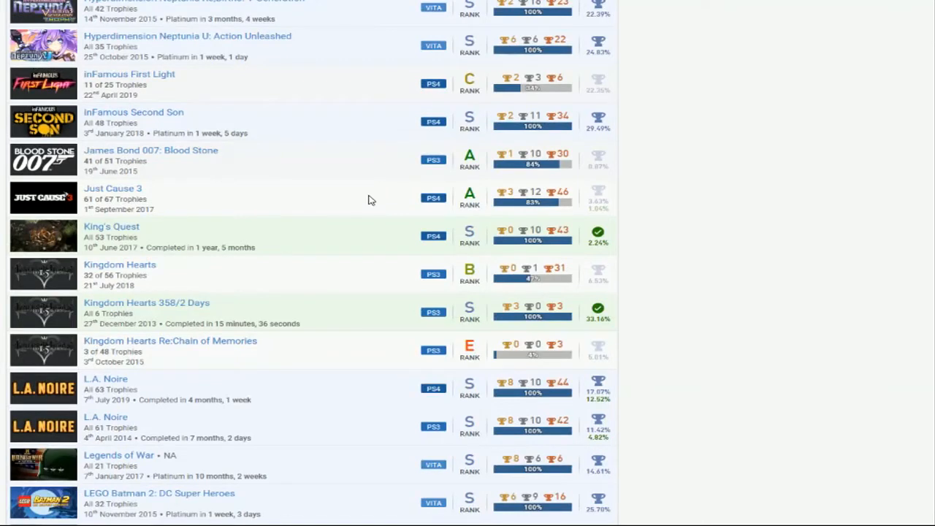
{"action": "mouse_move", "coordinate": [367, 245]}
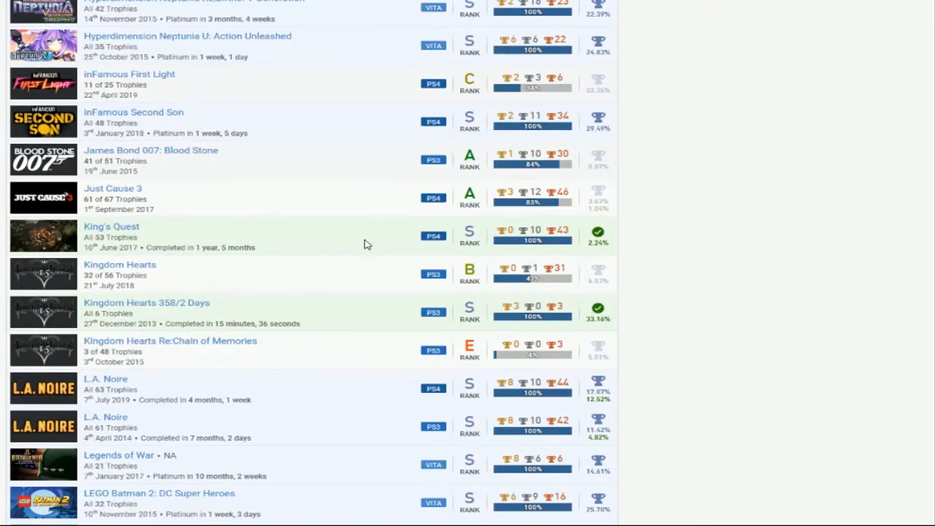
{"action": "scroll", "scroll_direction": "down", "scroll_amount": 3}
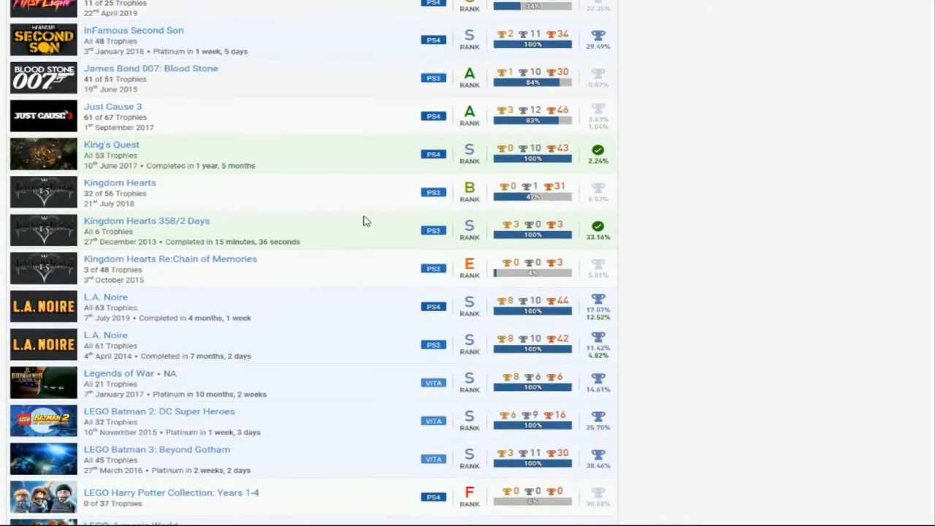
{"action": "mouse_move", "coordinate": [368, 213]}
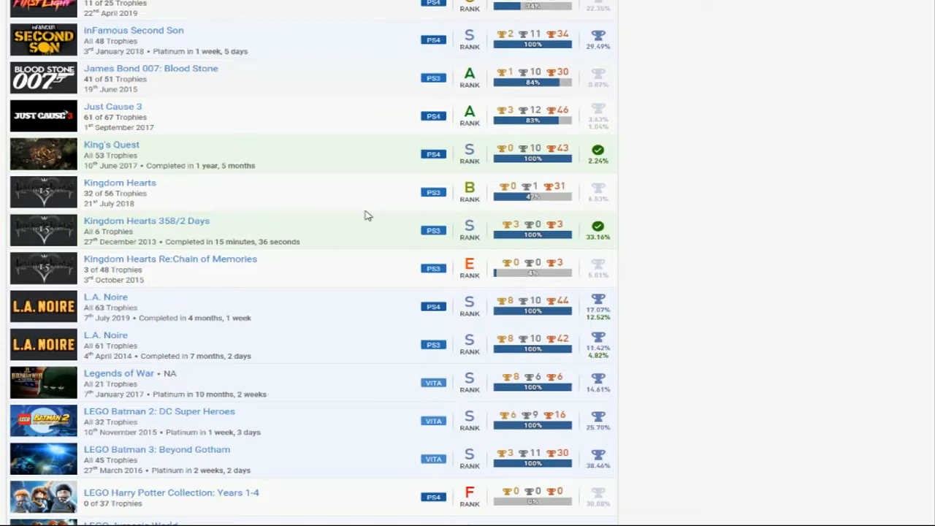
Scroll the games list through the LEGO titles down to Life is Strange
{"action": "scroll", "scroll_direction": "down", "scroll_amount": 3}
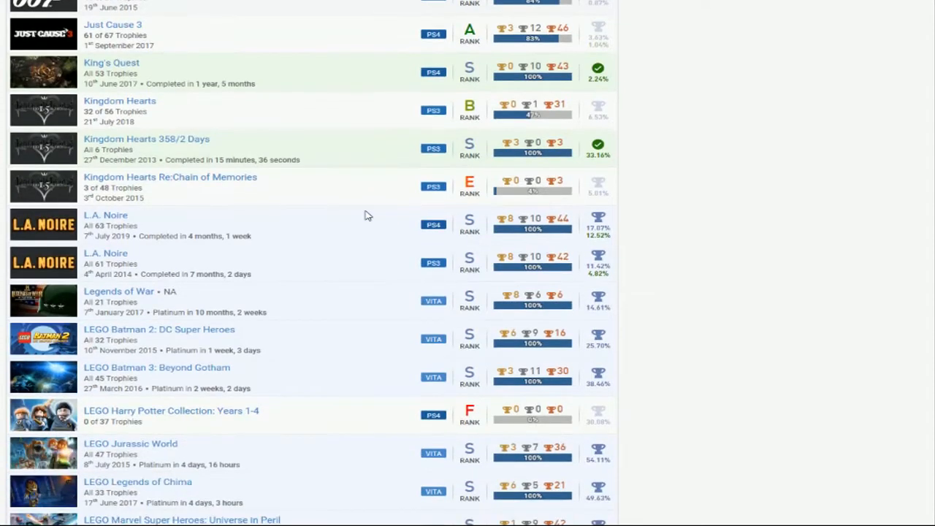
{"action": "mouse_move", "coordinate": [363, 146]}
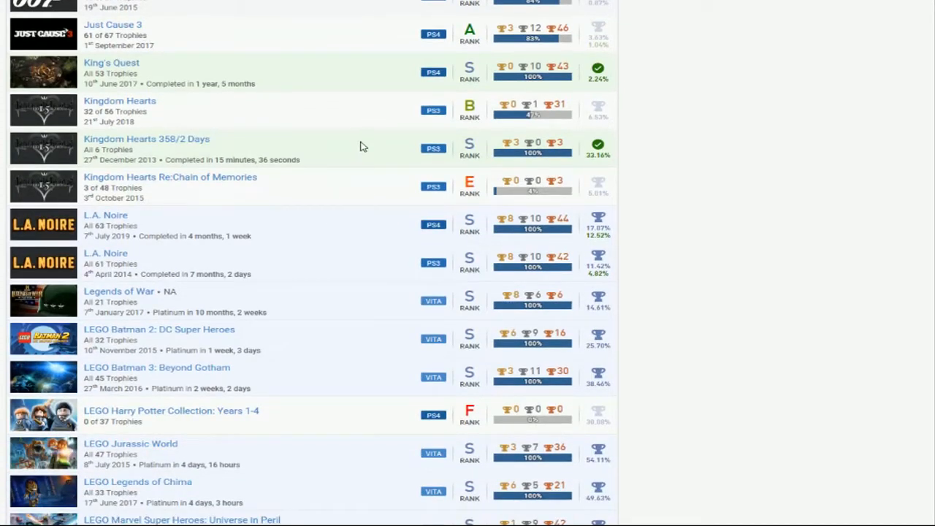
{"action": "scroll", "scroll_direction": "down", "scroll_amount": 3}
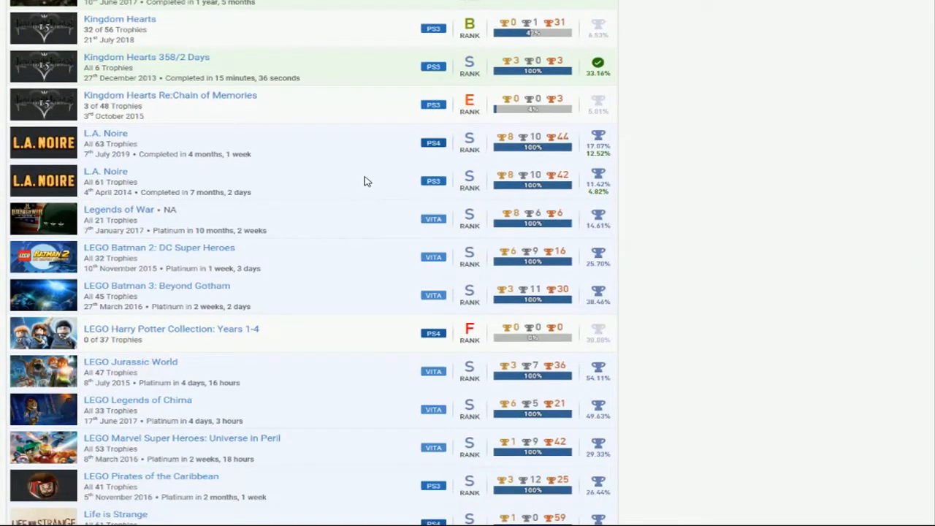
{"action": "mouse_move", "coordinate": [377, 187]}
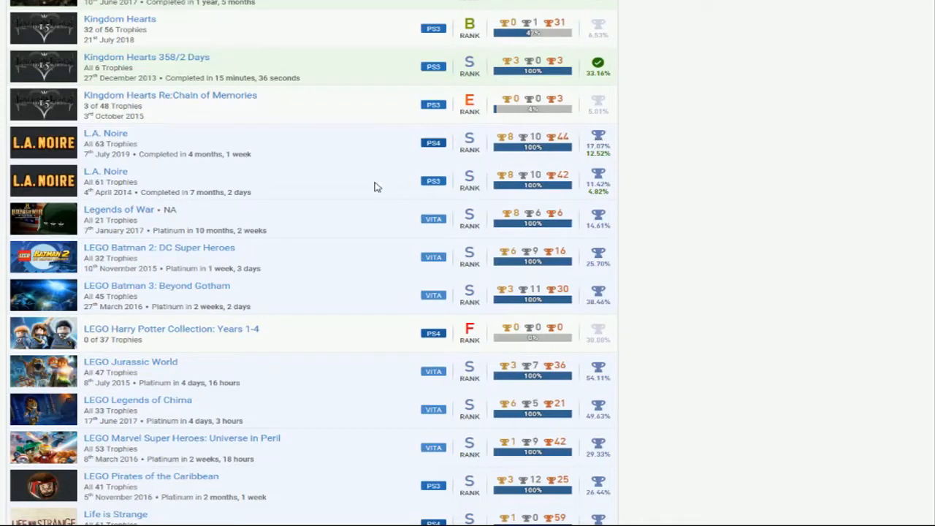
{"action": "mouse_move", "coordinate": [372, 160]}
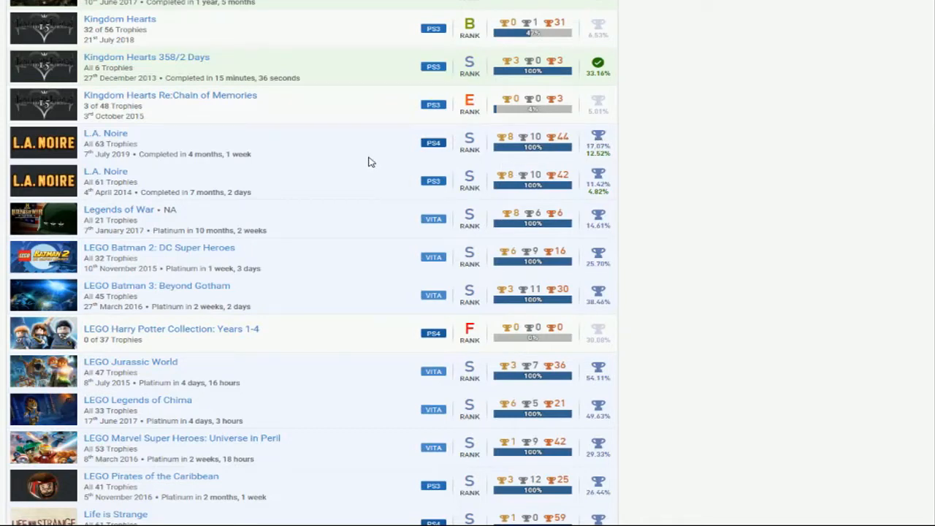
{"action": "mouse_move", "coordinate": [153, 227]}
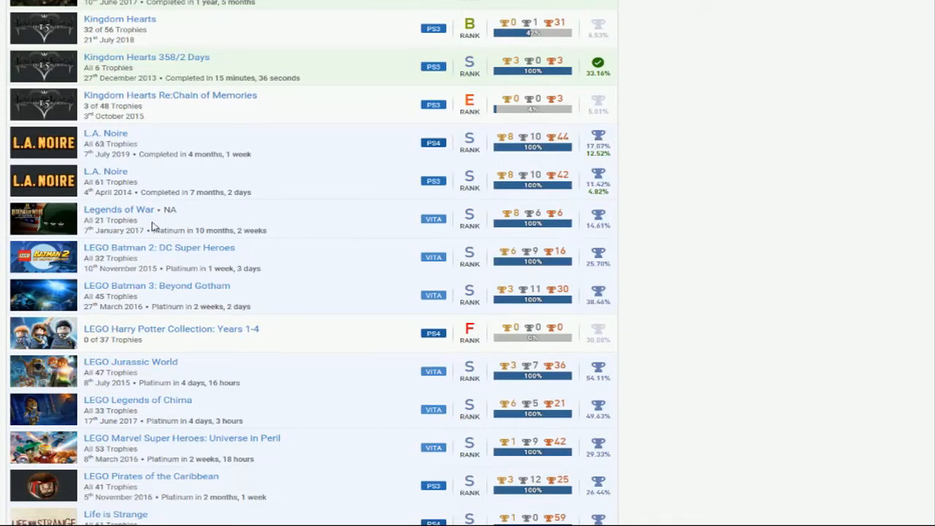
{"action": "mouse_move", "coordinate": [459, 187]}
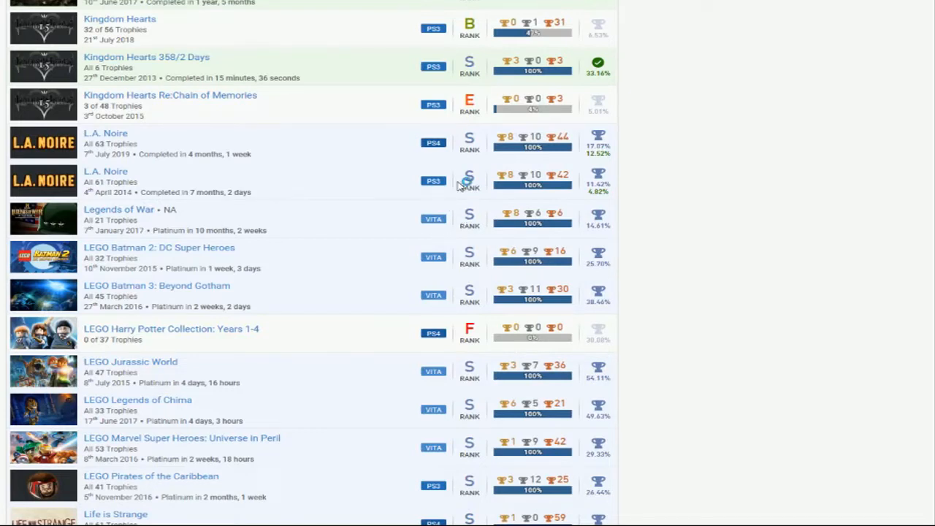
{"action": "mouse_move", "coordinate": [412, 222]}
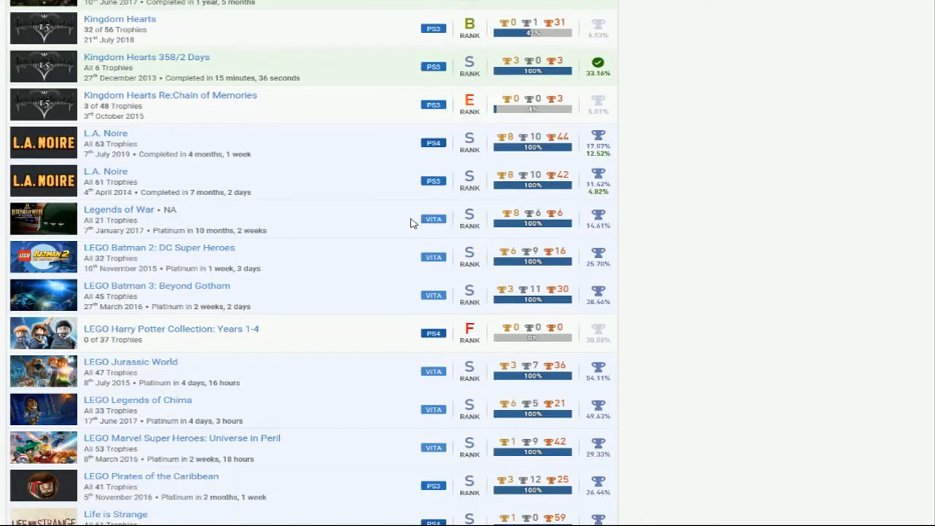
Scroll the games list past Life is Strange to LittleBigPlanet and Lost Dimension
{"action": "scroll", "scroll_direction": "down", "scroll_amount": 3}
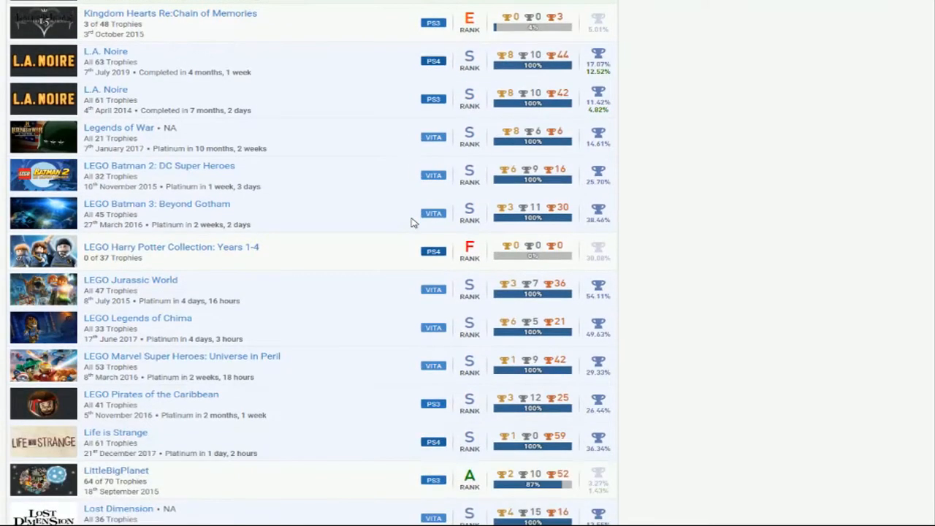
{"action": "mouse_move", "coordinate": [389, 225]}
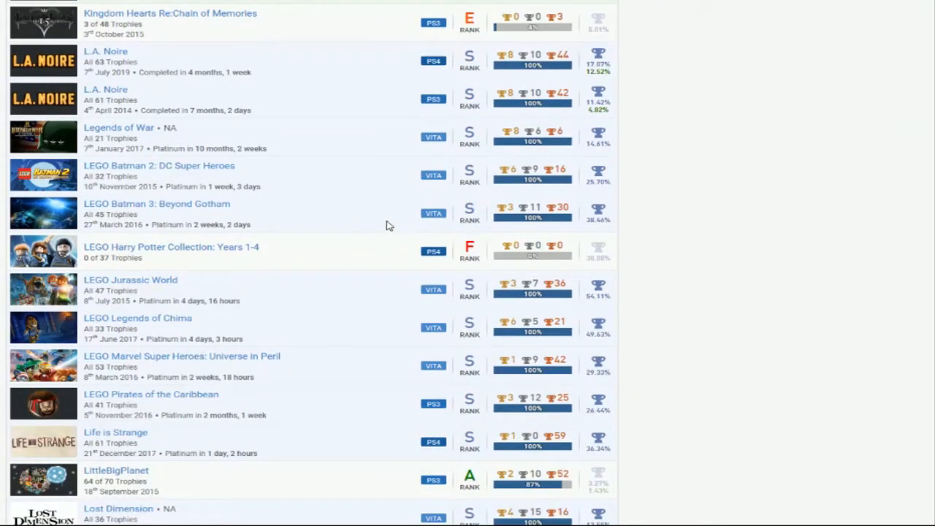
{"action": "mouse_move", "coordinate": [386, 186]}
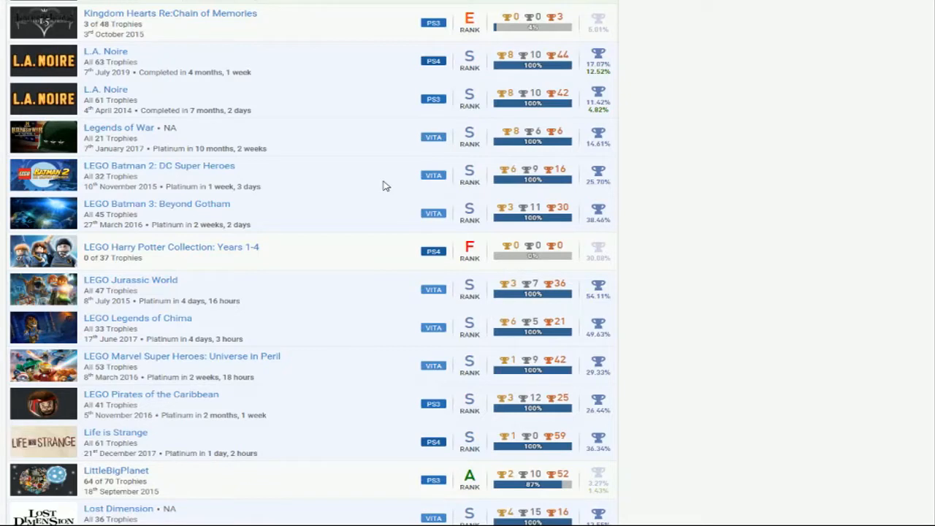
{"action": "mouse_move", "coordinate": [350, 257]}
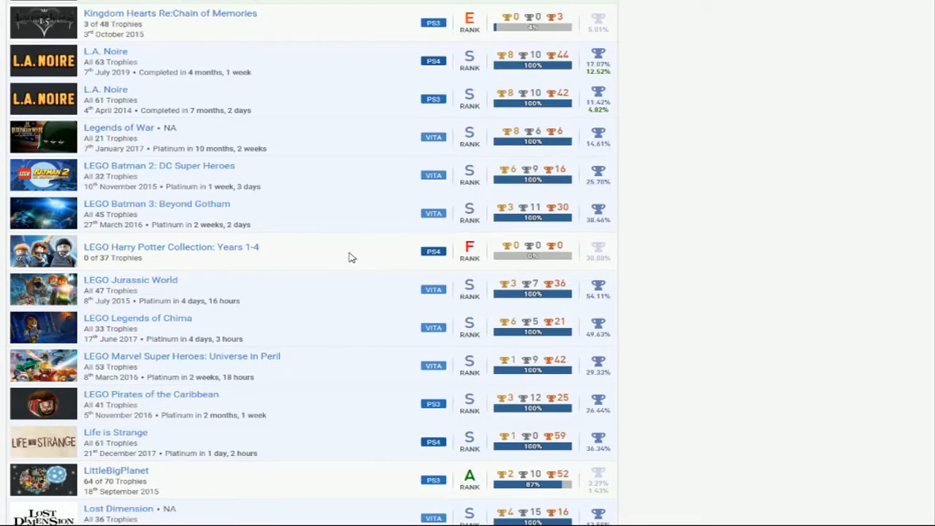
{"action": "mouse_move", "coordinate": [348, 287]}
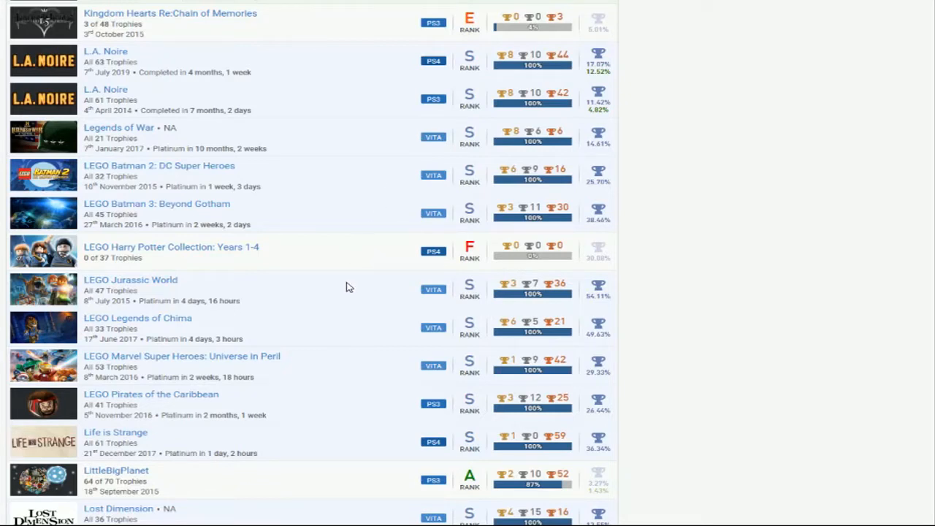
{"action": "mouse_move", "coordinate": [175, 330]}
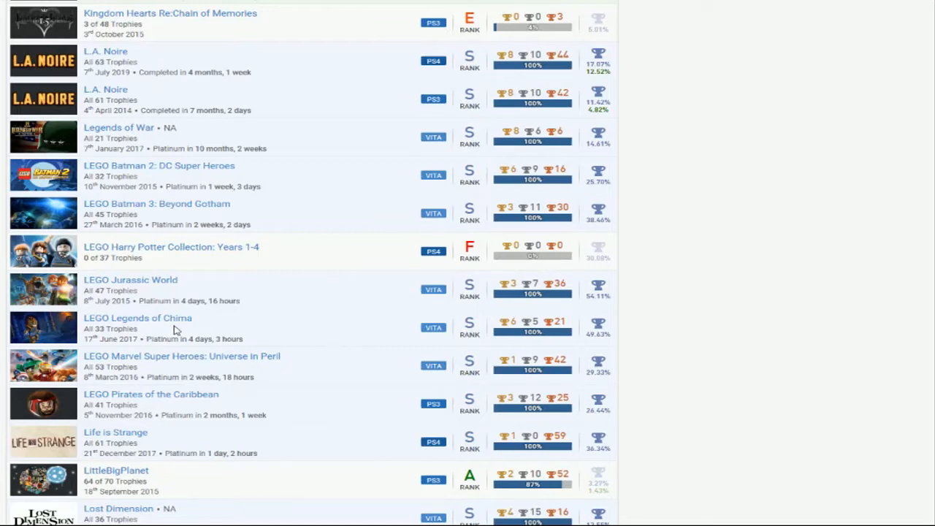
{"action": "mouse_move", "coordinate": [333, 330]}
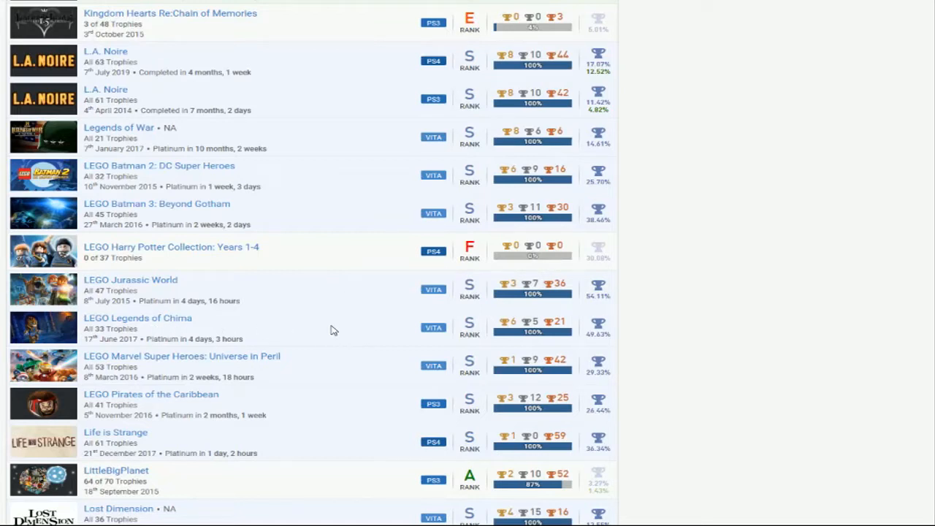
{"action": "mouse_move", "coordinate": [169, 359]}
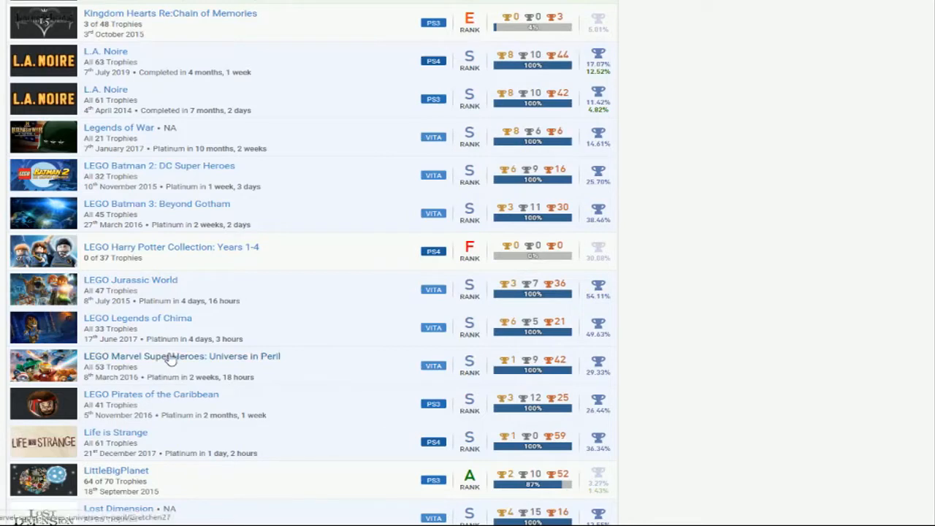
{"action": "mouse_move", "coordinate": [388, 365]}
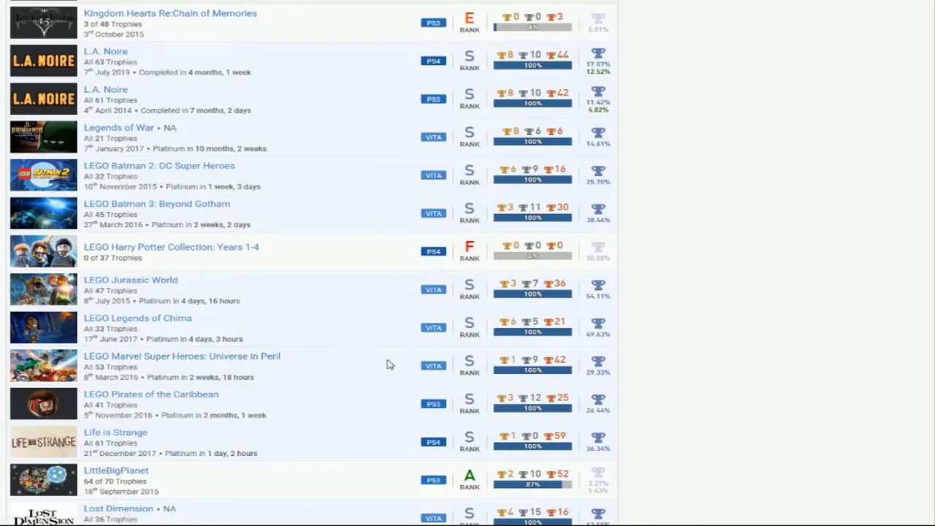
{"action": "mouse_move", "coordinate": [377, 412]}
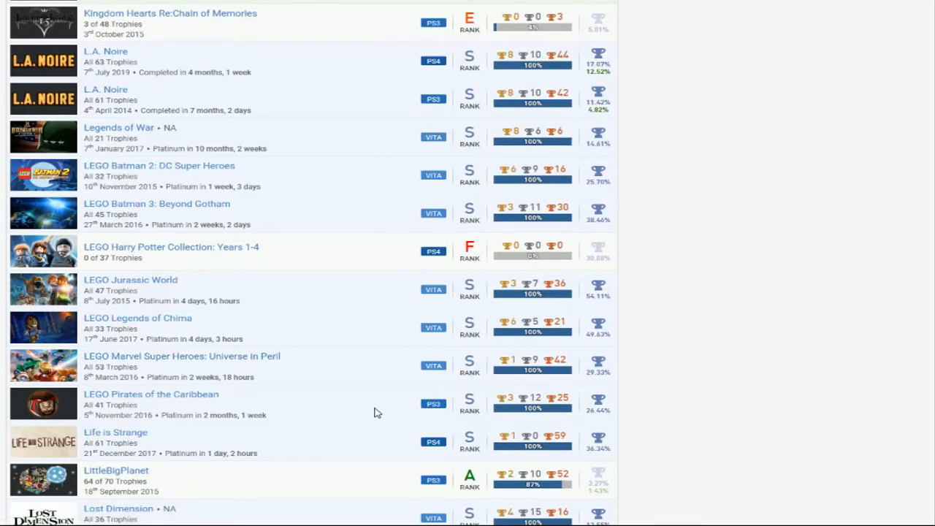
{"action": "mouse_move", "coordinate": [412, 403]}
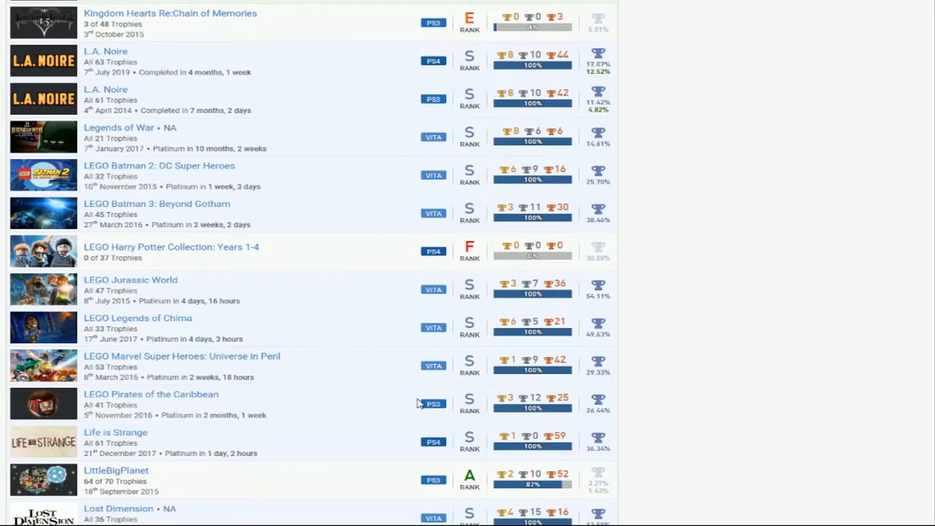
{"action": "mouse_move", "coordinate": [426, 254]}
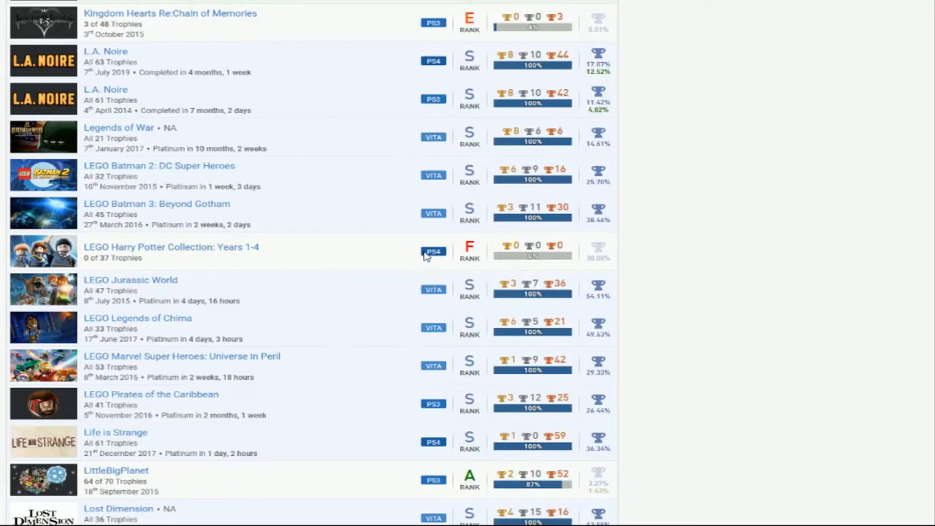
{"action": "scroll", "scroll_direction": "down", "scroll_amount": 3}
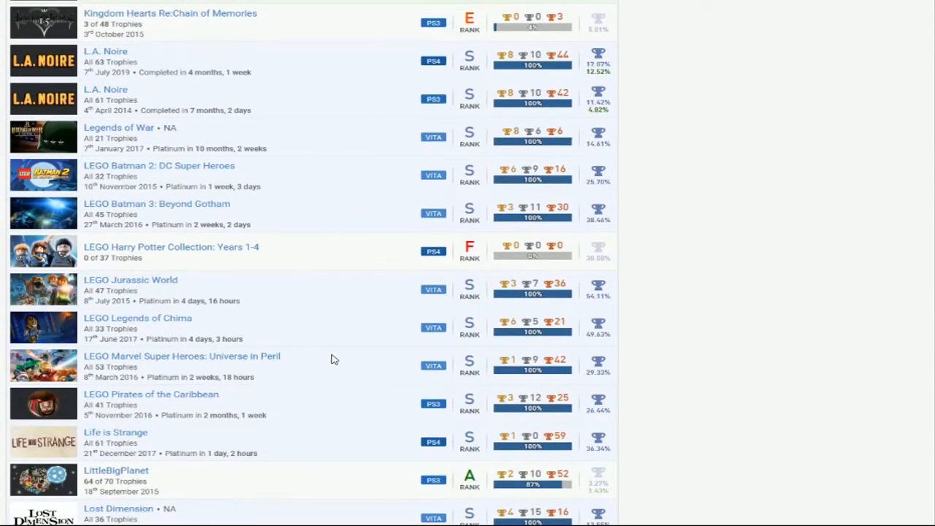
Scroll the games list down past LittleBigPlanet to the M titles ending at Monster Monpiece
{"action": "scroll", "scroll_direction": "down", "scroll_amount": 3}
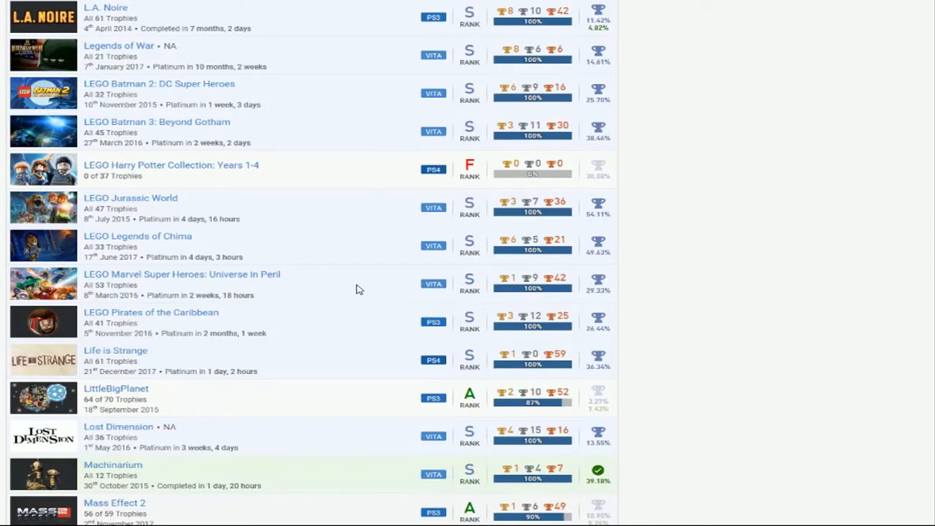
{"action": "mouse_move", "coordinate": [359, 283]}
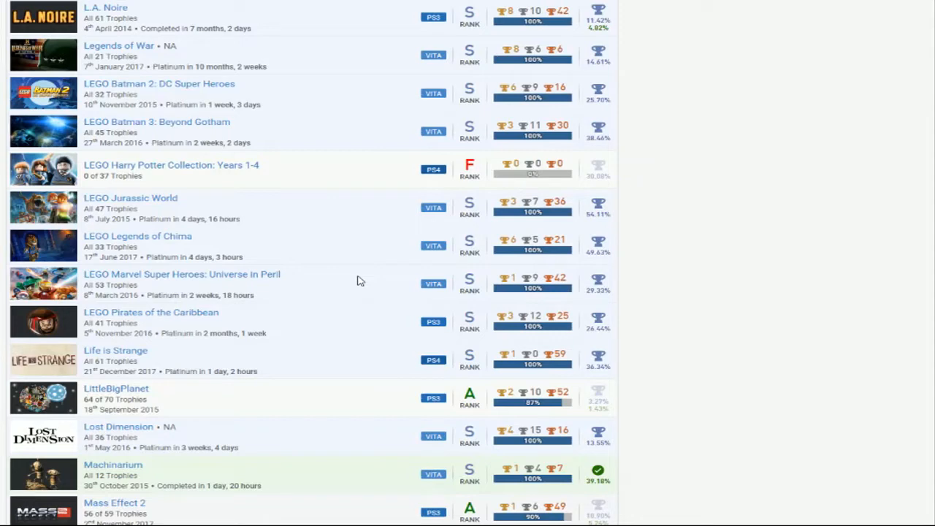
{"action": "scroll", "scroll_direction": "down", "scroll_amount": 3}
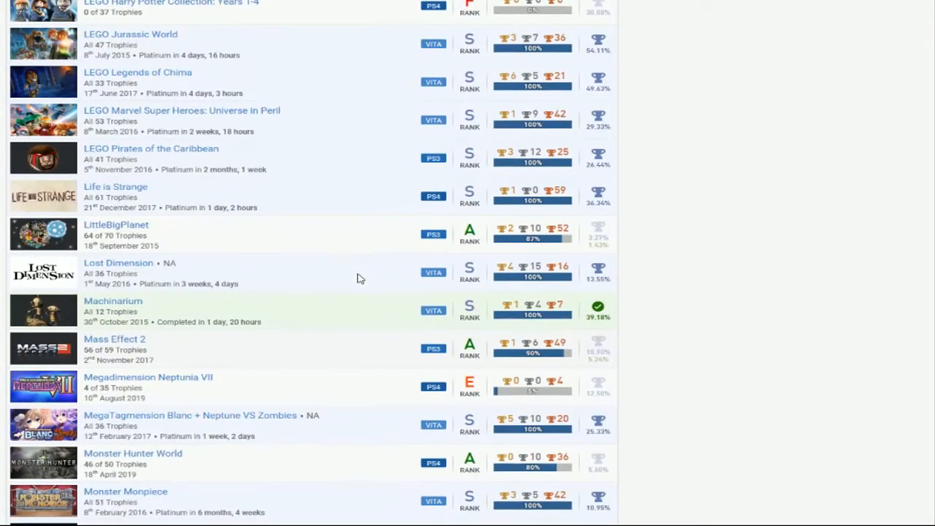
{"action": "mouse_move", "coordinate": [358, 193]}
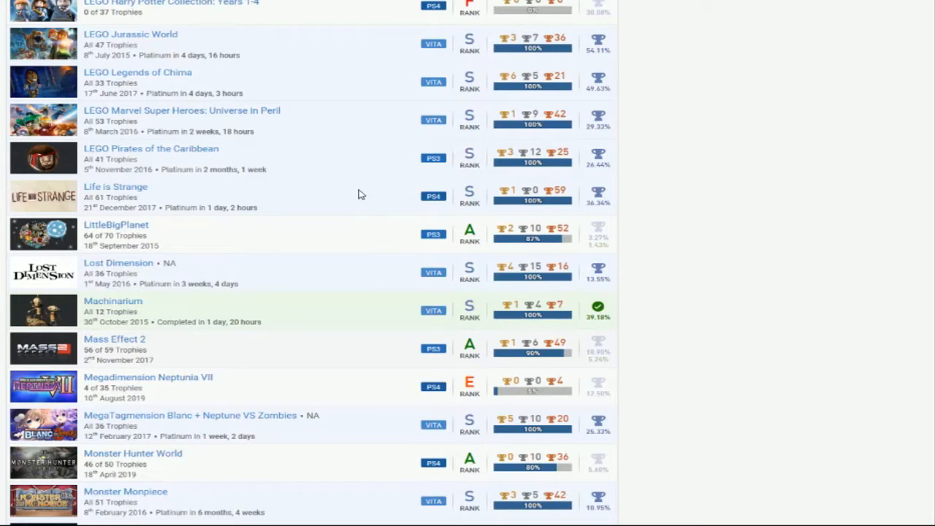
{"action": "mouse_move", "coordinate": [436, 241]}
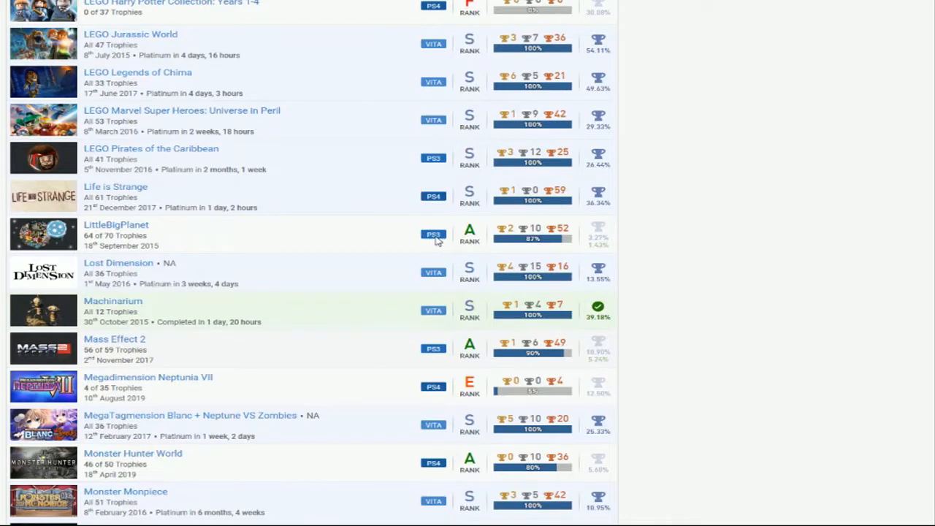
{"action": "mouse_move", "coordinate": [480, 219]}
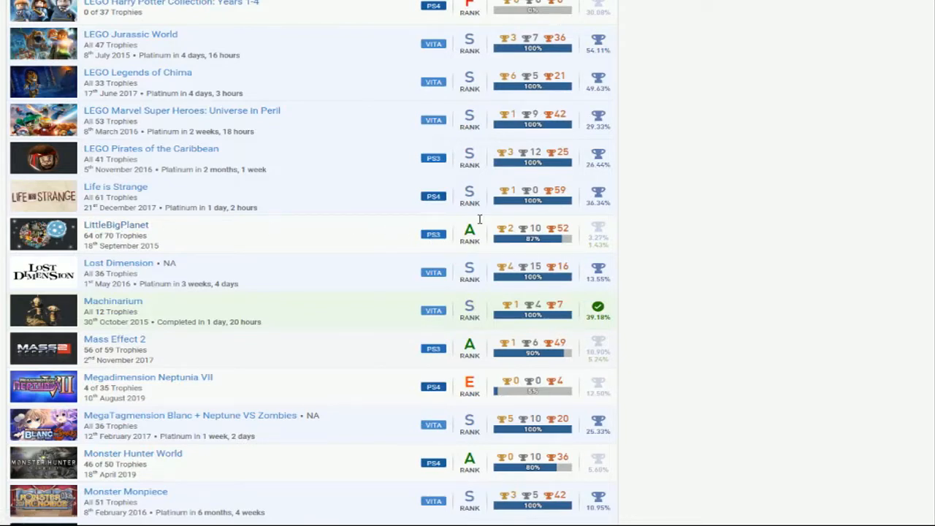
Scroll the games list down until Murdered: Soul Suspect and Need for Speed appear
{"action": "scroll", "scroll_direction": "down", "scroll_amount": 3}
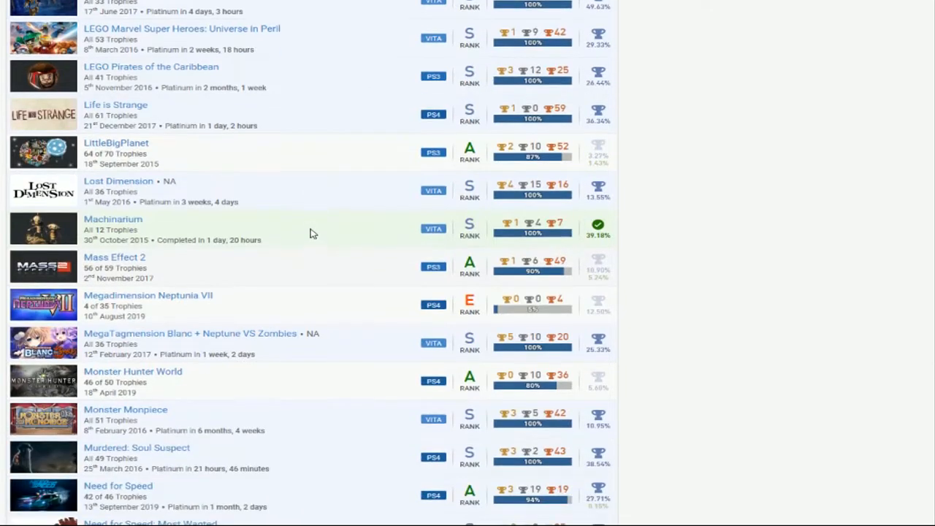
{"action": "mouse_move", "coordinate": [358, 196]}
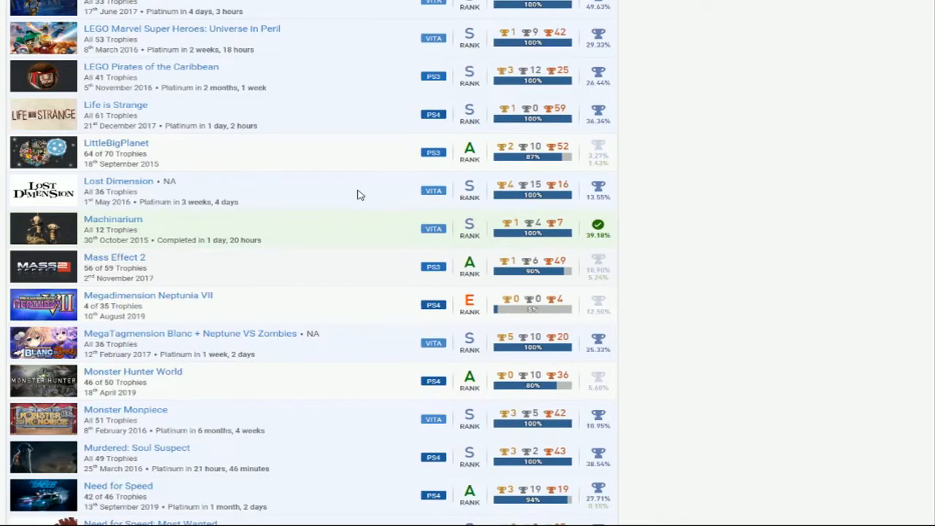
{"action": "mouse_move", "coordinate": [372, 233]}
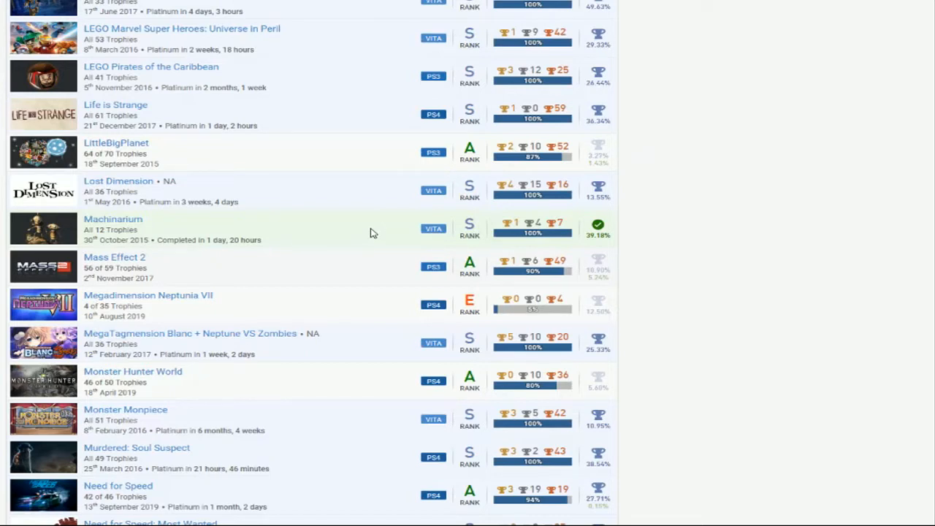
{"action": "mouse_move", "coordinate": [207, 232]}
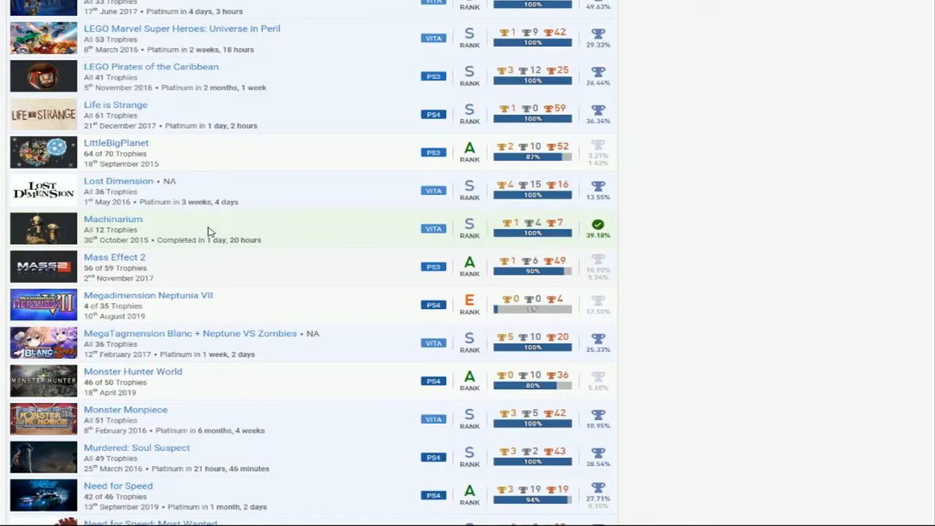
{"action": "mouse_move", "coordinate": [368, 284]}
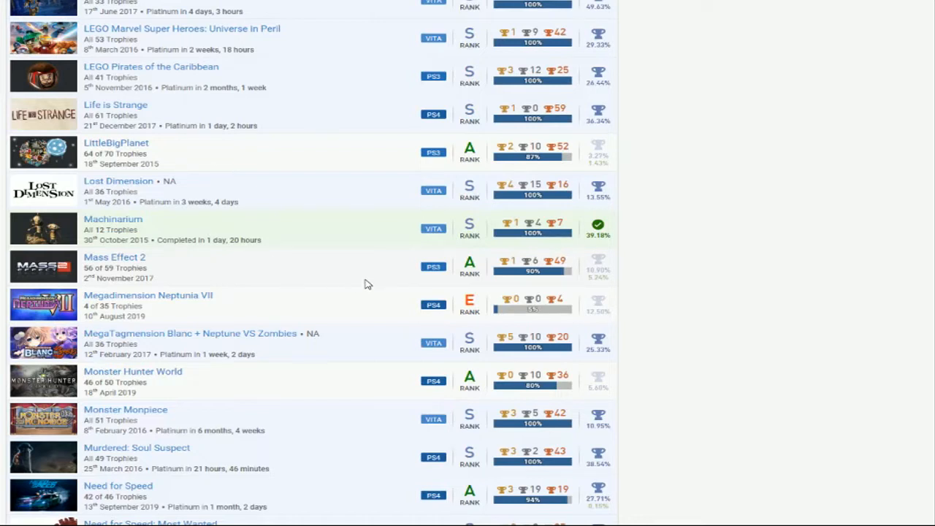
{"action": "mouse_move", "coordinate": [366, 278]}
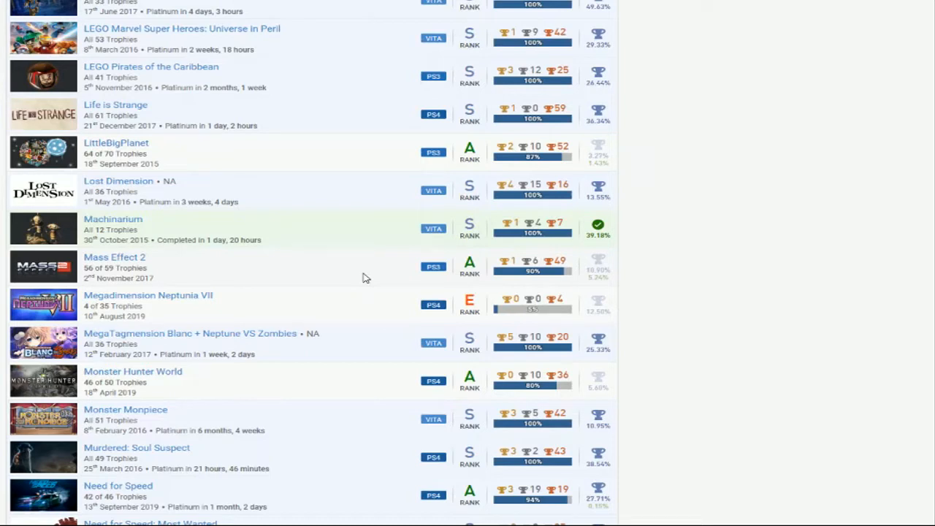
{"action": "mouse_move", "coordinate": [321, 301]}
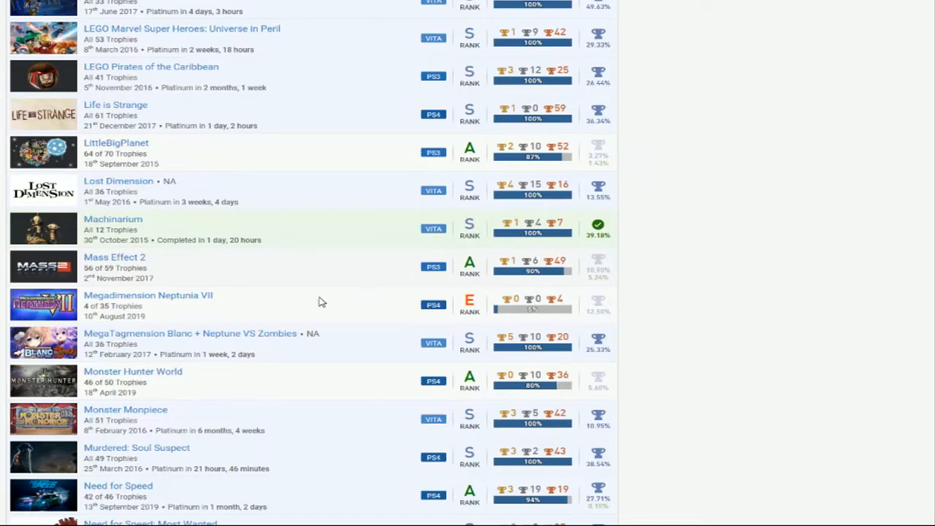
Scroll down to the Need for Speed titles, with Nihilumbra and Omega Quintet through Persona 4 Golden below
{"action": "scroll", "scroll_direction": "down", "scroll_amount": 3}
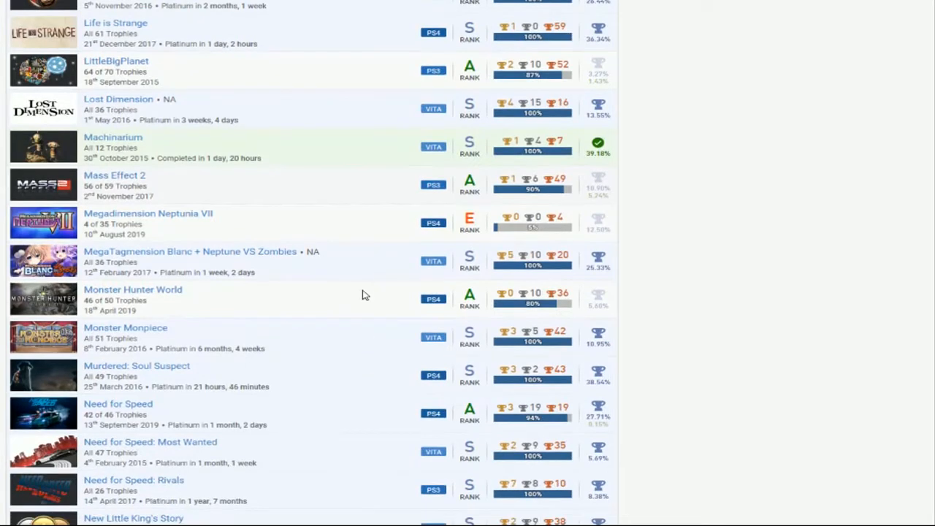
{"action": "mouse_move", "coordinate": [101, 211]}
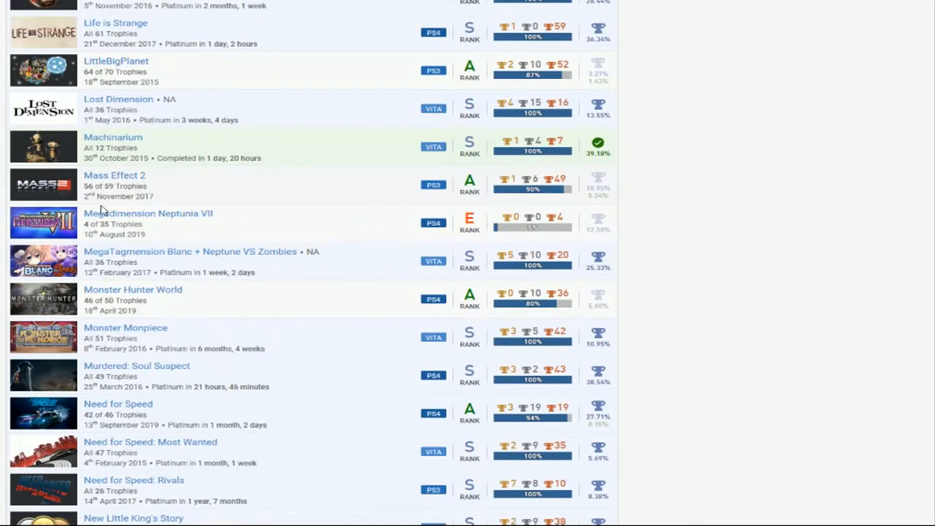
{"action": "mouse_move", "coordinate": [427, 228]}
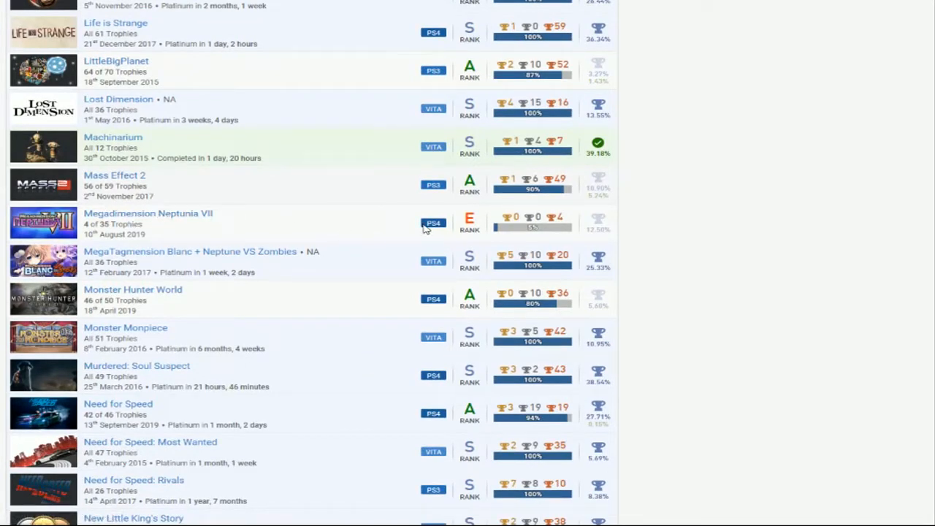
{"action": "mouse_move", "coordinate": [532, 236]}
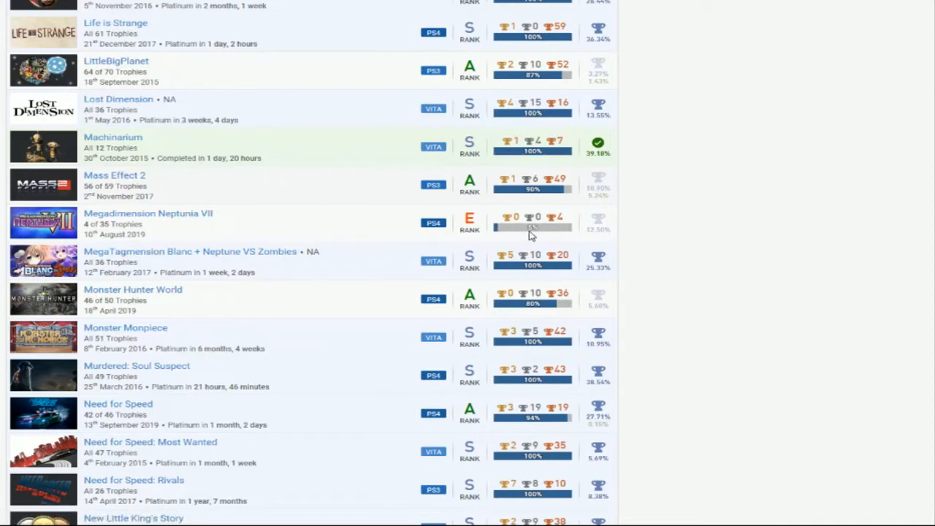
{"action": "mouse_move", "coordinate": [357, 254]}
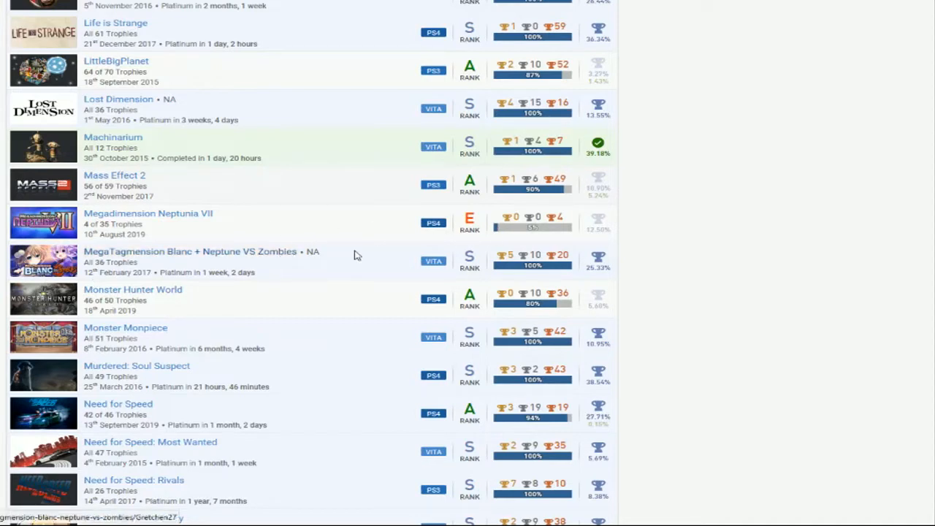
{"action": "scroll", "scroll_direction": "down", "scroll_amount": 3}
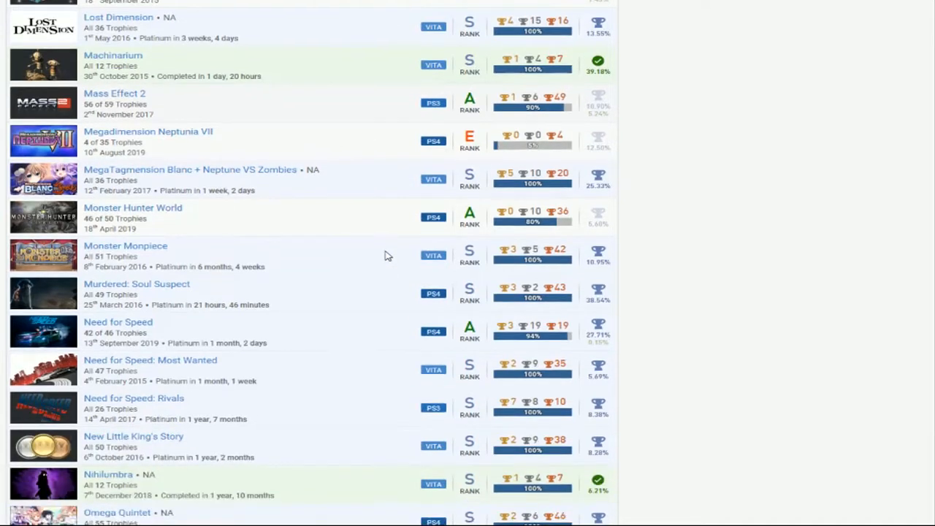
{"action": "mouse_move", "coordinate": [354, 219]}
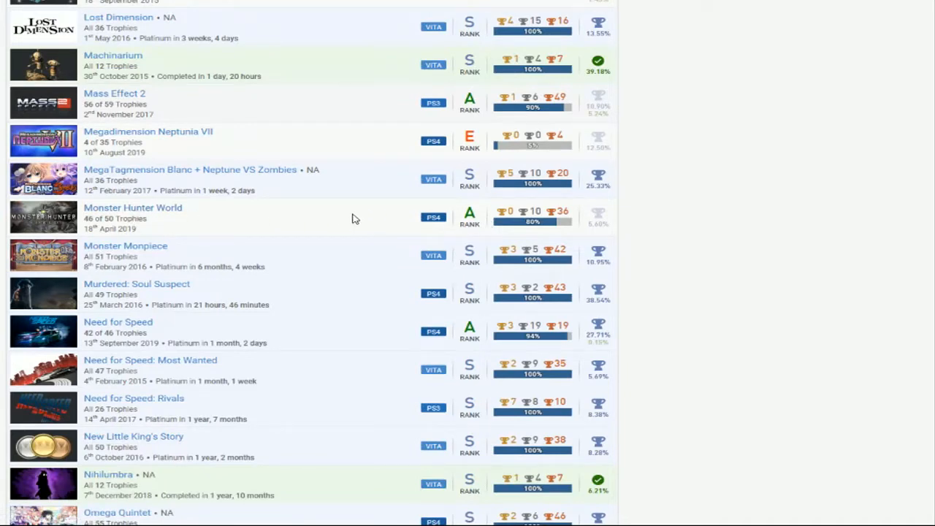
{"action": "mouse_move", "coordinate": [373, 222]}
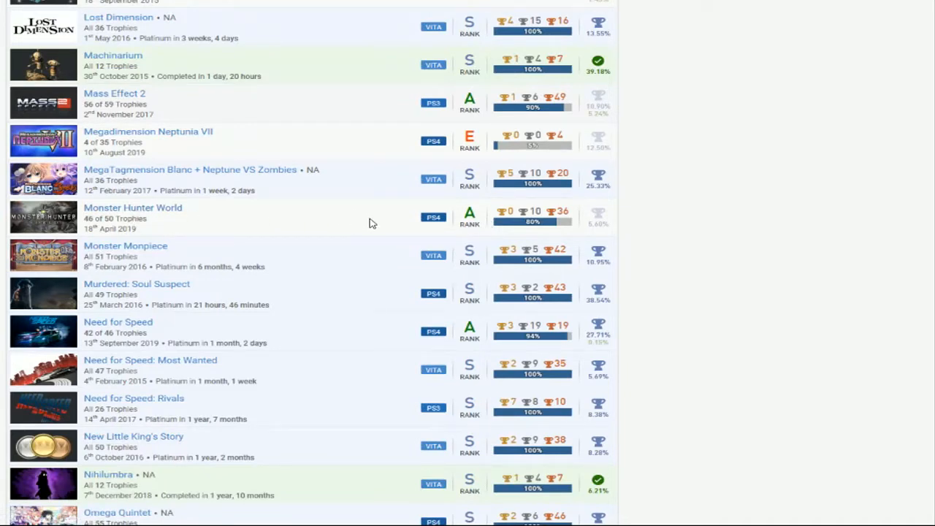
{"action": "mouse_move", "coordinate": [581, 225]}
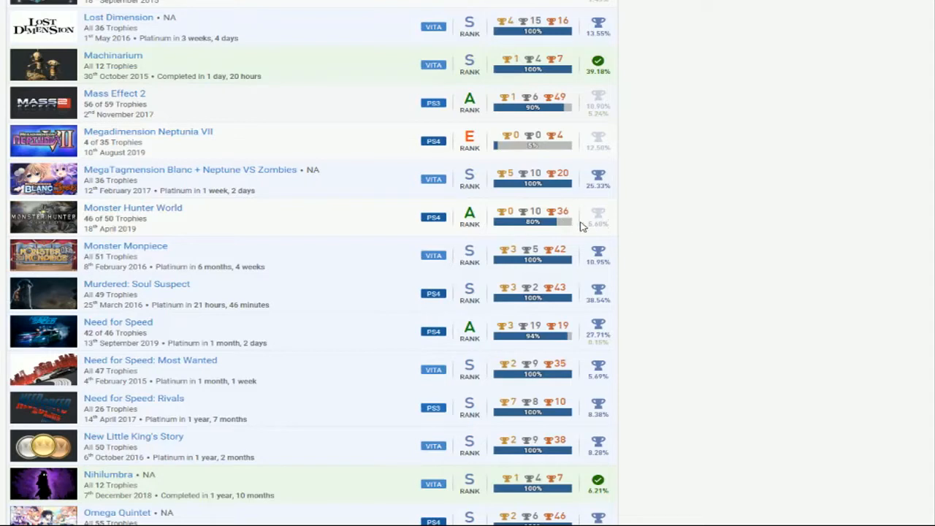
{"action": "mouse_move", "coordinate": [358, 233]}
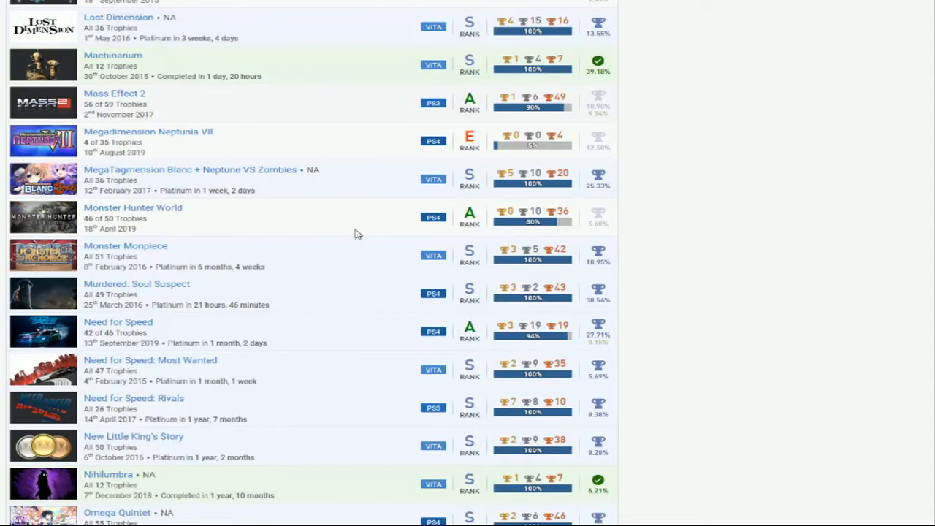
{"action": "scroll", "scroll_direction": "down", "scroll_amount": 3}
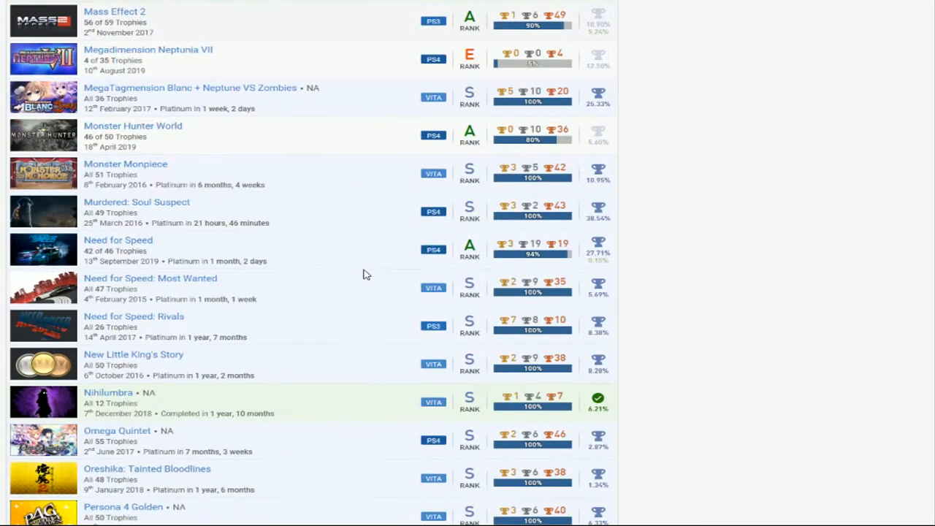
{"action": "mouse_move", "coordinate": [377, 216]}
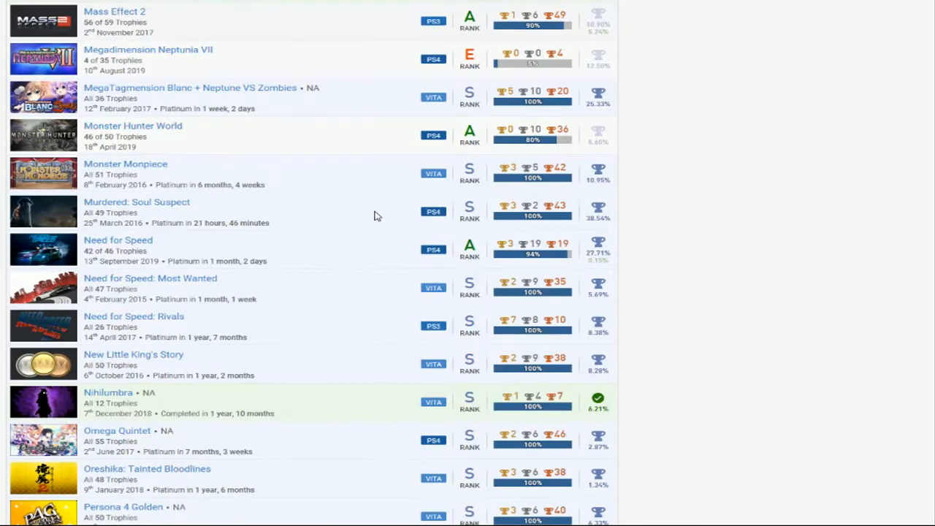
{"action": "mouse_move", "coordinate": [364, 225]}
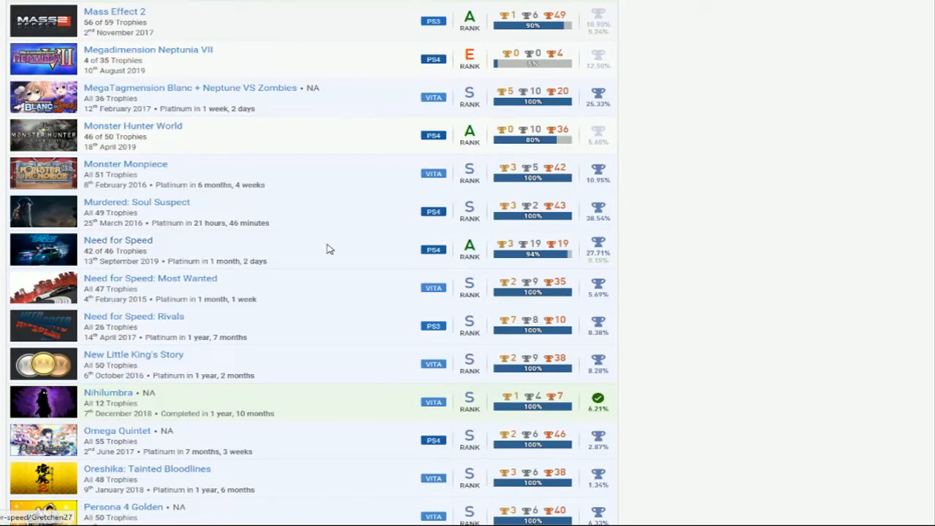
{"action": "mouse_move", "coordinate": [365, 248]}
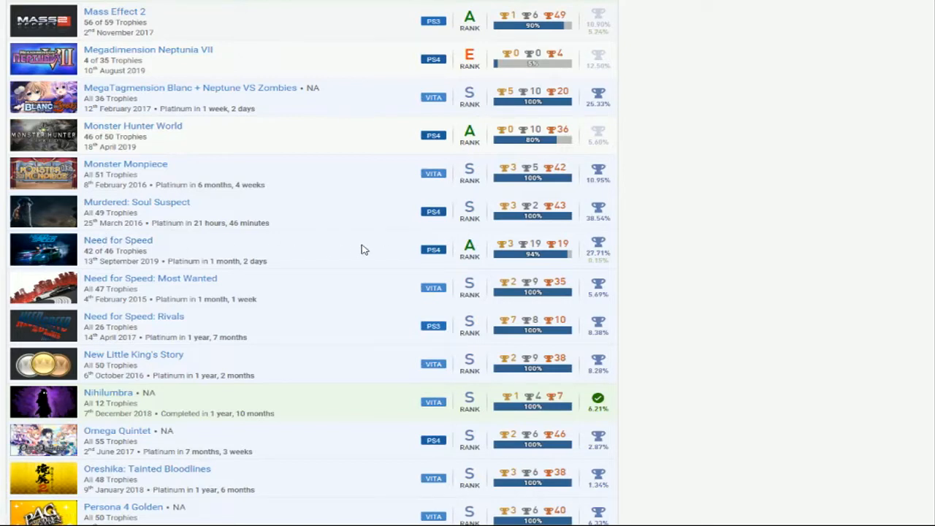
{"action": "mouse_move", "coordinate": [357, 285]}
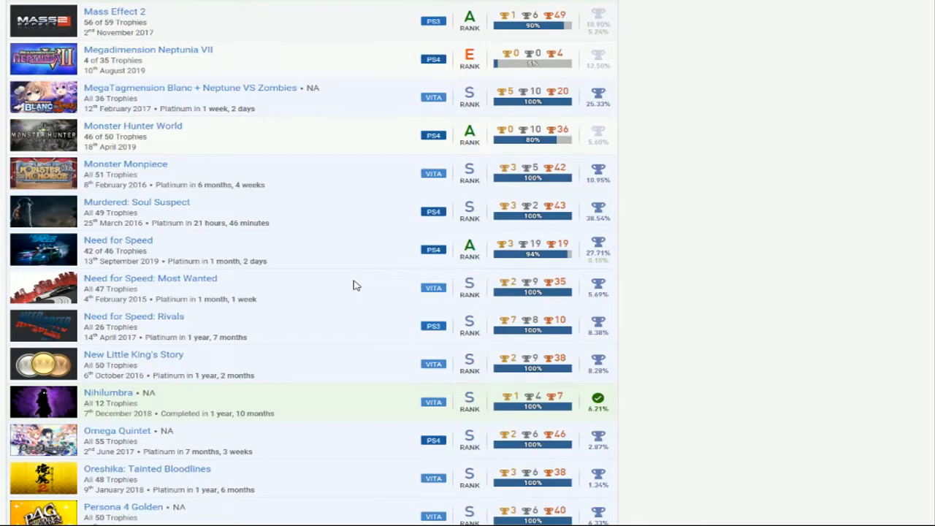
Scroll down past Persona 4 Golden through PlayStation Home and Ratchet & Clank to Resonance of Fate
{"action": "scroll", "scroll_direction": "down", "scroll_amount": 3}
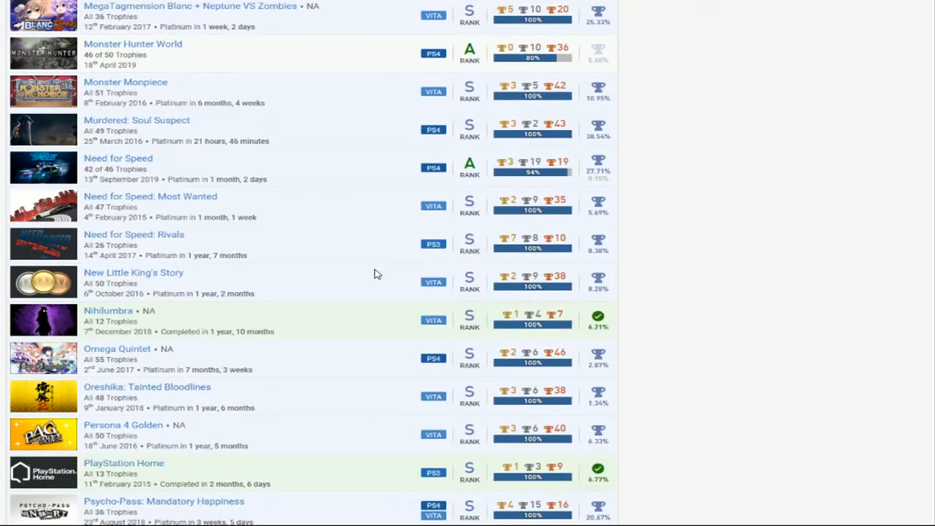
{"action": "mouse_move", "coordinate": [149, 293]}
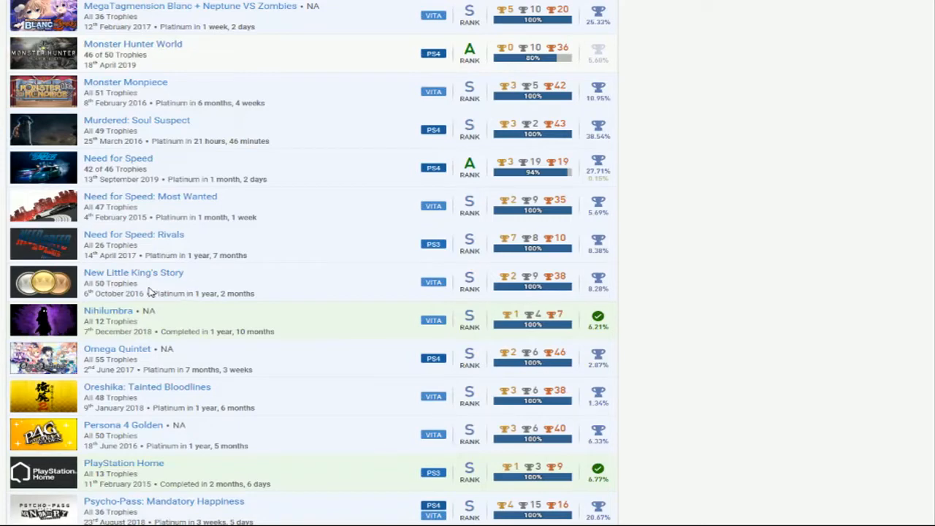
{"action": "mouse_move", "coordinate": [237, 291]}
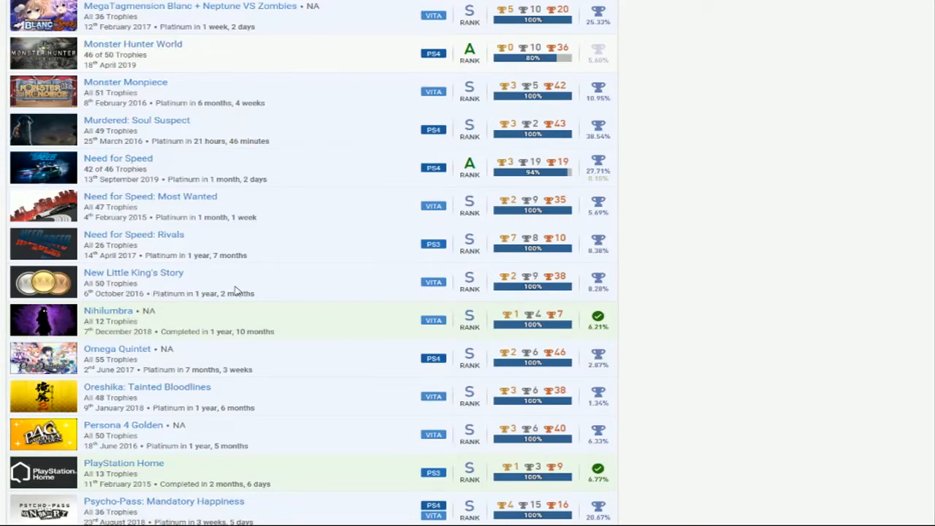
{"action": "scroll", "scroll_direction": "down", "scroll_amount": 3}
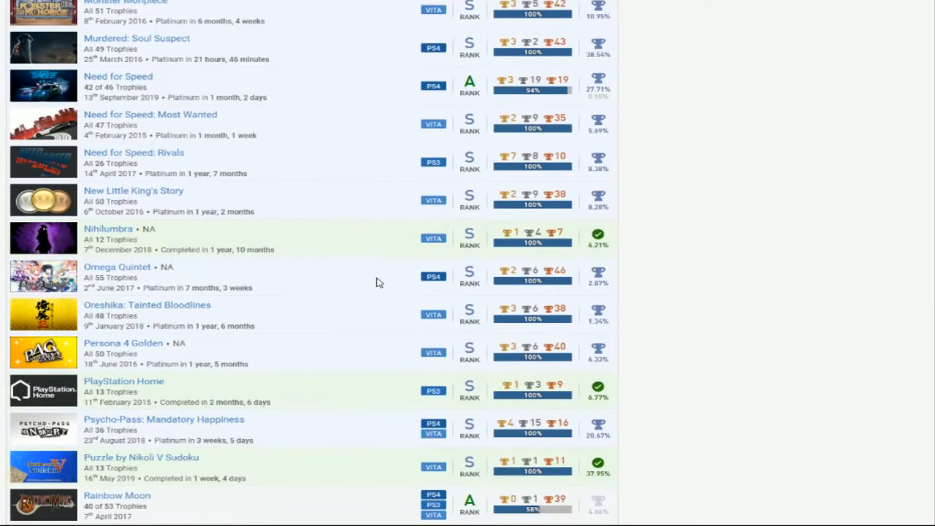
{"action": "mouse_move", "coordinate": [208, 237]}
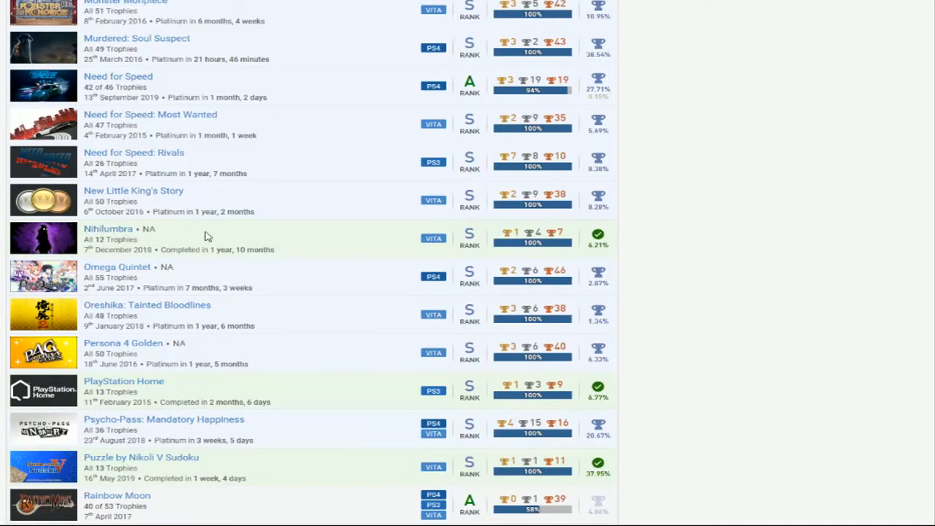
{"action": "mouse_move", "coordinate": [377, 231]}
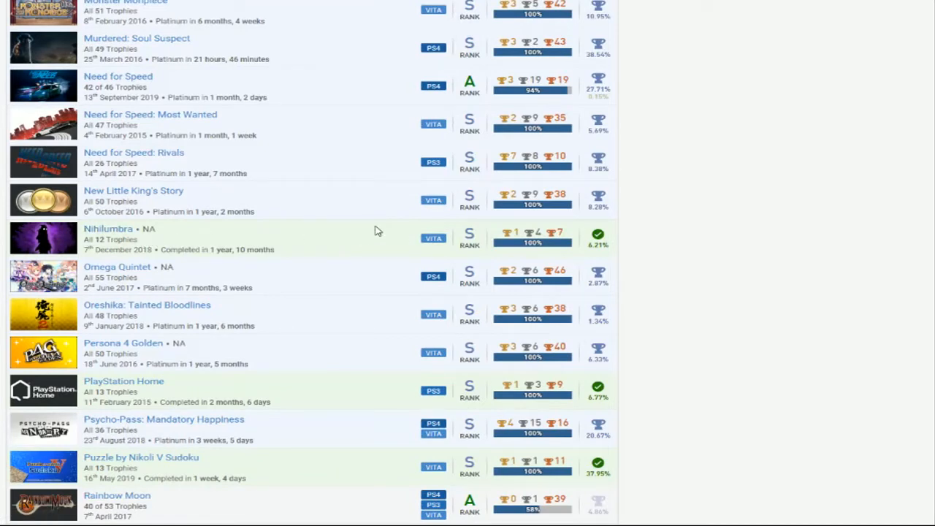
{"action": "scroll", "scroll_direction": "down", "scroll_amount": 3}
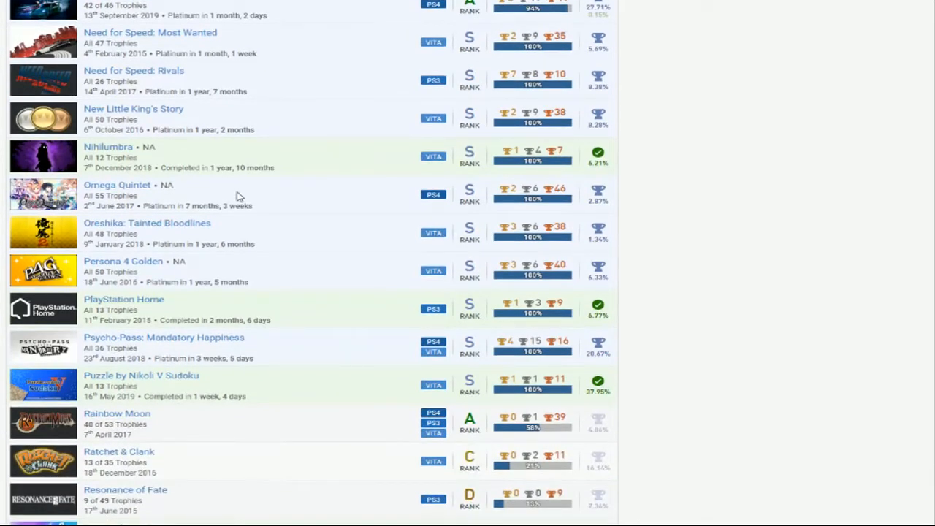
{"action": "mouse_move", "coordinate": [339, 202]}
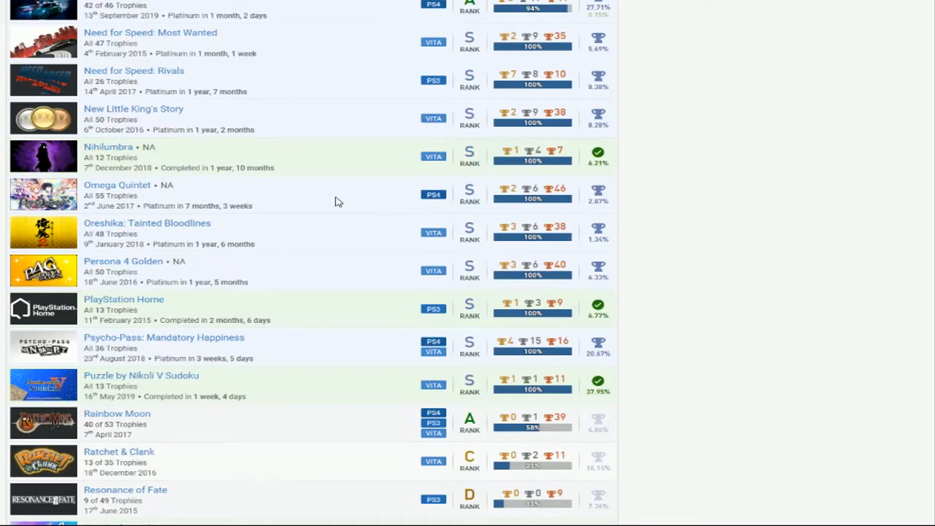
{"action": "mouse_move", "coordinate": [178, 234]}
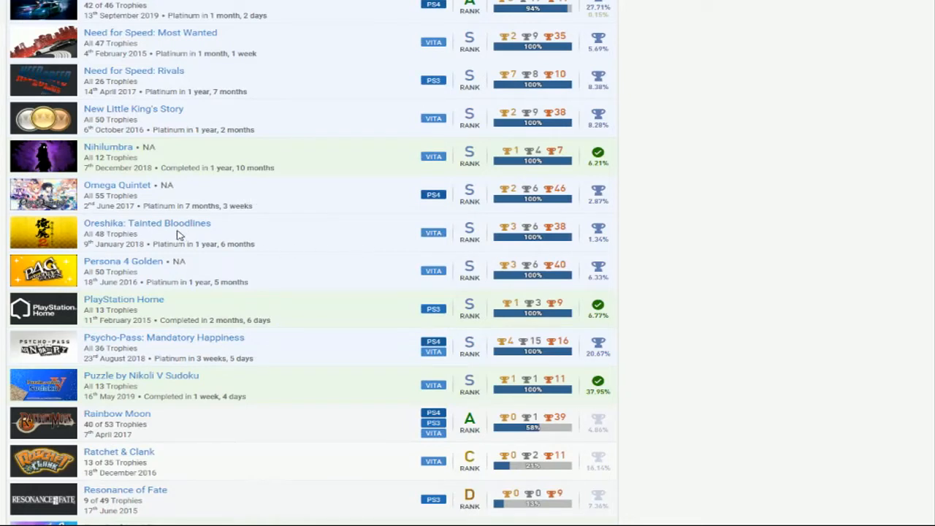
{"action": "mouse_move", "coordinate": [166, 232]}
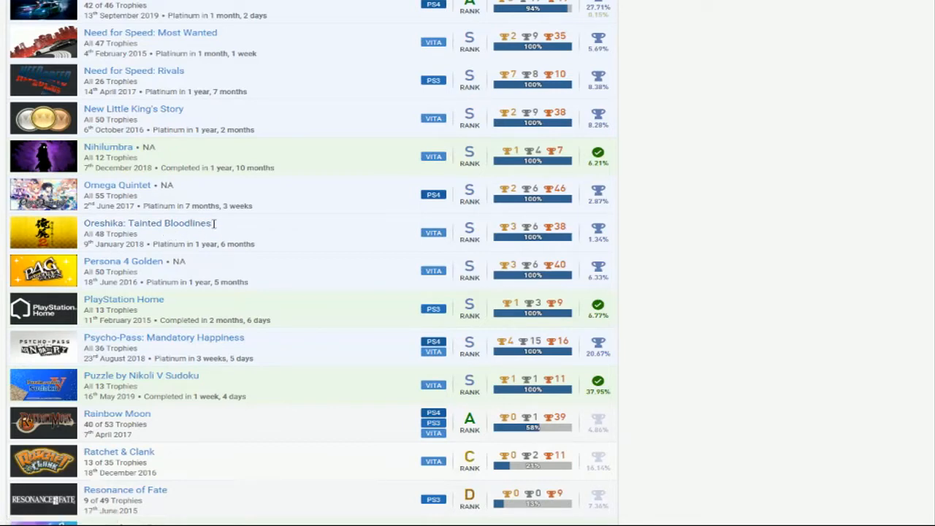
{"action": "mouse_move", "coordinate": [285, 243]}
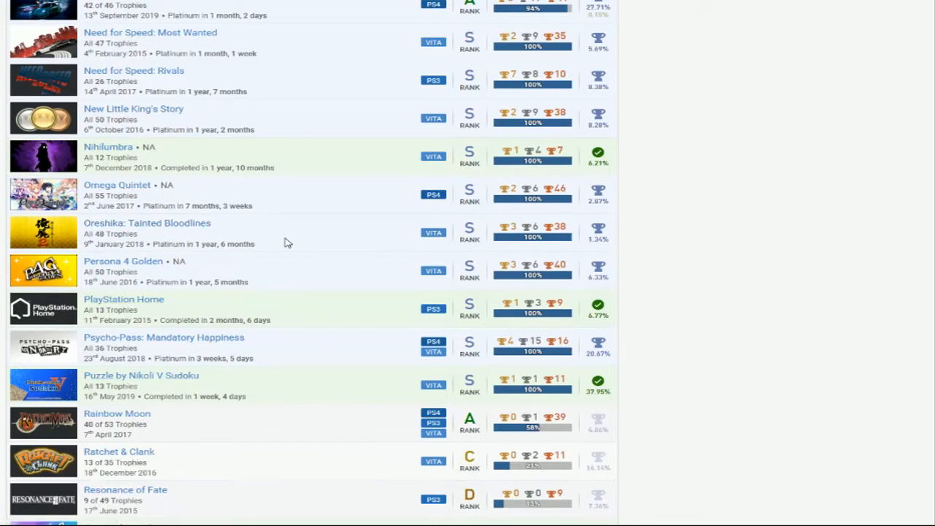
{"action": "mouse_move", "coordinate": [358, 239]}
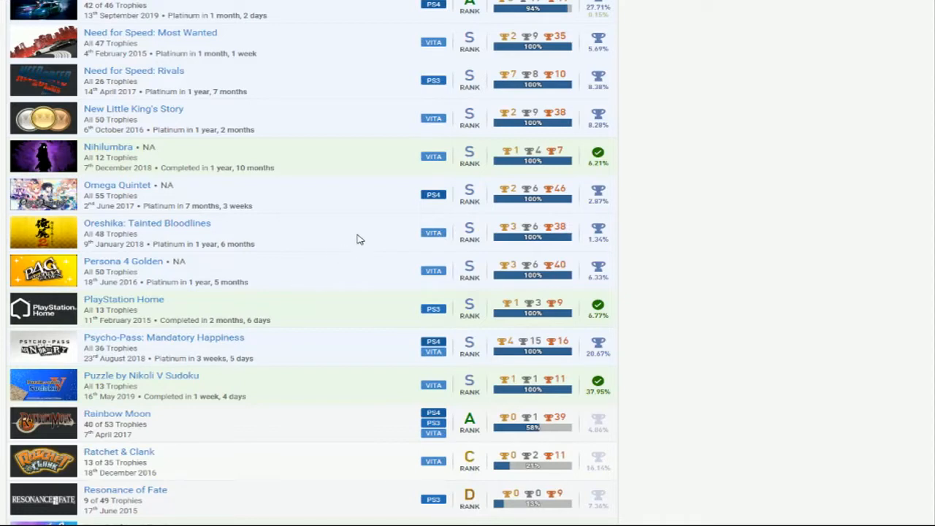
{"action": "mouse_move", "coordinate": [352, 273]}
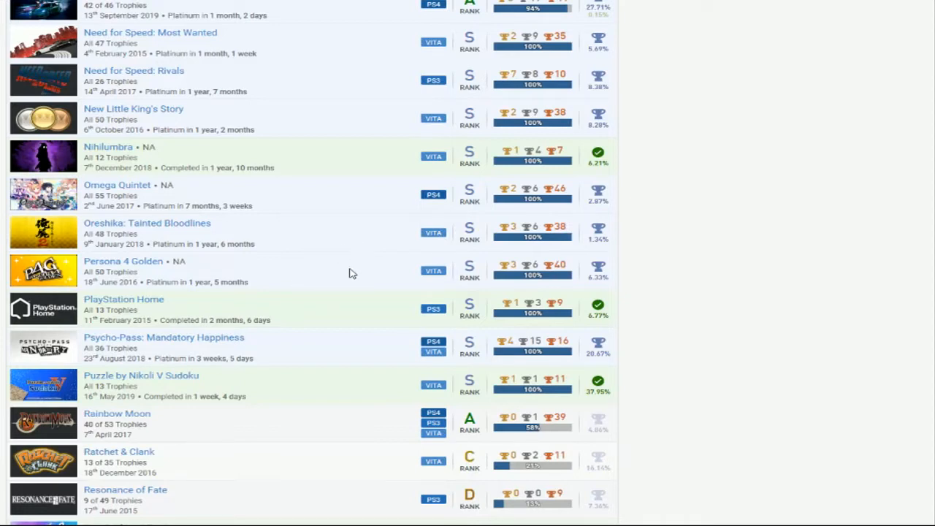
{"action": "mouse_move", "coordinate": [349, 279]}
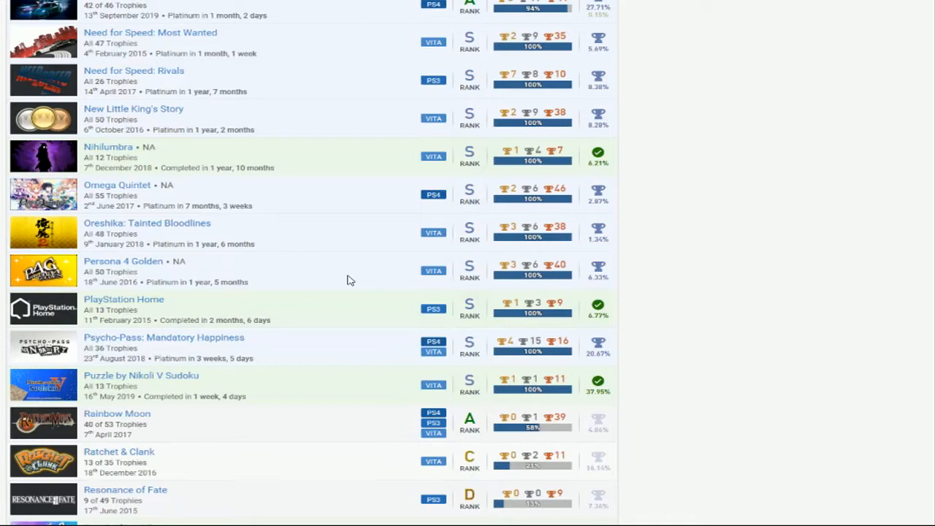
Scroll down past Run Sackboy! Run! and Sorcery Saga to the Spyro titles
{"action": "scroll", "scroll_direction": "down", "scroll_amount": 3}
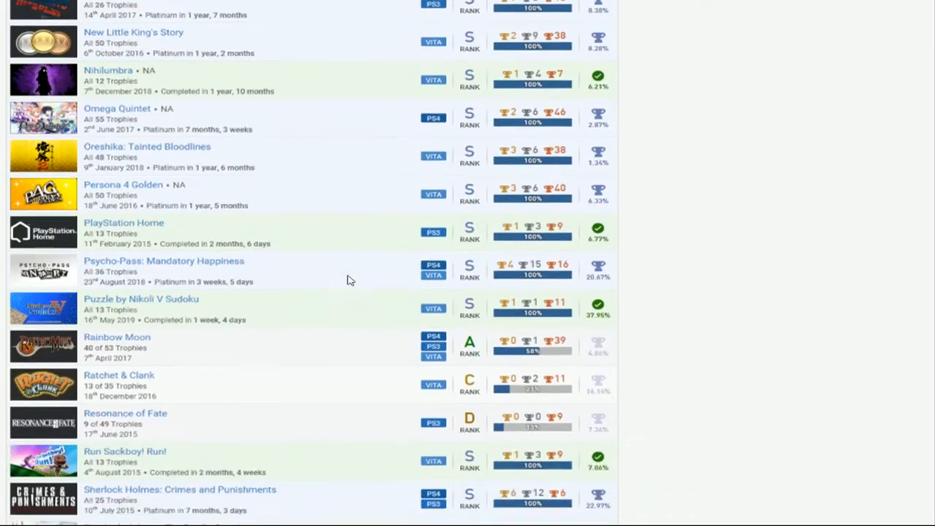
{"action": "scroll", "scroll_direction": "down", "scroll_amount": 3}
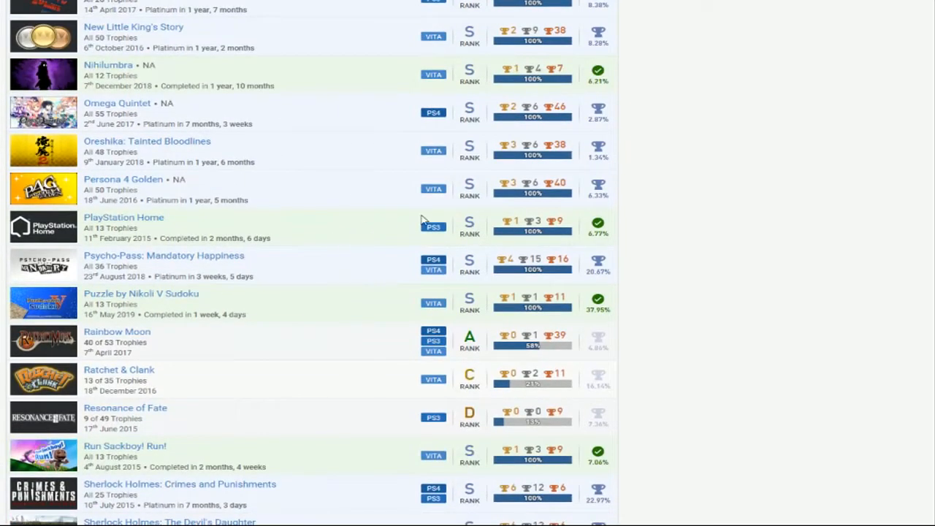
{"action": "mouse_move", "coordinate": [562, 243]}
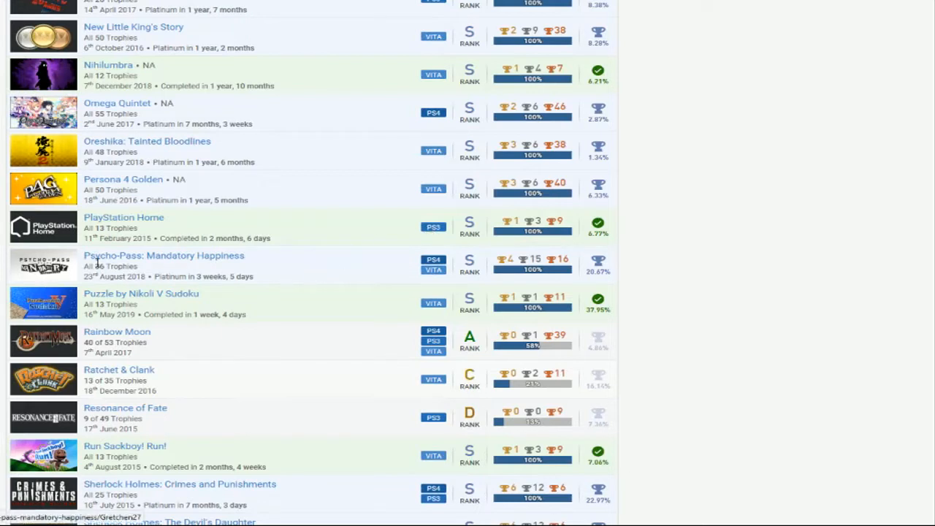
{"action": "mouse_move", "coordinate": [364, 266]}
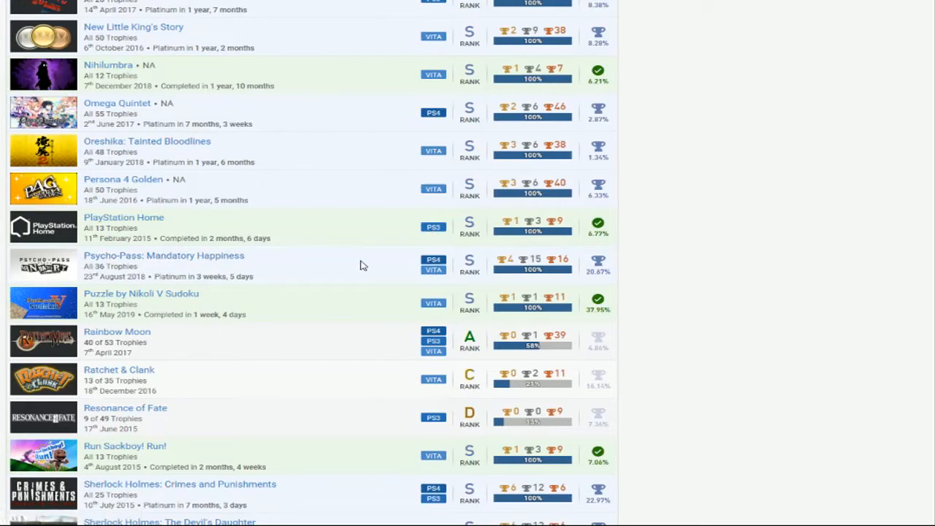
{"action": "scroll", "scroll_direction": "down", "scroll_amount": 3}
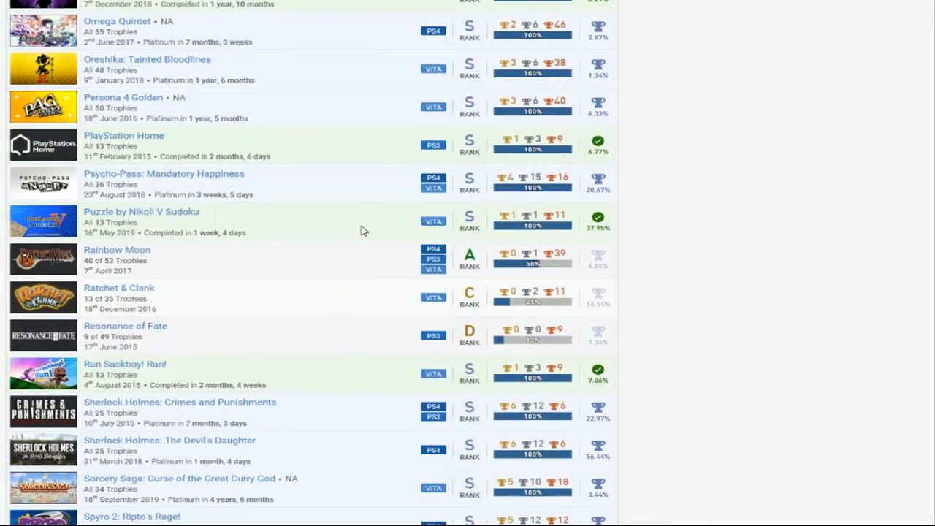
{"action": "mouse_move", "coordinate": [263, 225]}
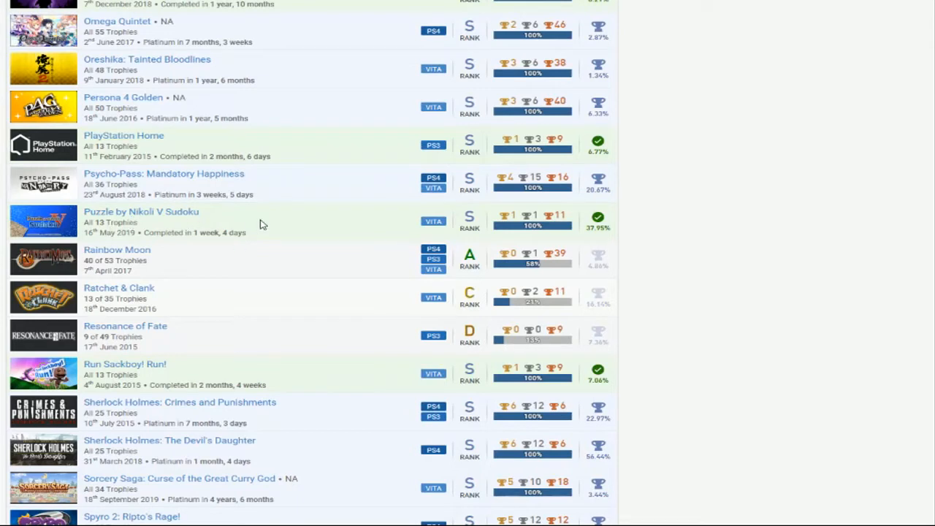
{"action": "mouse_move", "coordinate": [337, 219]}
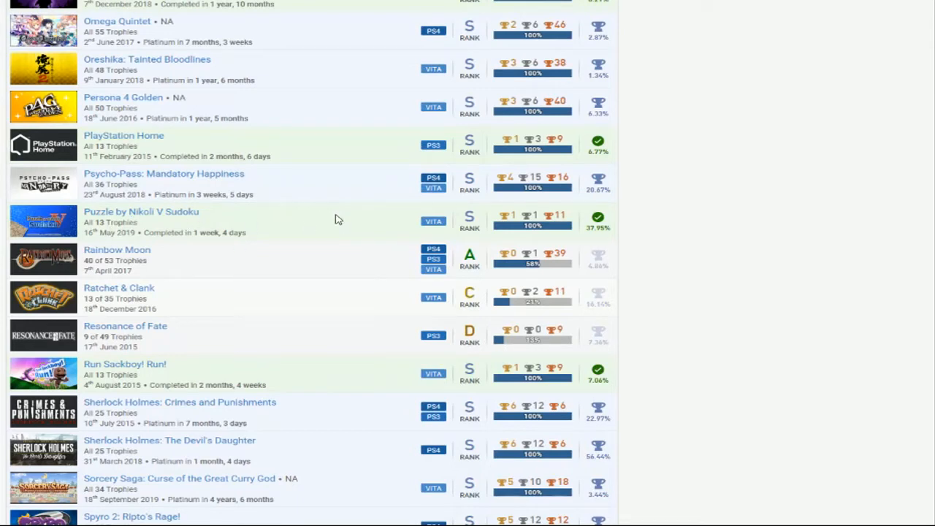
{"action": "scroll", "scroll_direction": "down", "scroll_amount": 3}
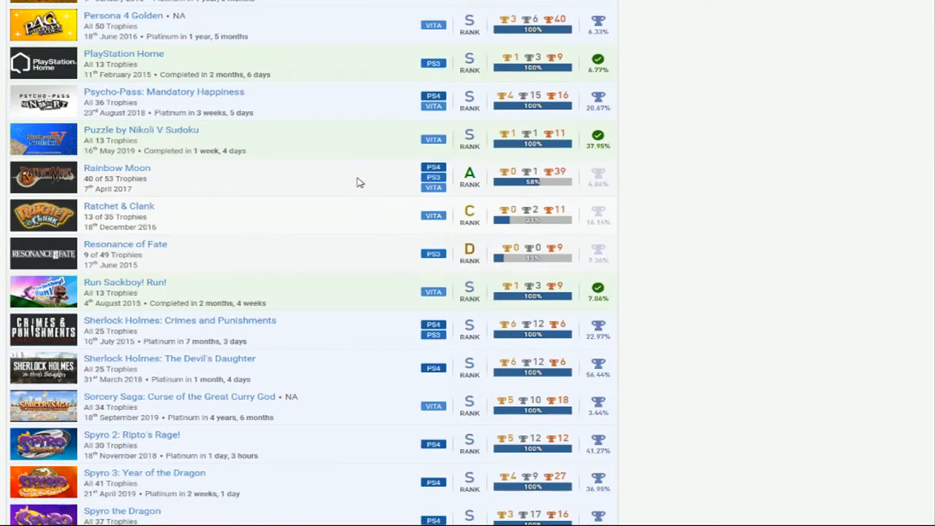
{"action": "mouse_move", "coordinate": [327, 223]}
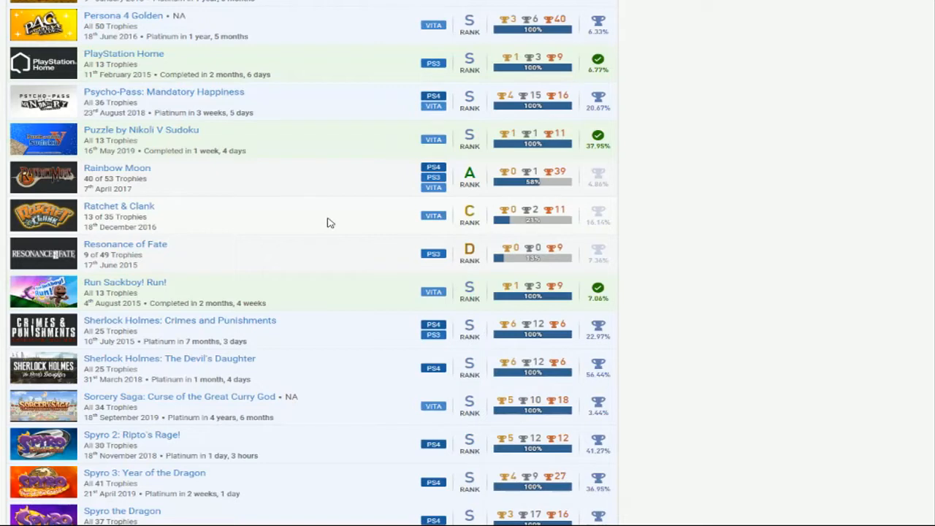
{"action": "mouse_move", "coordinate": [278, 216]}
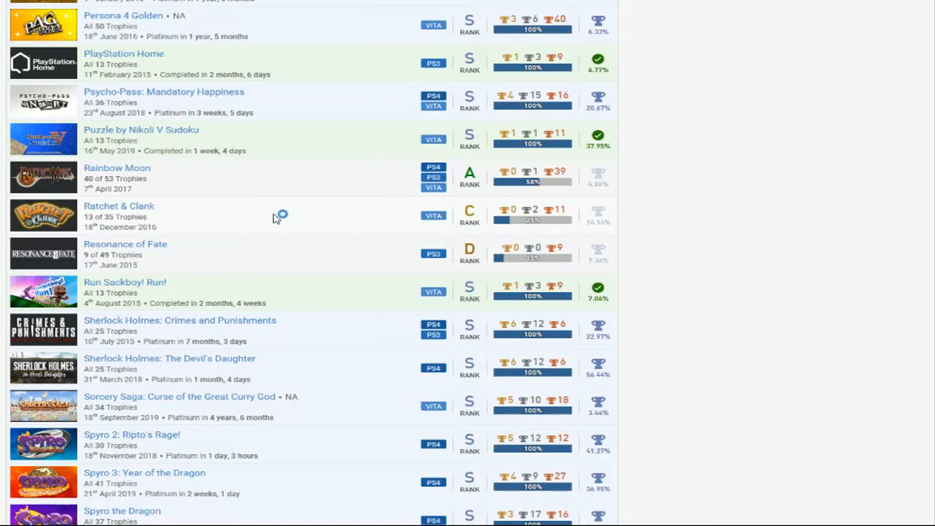
{"action": "mouse_move", "coordinate": [117, 212]}
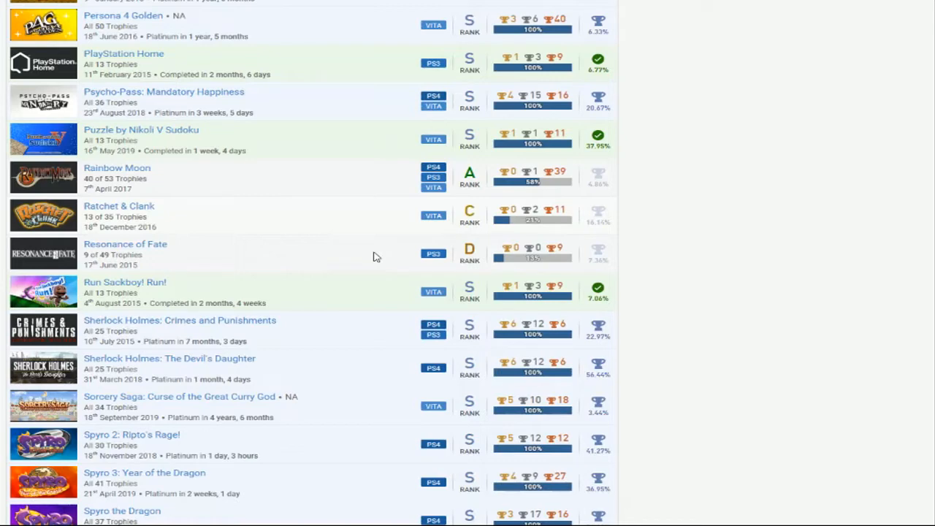
{"action": "scroll", "scroll_direction": "down", "scroll_amount": 3}
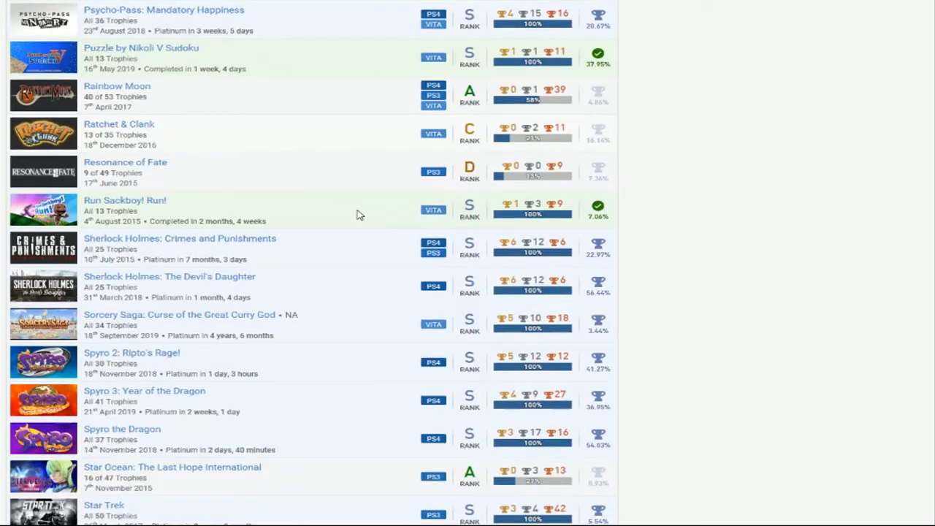
{"action": "scroll", "scroll_direction": "down", "scroll_amount": 3}
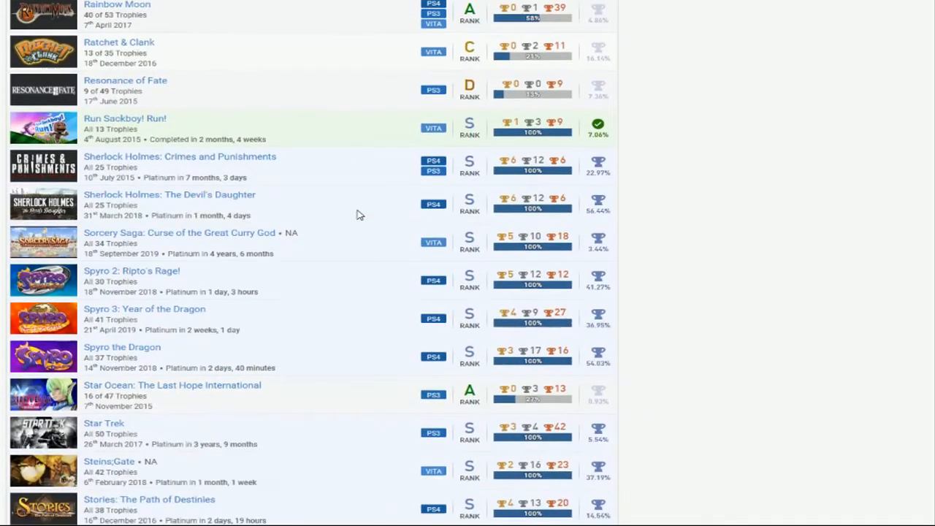
{"action": "mouse_move", "coordinate": [348, 178]}
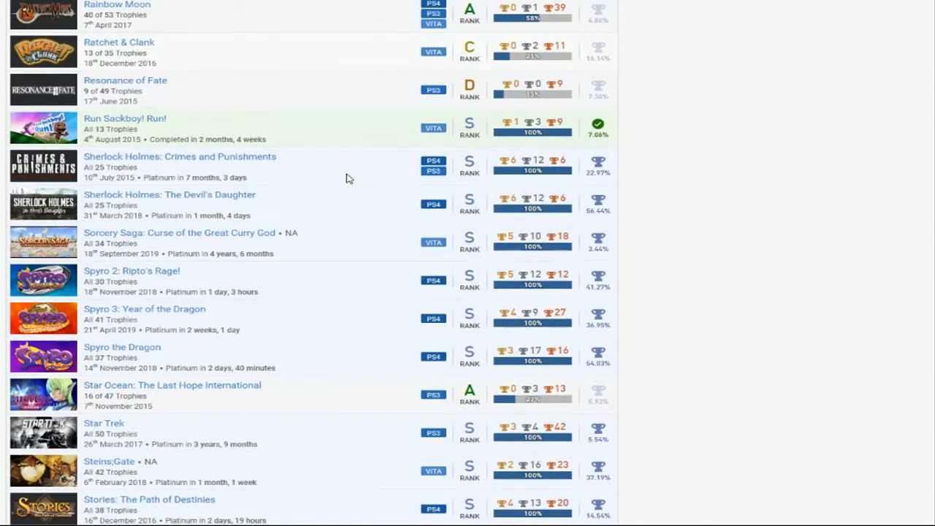
{"action": "mouse_move", "coordinate": [365, 227]}
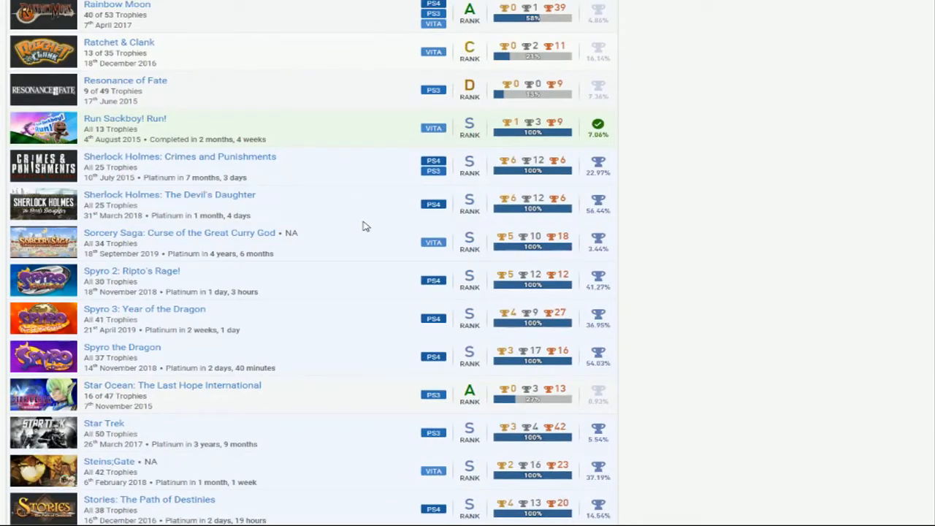
{"action": "mouse_move", "coordinate": [391, 251]}
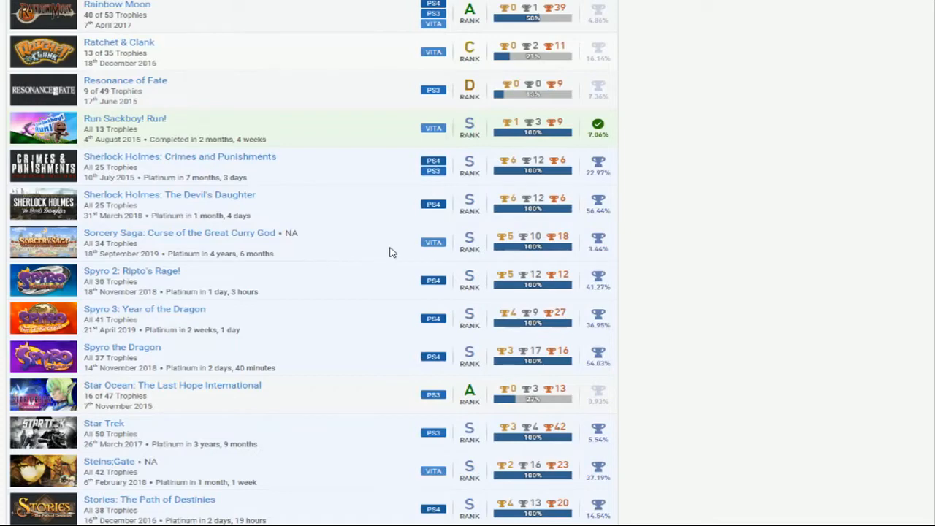
{"action": "scroll", "scroll_direction": "down", "scroll_amount": 3}
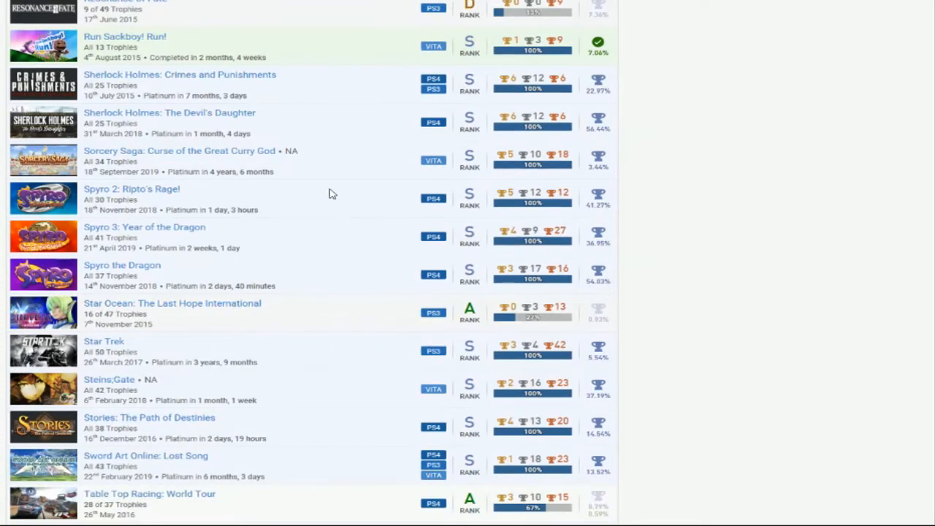
{"action": "mouse_move", "coordinate": [365, 193]}
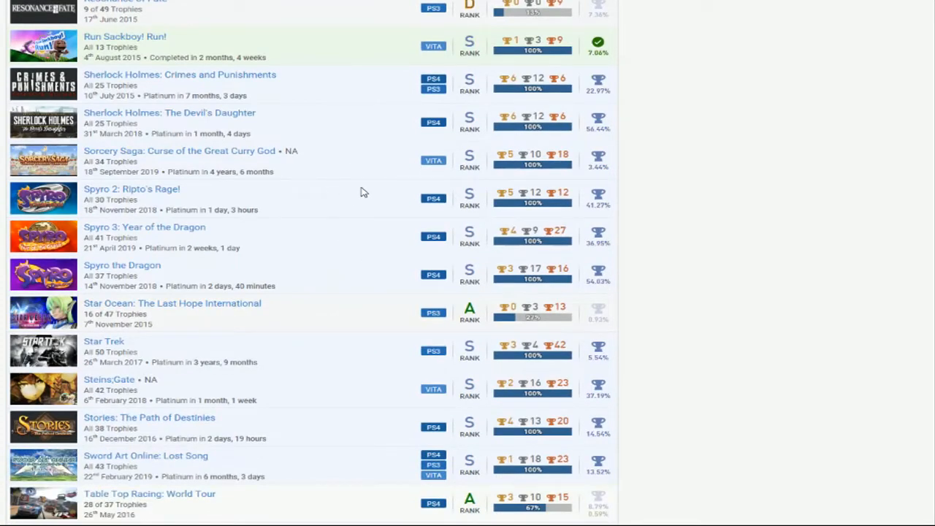
{"action": "mouse_move", "coordinate": [350, 269]}
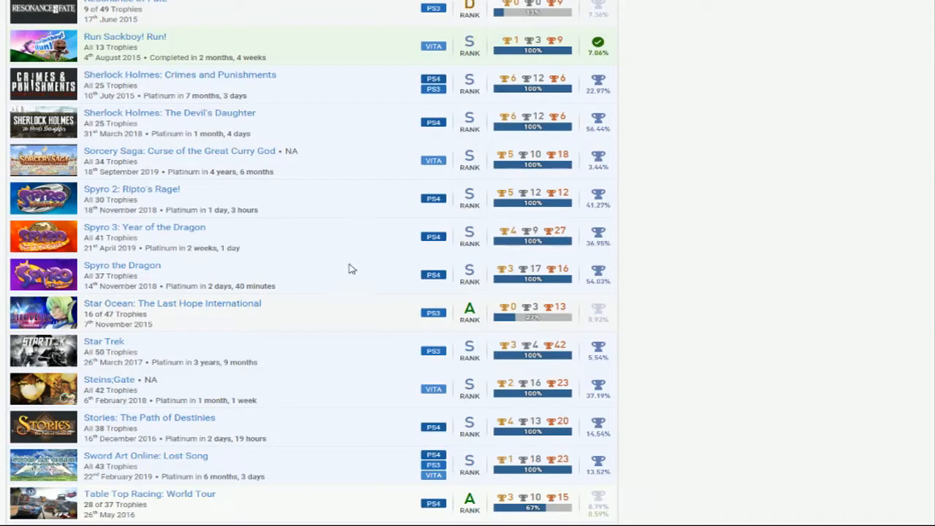
{"action": "mouse_move", "coordinate": [358, 273]}
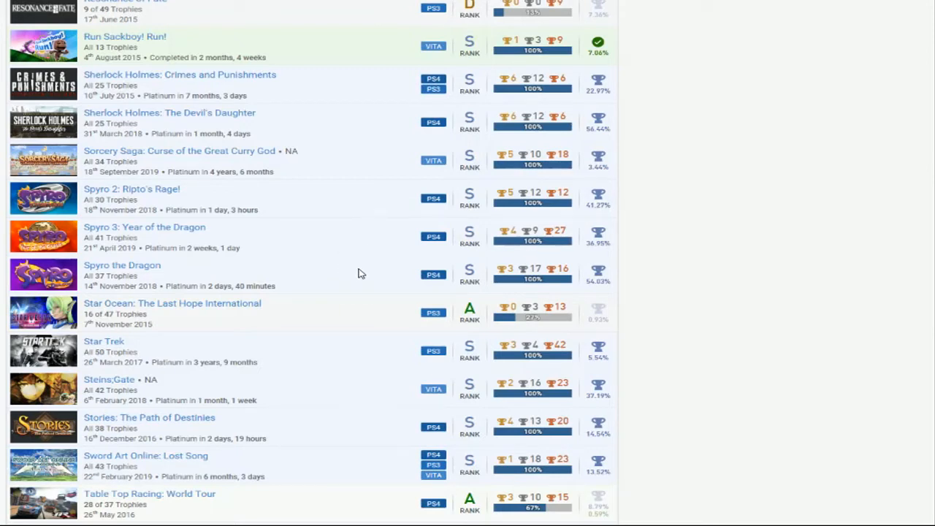
Scroll down past Star Ocean and Tearaway to The Last of Us, The Sims and The Testament of Sherlock Holmes
{"action": "scroll", "scroll_direction": "down", "scroll_amount": 3}
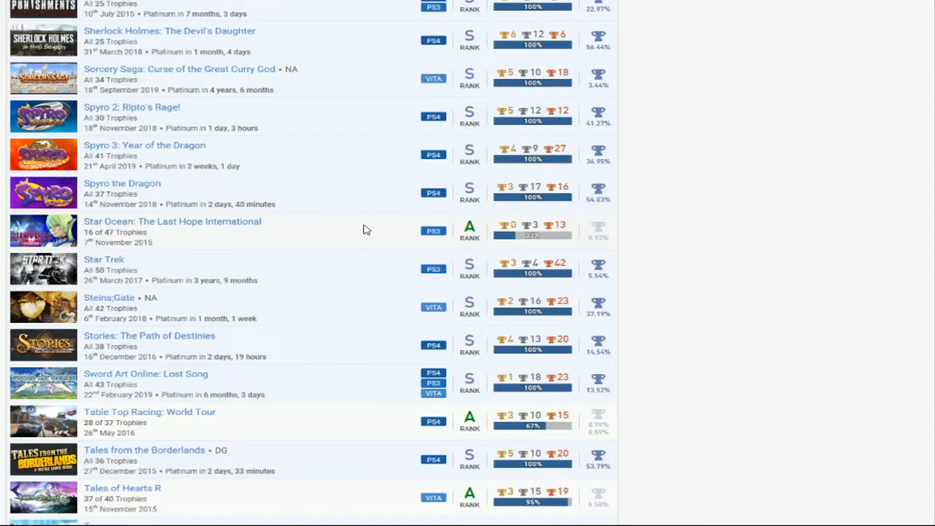
{"action": "mouse_move", "coordinate": [596, 241]}
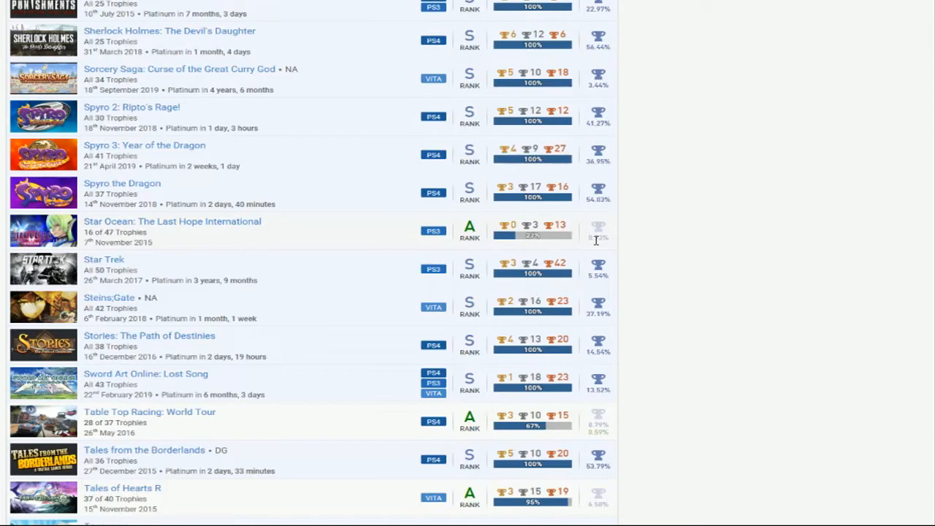
{"action": "mouse_move", "coordinate": [284, 231]}
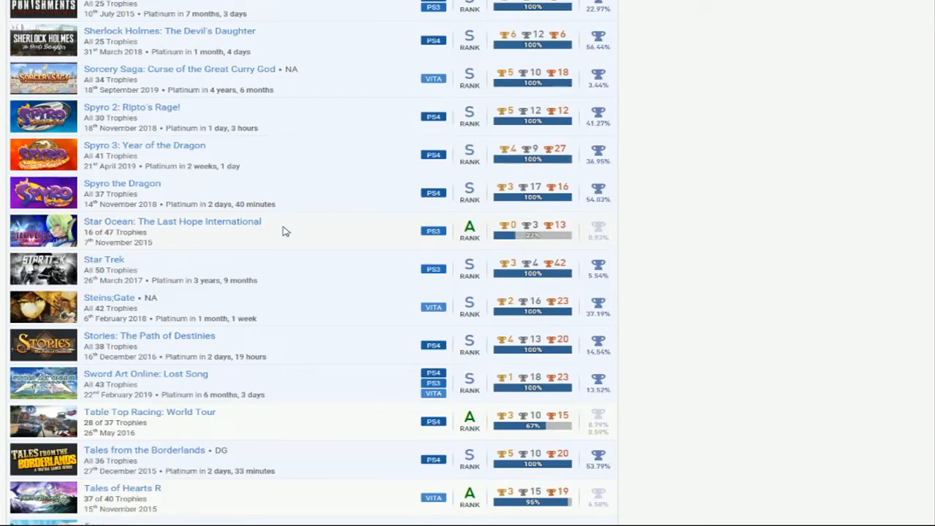
{"action": "mouse_move", "coordinate": [272, 250]}
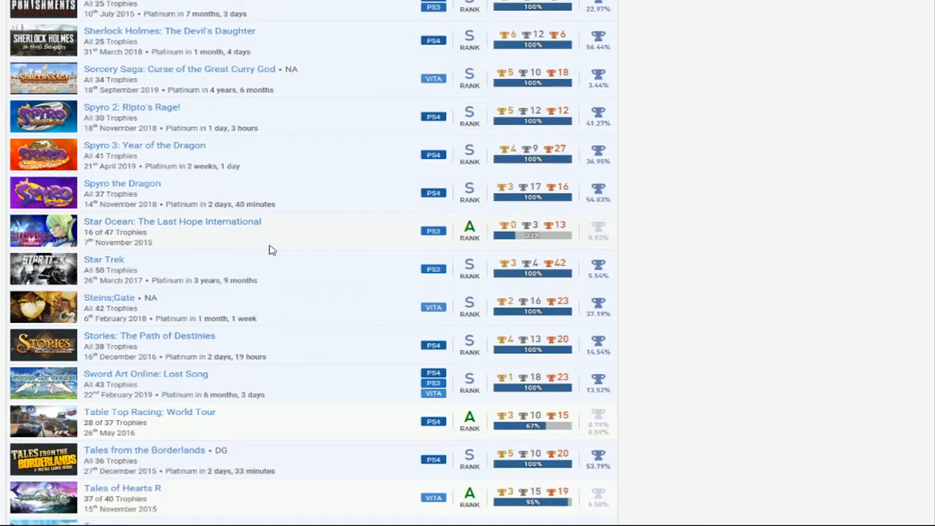
{"action": "mouse_move", "coordinate": [327, 210]}
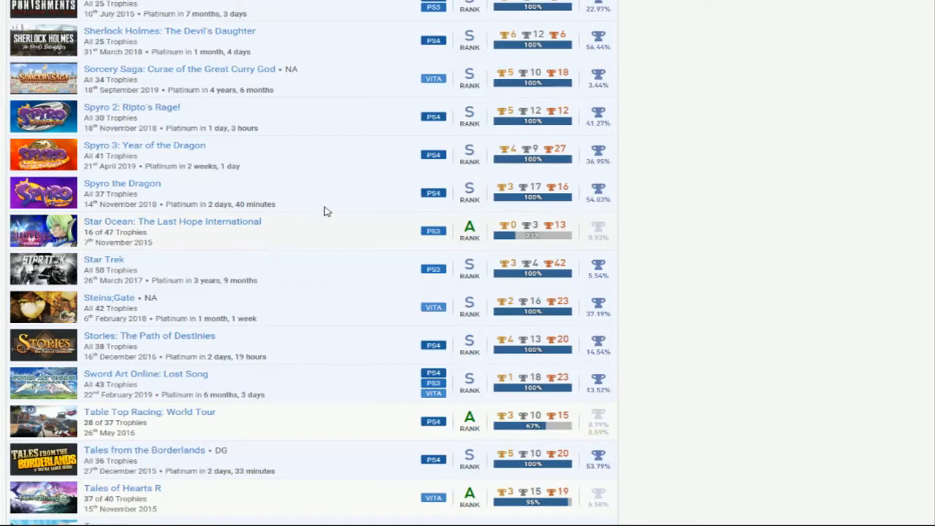
{"action": "scroll", "scroll_direction": "down", "scroll_amount": 3}
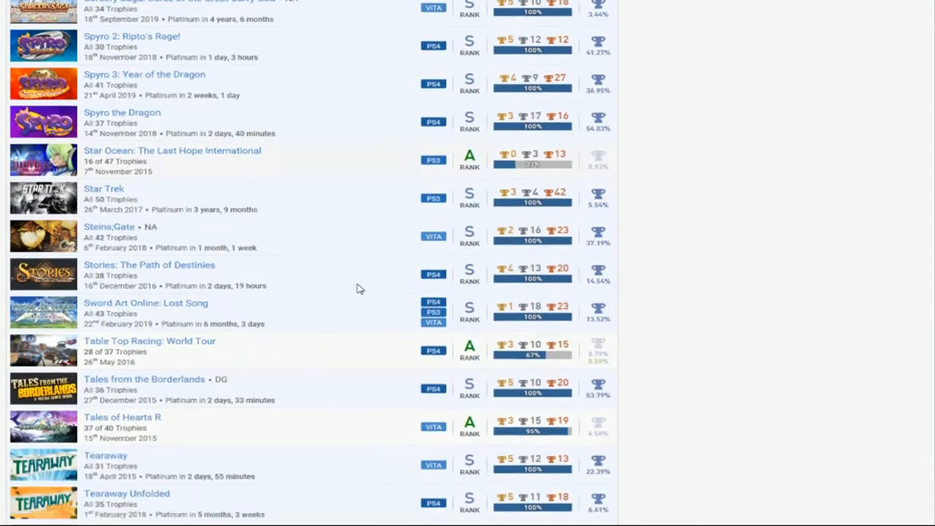
{"action": "scroll", "scroll_direction": "down", "scroll_amount": 3}
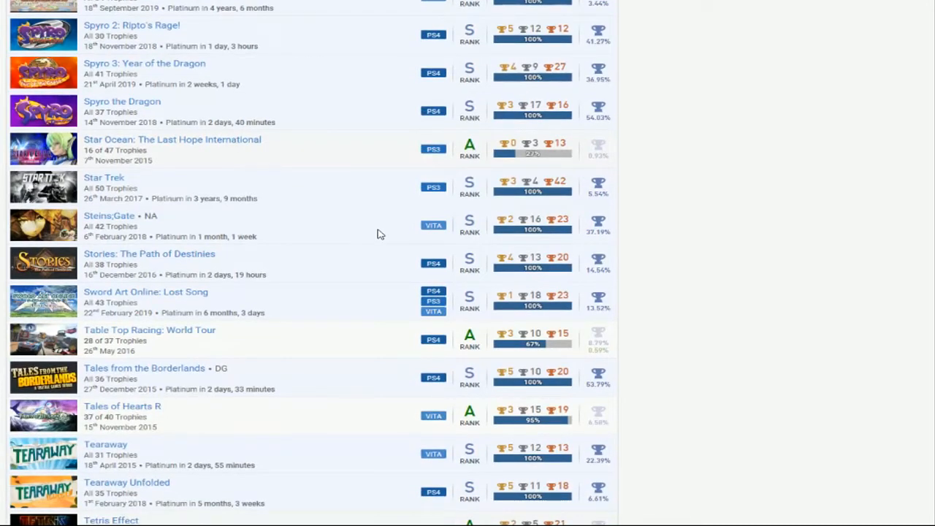
{"action": "mouse_move", "coordinate": [387, 233]}
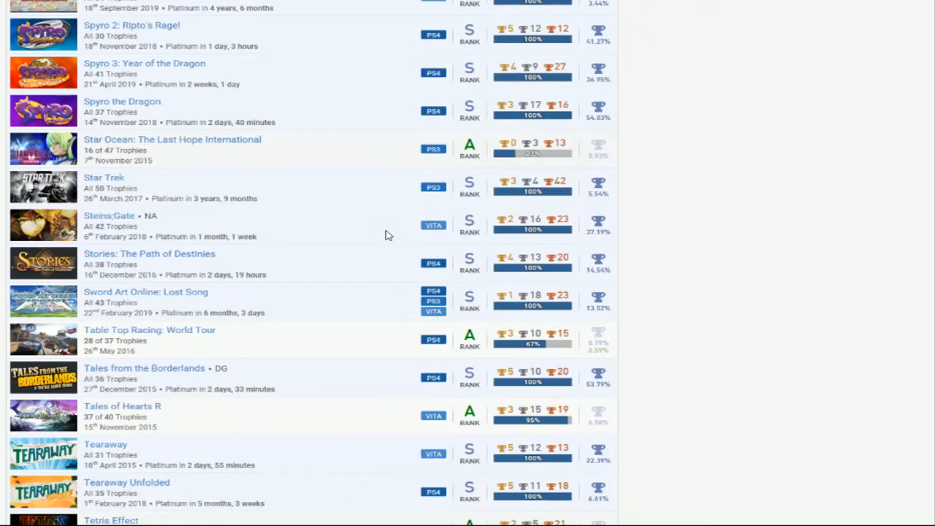
{"action": "scroll", "scroll_direction": "down", "scroll_amount": 3}
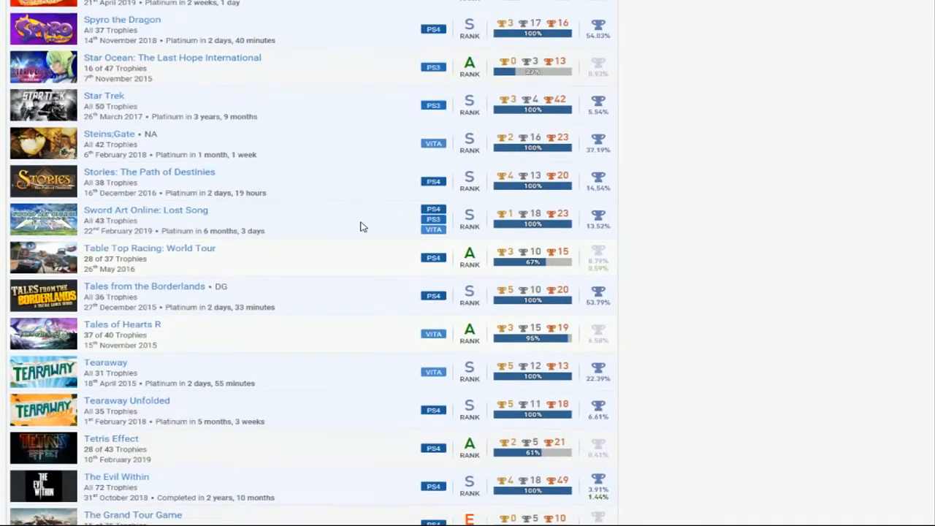
{"action": "mouse_move", "coordinate": [356, 276]}
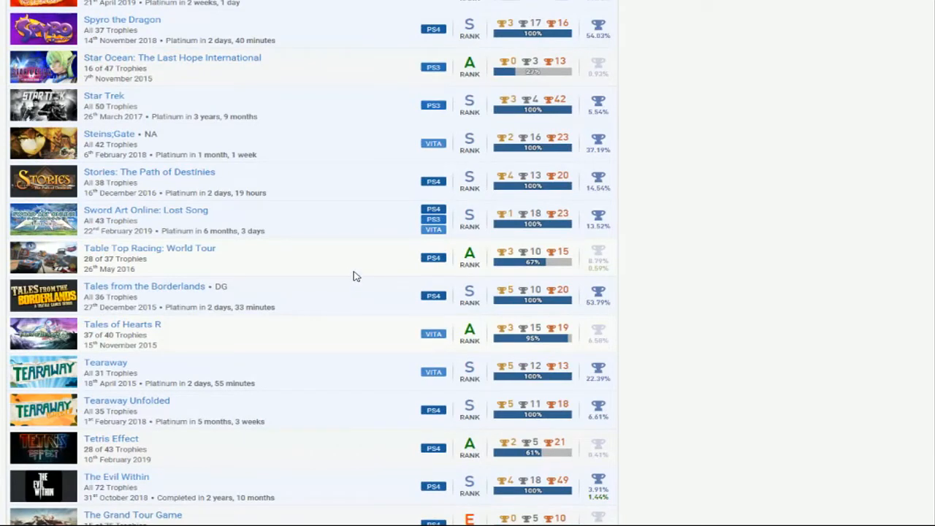
{"action": "scroll", "scroll_direction": "down", "scroll_amount": 3}
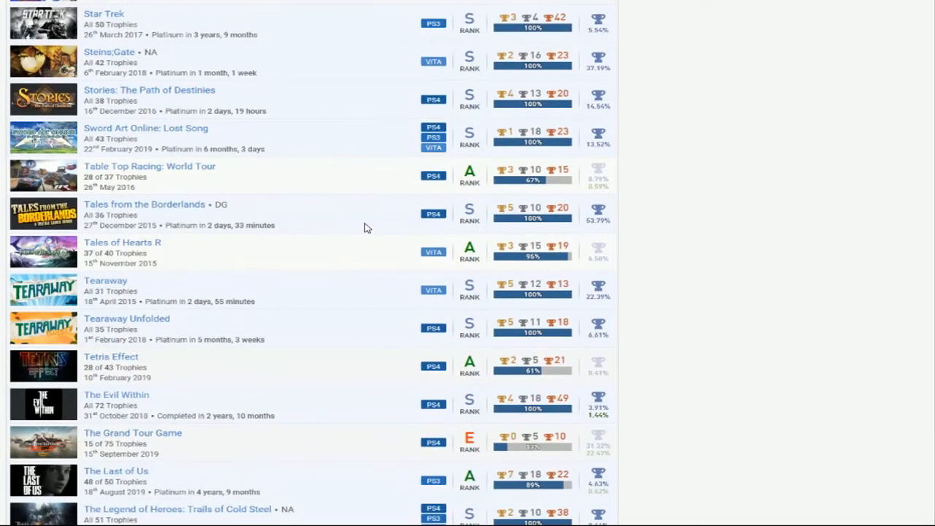
{"action": "scroll", "scroll_direction": "down", "scroll_amount": 3}
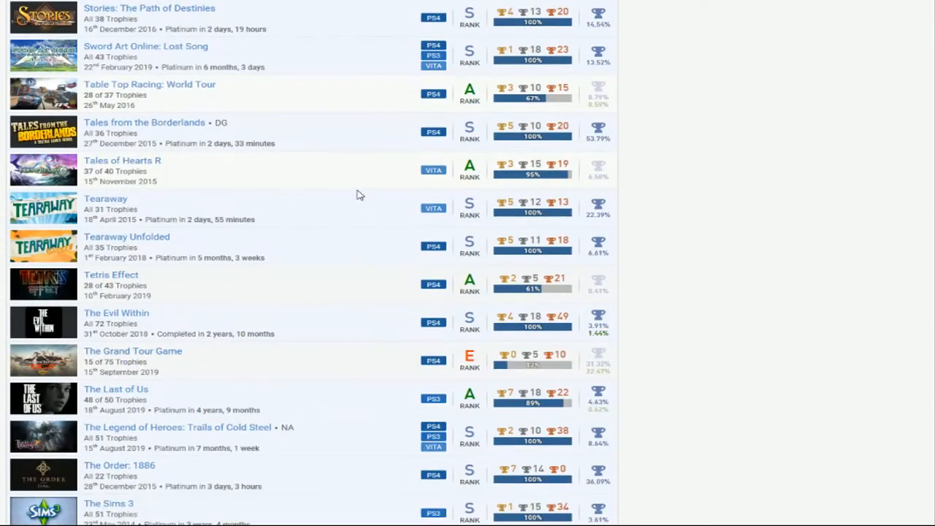
{"action": "mouse_move", "coordinate": [359, 188]}
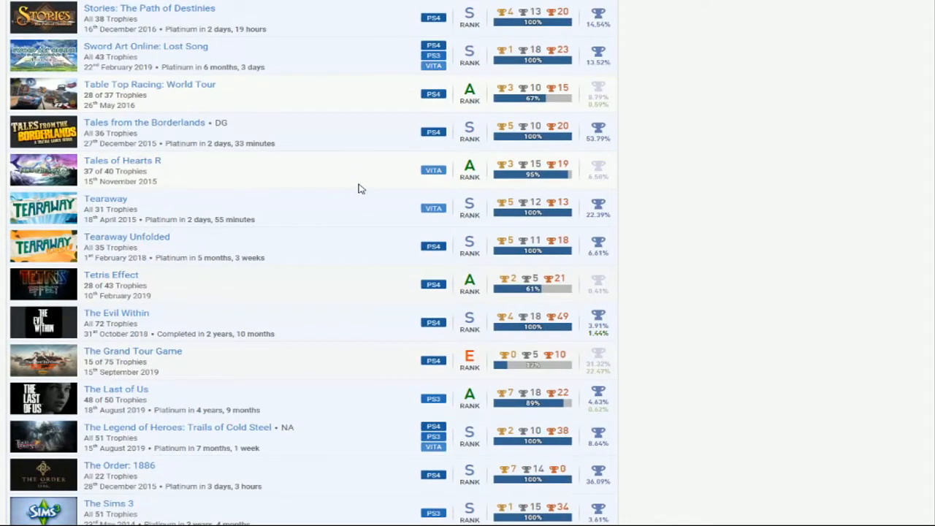
{"action": "scroll", "scroll_direction": "up", "scroll_amount": 3}
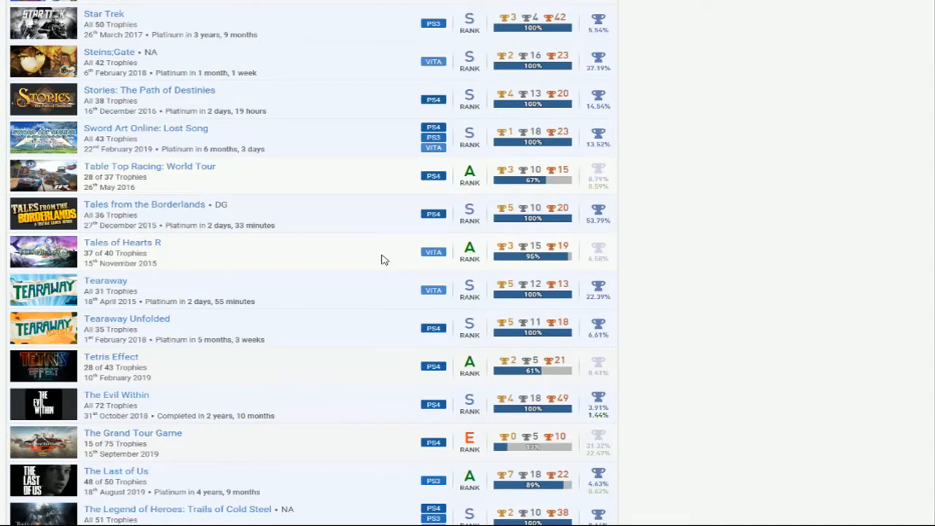
{"action": "scroll", "scroll_direction": "down", "scroll_amount": 3}
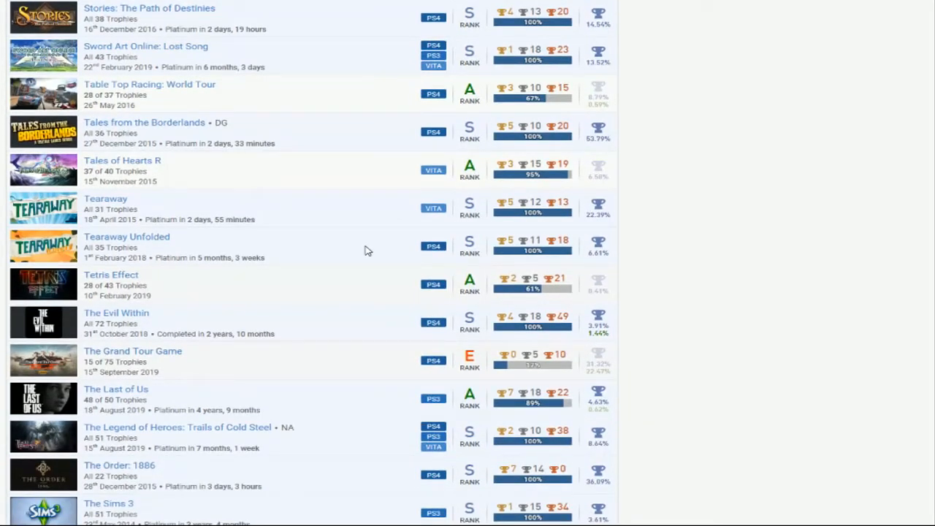
{"action": "mouse_move", "coordinate": [362, 285]}
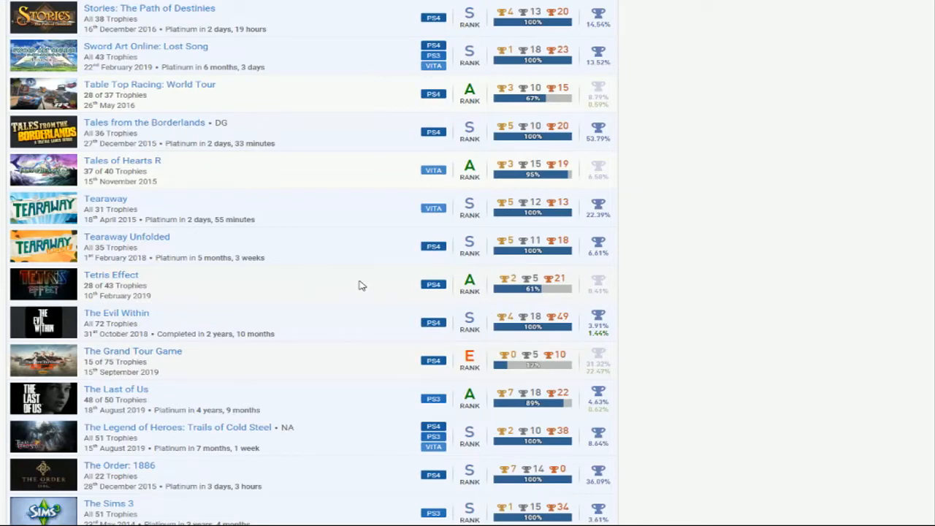
{"action": "scroll", "scroll_direction": "down", "scroll_amount": 3}
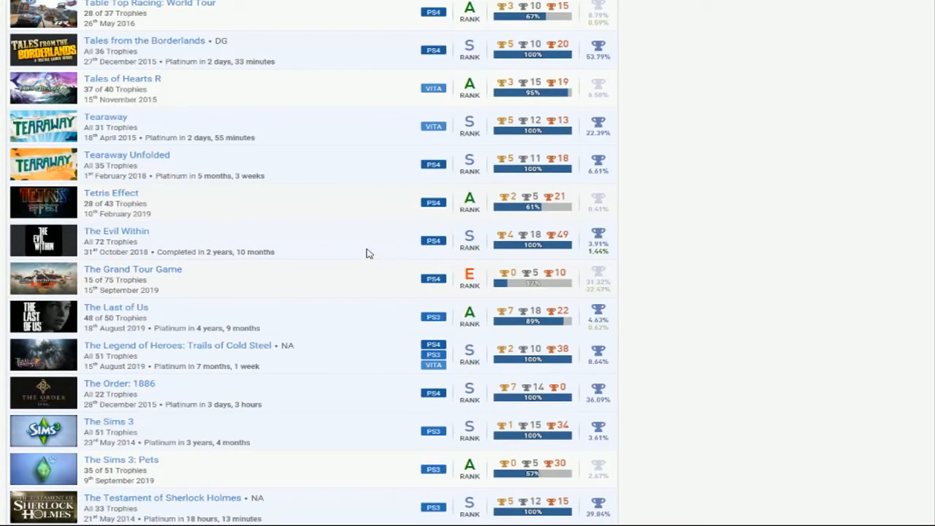
Scroll down past Tetris Effect through The Walking Dead titles to The Witcher 3
{"action": "scroll", "scroll_direction": "down", "scroll_amount": 3}
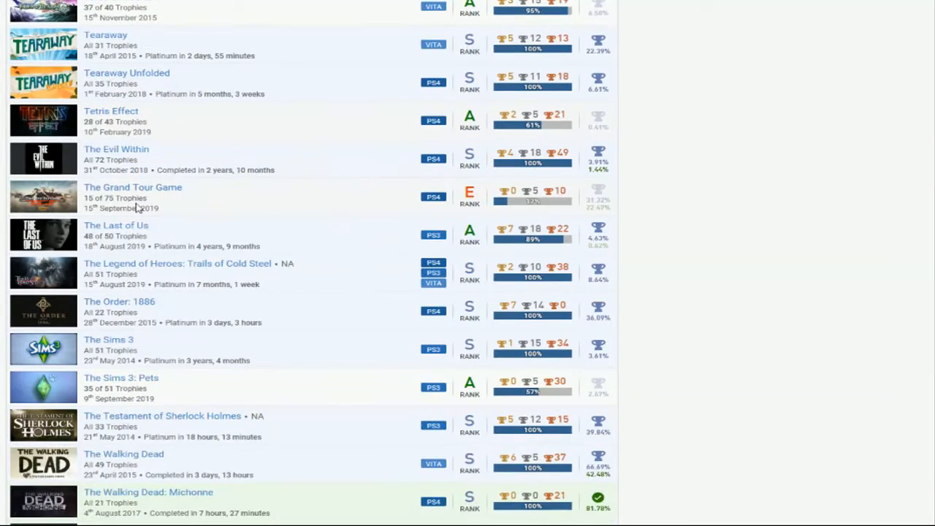
{"action": "mouse_move", "coordinate": [342, 229]}
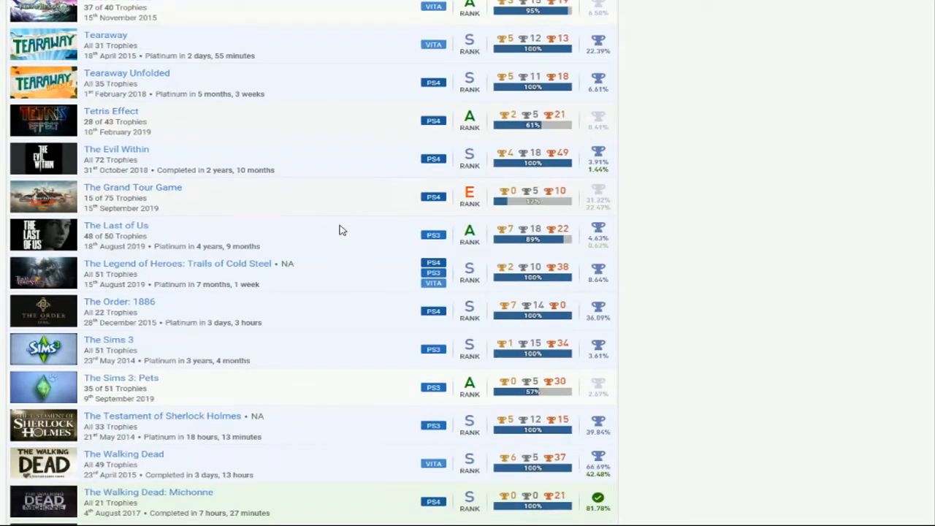
{"action": "mouse_move", "coordinate": [493, 233]}
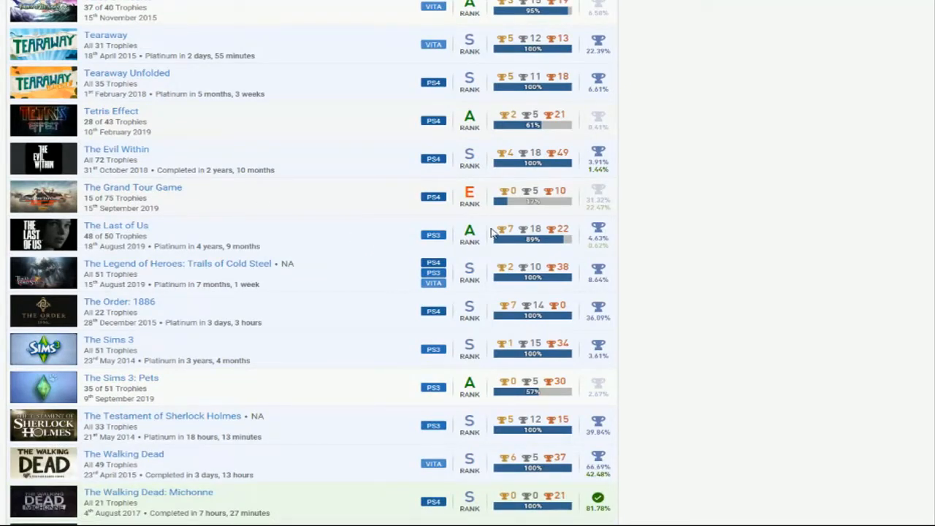
{"action": "mouse_move", "coordinate": [450, 260]}
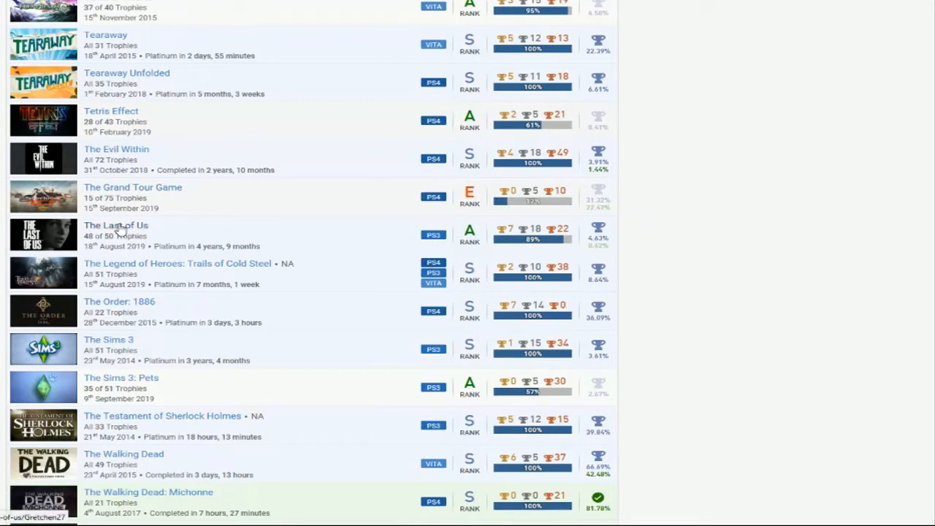
{"action": "mouse_move", "coordinate": [409, 239]}
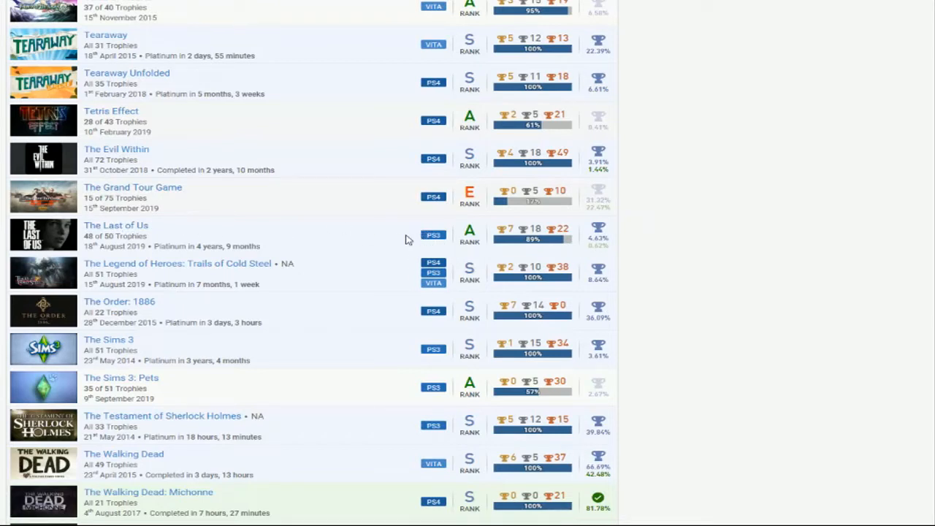
{"action": "mouse_move", "coordinate": [453, 237]}
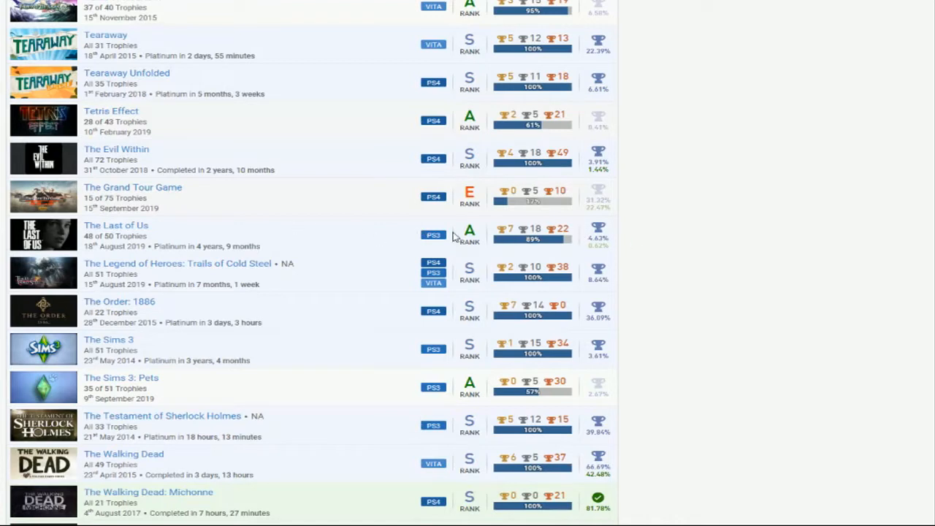
{"action": "mouse_move", "coordinate": [573, 246]}
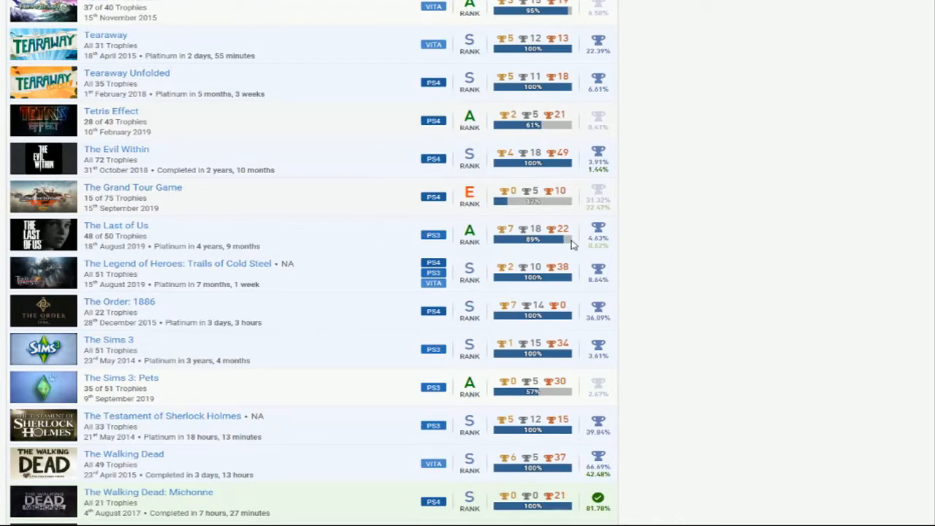
{"action": "scroll", "scroll_direction": "down", "scroll_amount": 3}
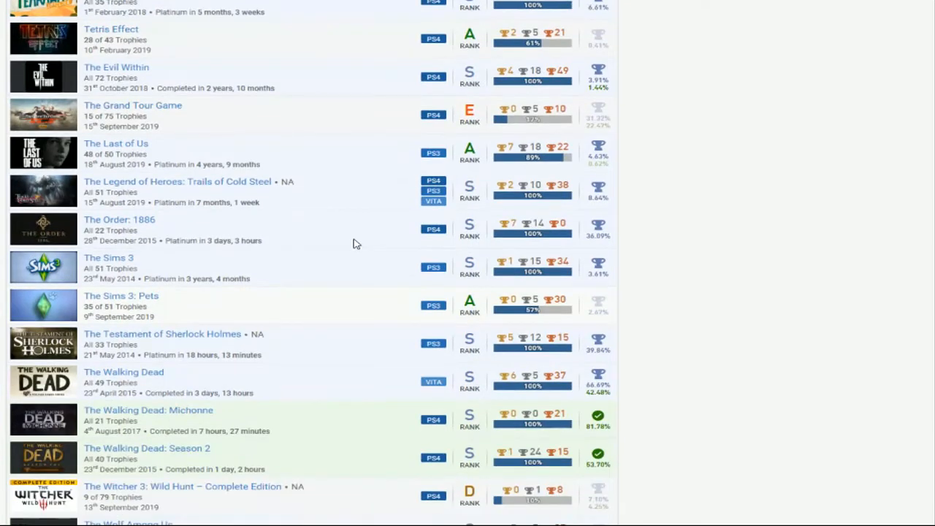
{"action": "scroll", "scroll_direction": "up", "scroll_amount": 3}
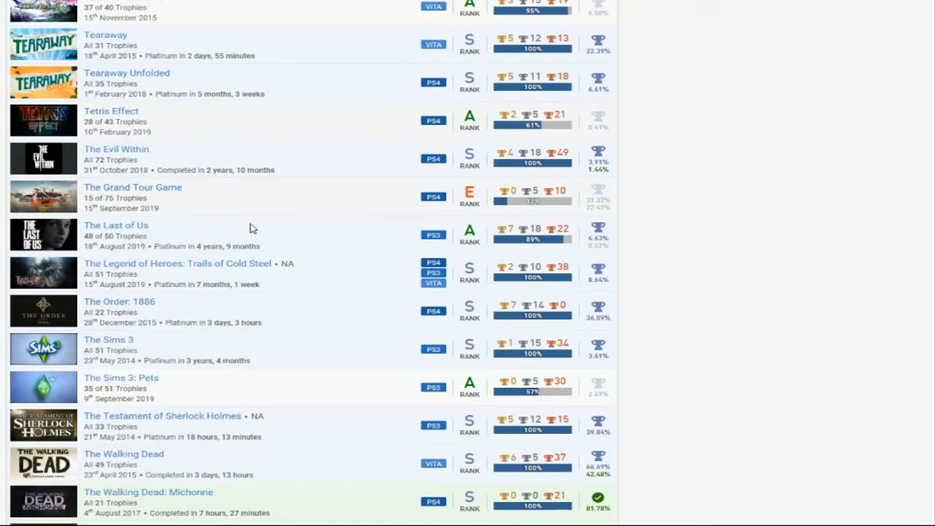
{"action": "mouse_move", "coordinate": [367, 251]}
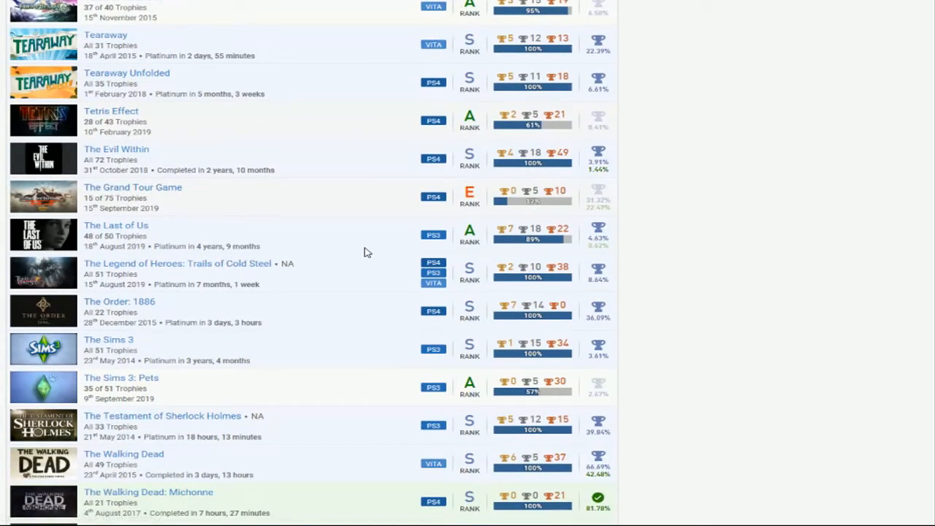
{"action": "mouse_move", "coordinate": [93, 284]}
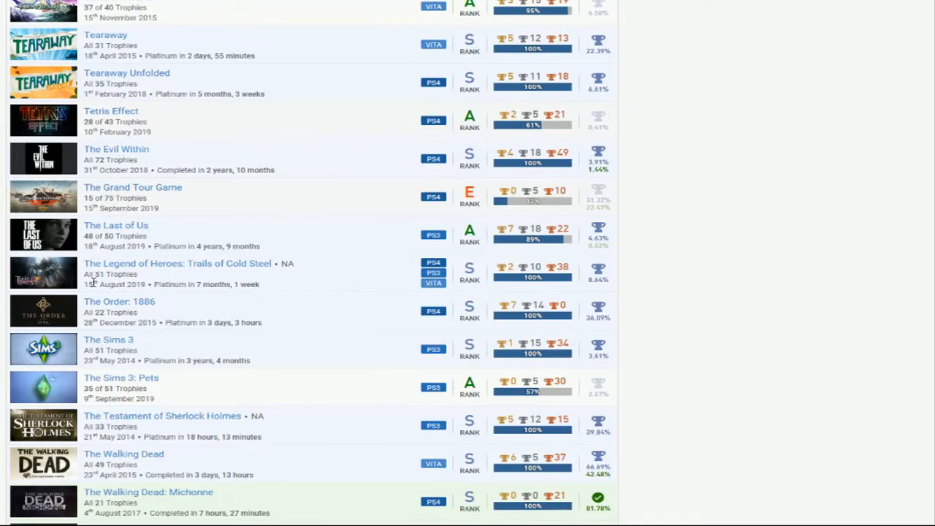
{"action": "mouse_move", "coordinate": [377, 278]}
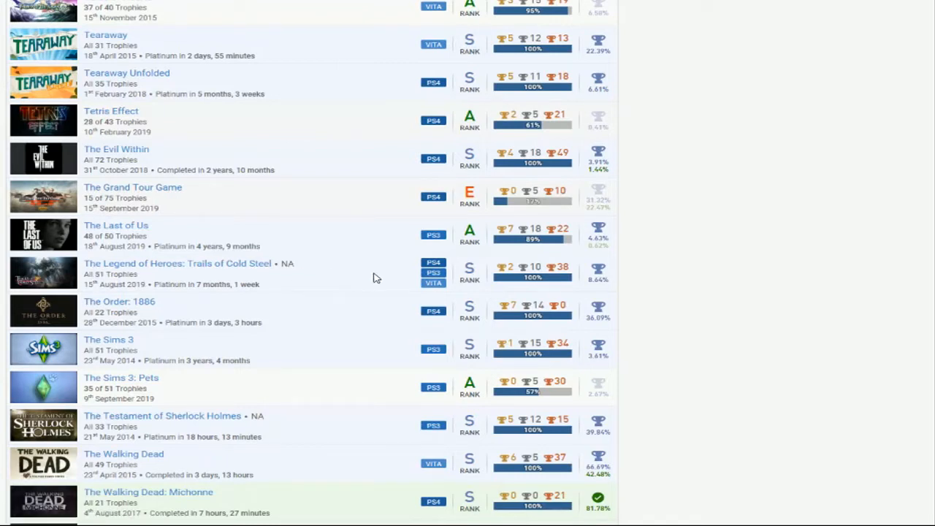
{"action": "mouse_move", "coordinate": [350, 276]}
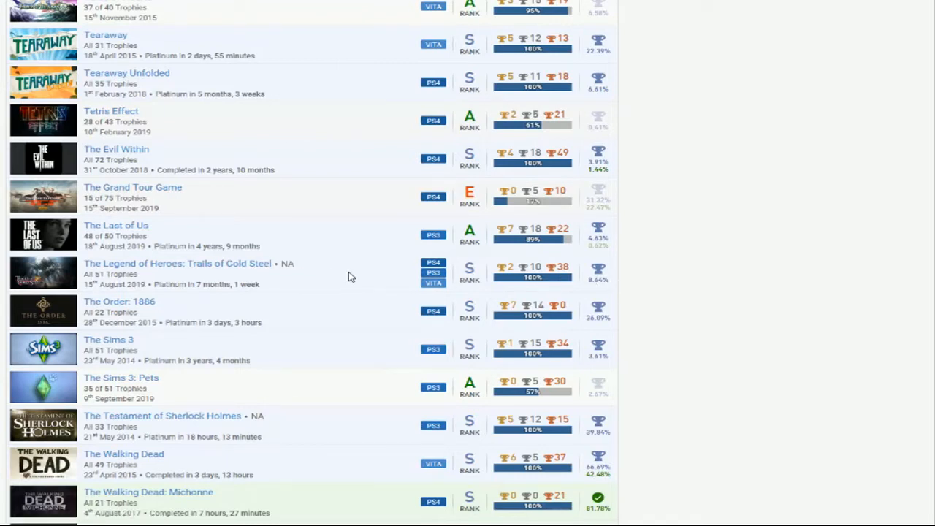
{"action": "scroll", "scroll_direction": "down", "scroll_amount": 3}
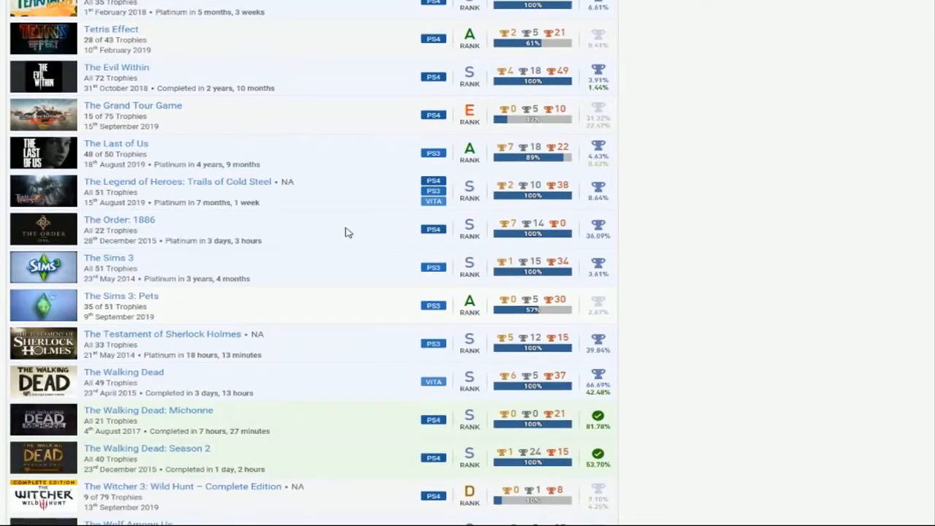
Scroll down past The Wolf Among Us and Tokyo Twilight Ghost Hunters to the Uncharted entries
{"action": "scroll", "scroll_direction": "down", "scroll_amount": 3}
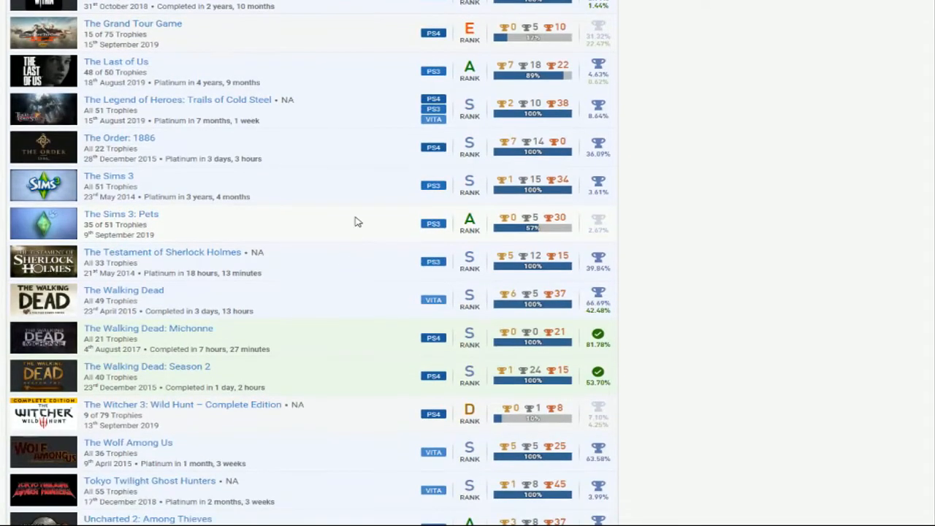
{"action": "mouse_move", "coordinate": [494, 189]}
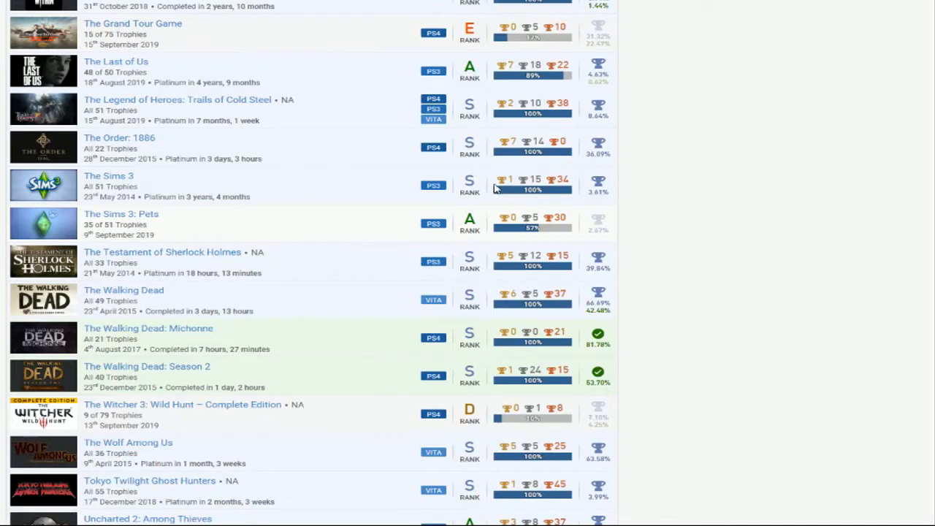
{"action": "mouse_move", "coordinate": [336, 274]}
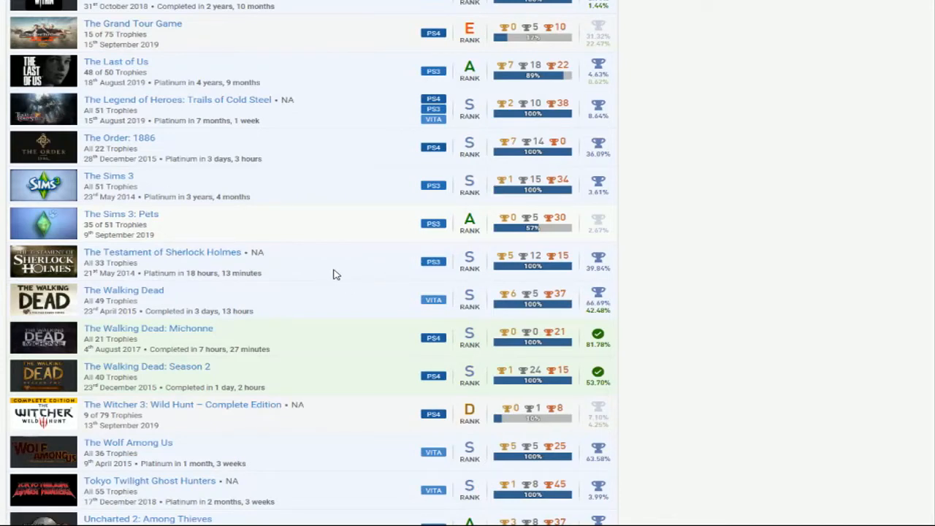
{"action": "mouse_move", "coordinate": [343, 305]}
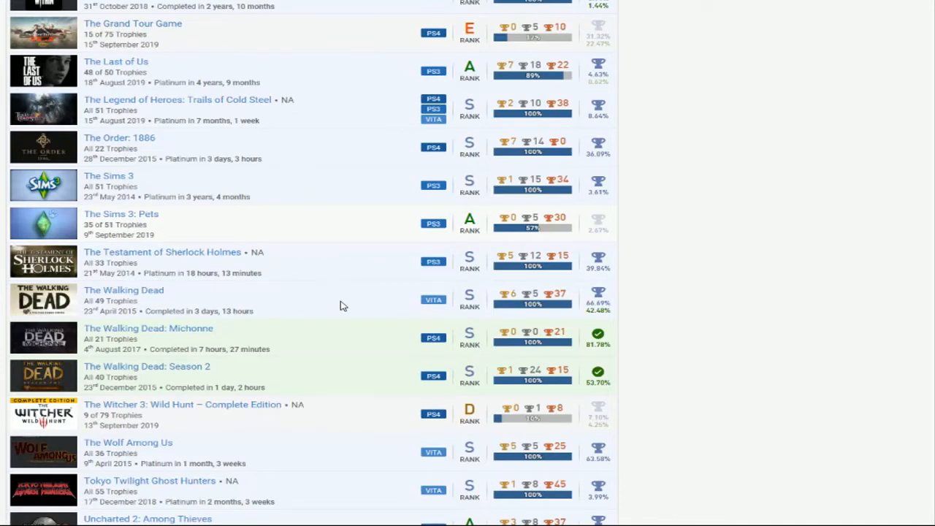
{"action": "scroll", "scroll_direction": "down", "scroll_amount": 3}
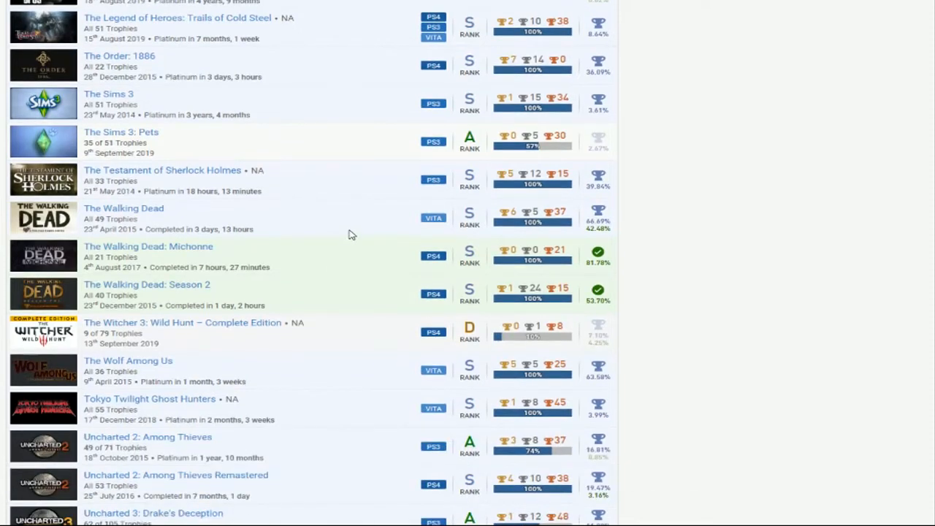
{"action": "mouse_move", "coordinate": [333, 282]}
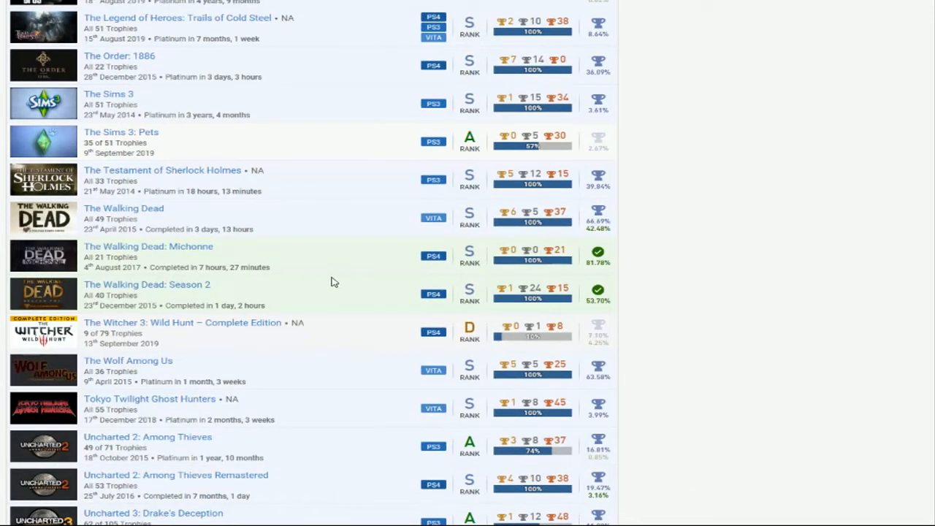
{"action": "mouse_move", "coordinate": [304, 306]}
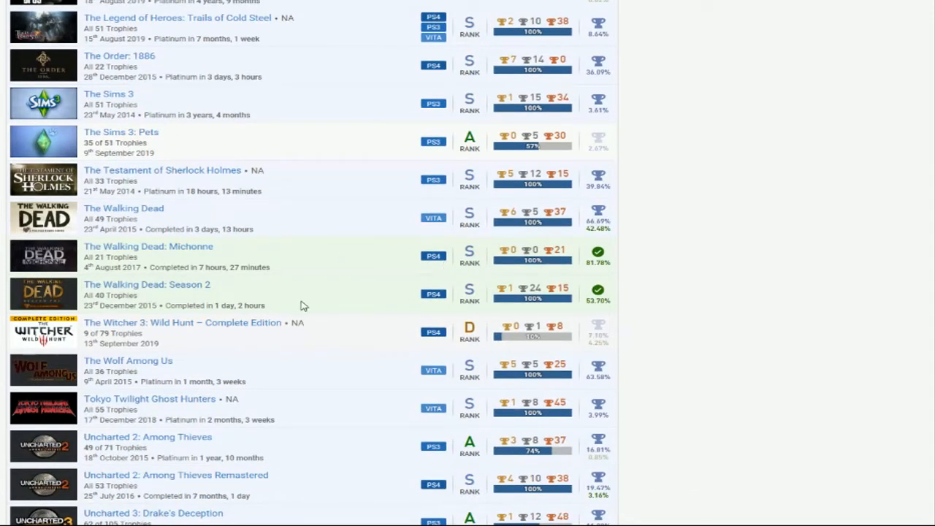
{"action": "mouse_move", "coordinate": [392, 275]}
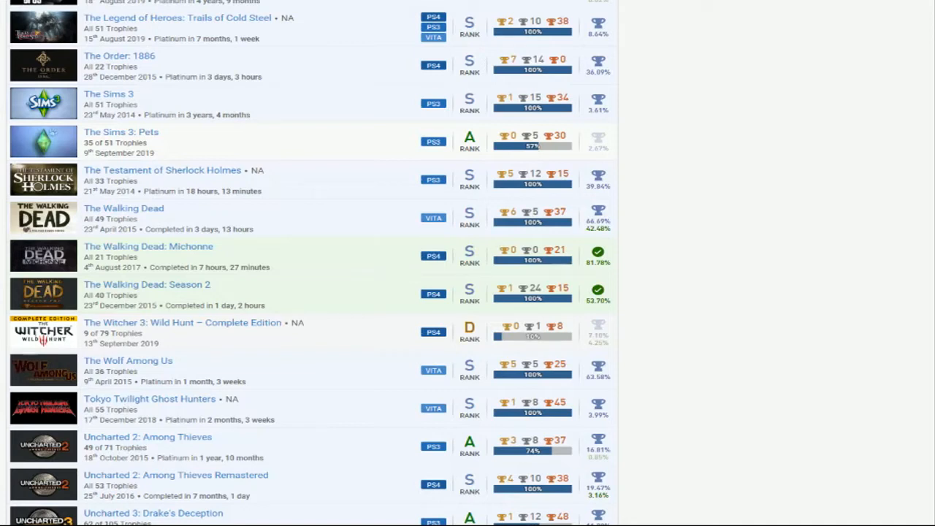
{"action": "scroll", "scroll_direction": "down", "scroll_amount": 3}
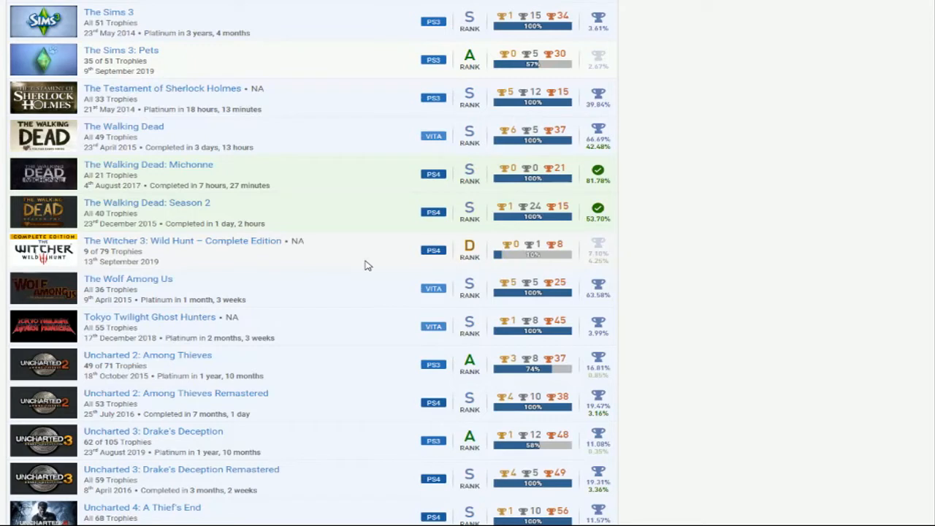
{"action": "mouse_move", "coordinate": [412, 263]}
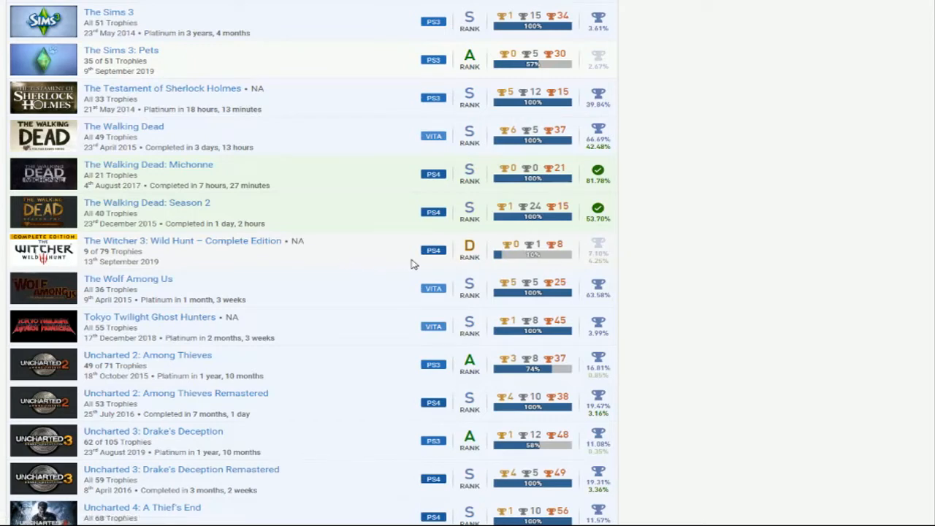
Scroll down past the Uncharted titles through Until Dawn and Welcome Park to Ys: Memories of Celceta
{"action": "scroll", "scroll_direction": "down", "scroll_amount": 3}
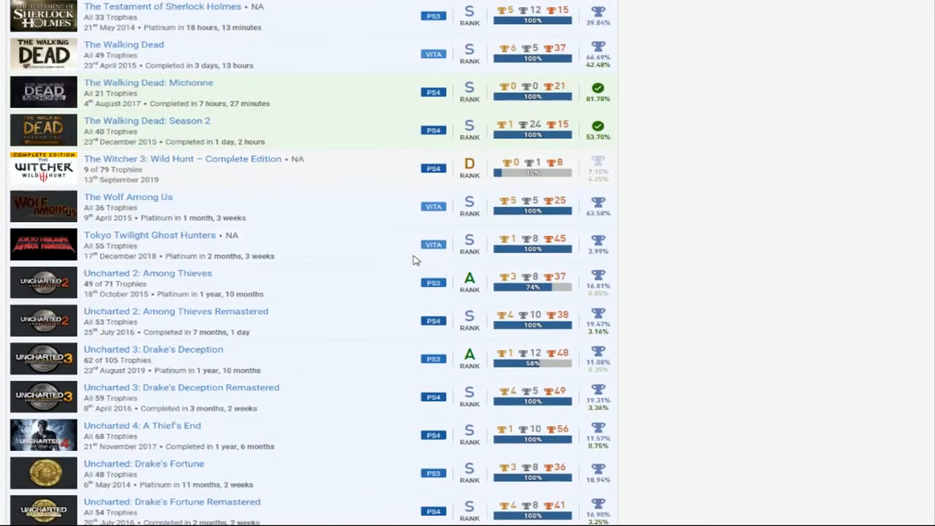
{"action": "scroll", "scroll_direction": "down", "scroll_amount": 3}
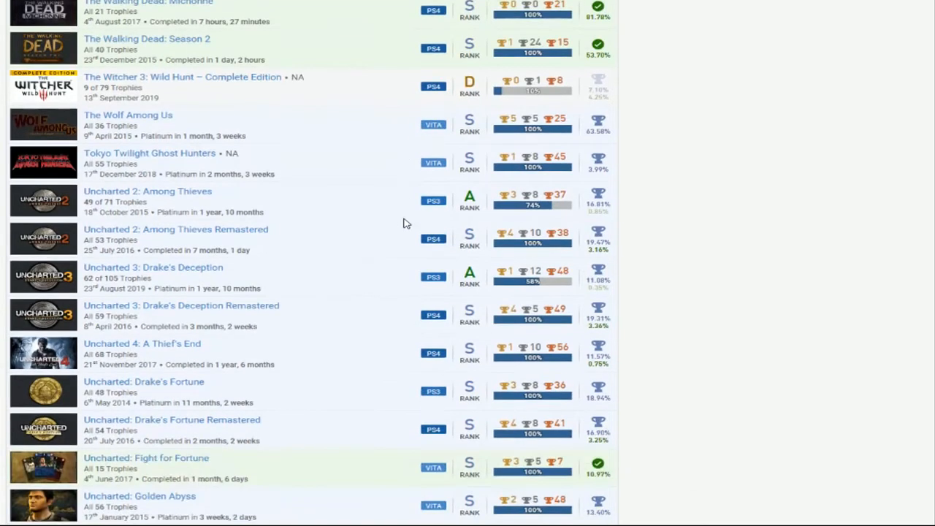
{"action": "mouse_move", "coordinate": [379, 194]}
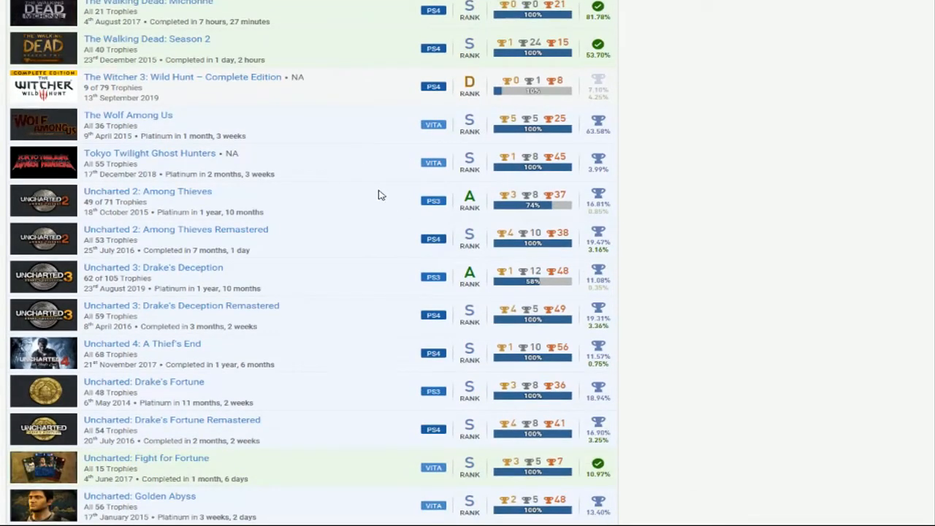
{"action": "mouse_move", "coordinate": [374, 218]}
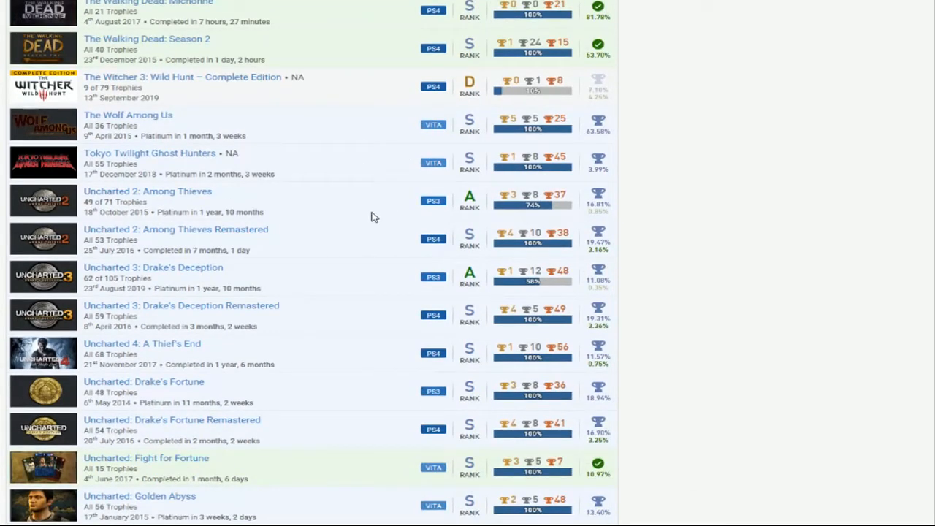
{"action": "scroll", "scroll_direction": "down", "scroll_amount": 3}
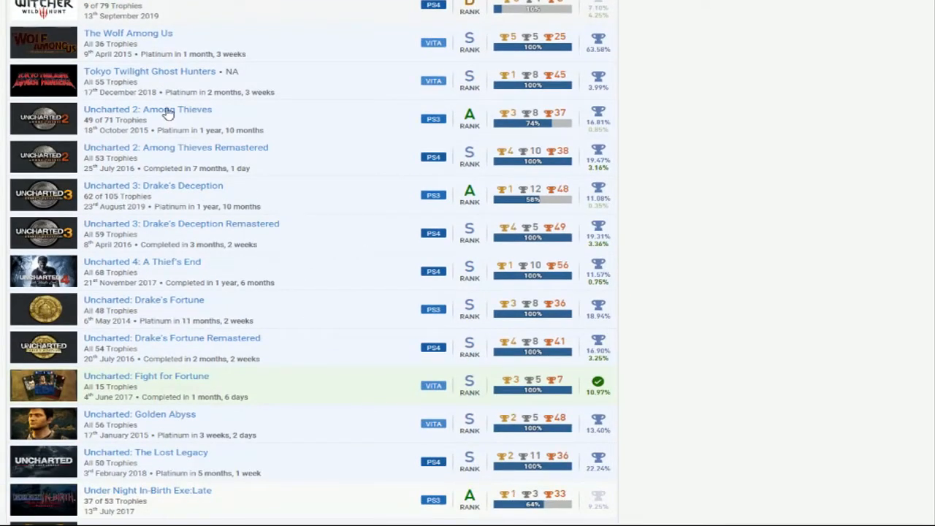
{"action": "mouse_move", "coordinate": [579, 208]}
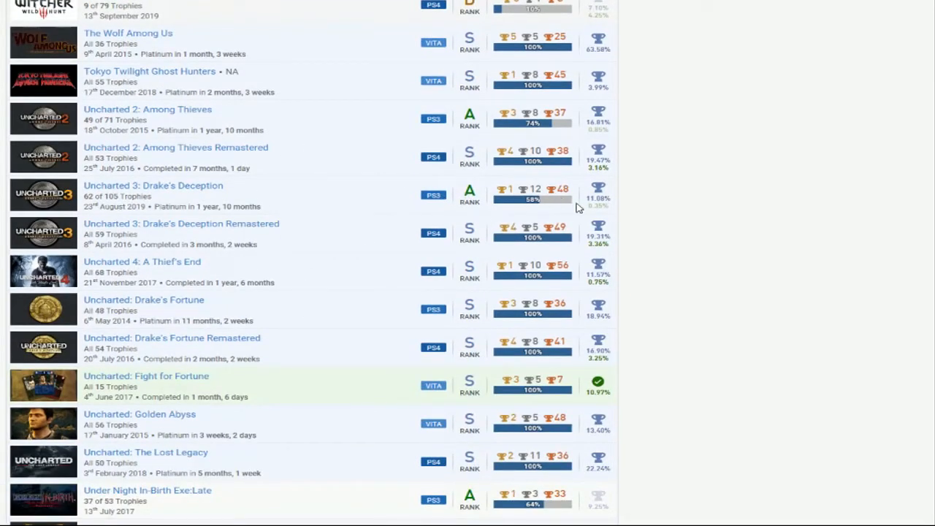
{"action": "mouse_move", "coordinate": [158, 193]}
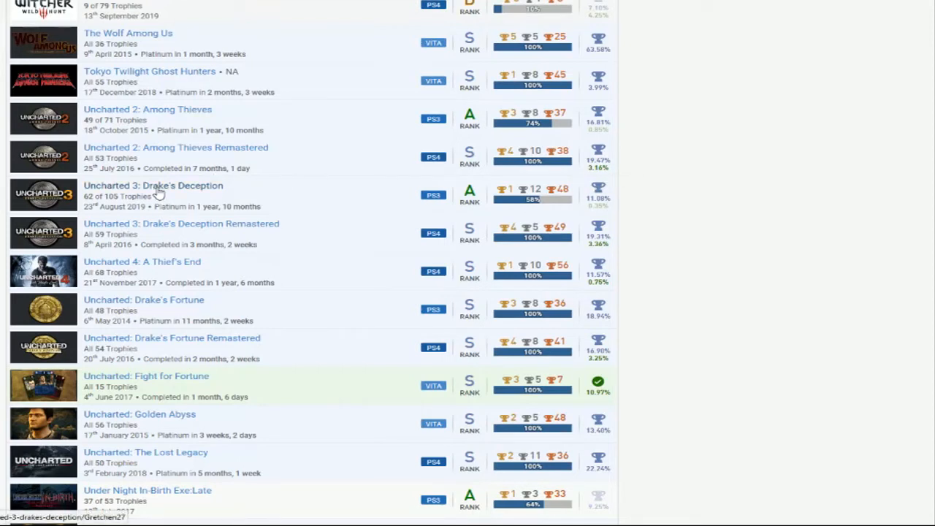
{"action": "mouse_move", "coordinate": [523, 213]}
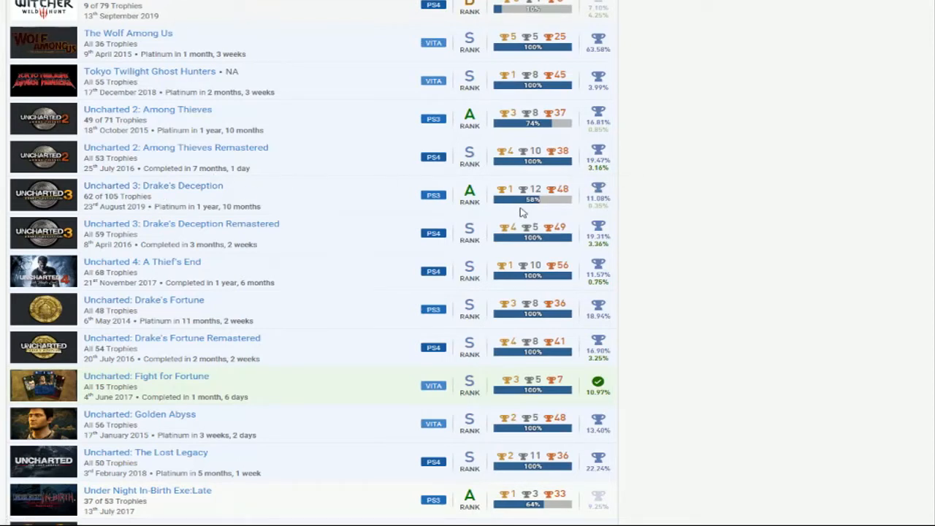
{"action": "mouse_move", "coordinate": [139, 197]}
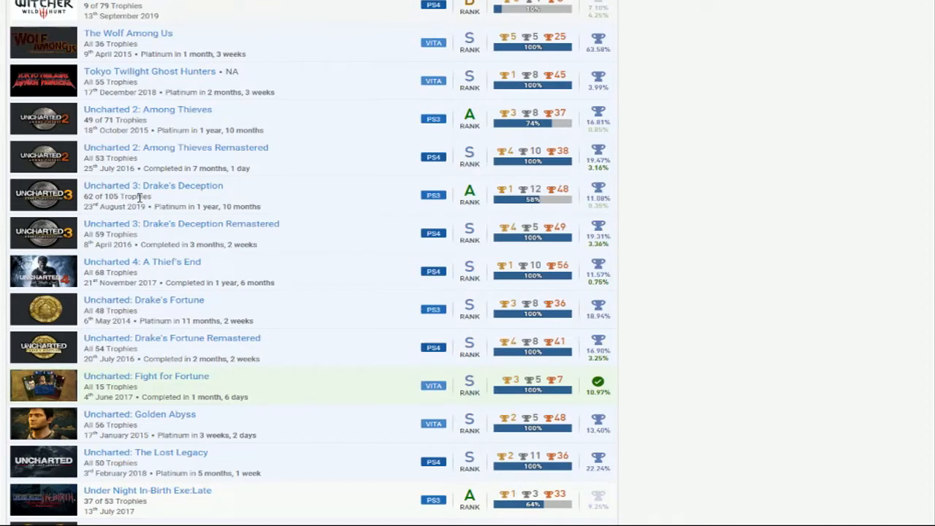
{"action": "scroll", "scroll_direction": "up", "scroll_amount": 3}
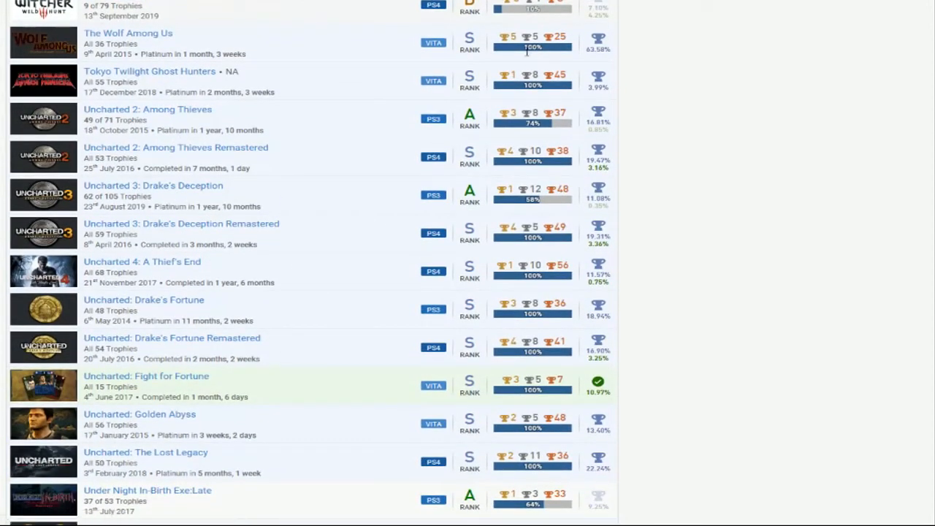
{"action": "mouse_move", "coordinate": [558, 339]}
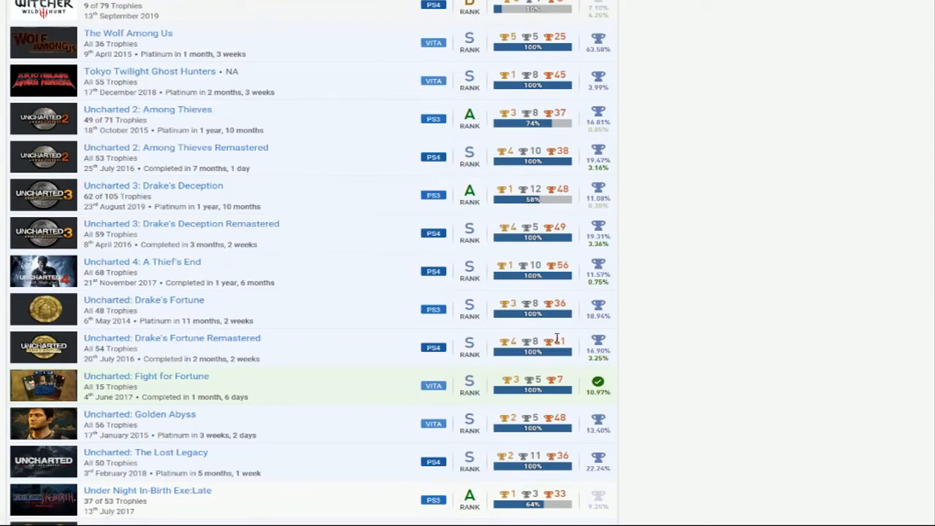
{"action": "mouse_move", "coordinate": [495, 382]}
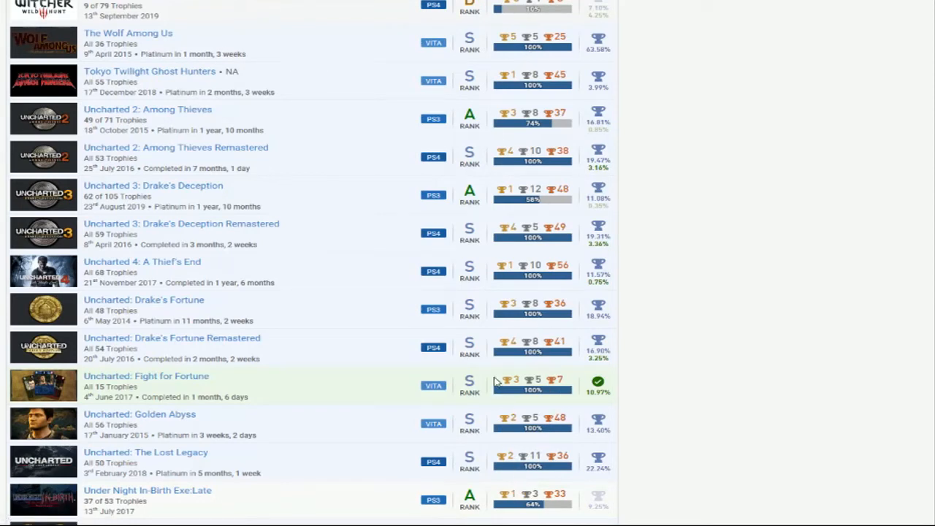
{"action": "mouse_move", "coordinate": [287, 196]}
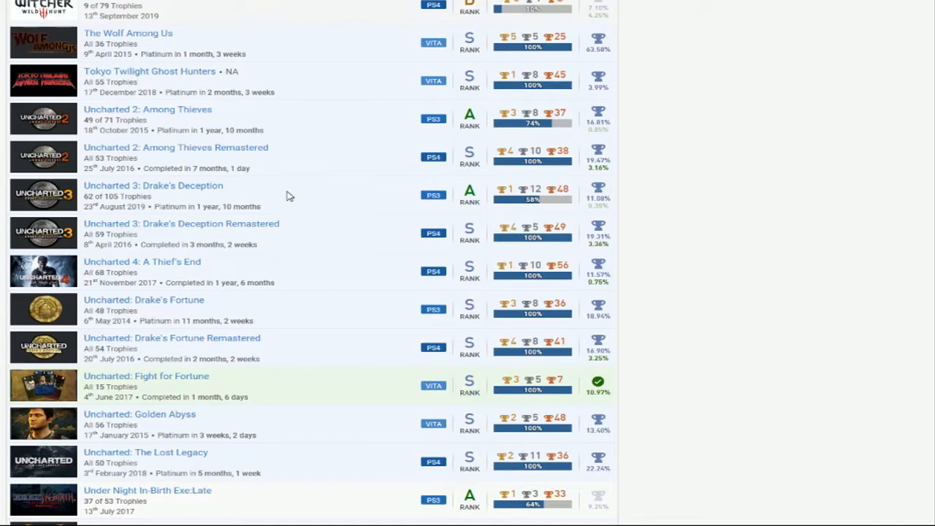
{"action": "mouse_move", "coordinate": [502, 126]}
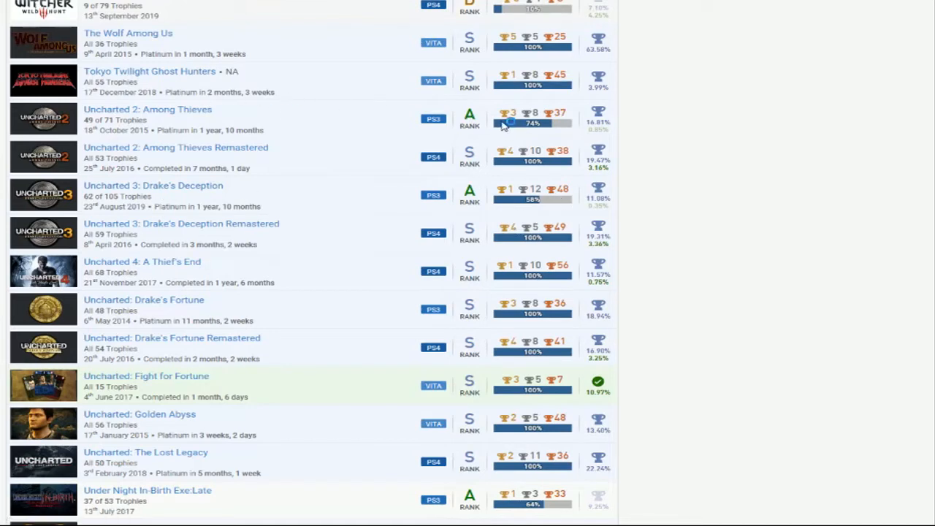
{"action": "mouse_move", "coordinate": [588, 135]}
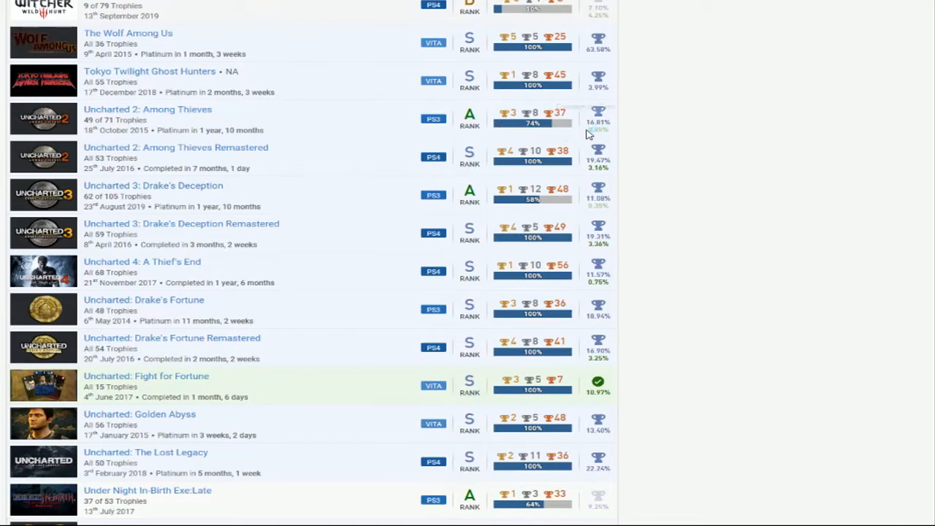
{"action": "mouse_move", "coordinate": [462, 216]}
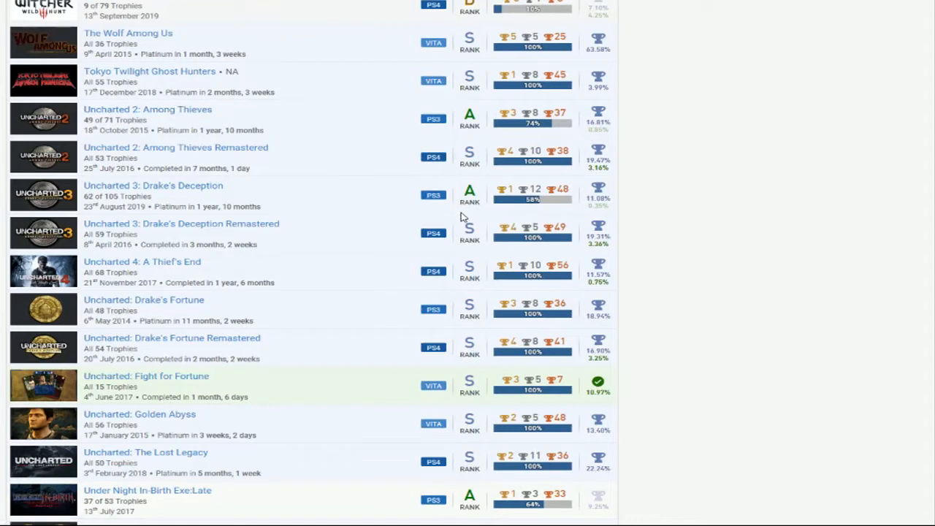
{"action": "mouse_move", "coordinate": [298, 154]}
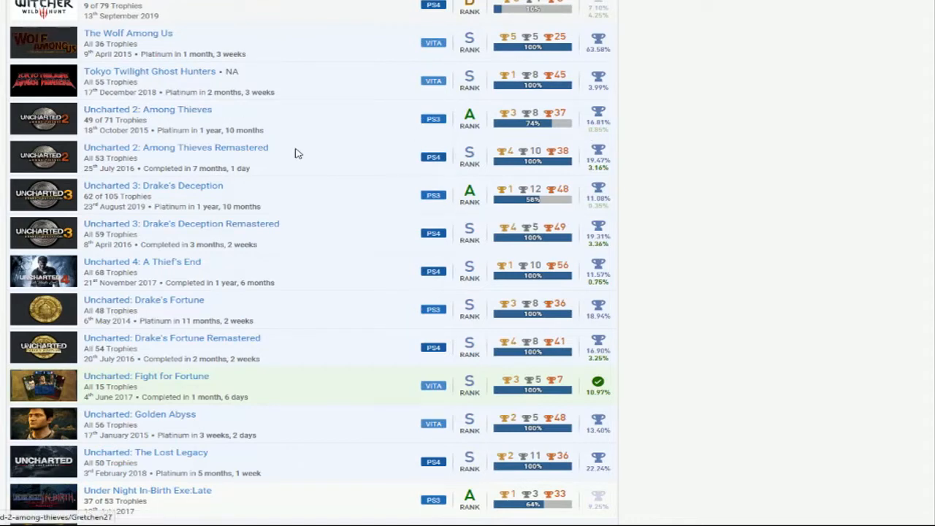
{"action": "mouse_move", "coordinate": [358, 128]}
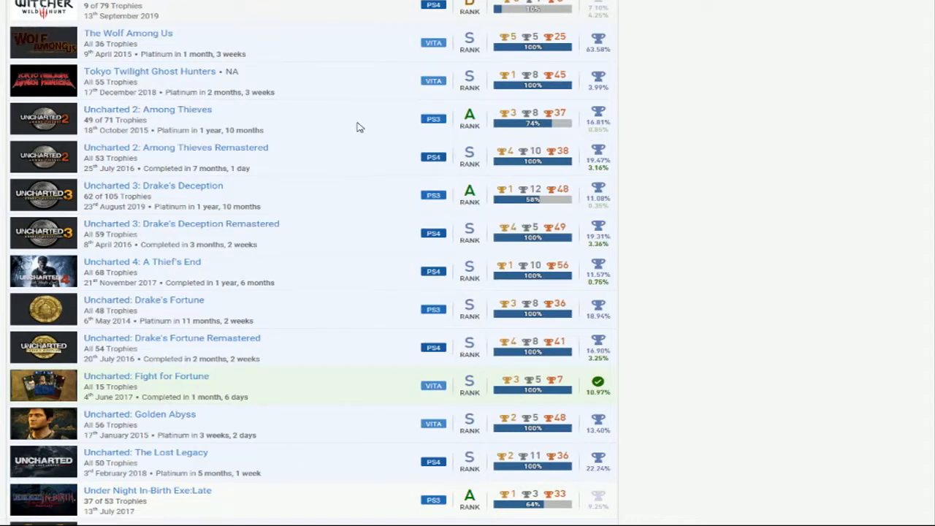
{"action": "mouse_move", "coordinate": [481, 192]}
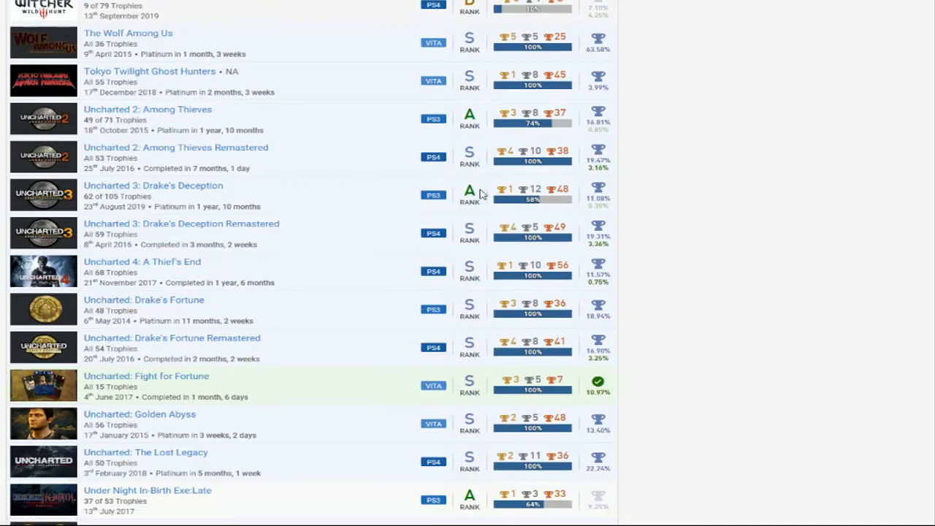
{"action": "mouse_move", "coordinate": [431, 257]}
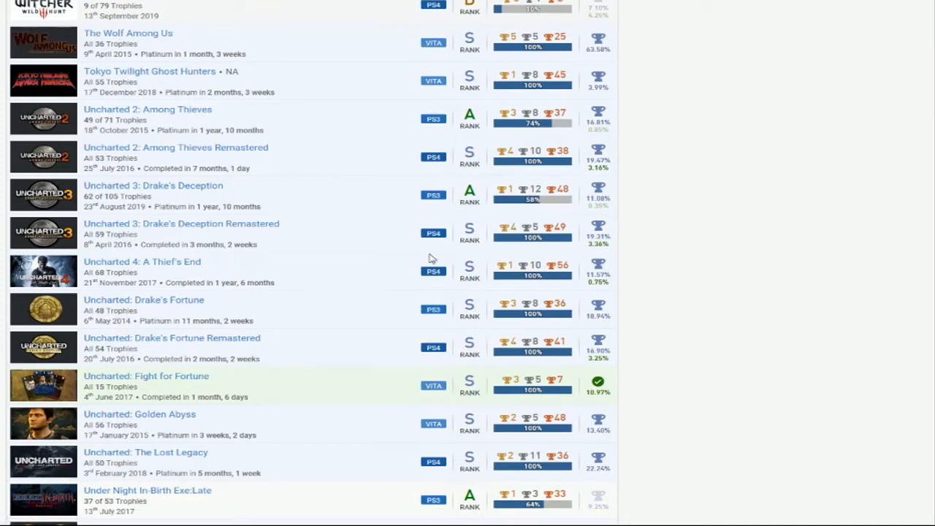
{"action": "mouse_move", "coordinate": [327, 387]}
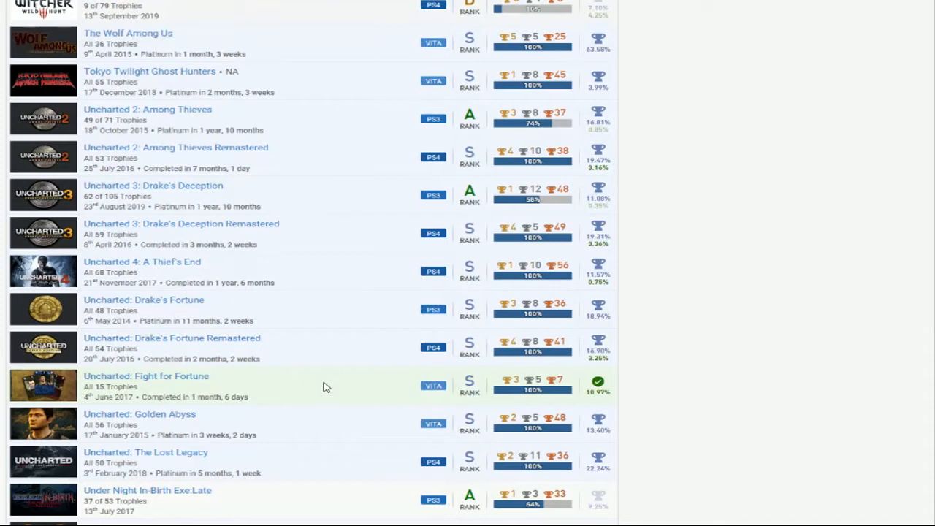
{"action": "mouse_move", "coordinate": [336, 385]}
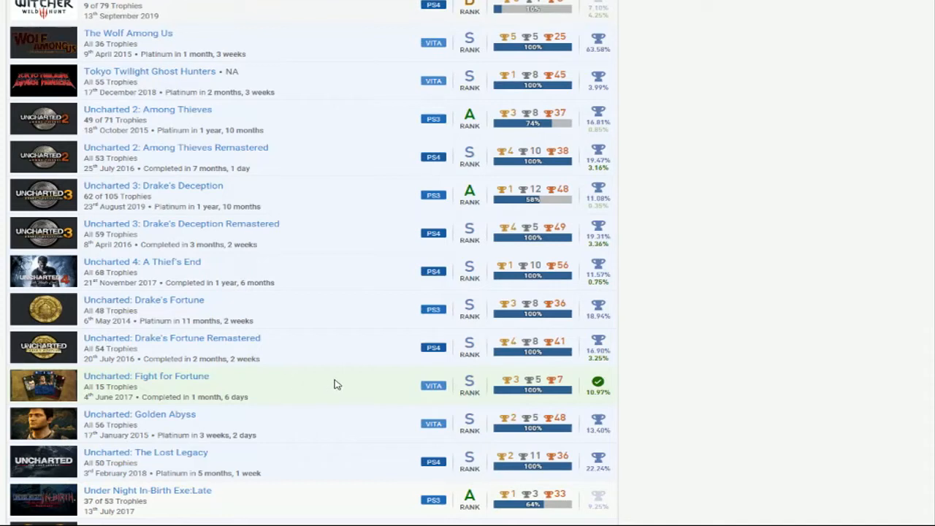
{"action": "mouse_move", "coordinate": [315, 430]}
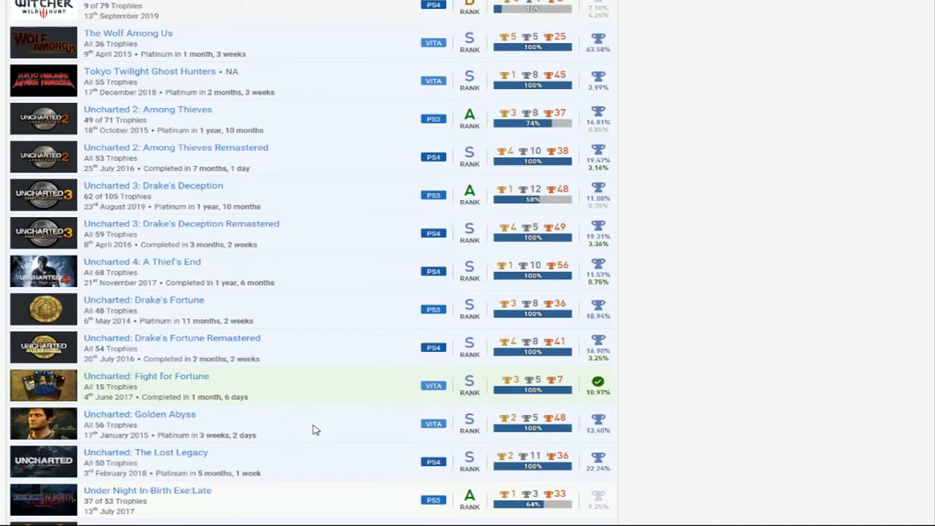
{"action": "mouse_move", "coordinate": [459, 73]}
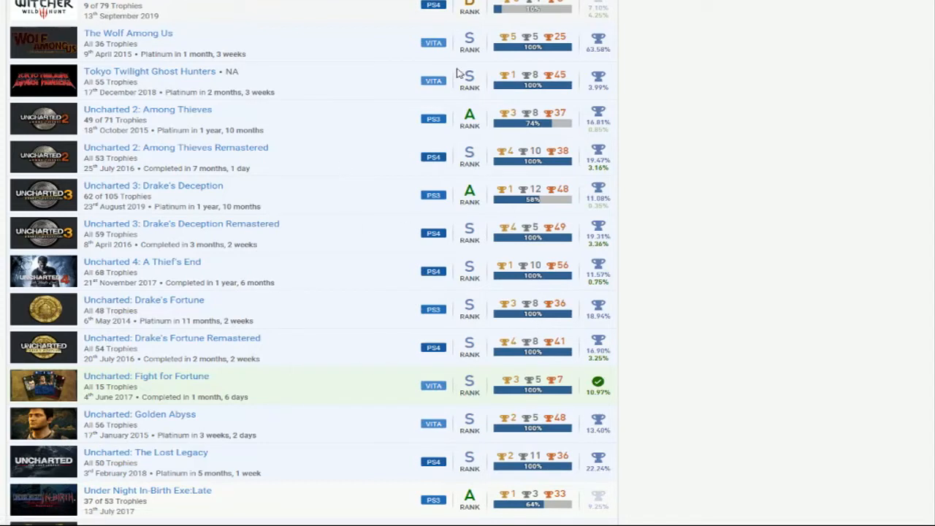
{"action": "mouse_move", "coordinate": [420, 193]}
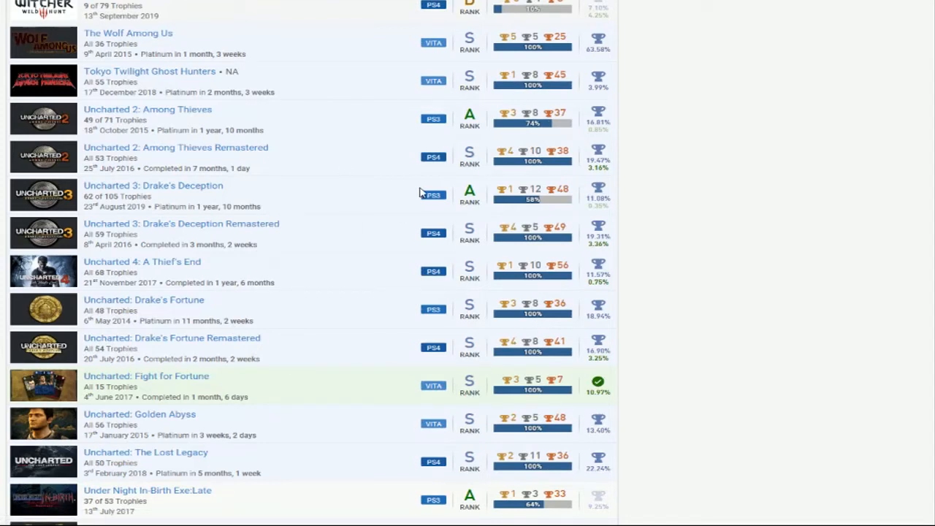
{"action": "mouse_move", "coordinate": [361, 161]}
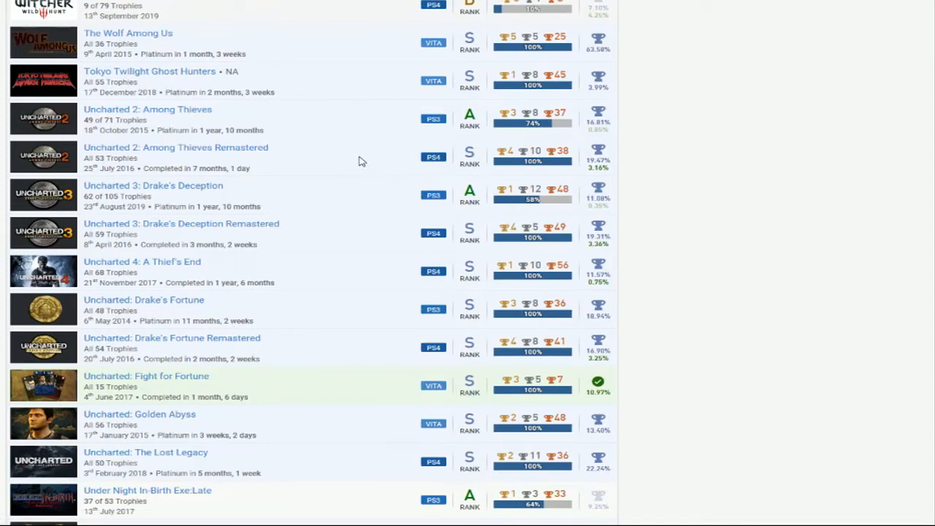
{"action": "scroll", "scroll_direction": "down", "scroll_amount": 3}
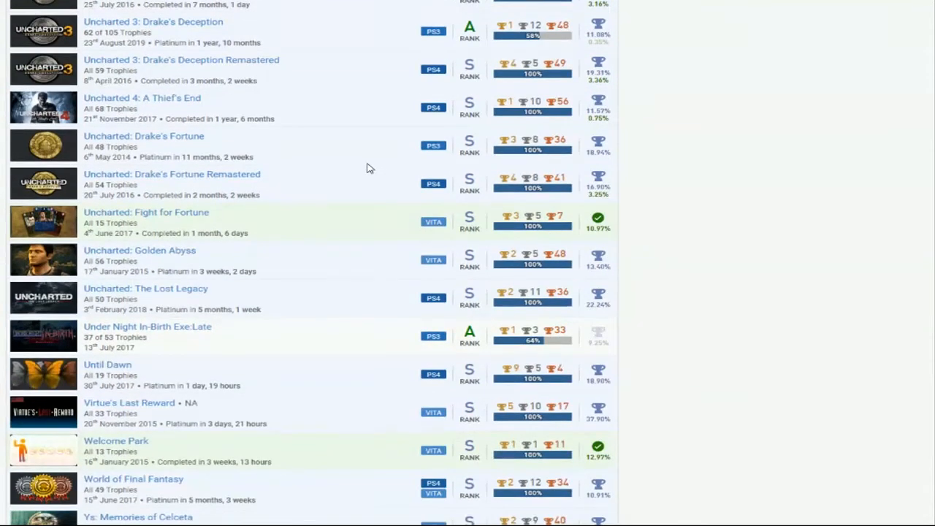
Reach the list's last entry, Ys: Memories of Celceta, then scroll back up to the Hyperdimension Neptunia entries
{"action": "scroll", "scroll_direction": "down", "scroll_amount": 3}
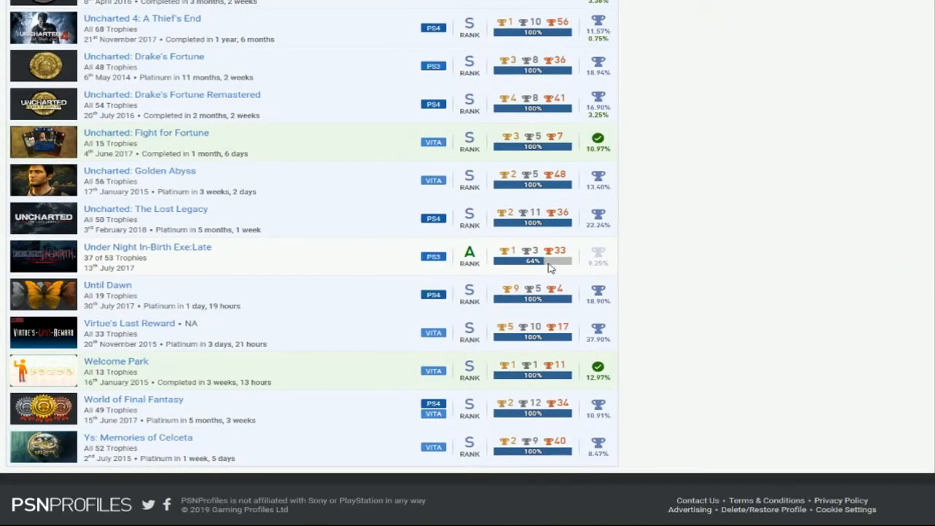
{"action": "mouse_move", "coordinate": [155, 252]}
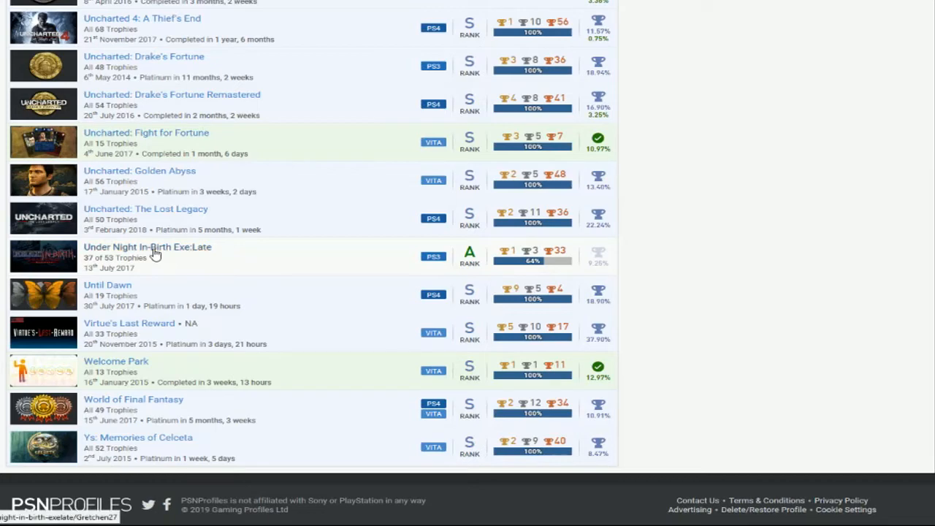
{"action": "mouse_move", "coordinate": [327, 276]}
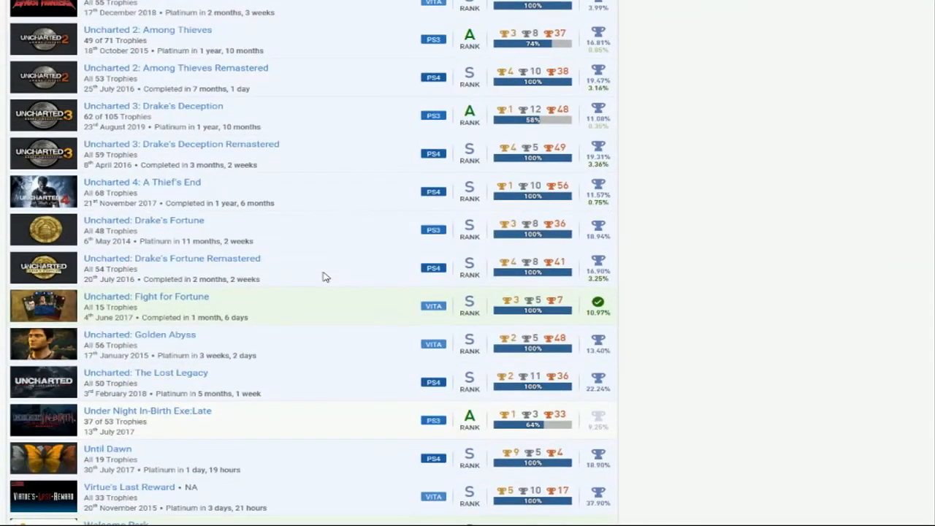
{"action": "scroll", "scroll_direction": "down", "scroll_amount": 3}
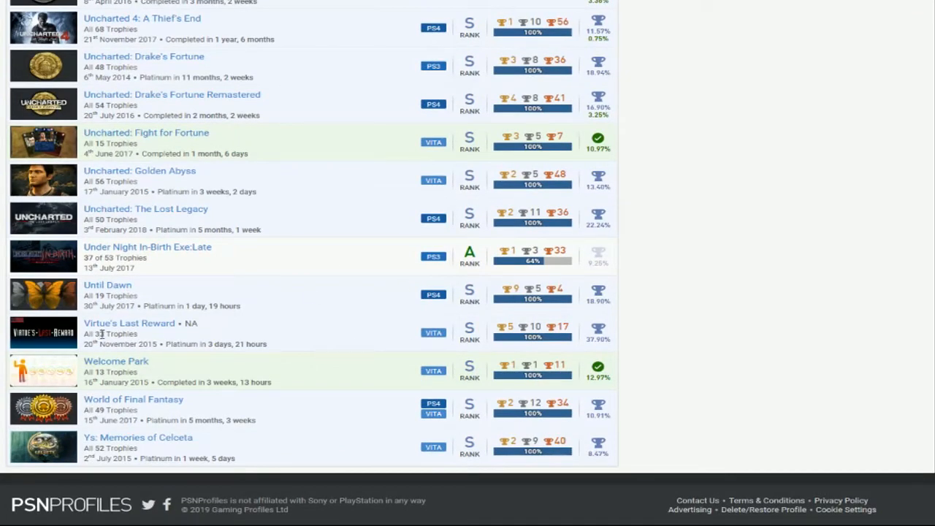
{"action": "mouse_move", "coordinate": [490, 394]}
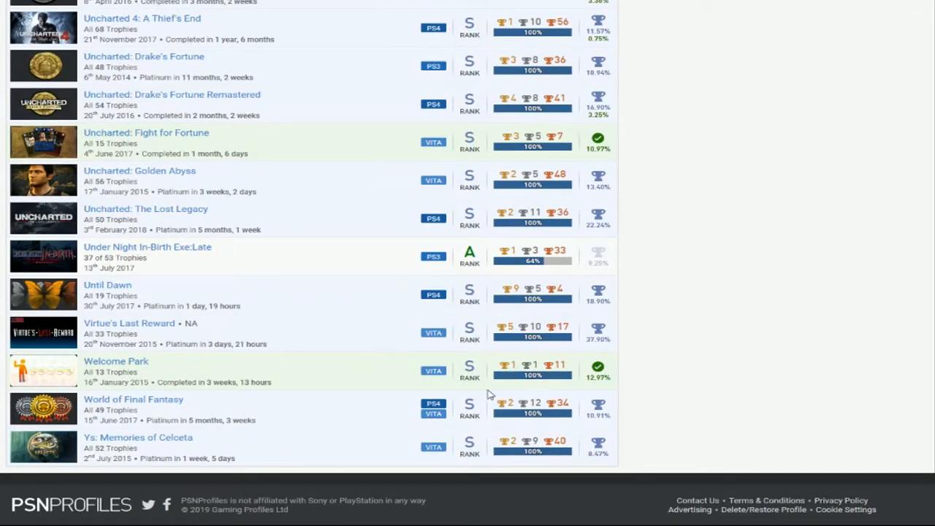
{"action": "mouse_move", "coordinate": [523, 407]}
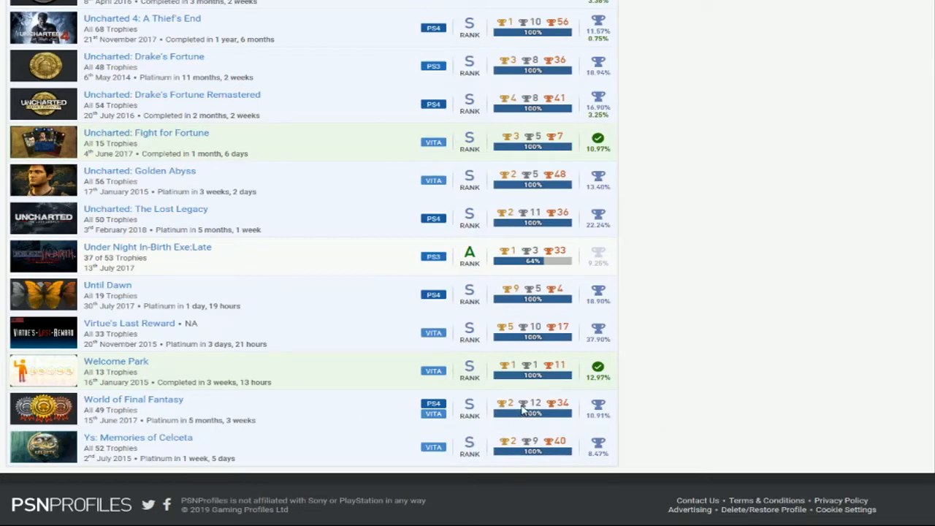
{"action": "mouse_move", "coordinate": [114, 446]}
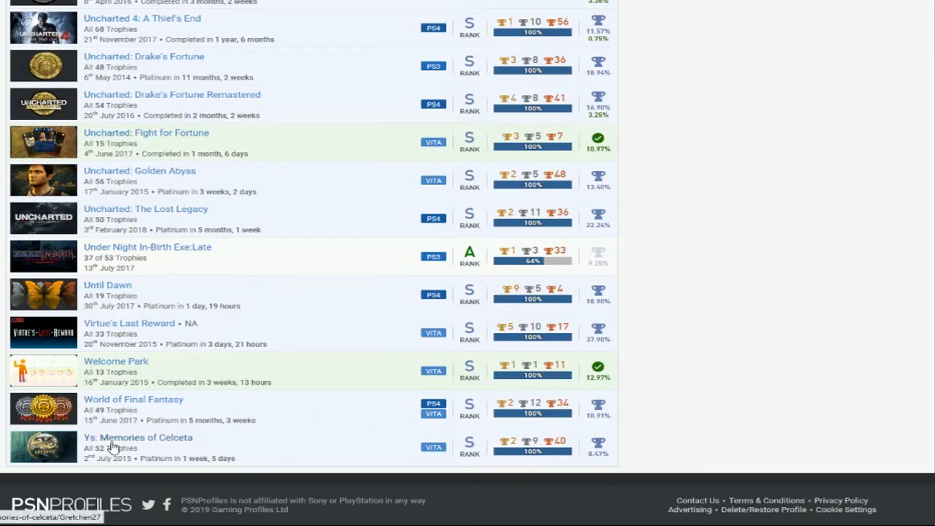
{"action": "mouse_move", "coordinate": [569, 445]}
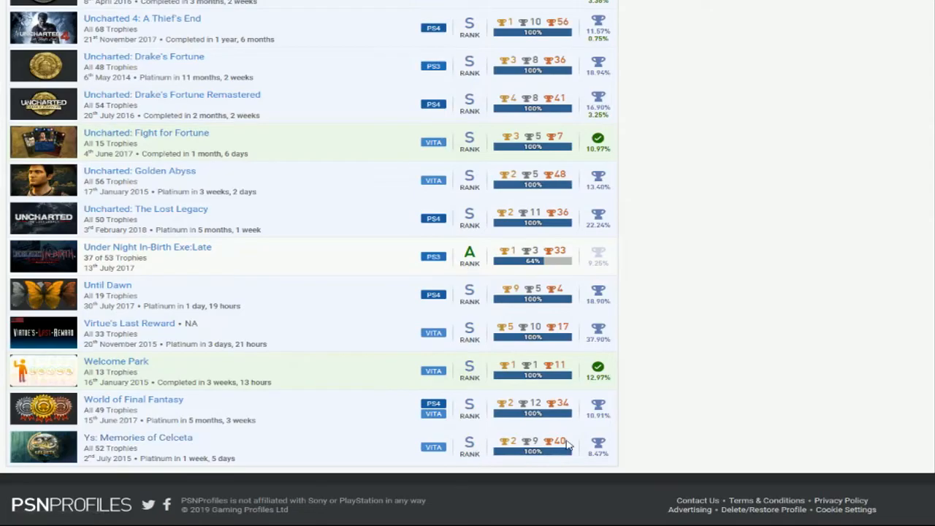
{"action": "mouse_move", "coordinate": [389, 424]}
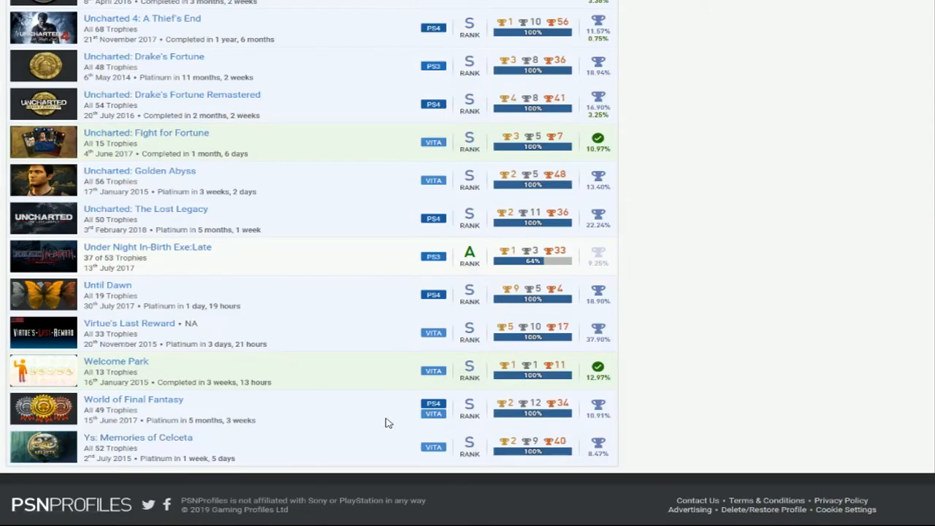
{"action": "scroll", "scroll_direction": "up", "scroll_amount": 3}
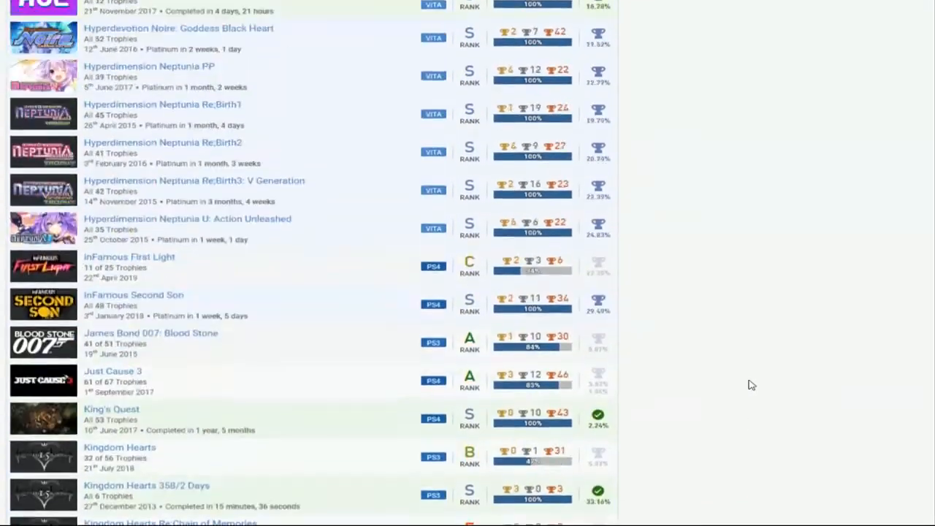
Scroll up Gretchen27's games list to the Beyond, Borderlands and Broken Sword entries
{"action": "scroll", "scroll_direction": "up", "scroll_amount": 3}
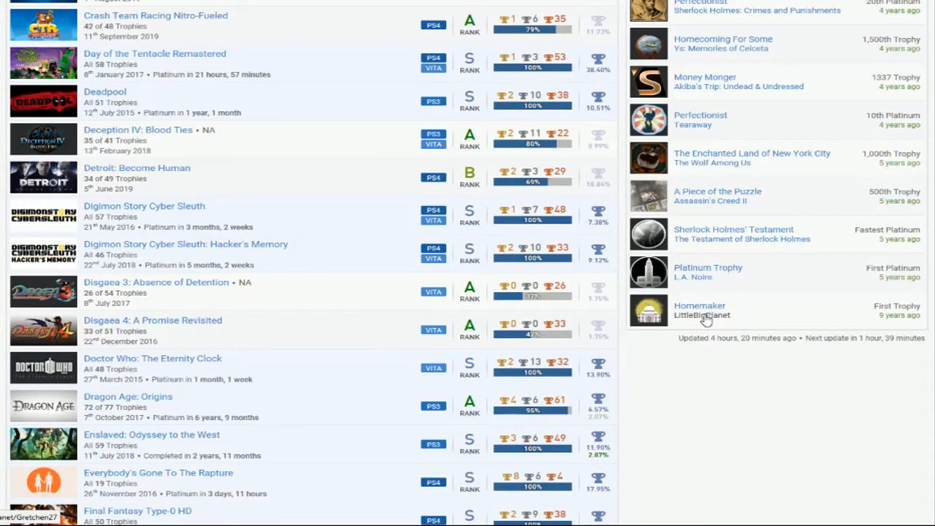
{"action": "mouse_move", "coordinate": [809, 329]}
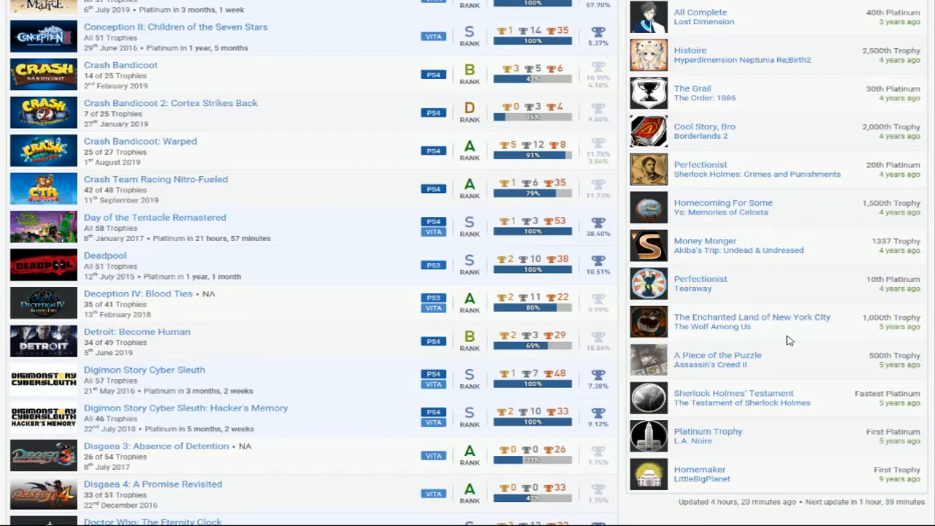
{"action": "scroll", "scroll_direction": "up", "scroll_amount": 3}
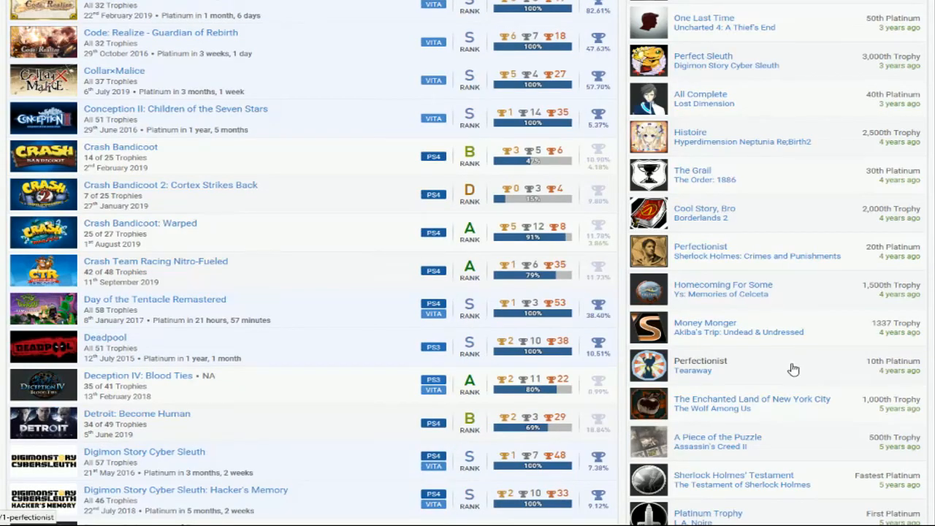
{"action": "scroll", "scroll_direction": "up", "scroll_amount": 3}
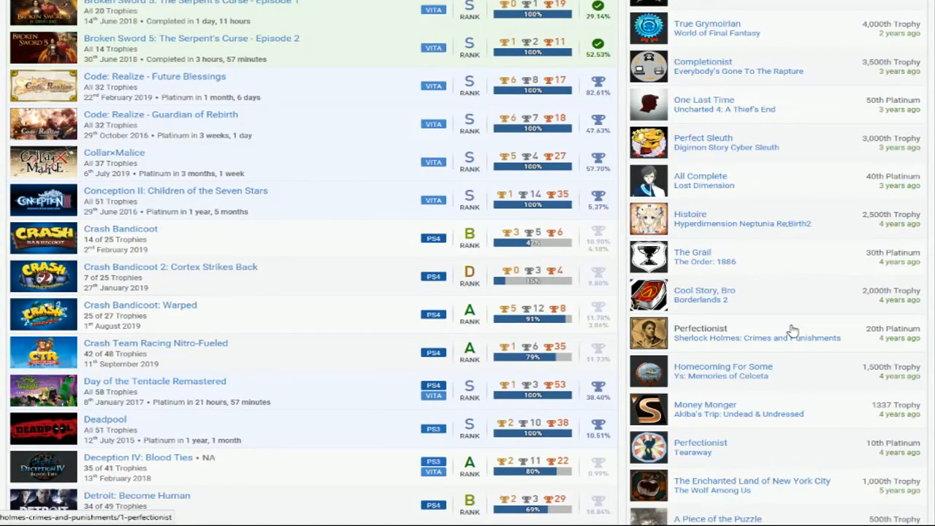
{"action": "mouse_move", "coordinate": [795, 336]}
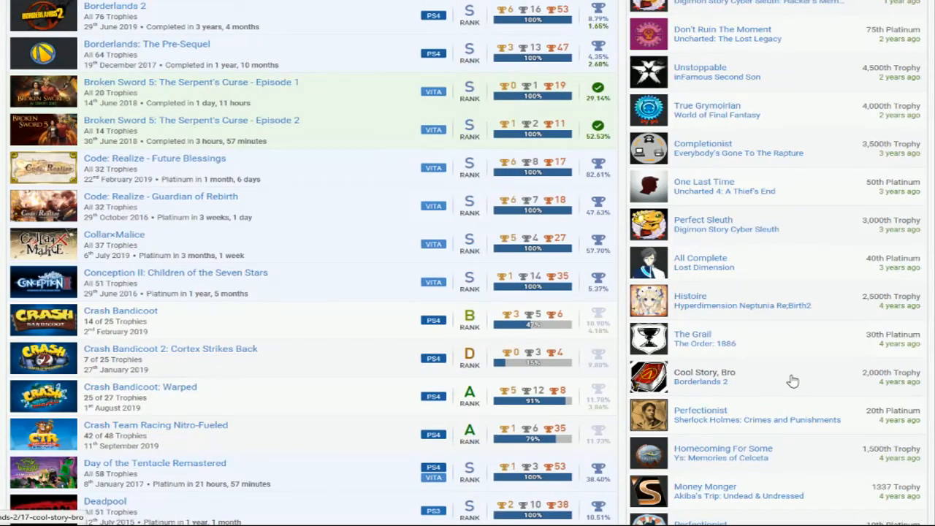
{"action": "mouse_move", "coordinate": [792, 379]}
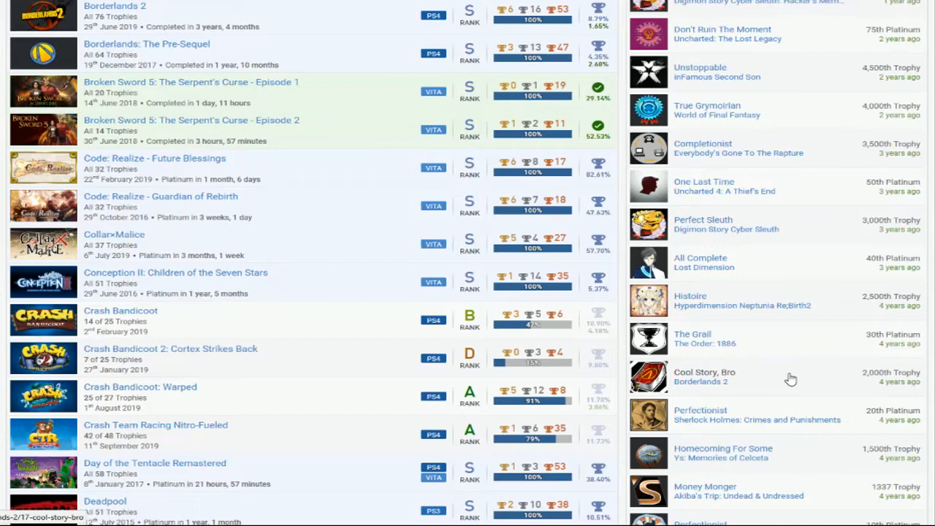
{"action": "mouse_move", "coordinate": [792, 378]}
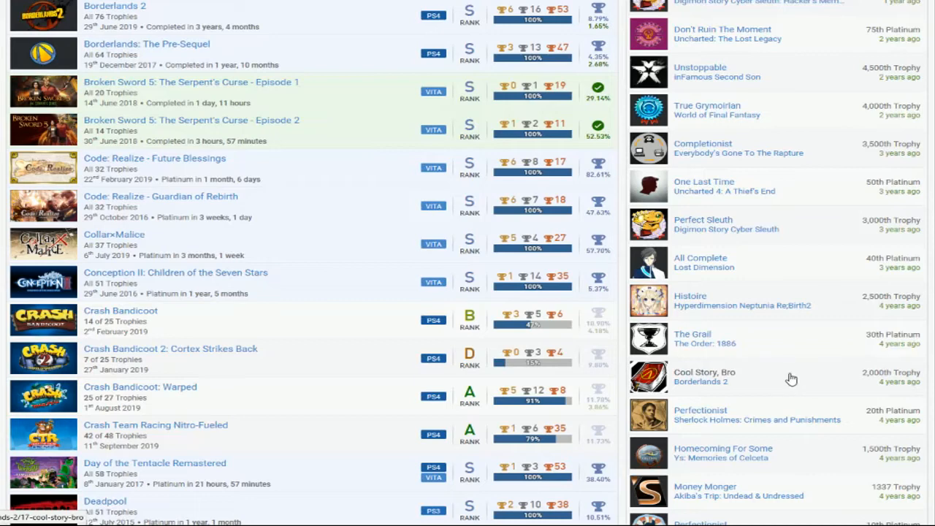
{"action": "scroll", "scroll_direction": "up", "scroll_amount": 3}
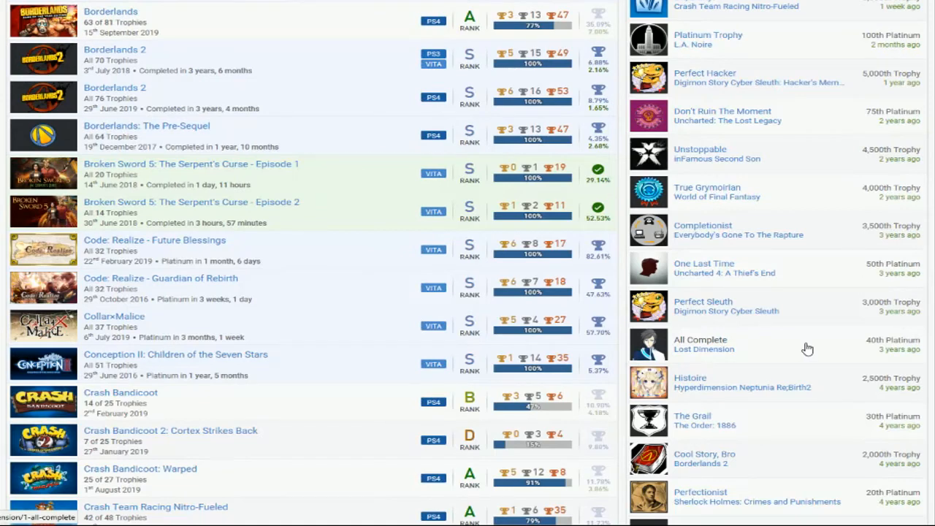
{"action": "scroll", "scroll_direction": "up", "scroll_amount": 3}
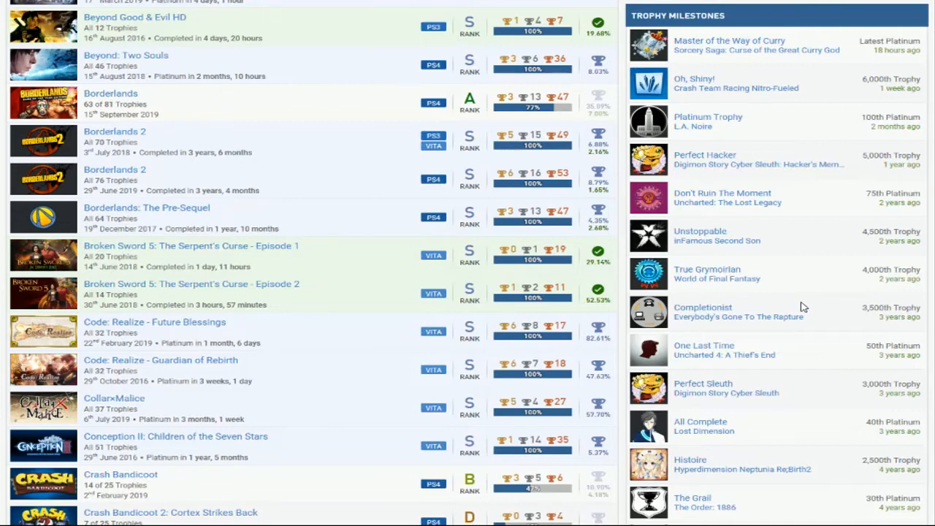
Scroll within Gretchen27's Borderlands trophy list around Ding! Newbie and nearby trophies
{"action": "scroll", "scroll_direction": "up", "scroll_amount": 3}
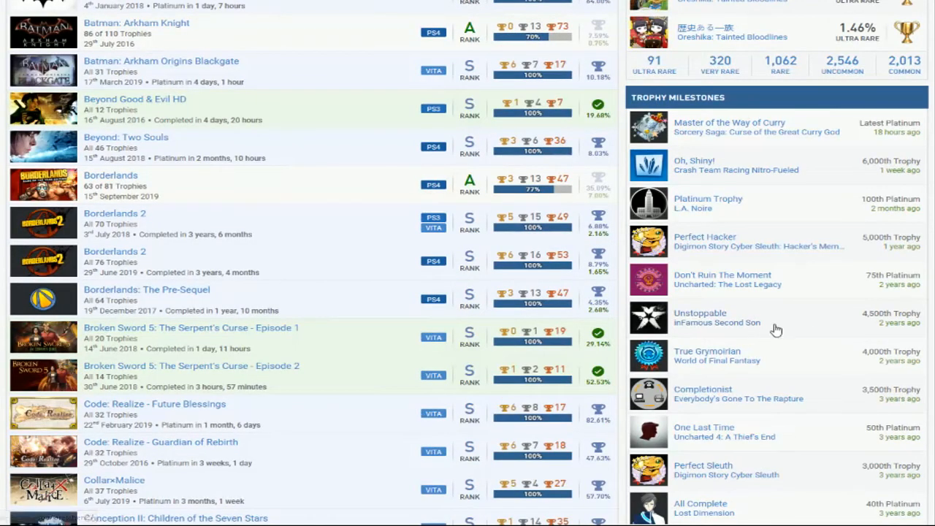
{"action": "mouse_move", "coordinate": [813, 326]}
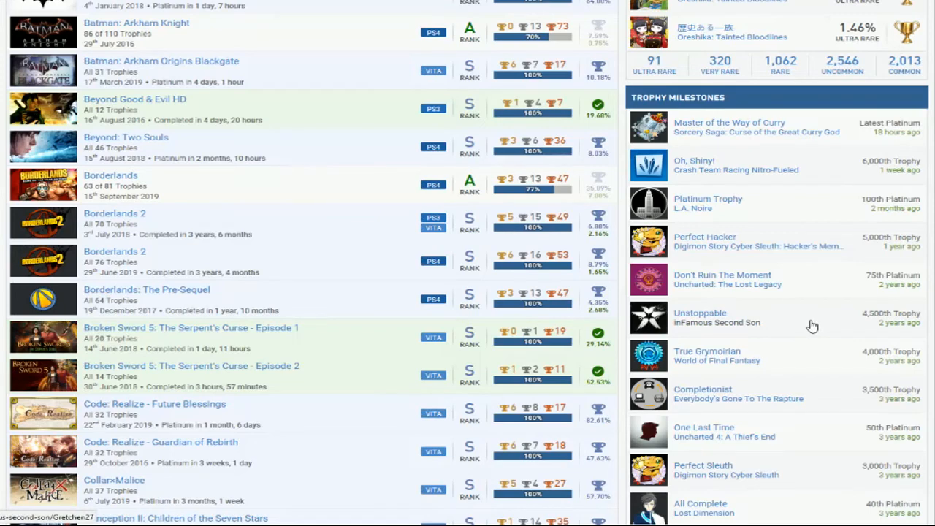
{"action": "mouse_move", "coordinate": [824, 283]}
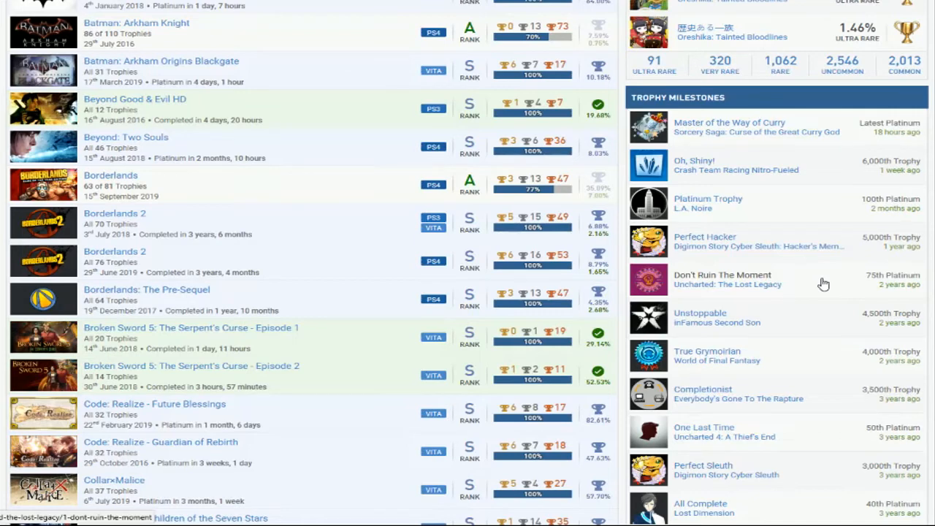
{"action": "mouse_move", "coordinate": [822, 242]}
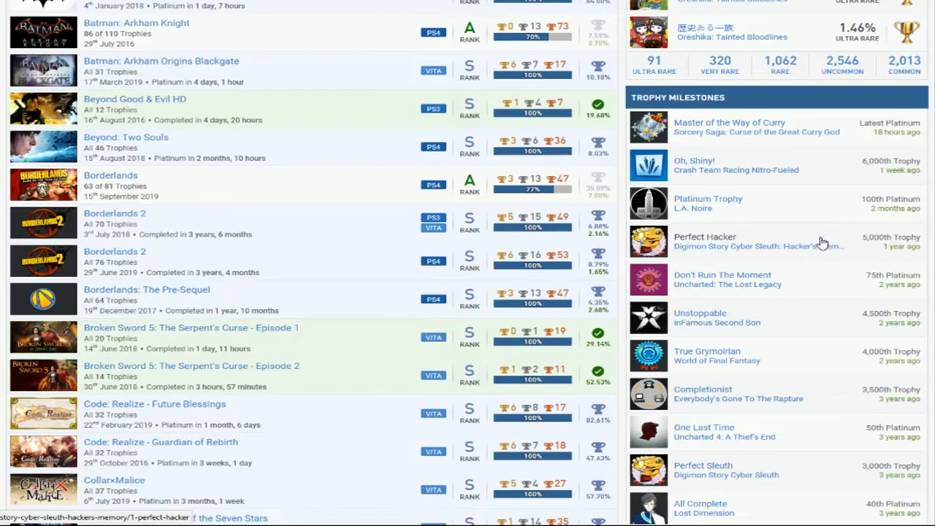
{"action": "mouse_move", "coordinate": [818, 219]}
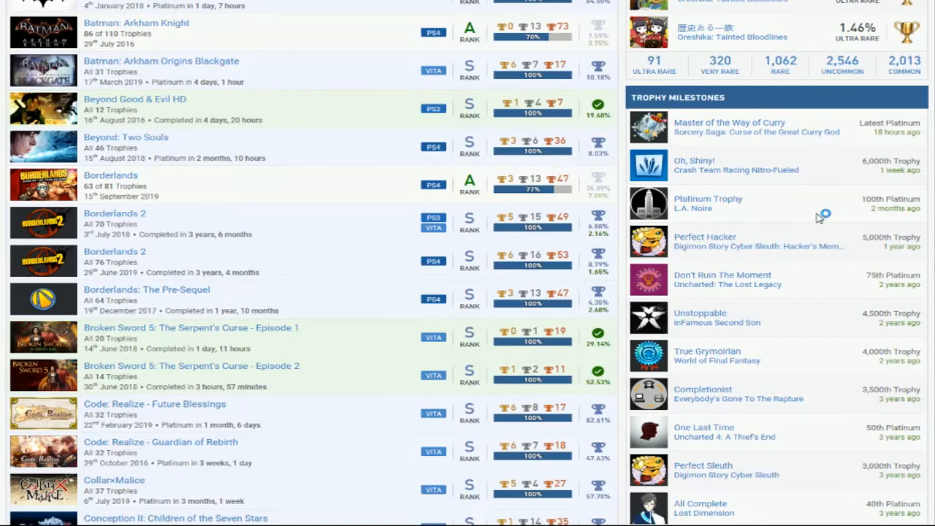
{"action": "scroll", "scroll_direction": "up", "scroll_amount": 3}
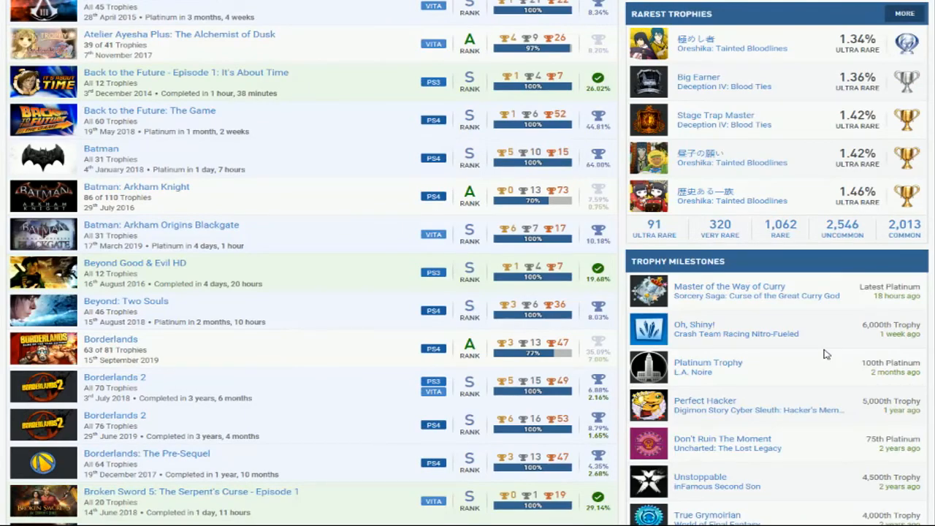
{"action": "scroll", "scroll_direction": "up", "scroll_amount": 3}
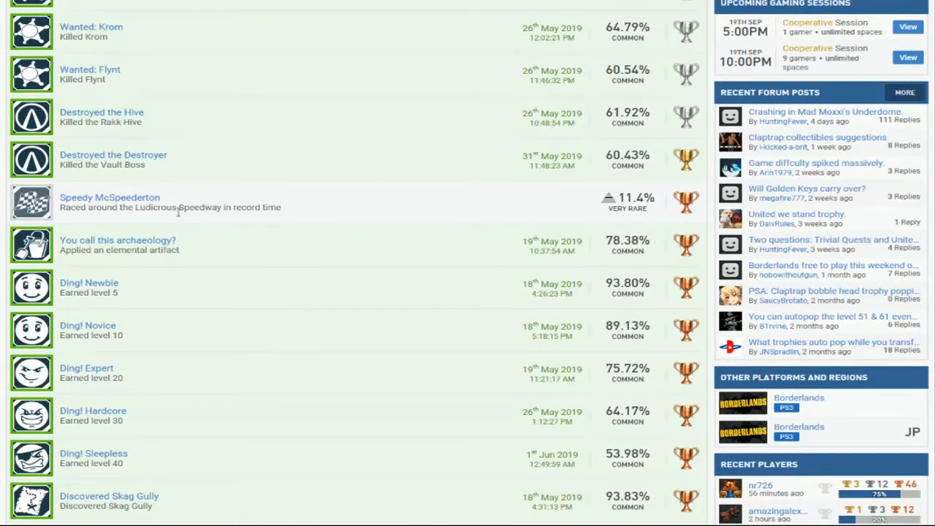
Scroll down through the Borderlands DLC trophy packs to the bottom
{"action": "scroll", "scroll_direction": "down", "scroll_amount": 3}
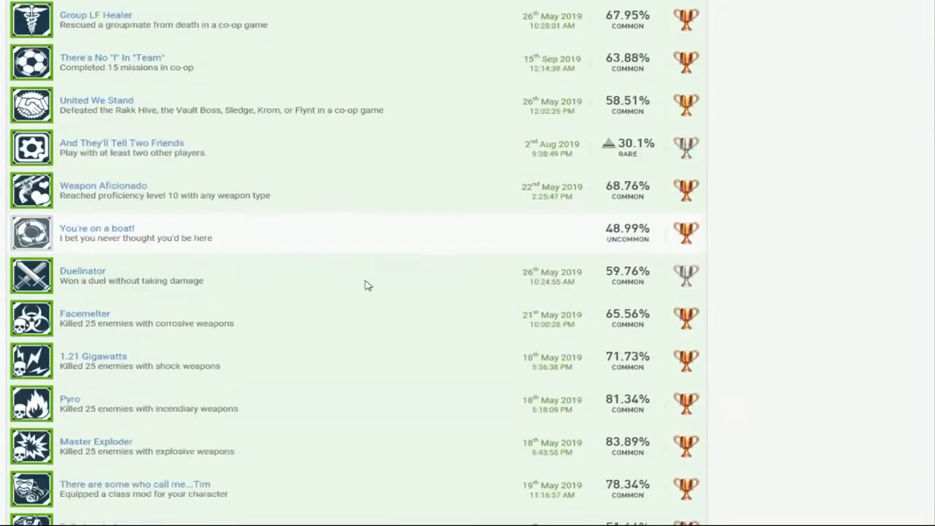
{"action": "scroll", "scroll_direction": "down", "scroll_amount": 3}
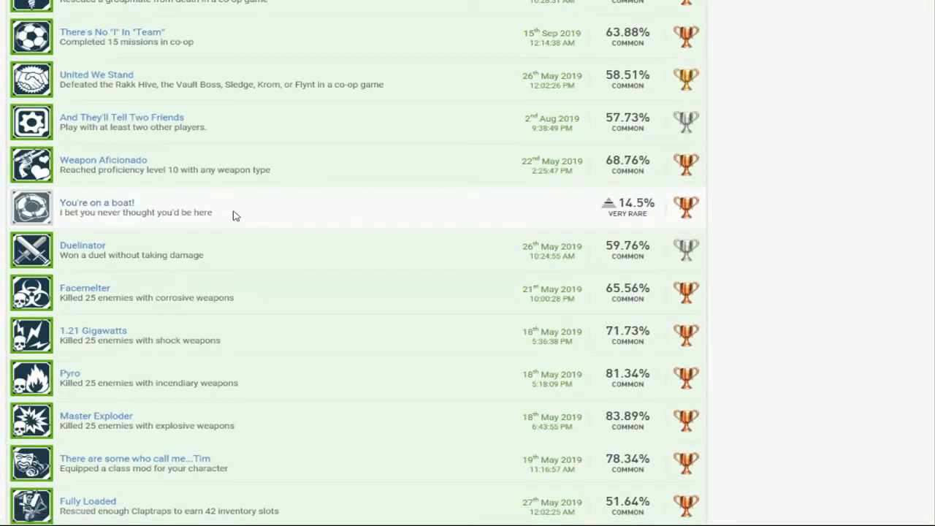
{"action": "scroll", "scroll_direction": "down", "scroll_amount": 3}
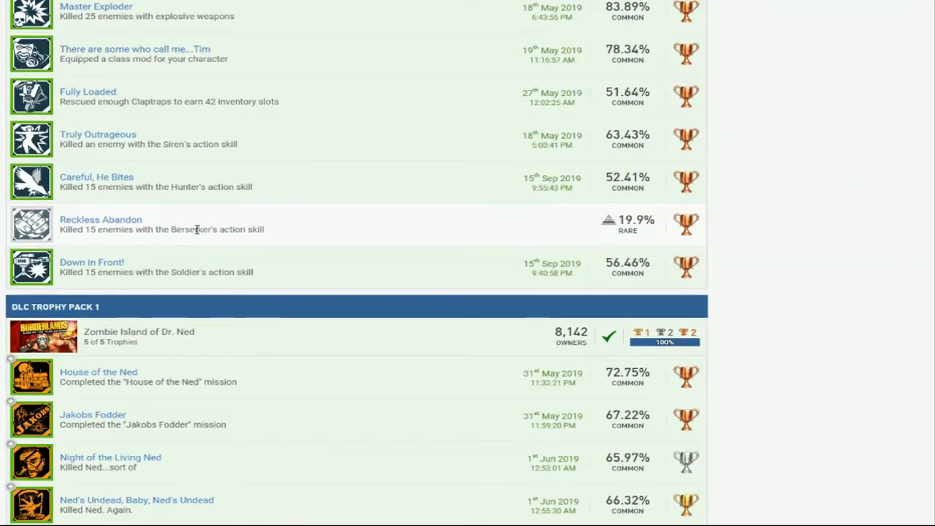
{"action": "scroll", "scroll_direction": "down", "scroll_amount": 3}
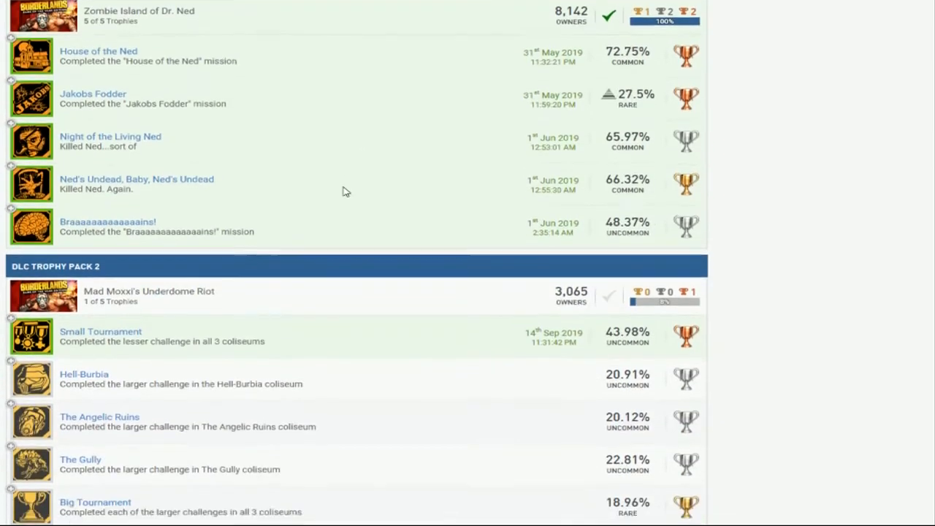
{"action": "scroll", "scroll_direction": "down", "scroll_amount": 3}
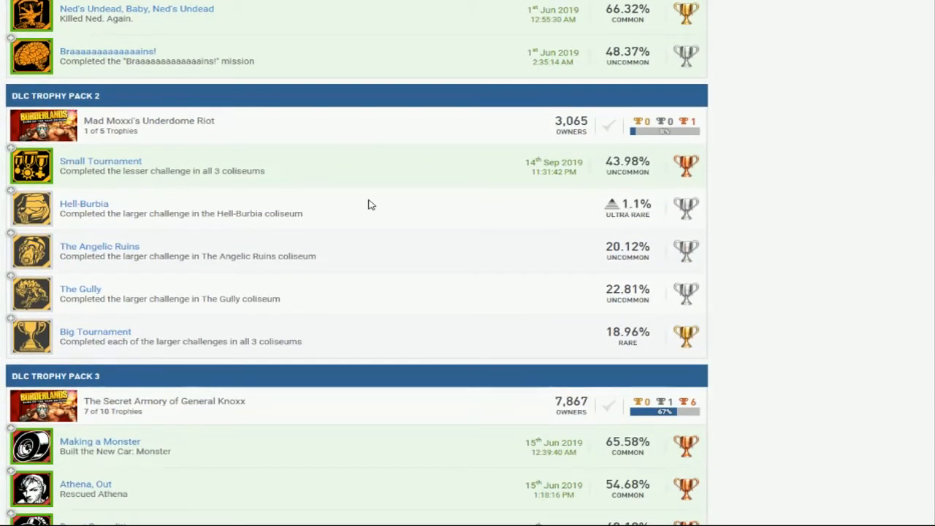
{"action": "scroll", "scroll_direction": "down", "scroll_amount": 3}
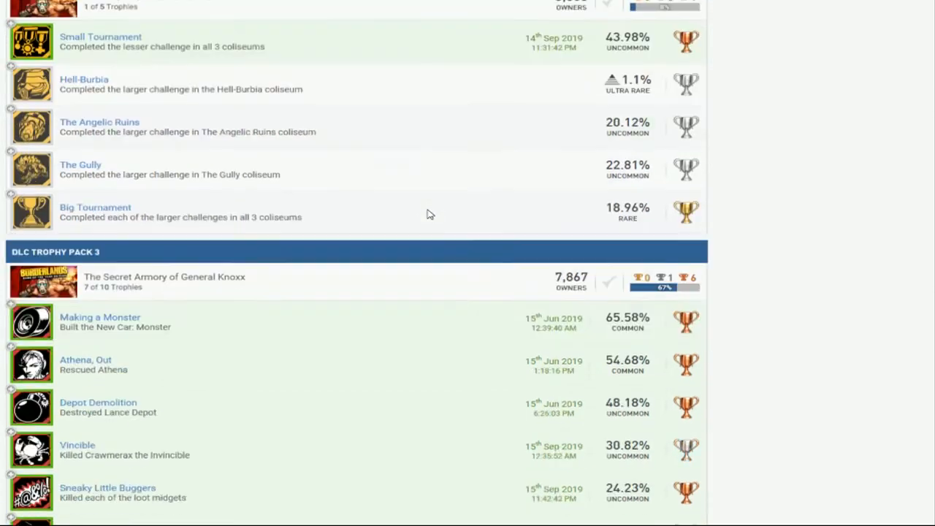
{"action": "scroll", "scroll_direction": "down", "scroll_amount": 3}
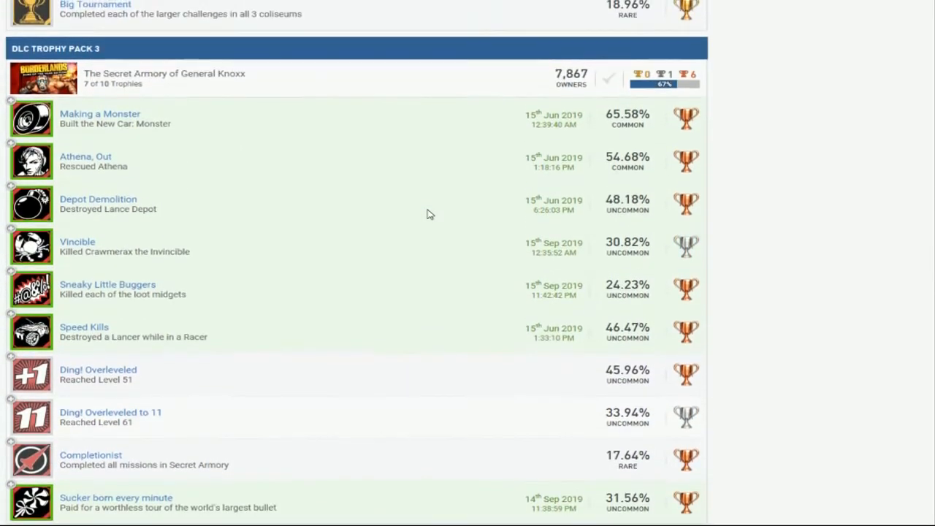
{"action": "mouse_move", "coordinate": [251, 81]}
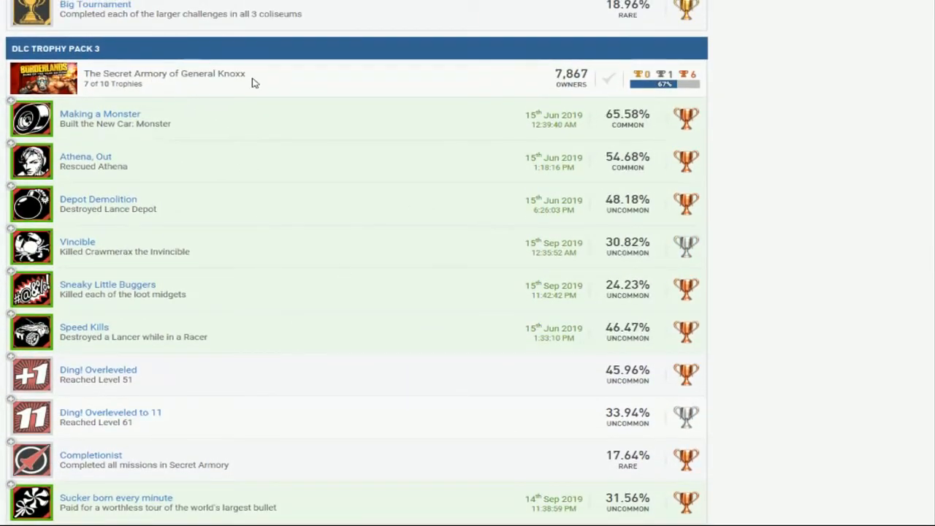
Scroll through the James Bond 007: Blood Stone trophy list before moving to LittleBigPlanet
{"action": "scroll", "scroll_direction": "down", "scroll_amount": 3}
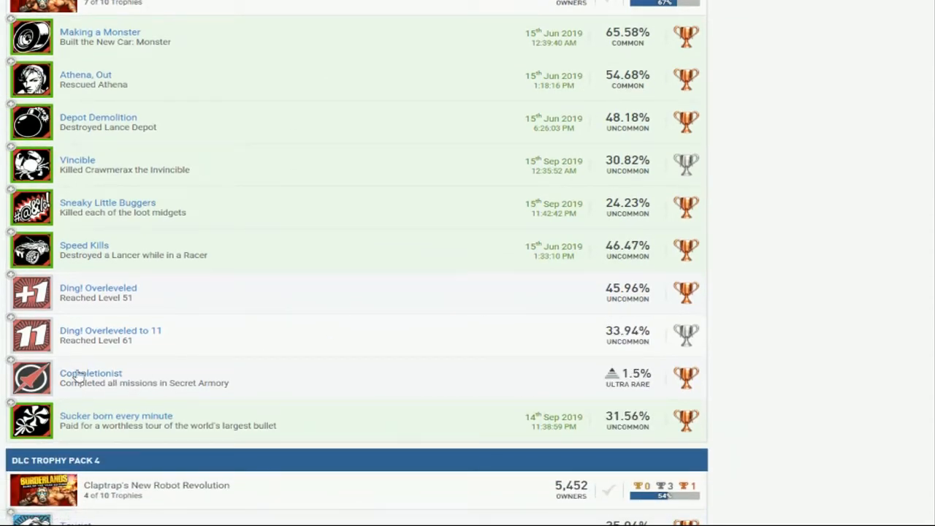
{"action": "scroll", "scroll_direction": "down", "scroll_amount": 3}
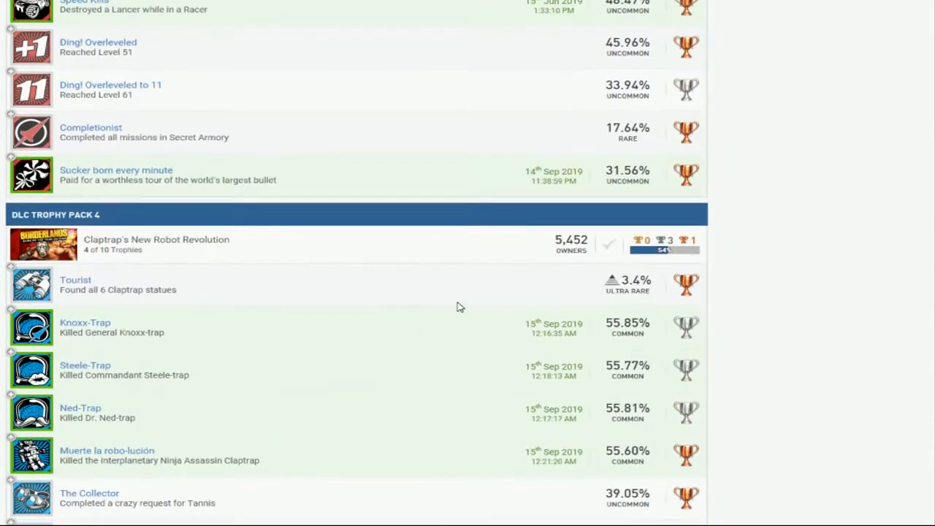
{"action": "scroll", "scroll_direction": "up", "scroll_amount": 3}
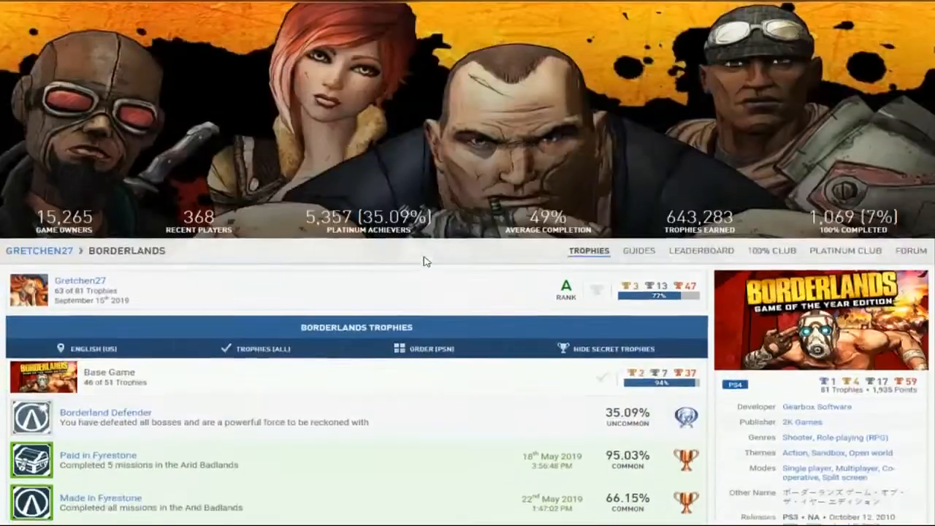
{"action": "scroll", "scroll_direction": "down", "scroll_amount": 3}
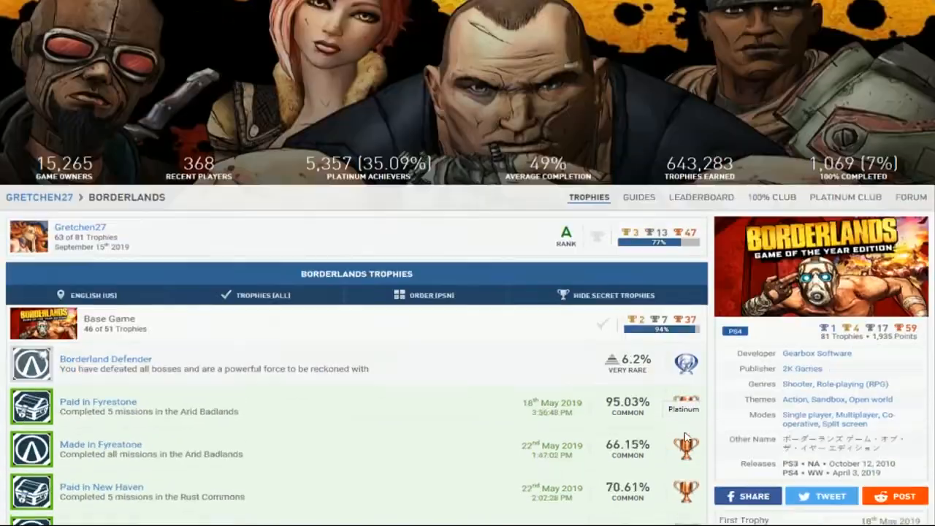
{"action": "scroll", "scroll_direction": "up", "scroll_amount": 3}
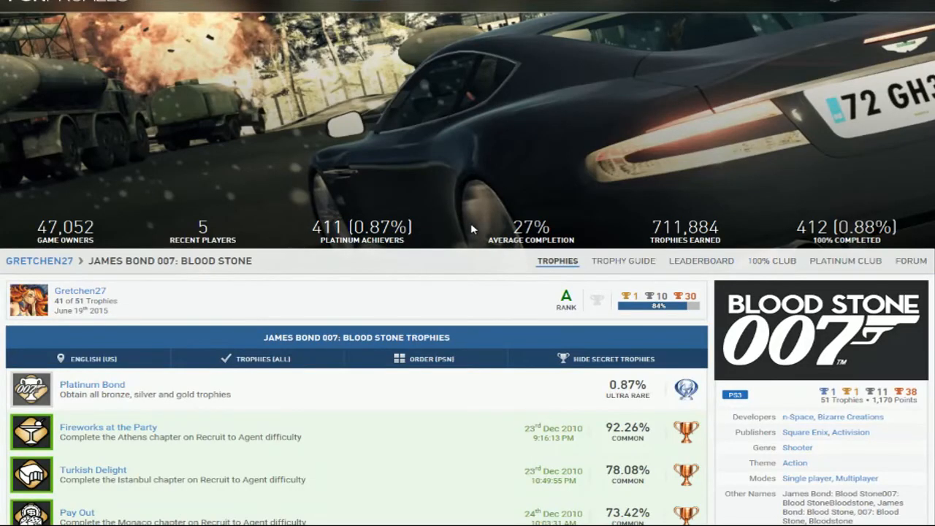
{"action": "scroll", "scroll_direction": "down", "scroll_amount": 3}
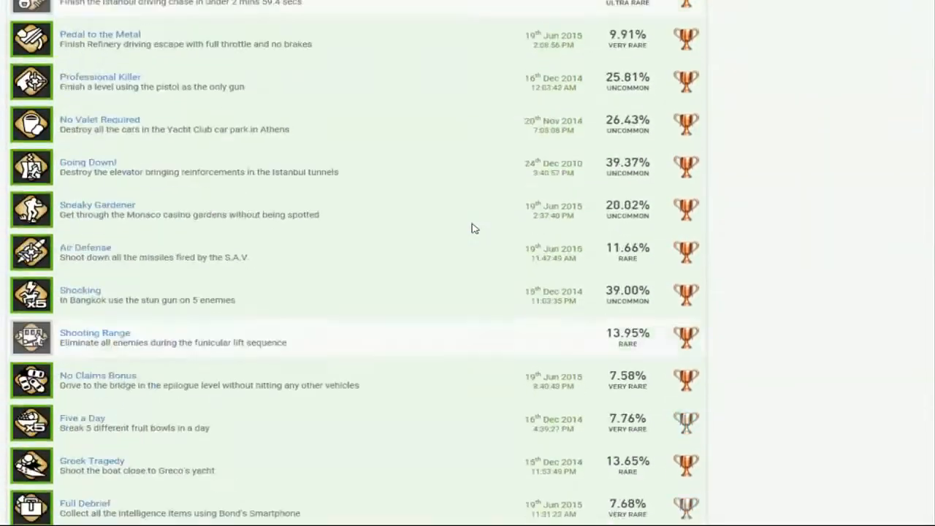
{"action": "scroll", "scroll_direction": "down", "scroll_amount": 3}
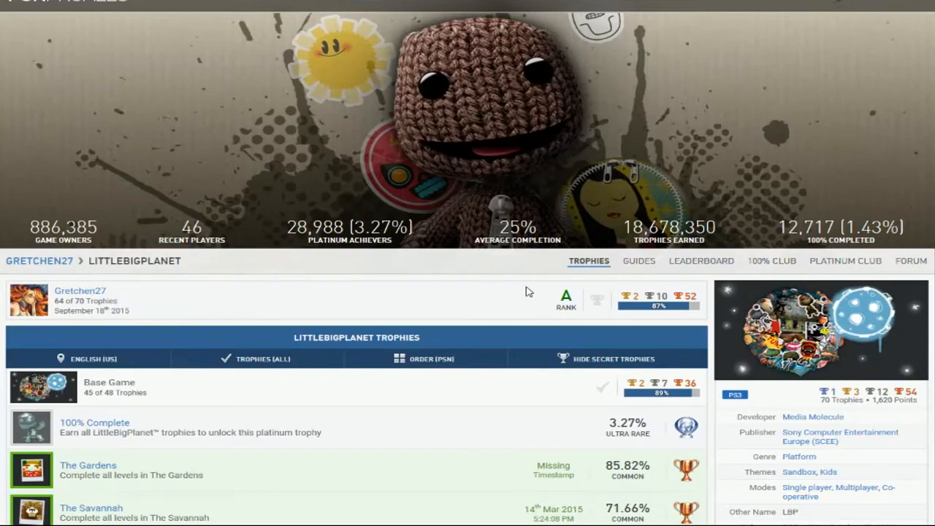
{"action": "scroll", "scroll_direction": "down", "scroll_amount": 3}
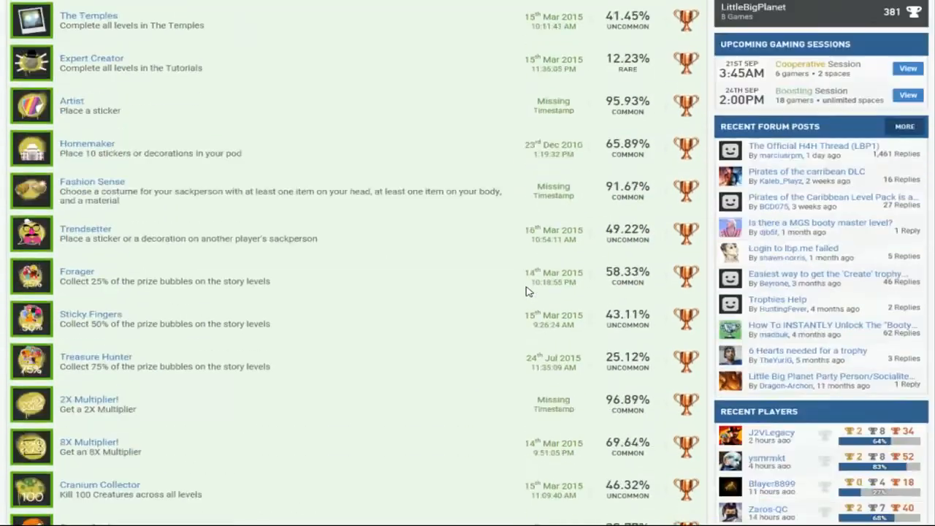
{"action": "scroll", "scroll_direction": "down", "scroll_amount": 3}
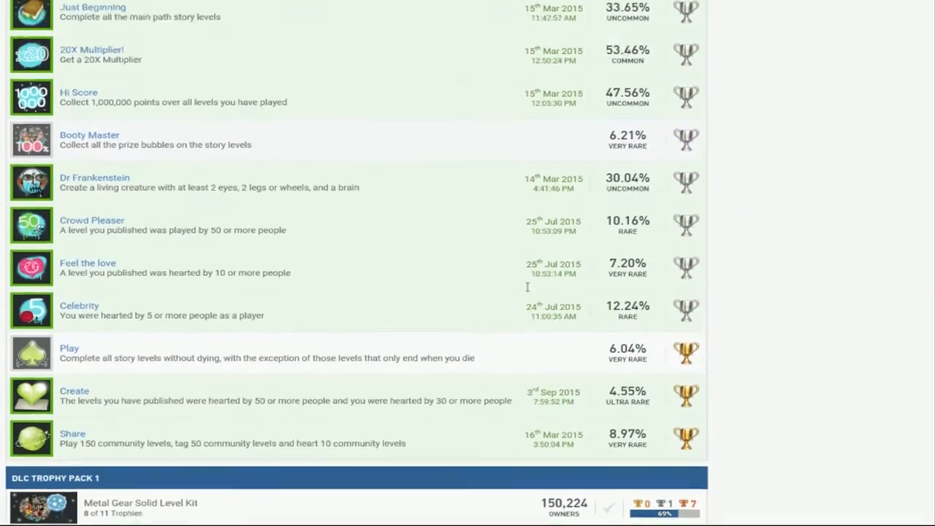
{"action": "scroll", "scroll_direction": "up", "scroll_amount": 3}
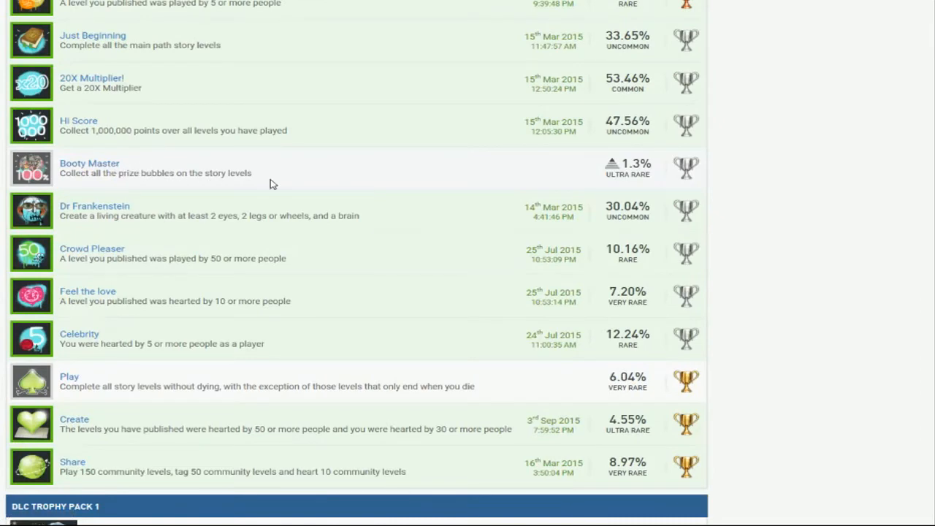
{"action": "scroll", "scroll_direction": "down", "scroll_amount": 3}
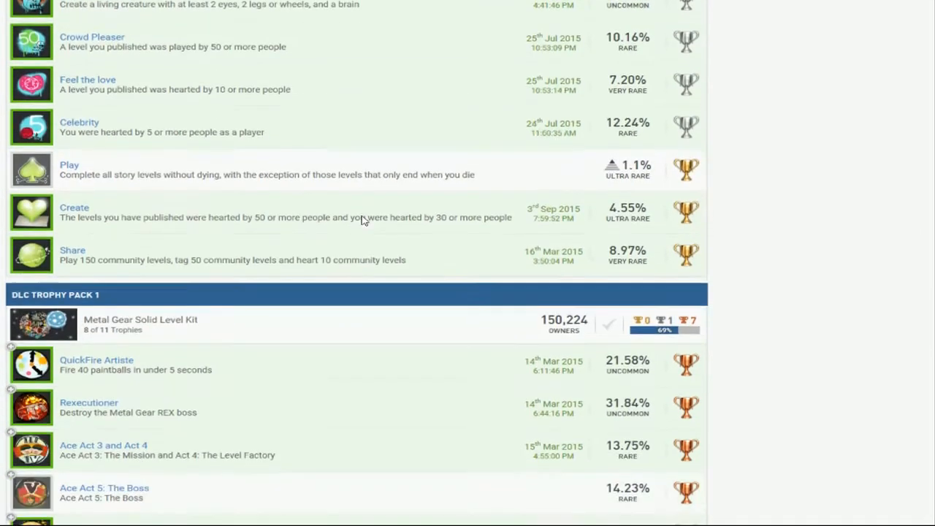
{"action": "scroll", "scroll_direction": "down", "scroll_amount": 3}
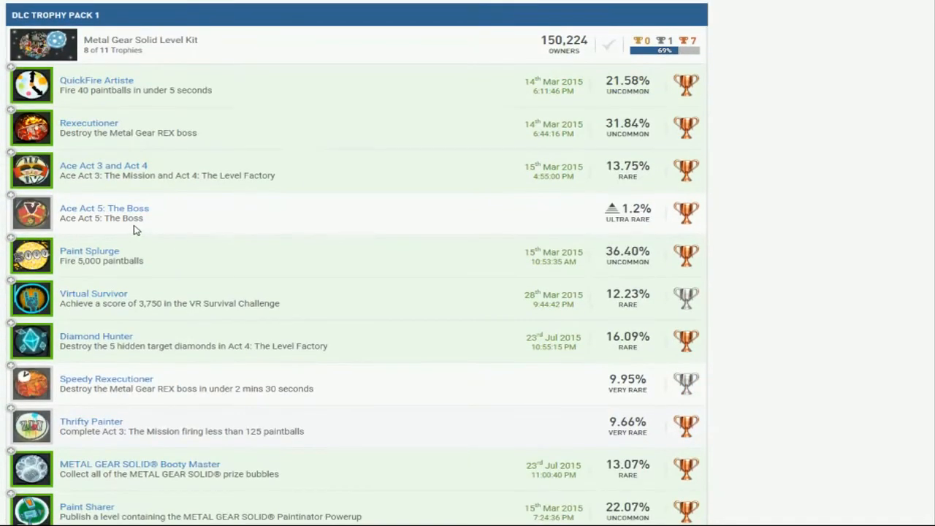
{"action": "scroll", "scroll_direction": "down", "scroll_amount": 3}
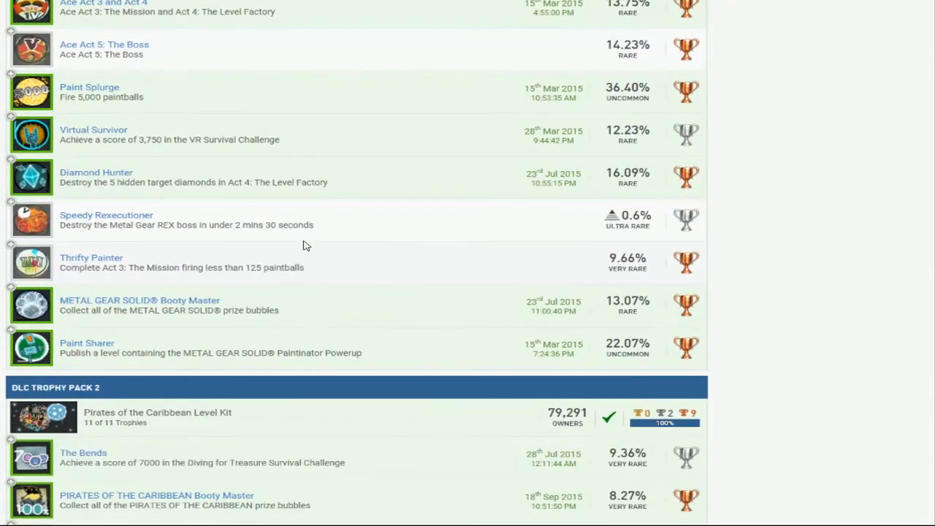
{"action": "scroll", "scroll_direction": "down", "scroll_amount": 3}
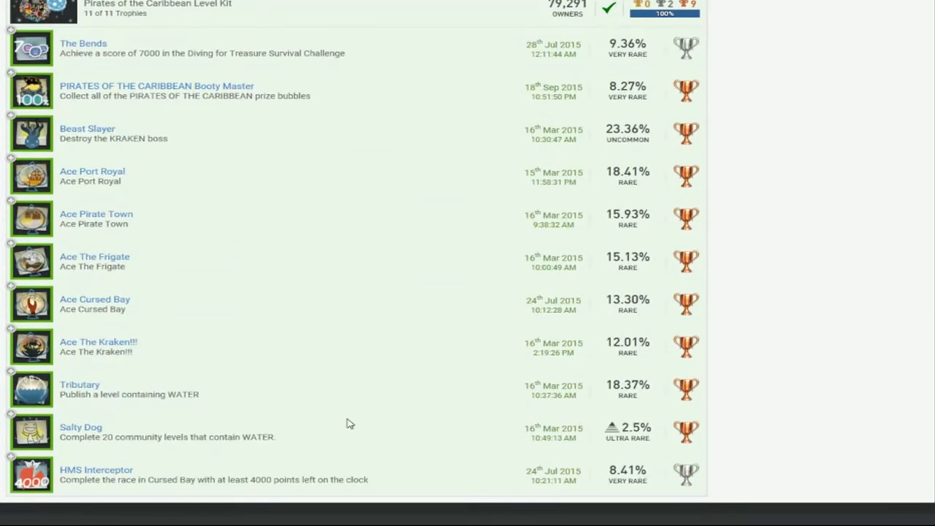
{"action": "scroll", "scroll_direction": "up", "scroll_amount": 3}
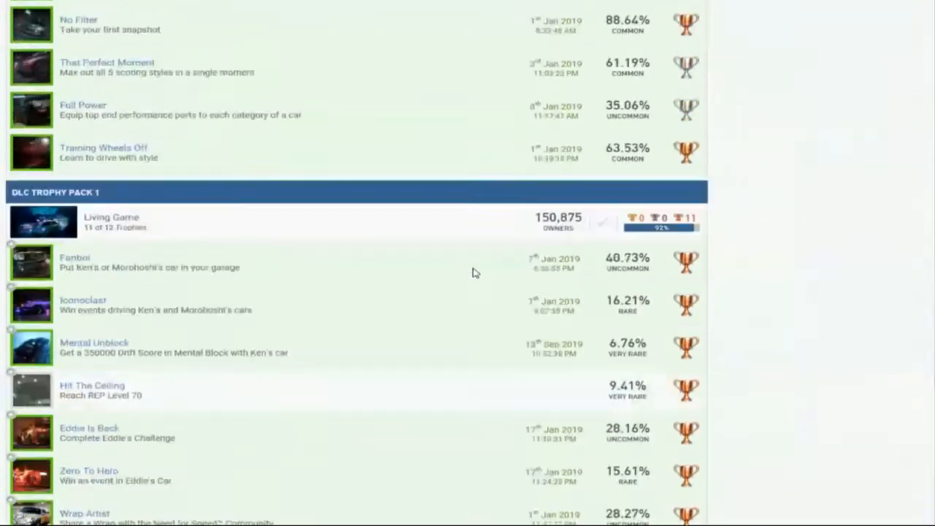
Scroll through the Need for Speed DLC packs, arriving at The Last of Us list
{"action": "scroll", "scroll_direction": "down", "scroll_amount": 3}
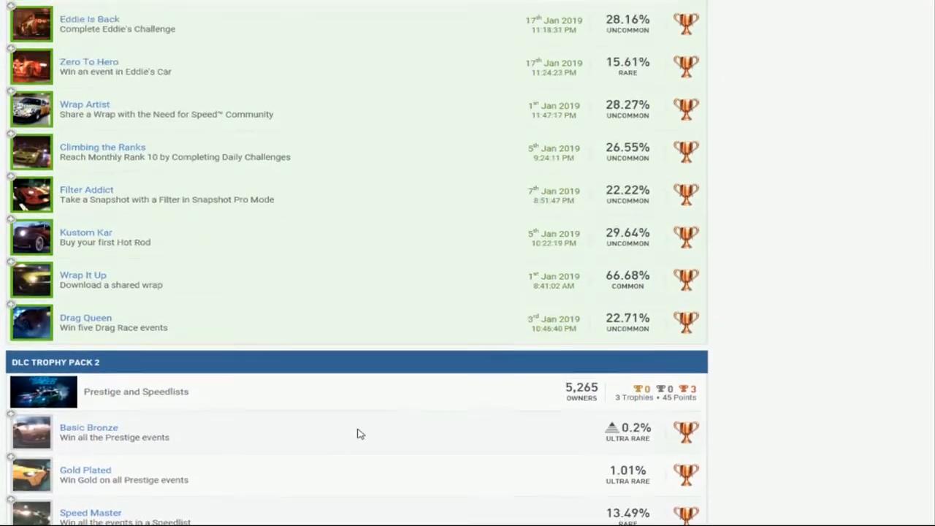
{"action": "scroll", "scroll_direction": "up", "scroll_amount": 3}
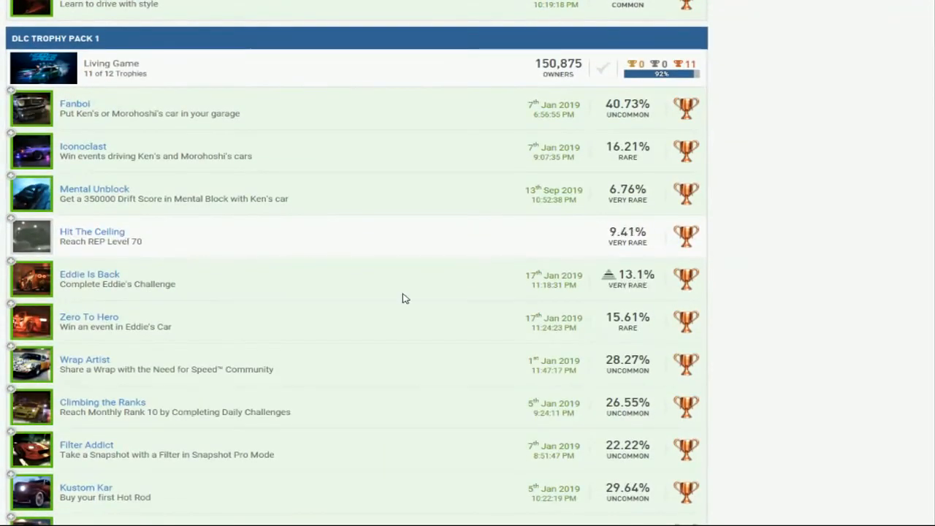
{"action": "scroll", "scroll_direction": "down", "scroll_amount": 3}
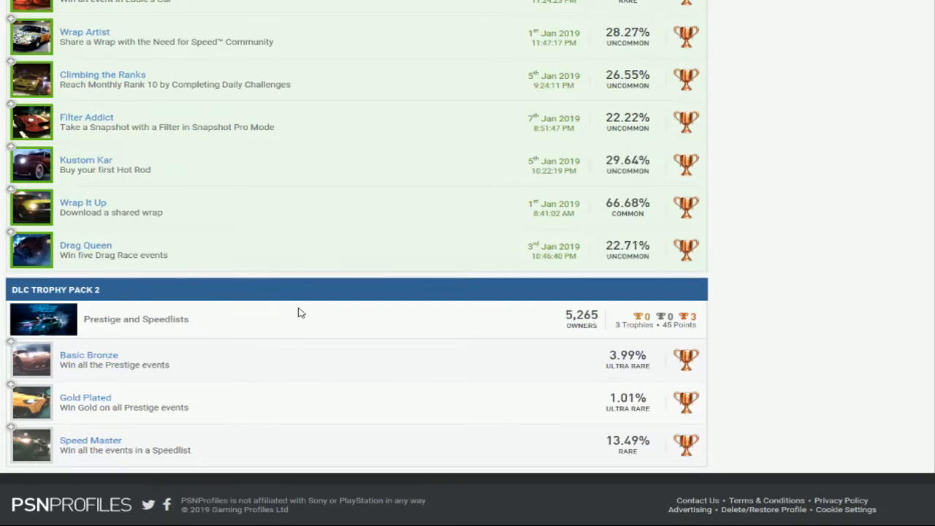
{"action": "mouse_move", "coordinate": [374, 292]}
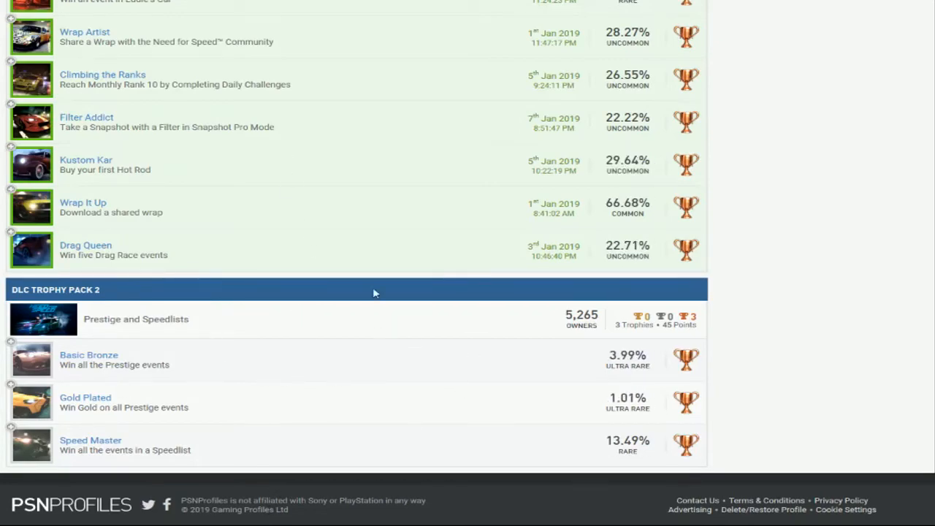
{"action": "scroll", "scroll_direction": "up", "scroll_amount": 3}
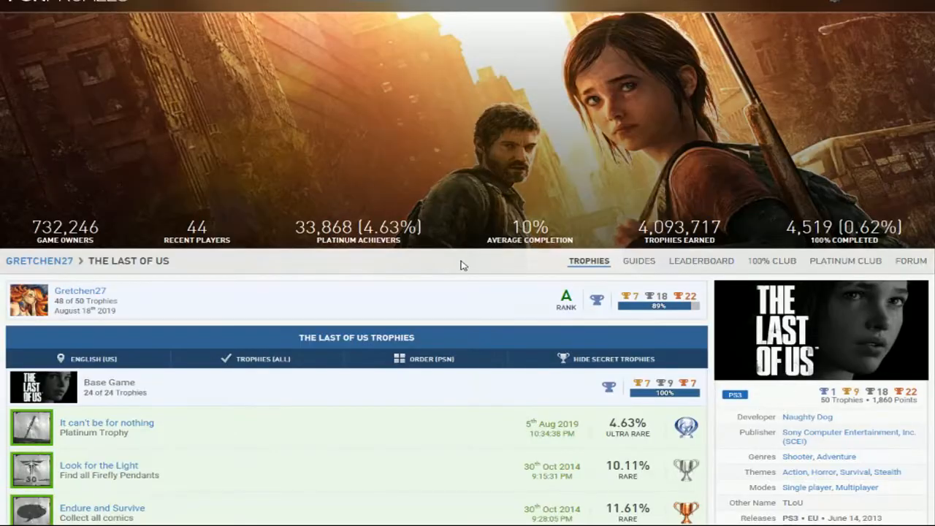
{"action": "scroll", "scroll_direction": "down", "scroll_amount": 3}
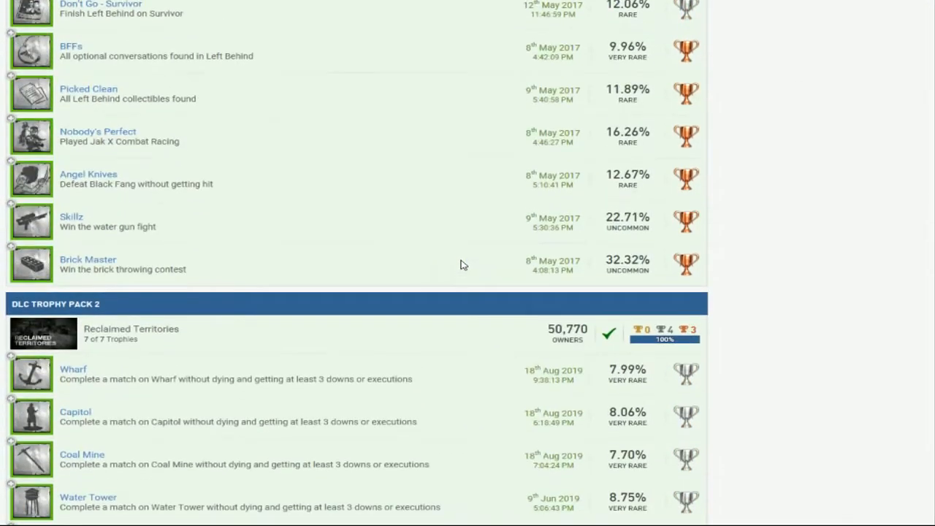
{"action": "scroll", "scroll_direction": "down", "scroll_amount": 3}
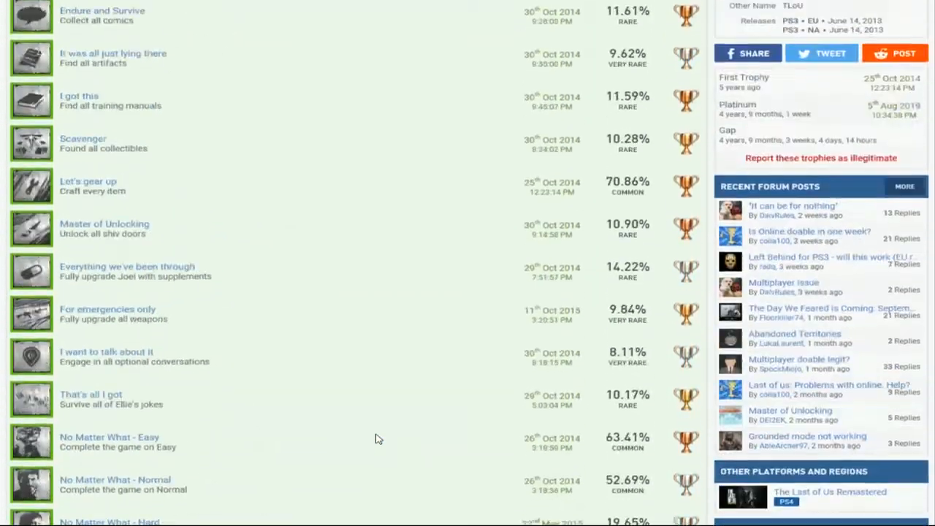
{"action": "scroll", "scroll_direction": "down", "scroll_amount": 3}
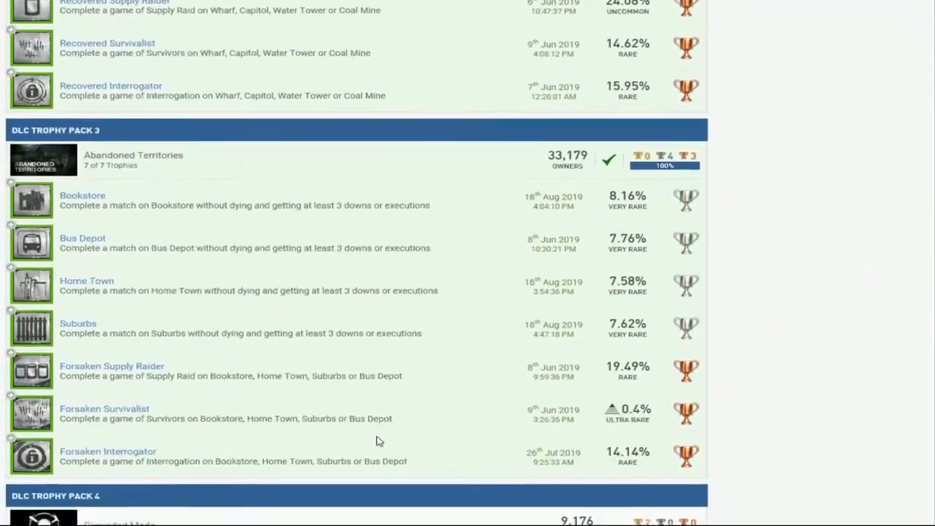
{"action": "scroll", "scroll_direction": "up", "scroll_amount": 3}
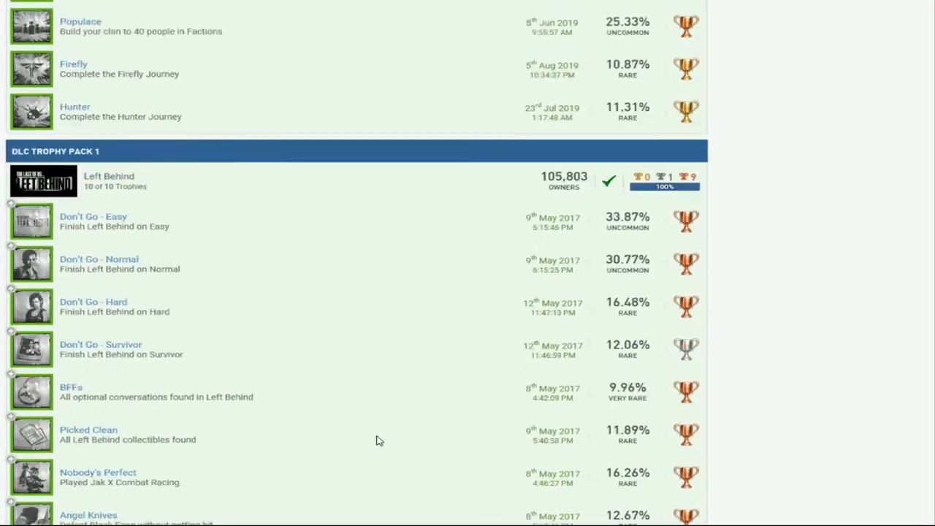
{"action": "scroll", "scroll_direction": "up", "scroll_amount": 3}
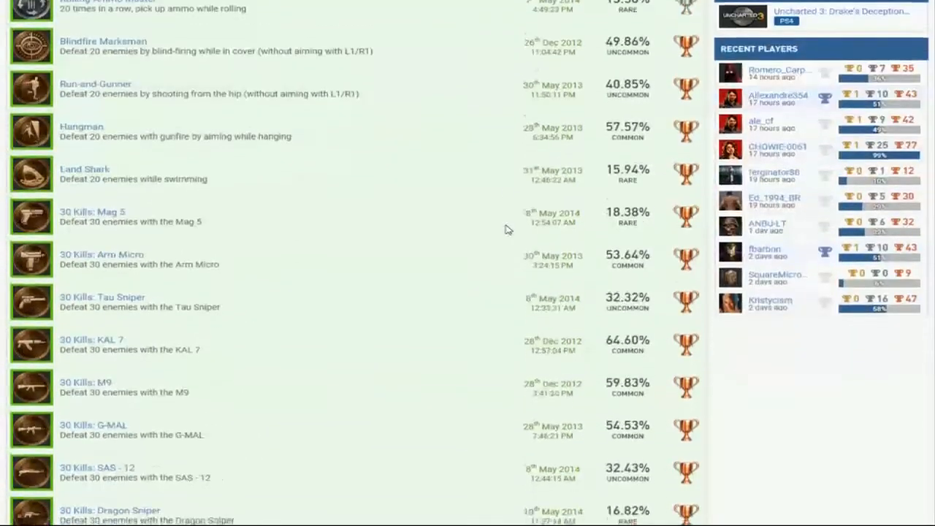
Scroll down through Uncharted 3's DLC trophy packs to the bottom
{"action": "scroll", "scroll_direction": "down", "scroll_amount": 3}
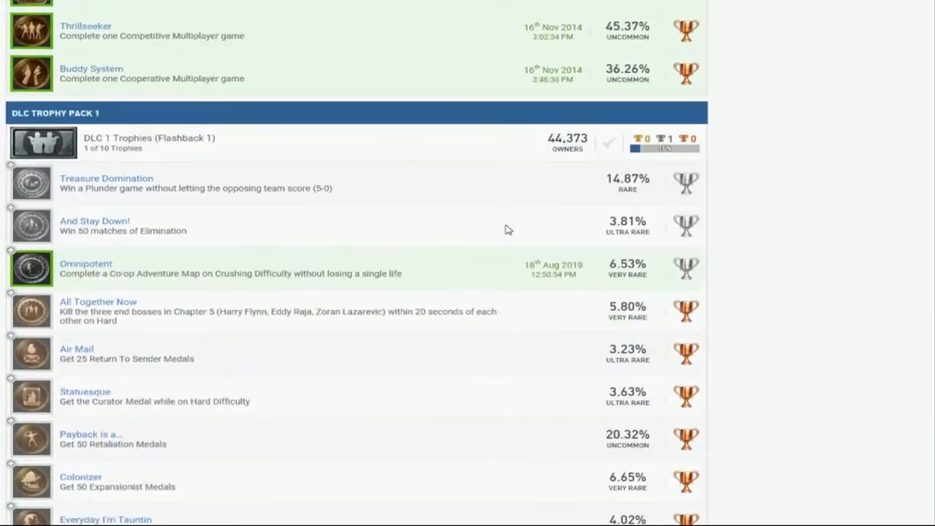
{"action": "scroll", "scroll_direction": "down", "scroll_amount": 3}
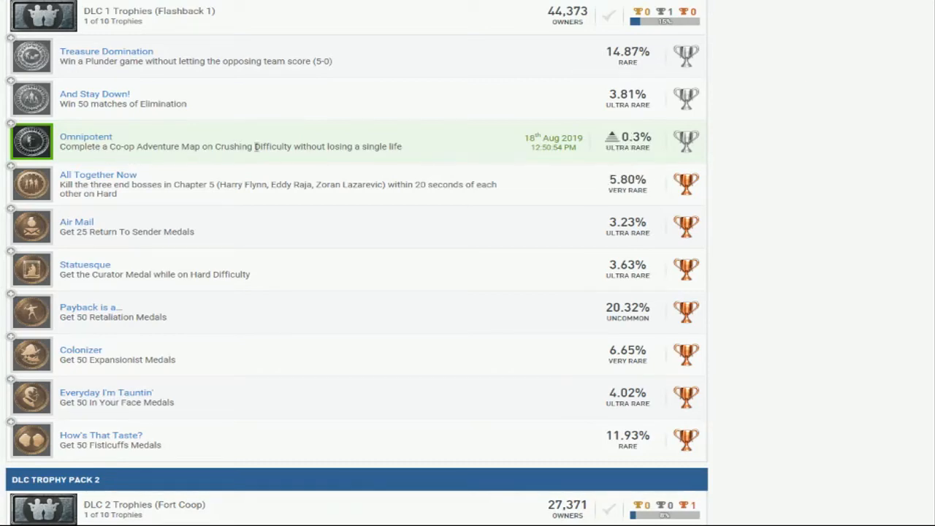
{"action": "scroll", "scroll_direction": "down", "scroll_amount": 3}
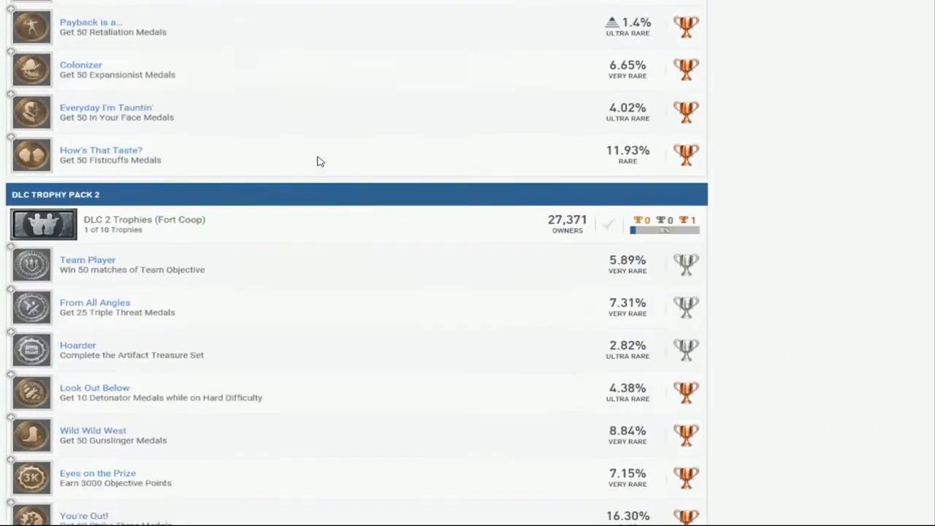
{"action": "scroll", "scroll_direction": "down", "scroll_amount": 3}
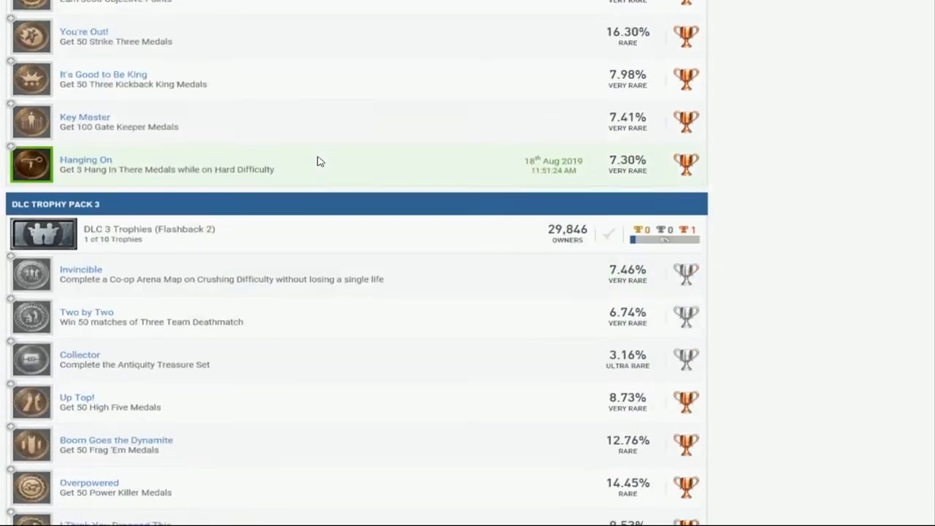
{"action": "scroll", "scroll_direction": "down", "scroll_amount": 3}
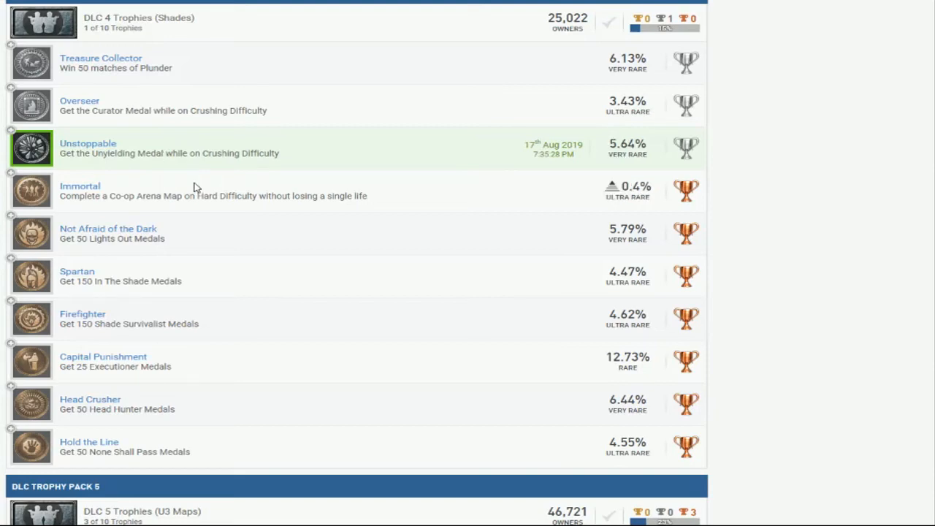
{"action": "scroll", "scroll_direction": "down", "scroll_amount": 3}
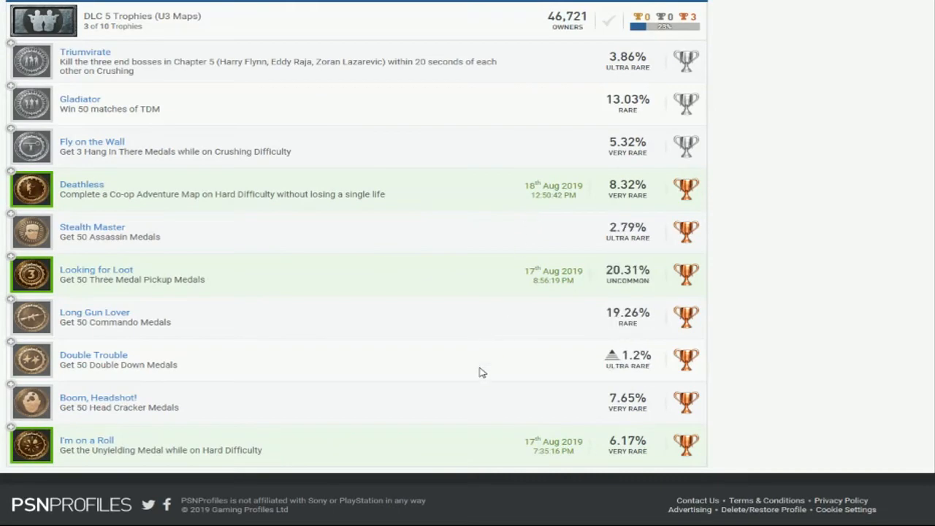
{"action": "mouse_move", "coordinate": [475, 374]}
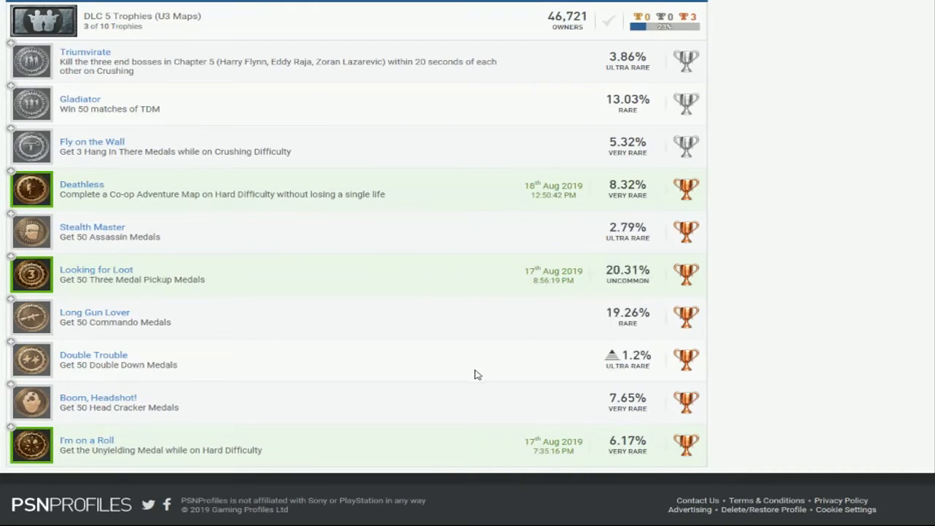
{"action": "scroll", "scroll_direction": "up", "scroll_amount": 3}
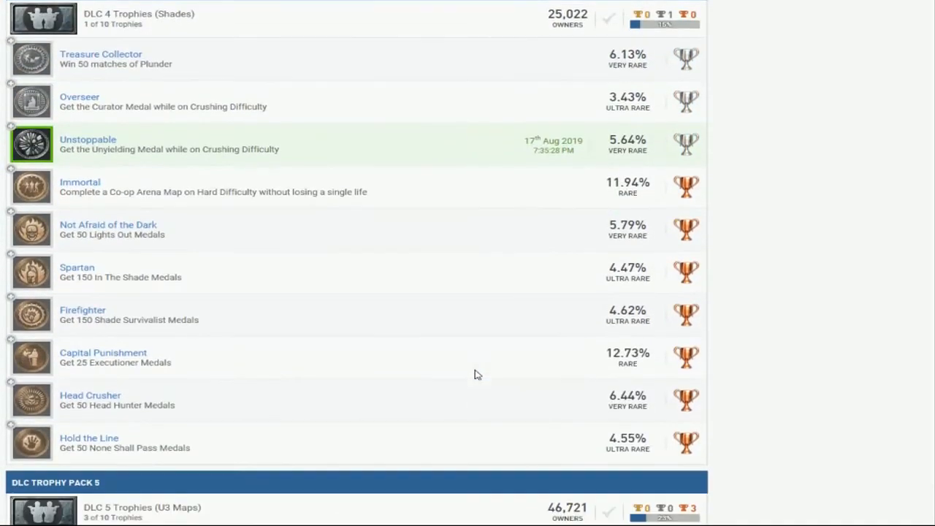
{"action": "scroll", "scroll_direction": "up", "scroll_amount": 3}
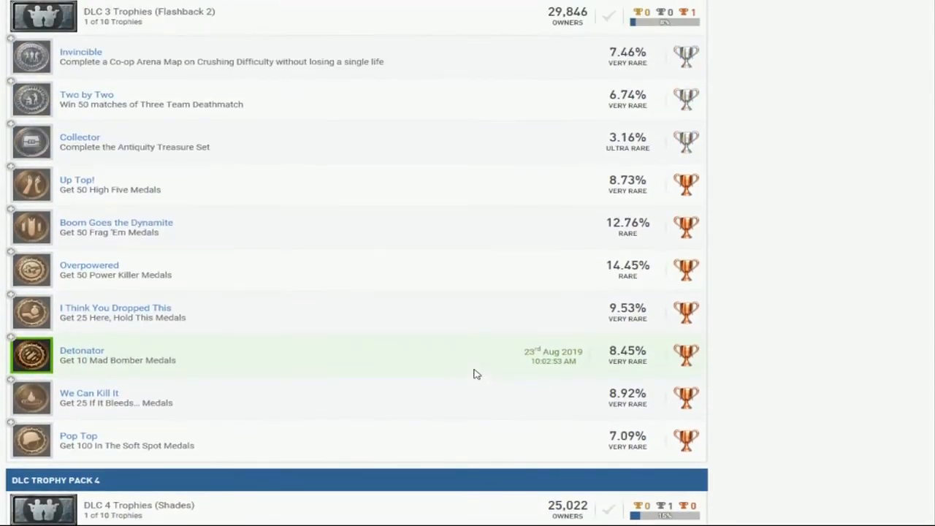
{"action": "scroll", "scroll_direction": "up", "scroll_amount": 3}
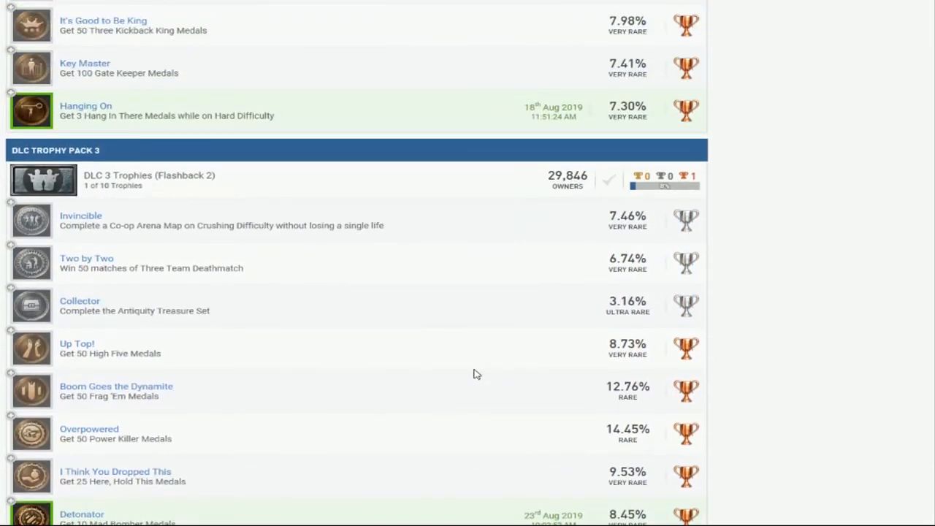
{"action": "scroll", "scroll_direction": "up", "scroll_amount": 3}
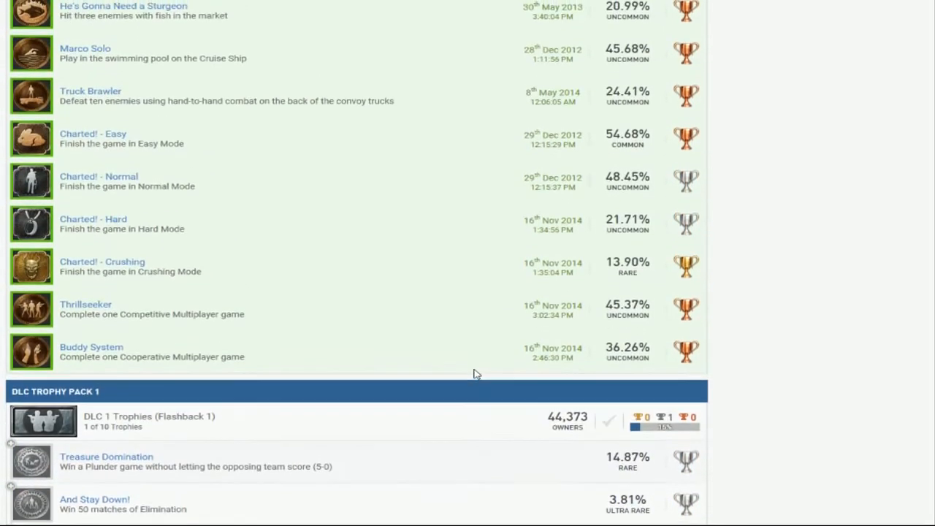
{"action": "scroll", "scroll_direction": "up", "scroll_amount": 3}
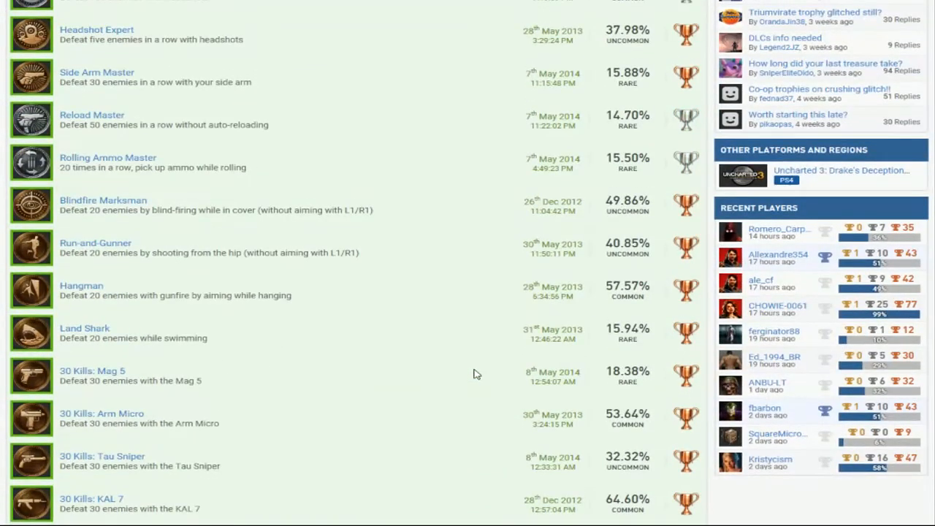
{"action": "scroll", "scroll_direction": "up", "scroll_amount": 3}
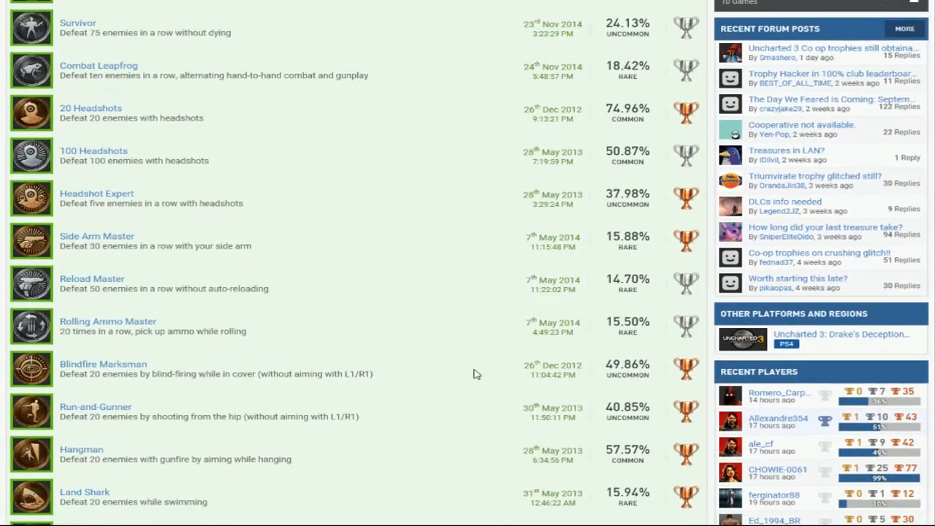
{"action": "scroll", "scroll_direction": "up", "scroll_amount": 3}
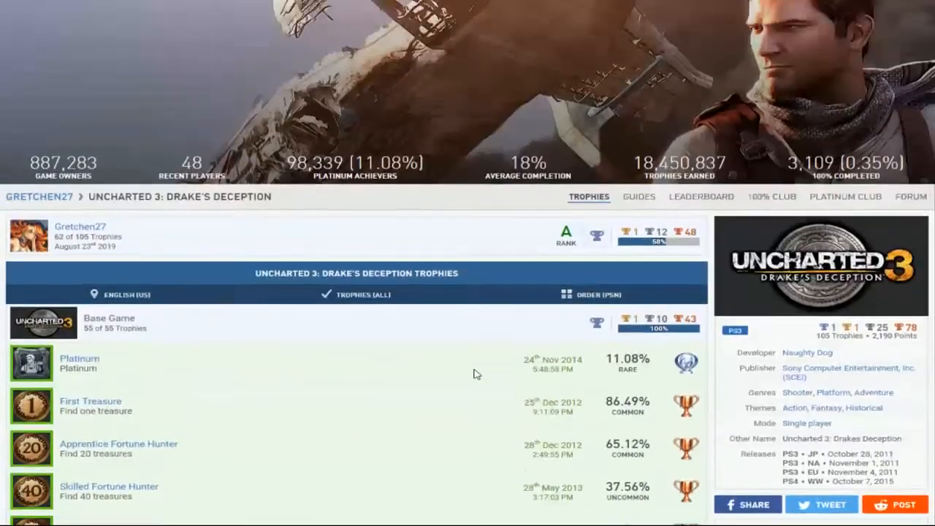
{"action": "scroll", "scroll_direction": "up", "scroll_amount": 3}
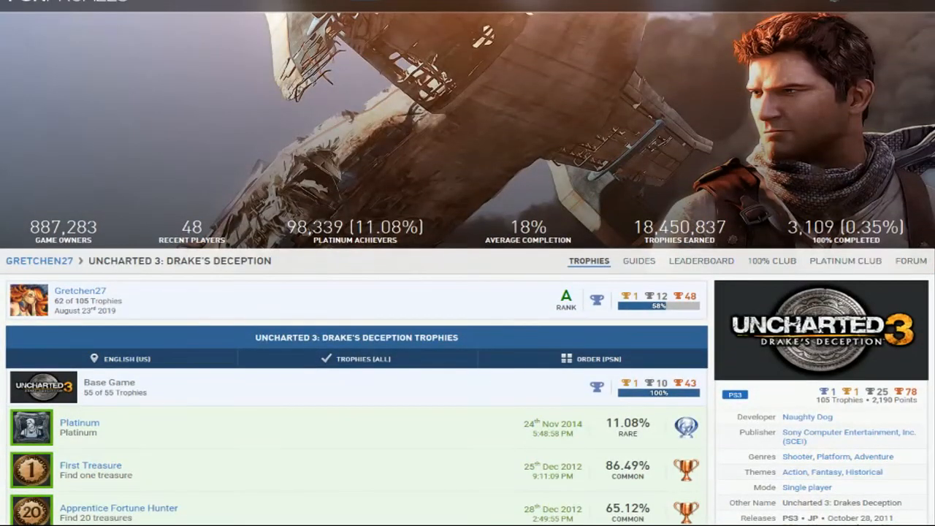
{"action": "left_click", "coordinate": [38, 260]}
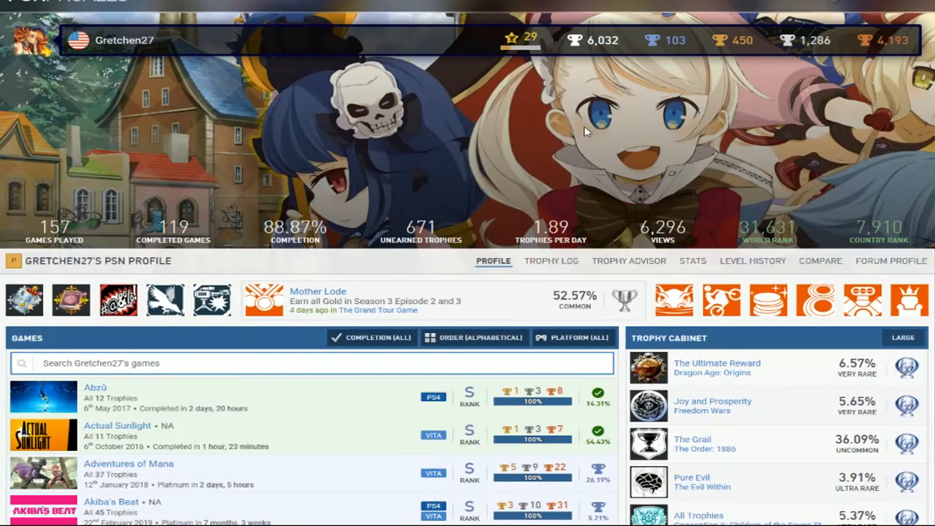